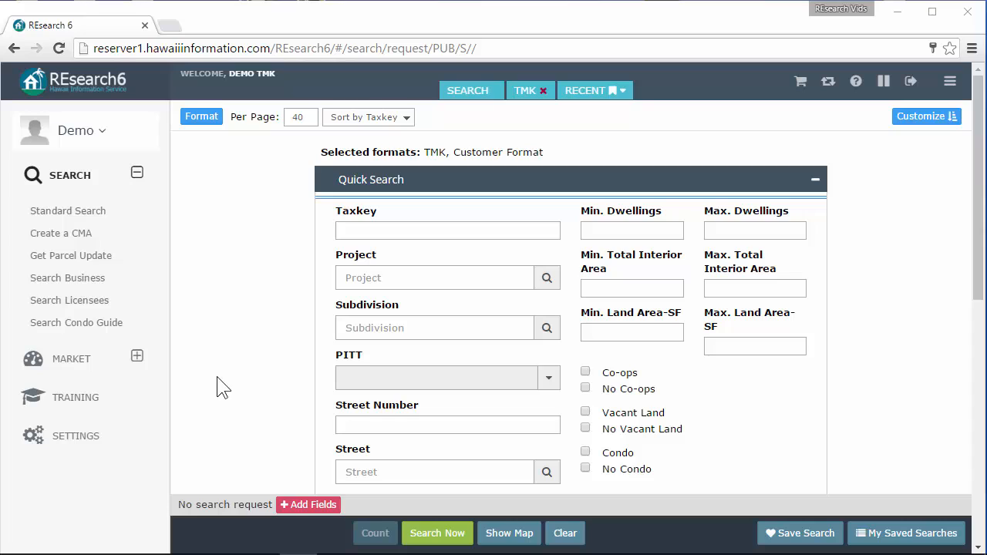
pyautogui.moveTo(265, 185)
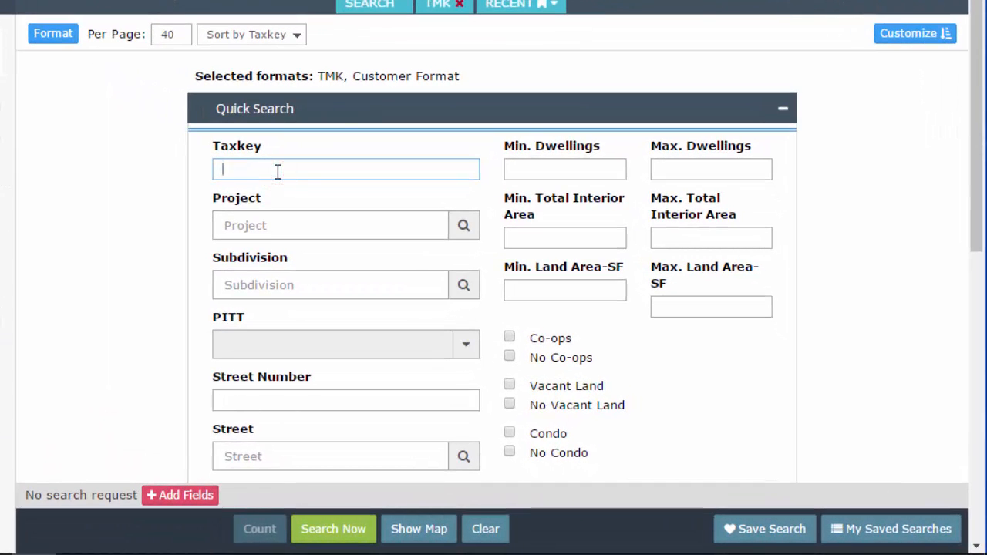
pyautogui.write('1-')
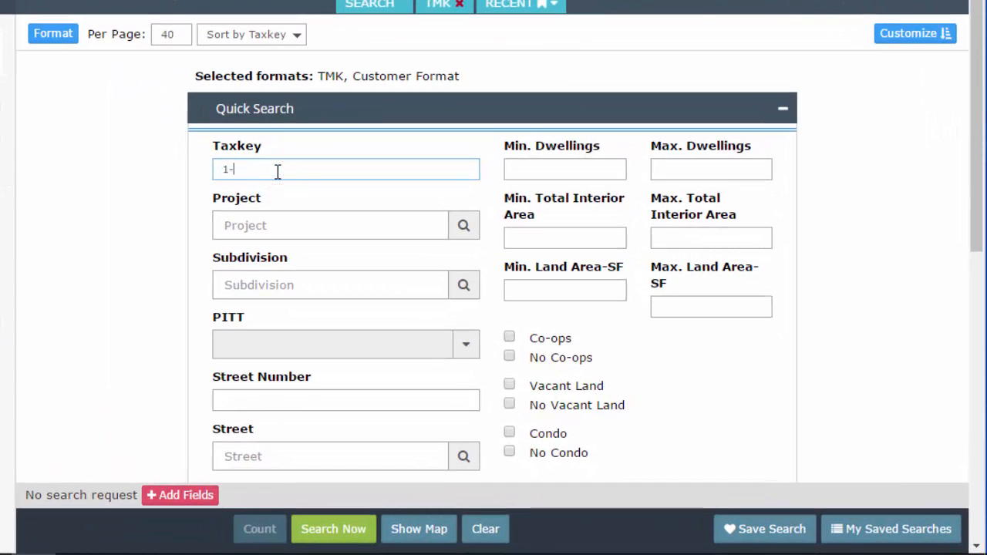
pyautogui.write('2-2-2-2')
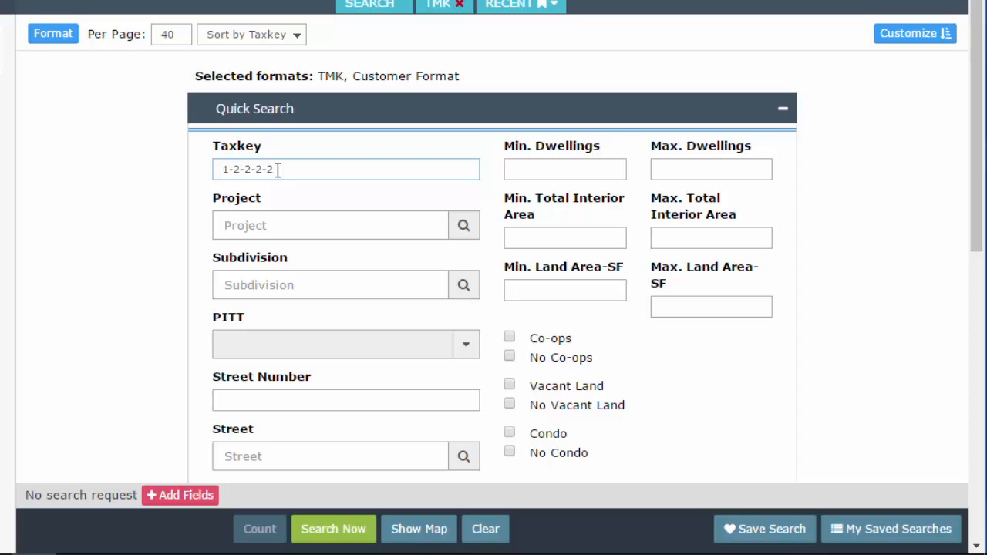
pyautogui.moveTo(268, 357)
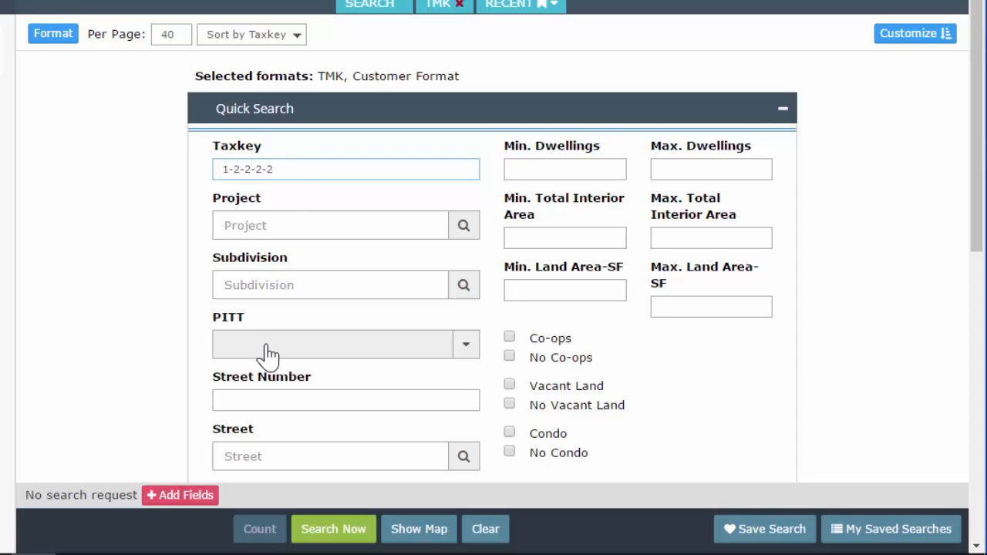
pyautogui.click(333, 529)
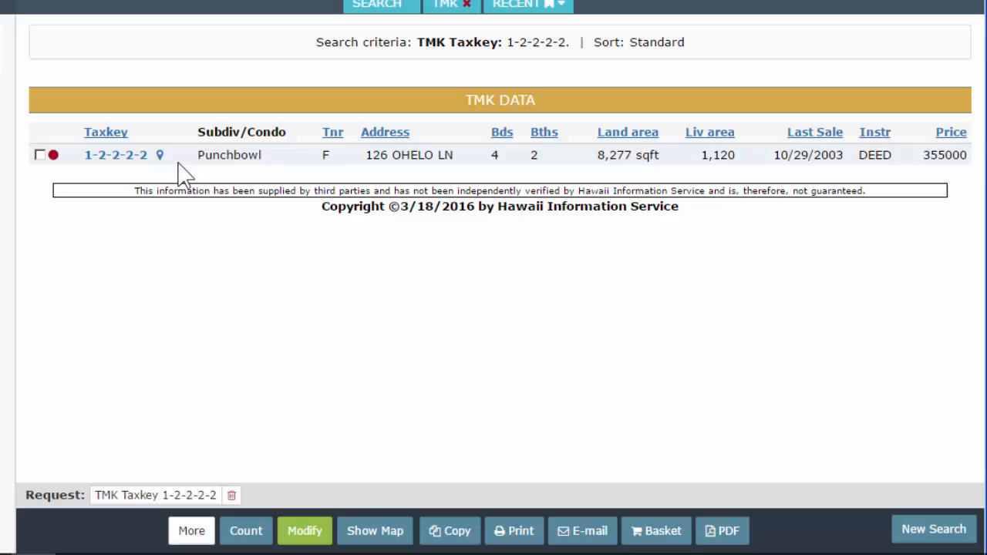
pyautogui.moveTo(285, 191)
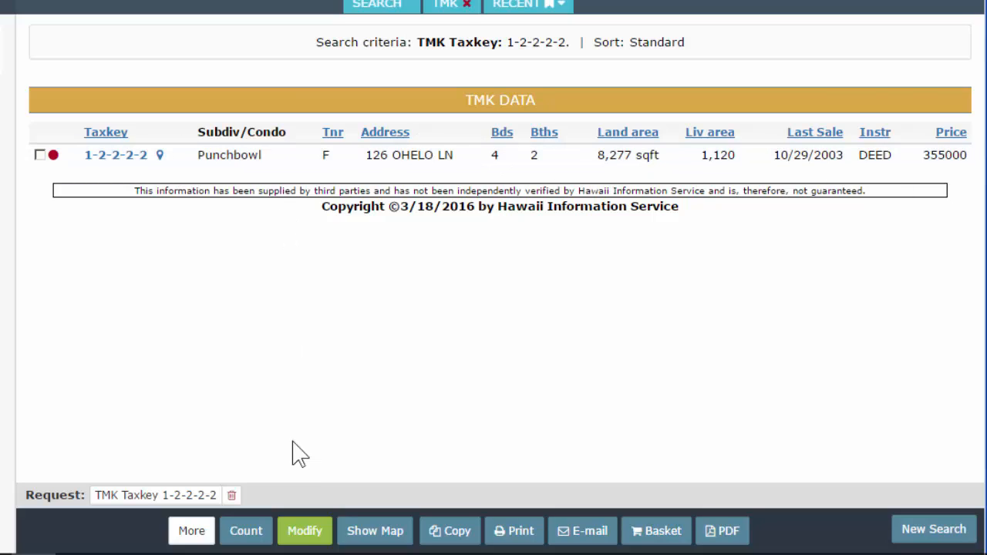
# Count matches for taxkeys 1-2-2-2-2, 1-2-2-2 and 1-2-2: 1, 197 and 5304 properties
pyautogui.click(303, 530)
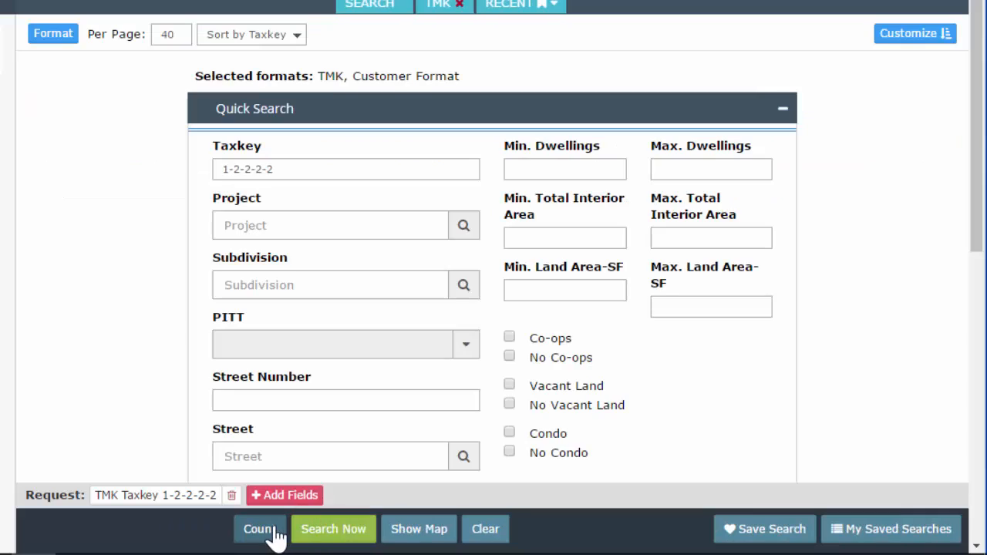
pyautogui.moveTo(259, 529)
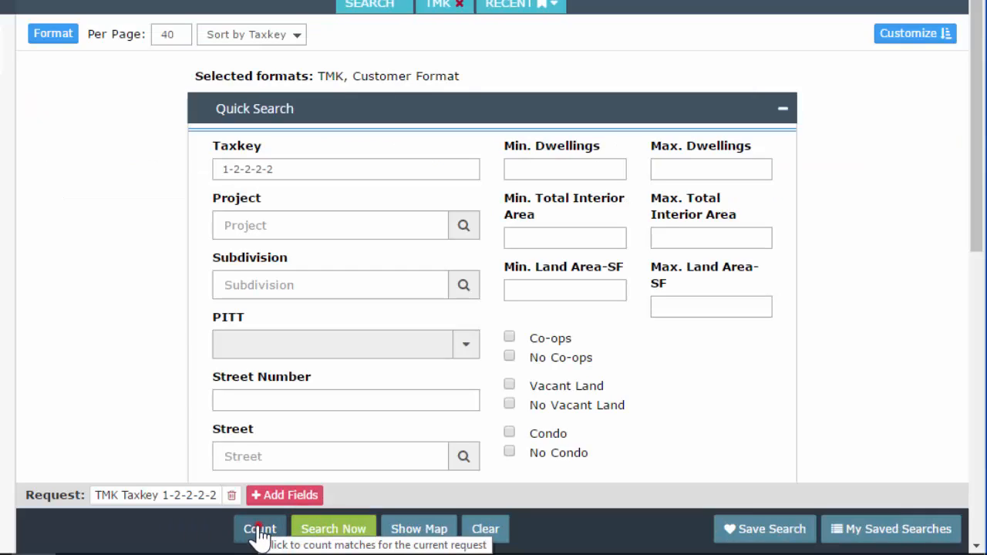
pyautogui.click(259, 529)
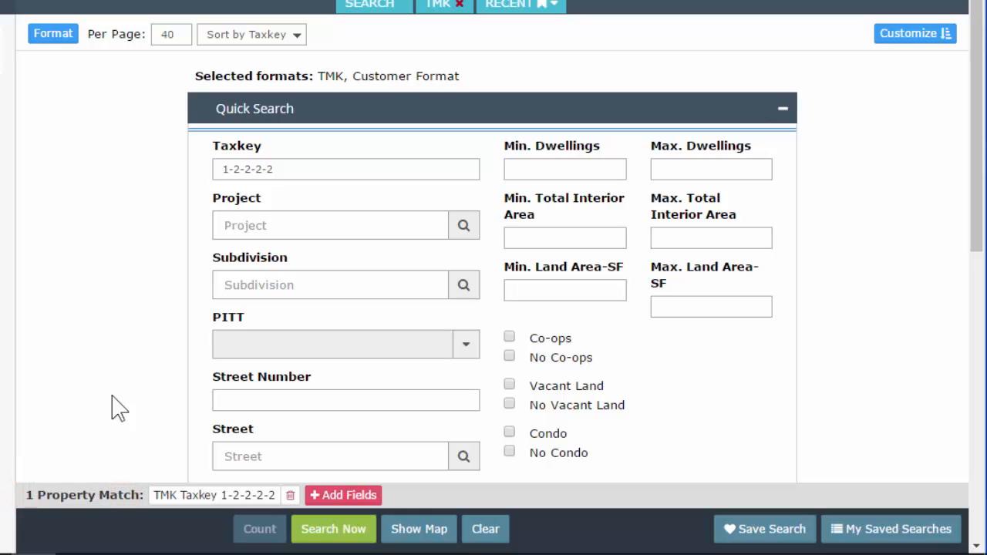
pyautogui.click(347, 169)
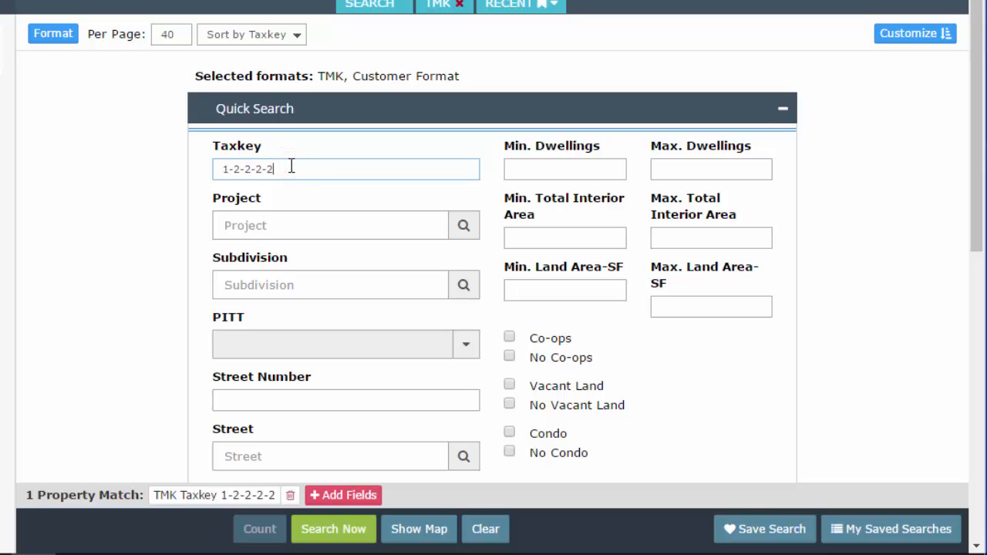
pyautogui.press('Backspace')
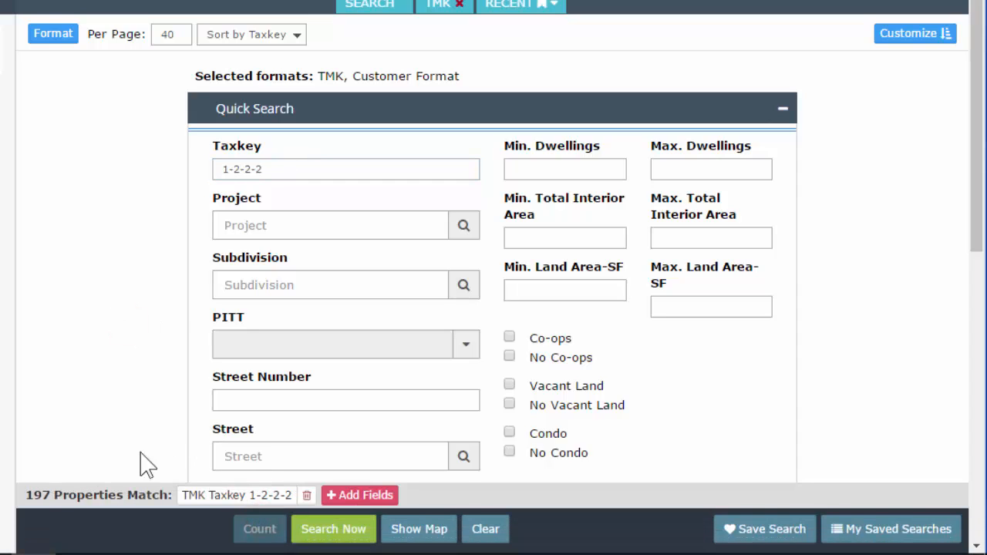
pyautogui.click(260, 169)
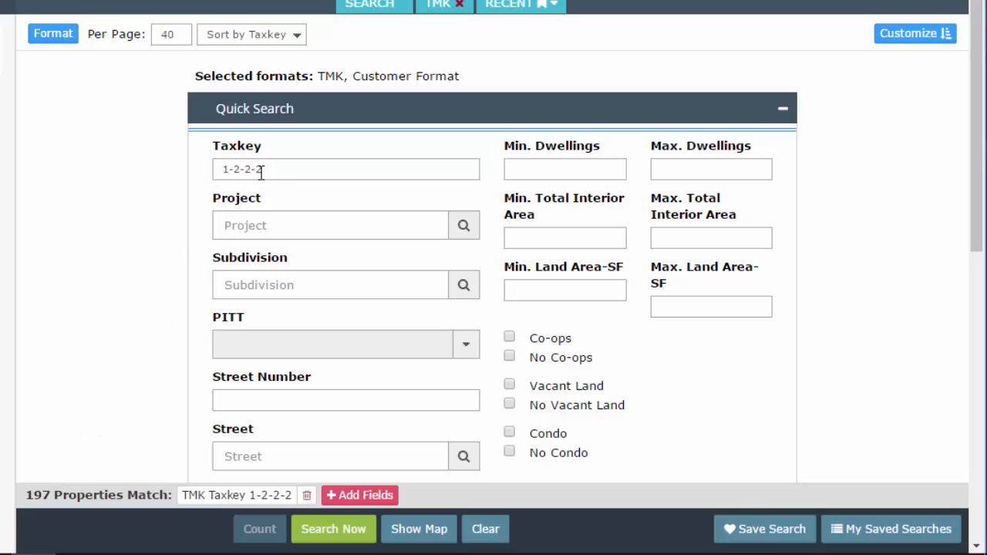
pyautogui.press('Backspace')
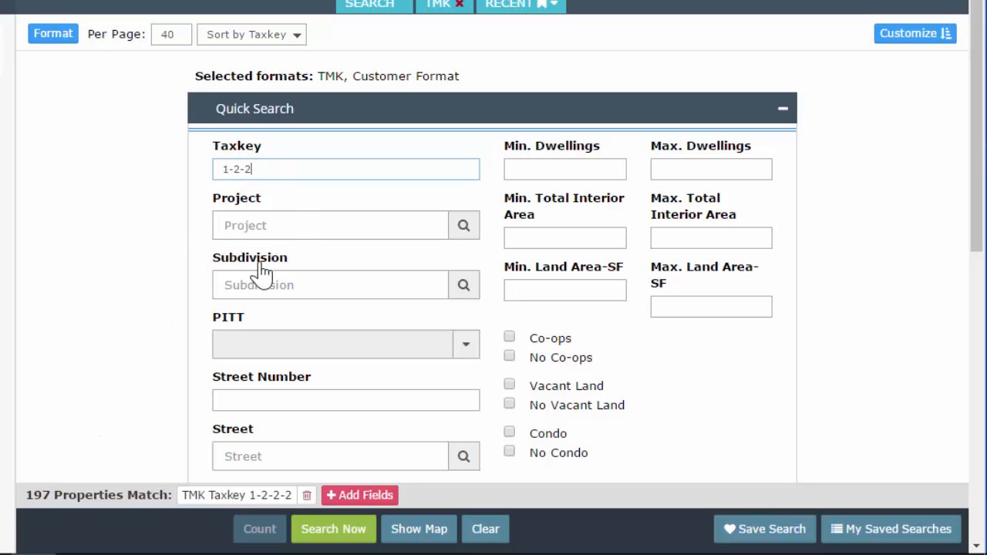
pyautogui.click(259, 529)
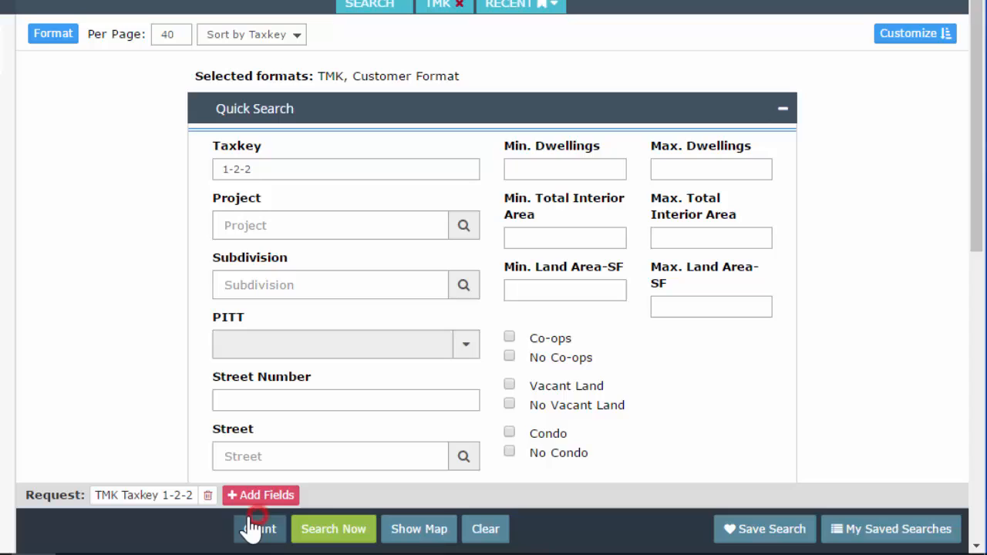
pyautogui.click(259, 528)
pyautogui.write('-2-2')
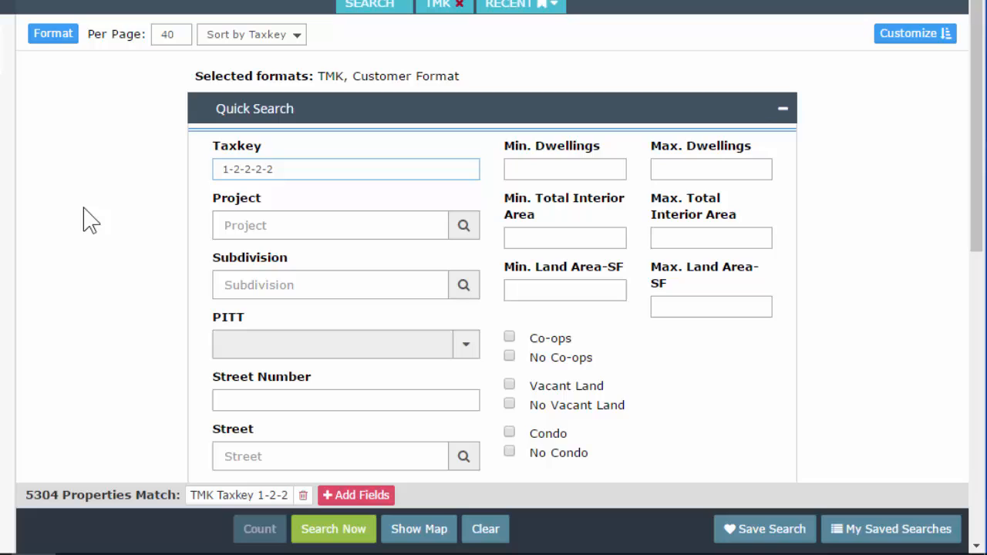
pyautogui.write(',')
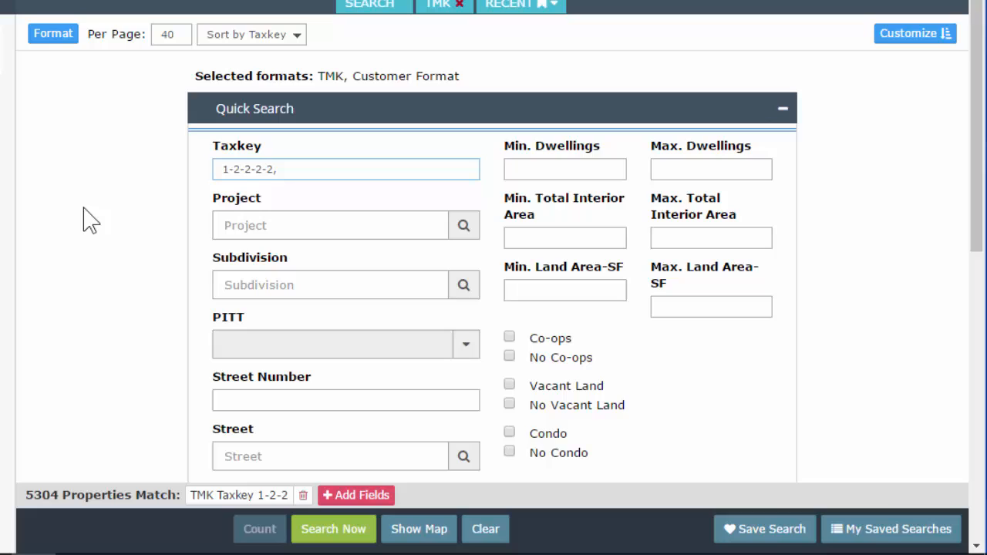
pyautogui.write('5')
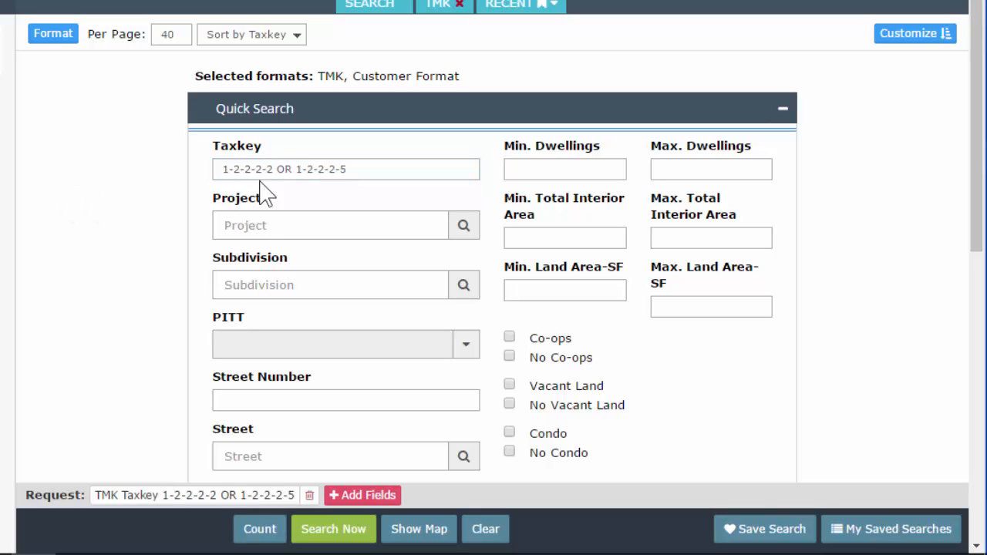
pyautogui.moveTo(293, 435)
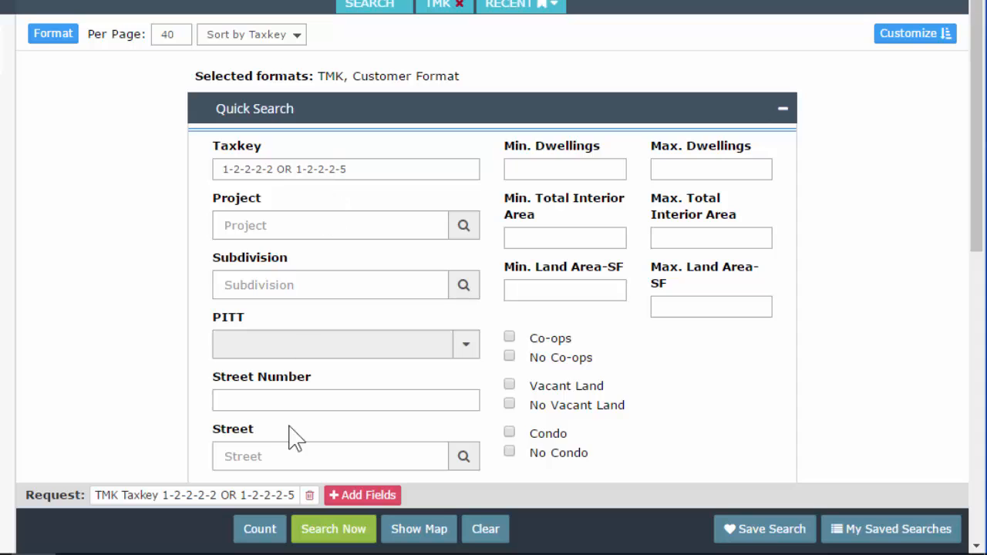
pyautogui.click(259, 529)
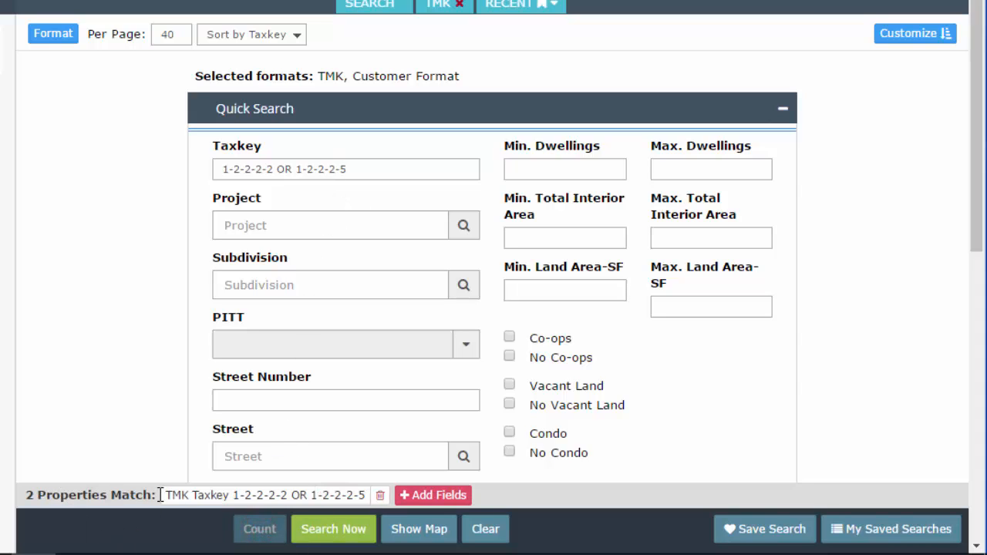
pyautogui.click(333, 528)
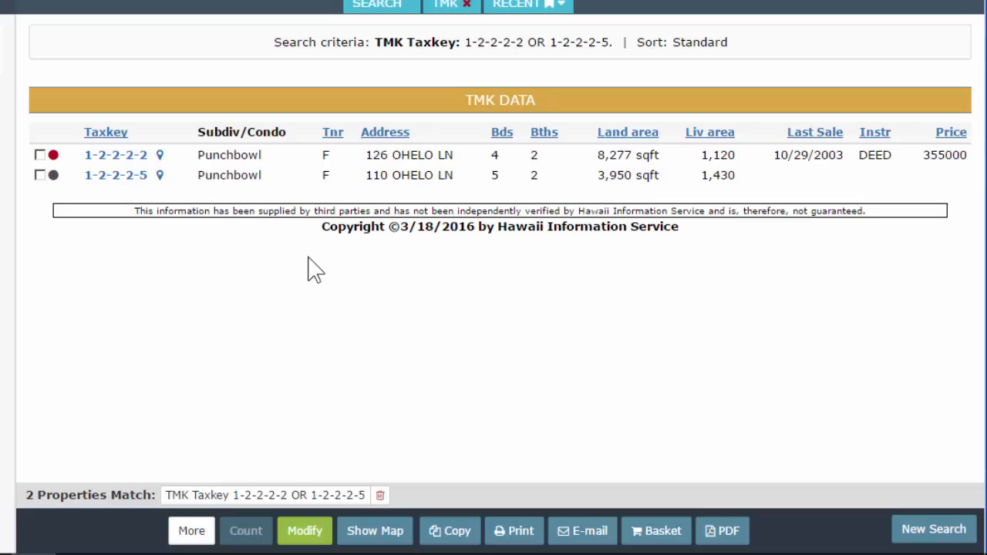
pyautogui.moveTo(116, 155)
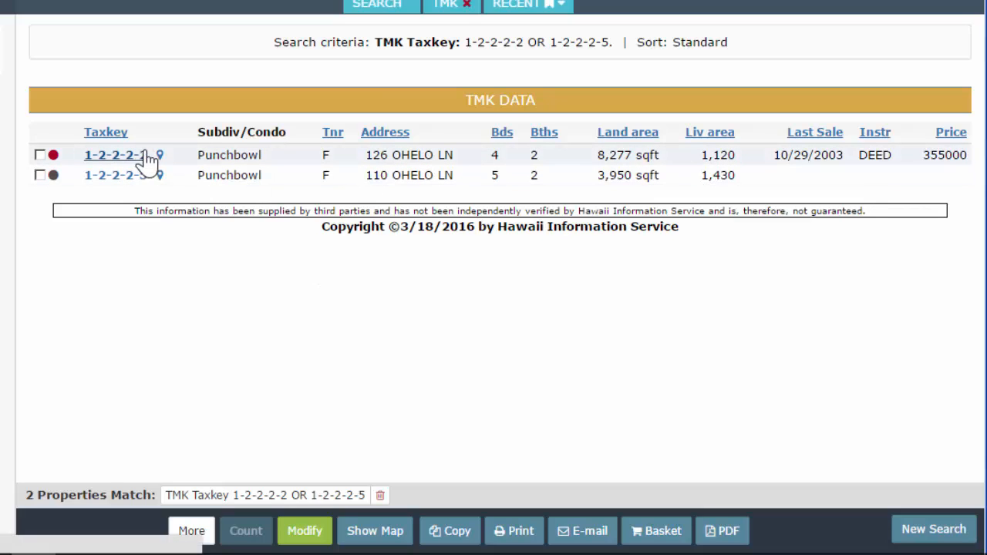
pyautogui.moveTo(146, 185)
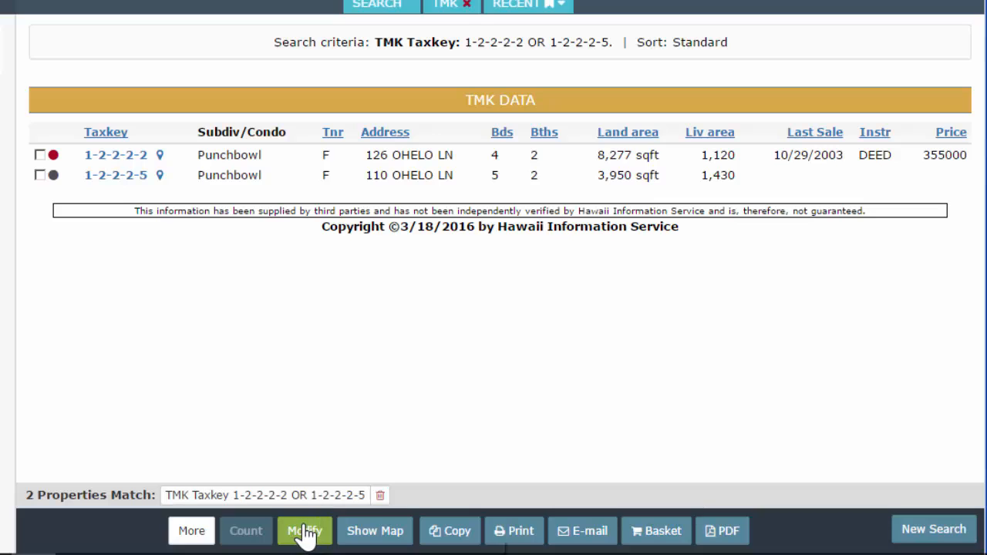
# Replace the taxkey criterion 1-2 OR 1-4 with the shorthand '1-2-2-2-2 or 5'
pyautogui.click(305, 530)
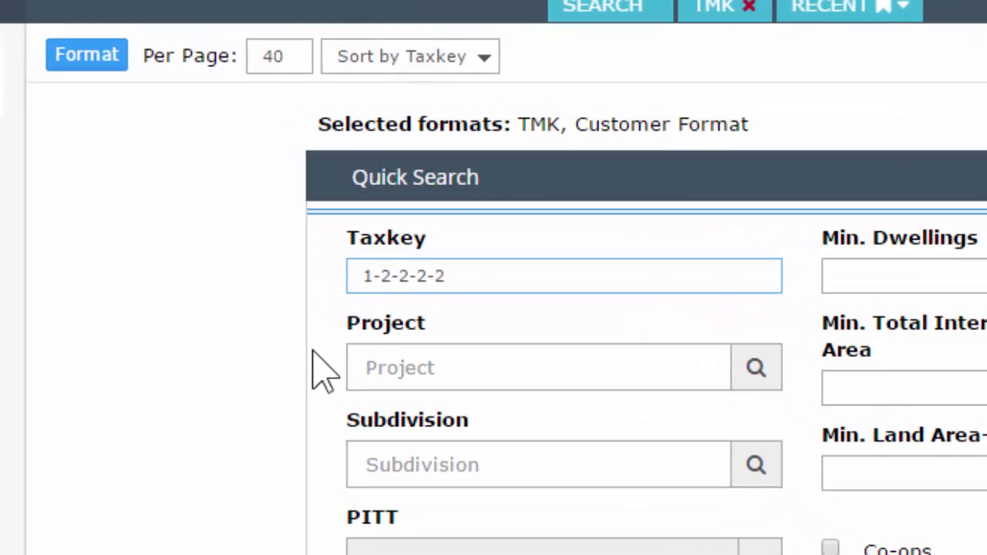
pyautogui.press('Backspace')
pyautogui.write('1-2,')
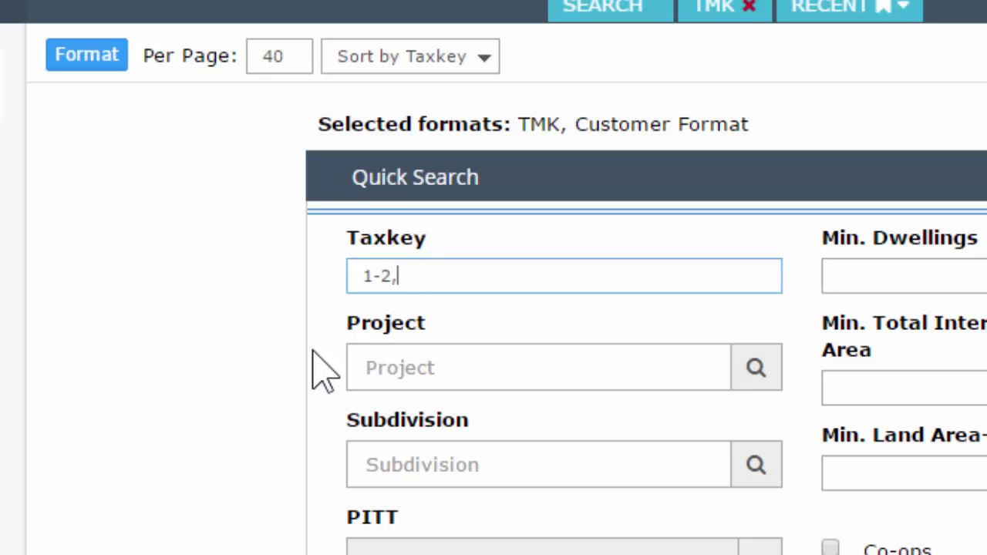
pyautogui.write('4')
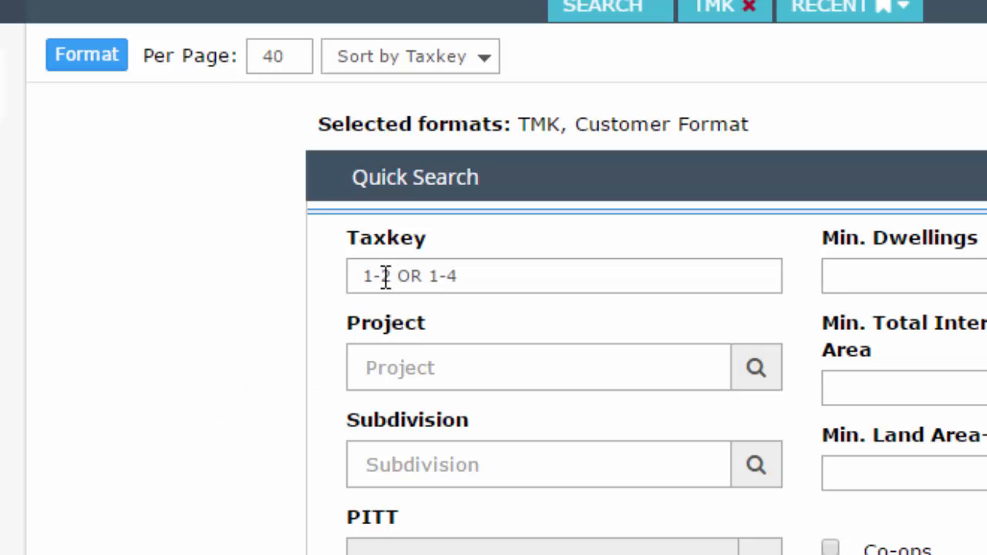
pyautogui.write('2')
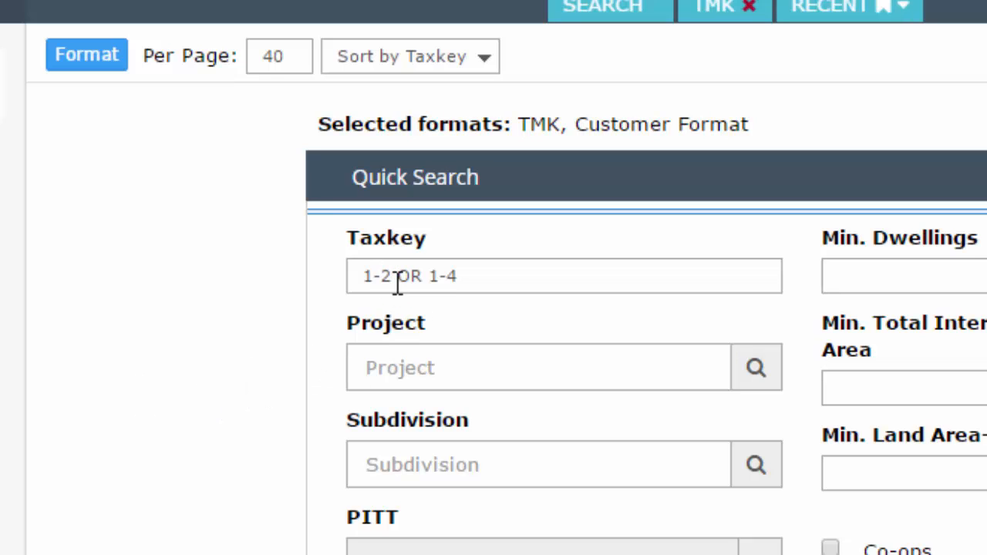
pyautogui.moveTo(448, 347)
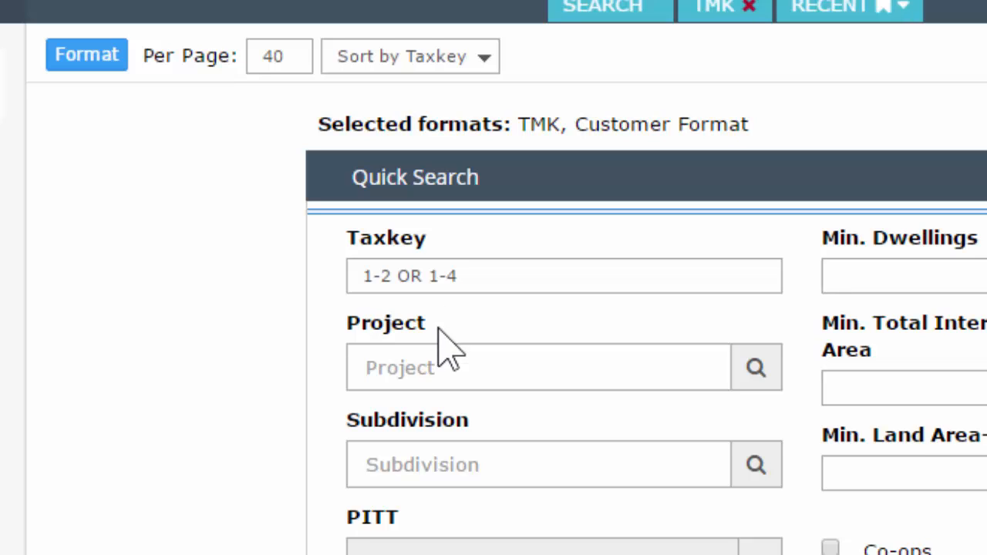
pyautogui.moveTo(447, 331)
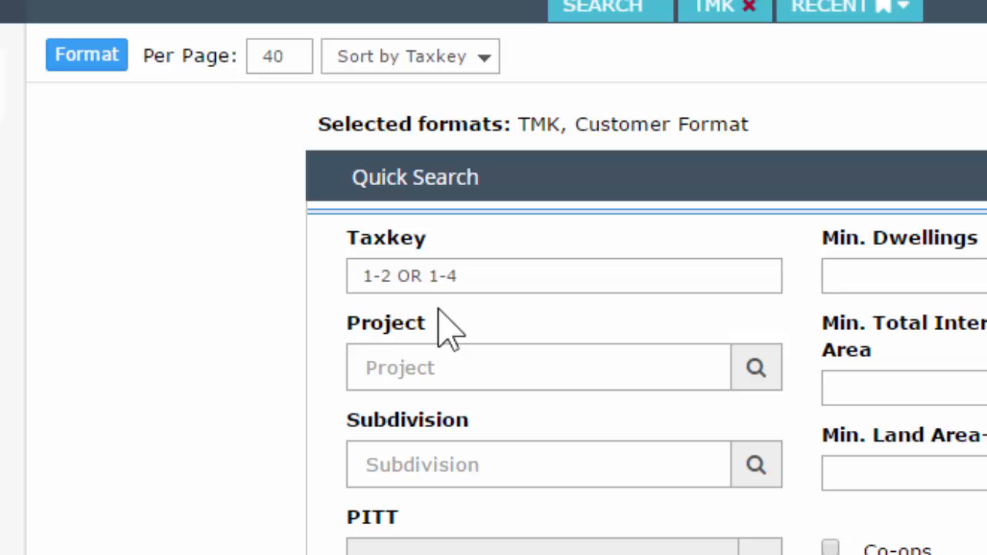
pyautogui.click(405, 276)
pyautogui.write('1-2')
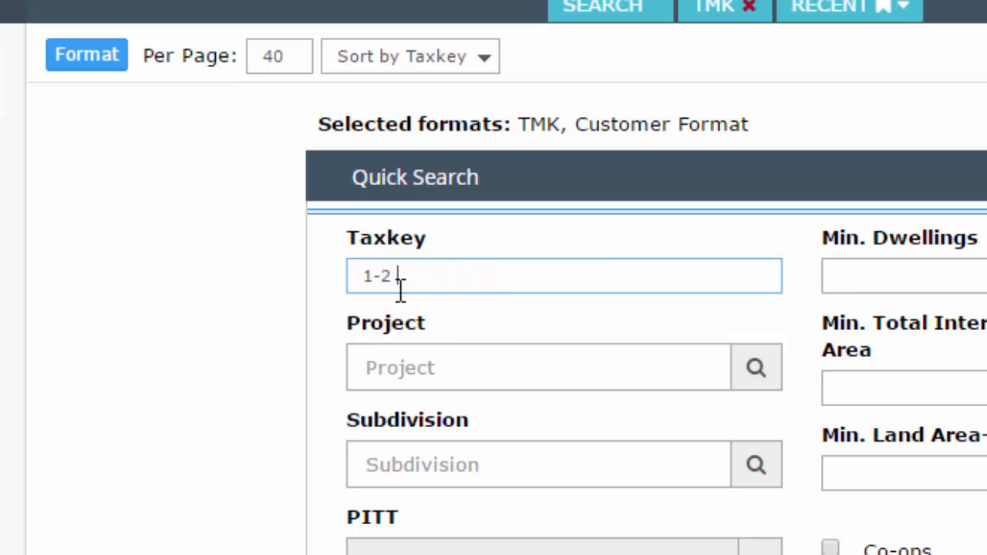
pyautogui.moveTo(805, 393)
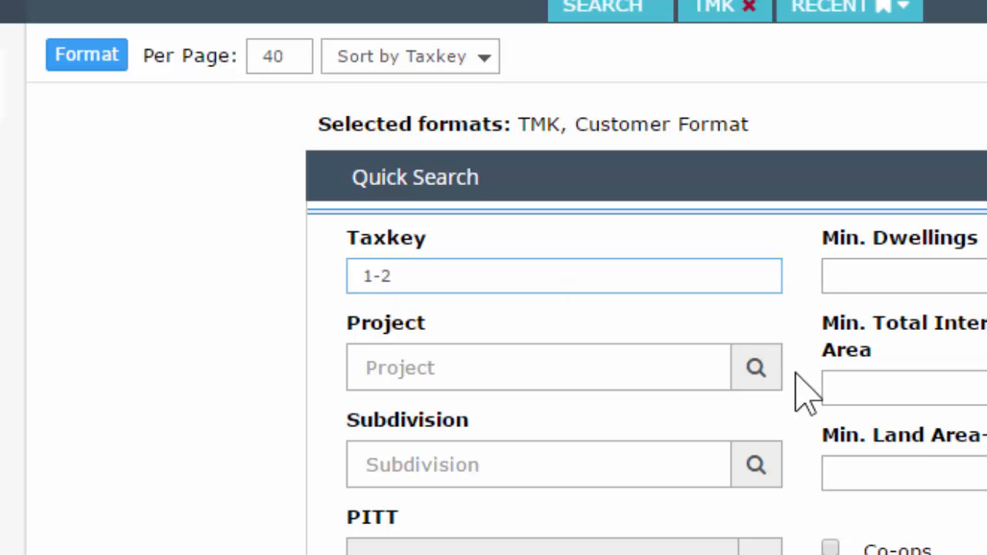
pyautogui.write('-2-2-2')
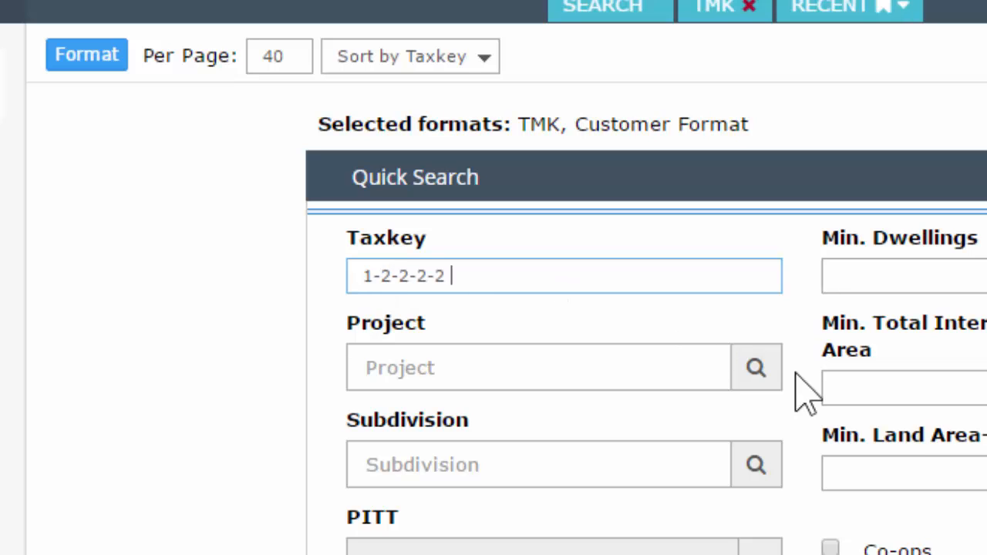
pyautogui.write('or')
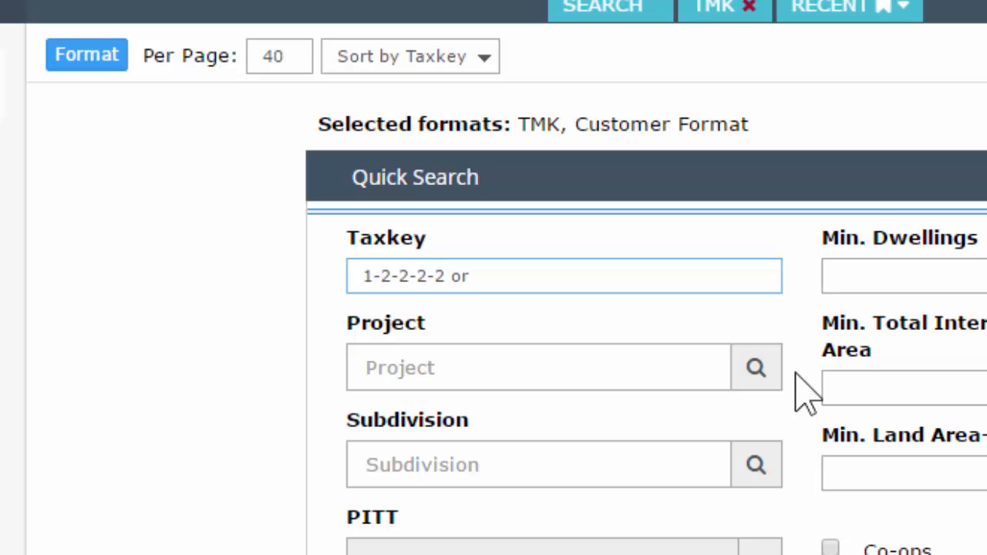
pyautogui.write('5')
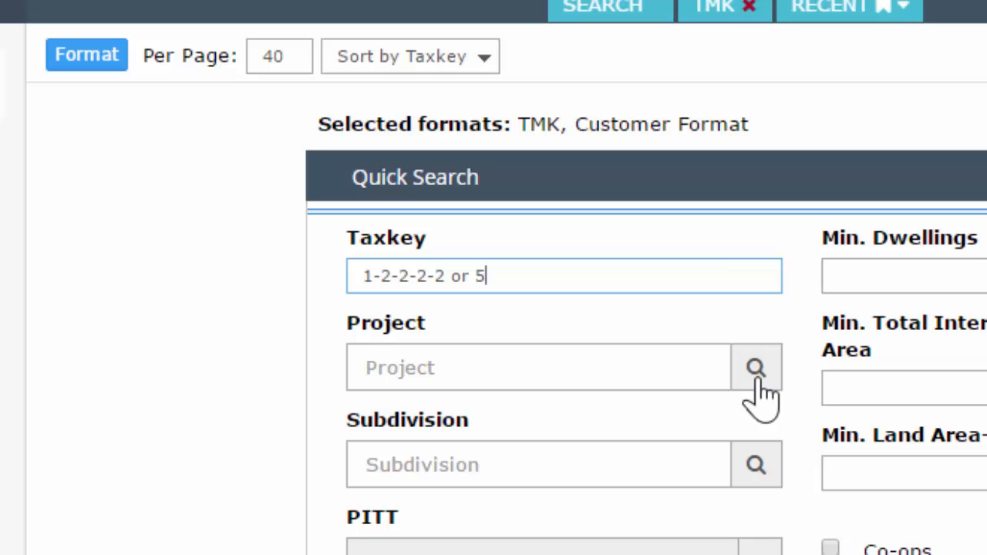
pyautogui.moveTo(482, 386)
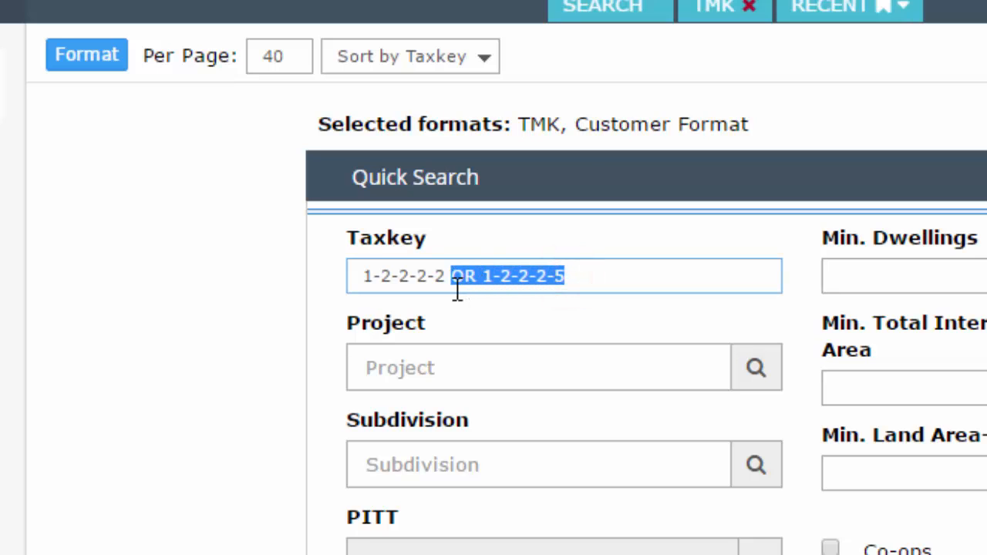
# Change the taxkey to 1-2-2-2-2 to 1-2-2-2-10 and not 1-2-2-2-5
pyautogui.press('Delete')
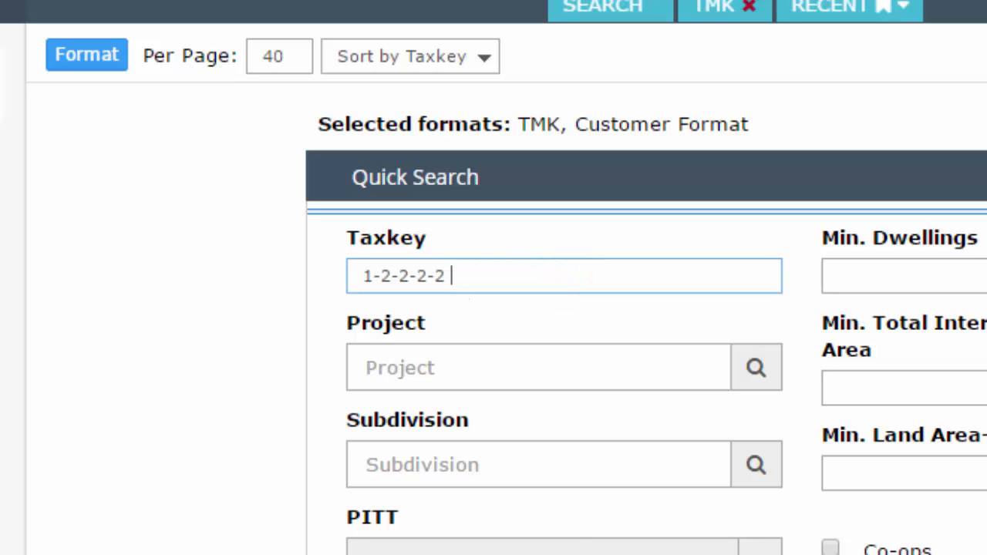
pyautogui.write('to')
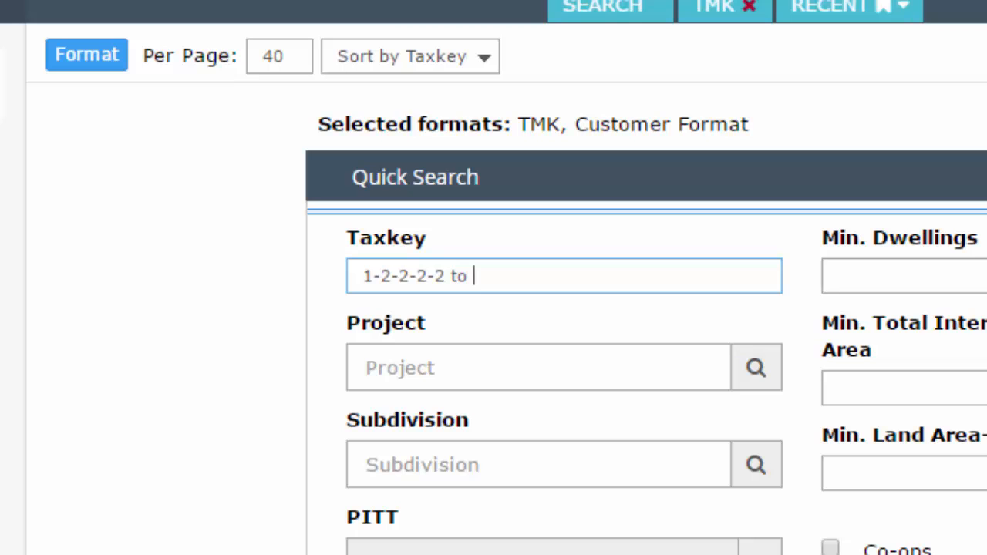
pyautogui.write('10')
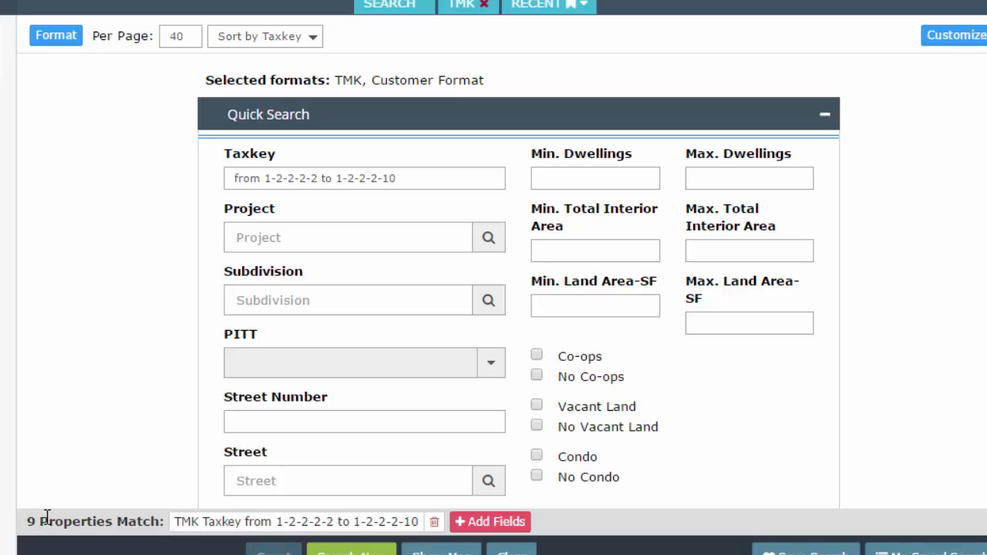
pyautogui.moveTo(249, 254)
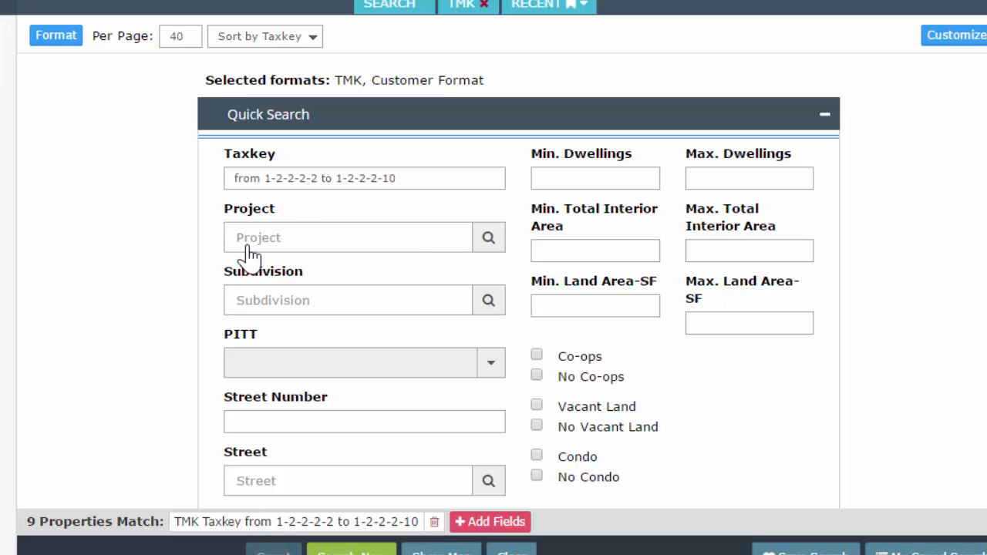
pyautogui.moveTo(292, 237)
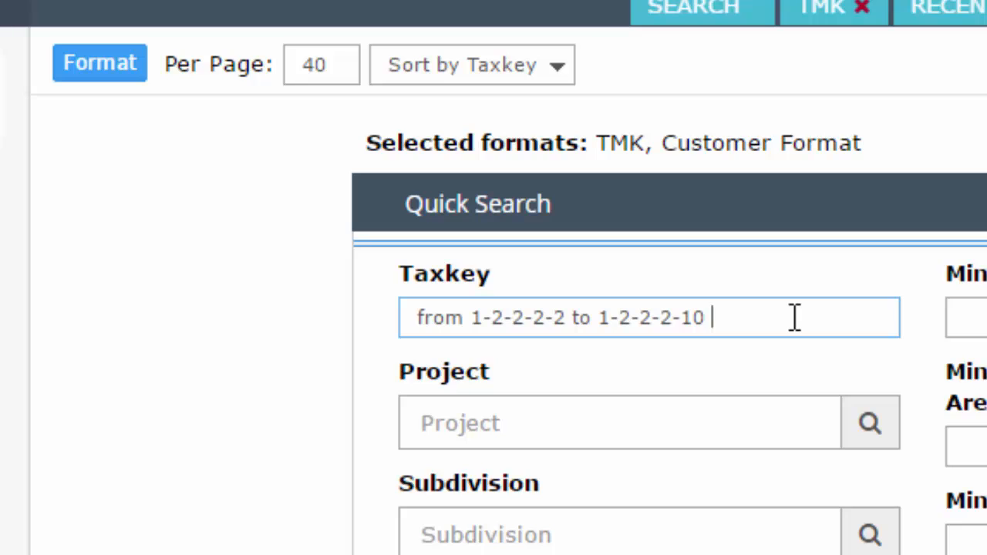
pyautogui.write('and not')
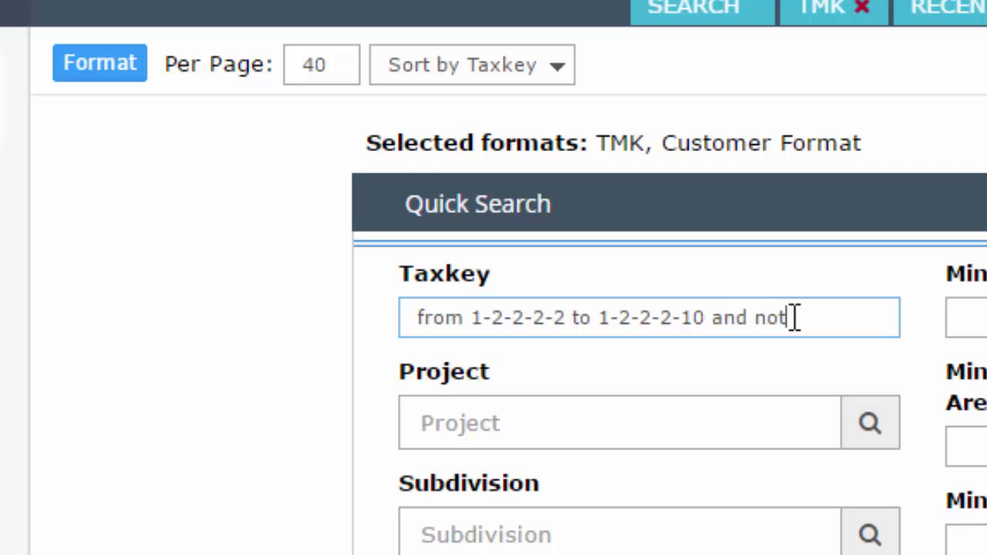
pyautogui.write('5')
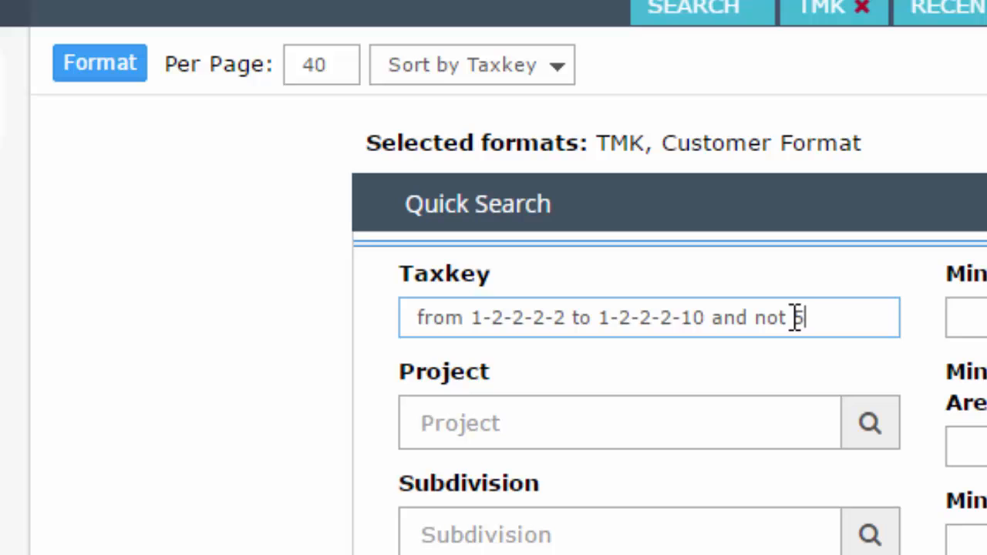
pyautogui.write('1-2-2-2-')
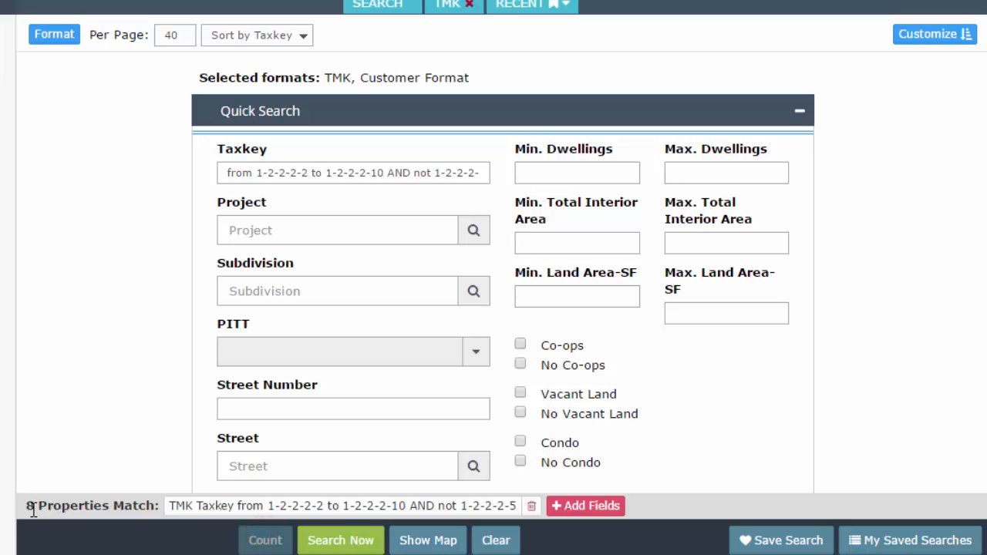
pyautogui.moveTo(193, 445)
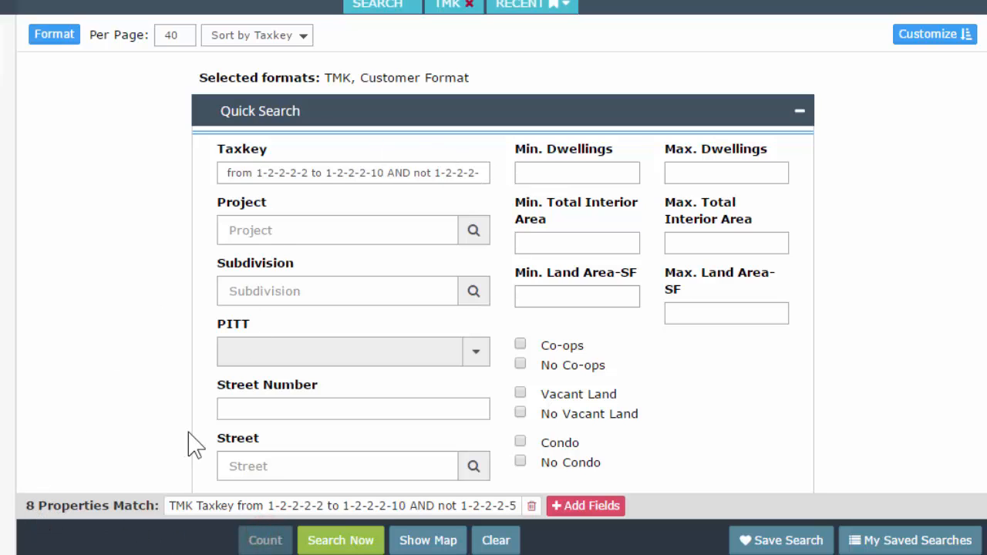
pyautogui.moveTo(340, 540)
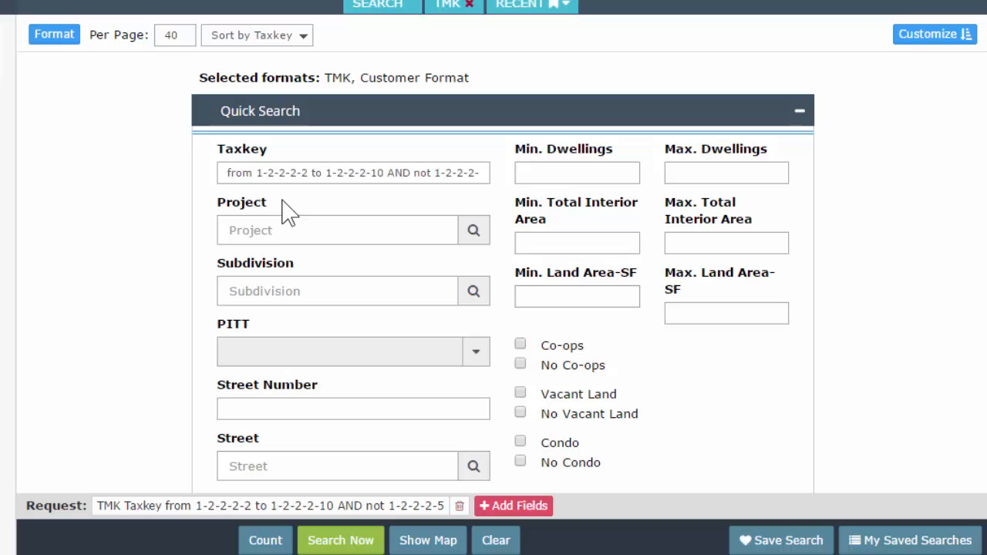
pyautogui.moveTo(316, 227)
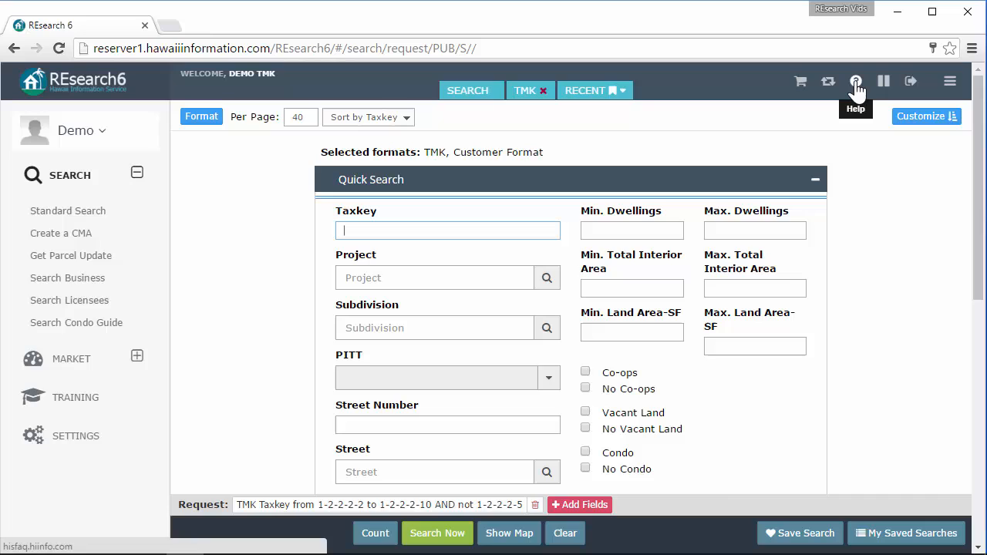
# Search the Help knowledge base for 'searching with taxkey' and open the matching article
pyautogui.click(856, 81)
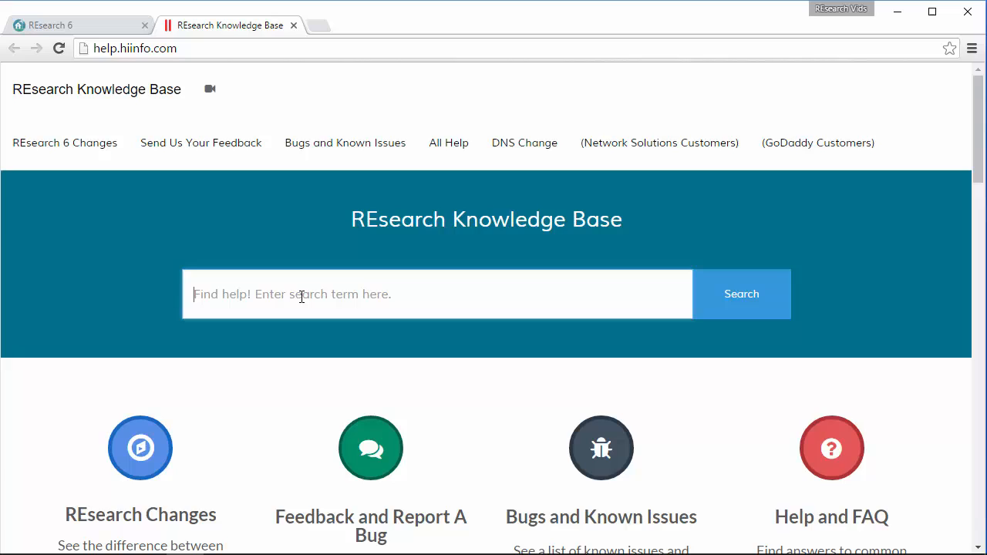
pyautogui.write('search')
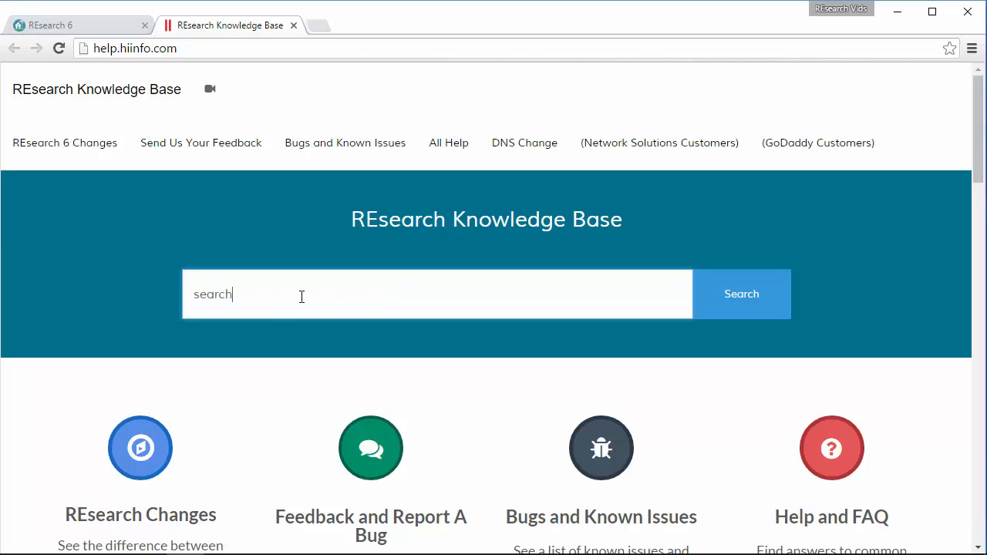
pyautogui.write('searching with taxkeys')
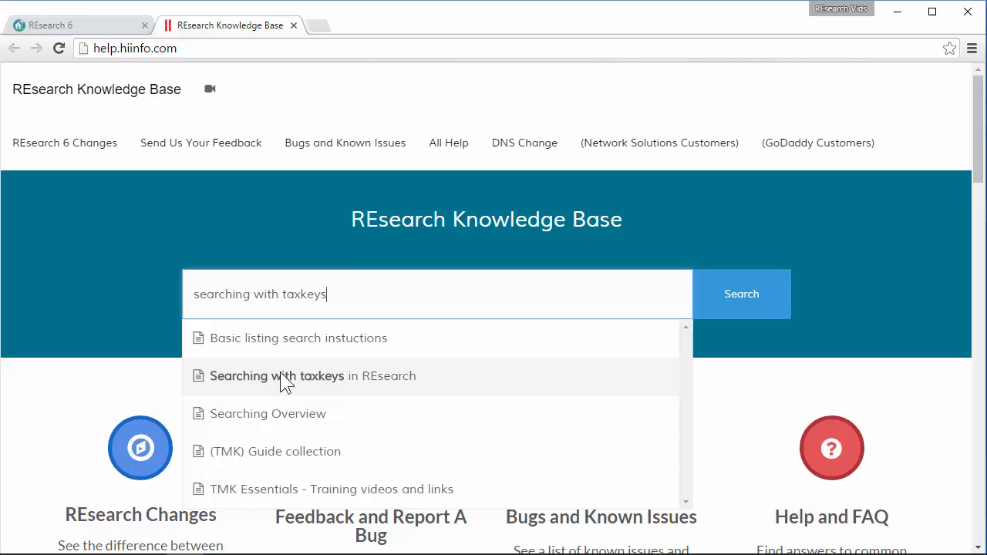
pyautogui.click(312, 376)
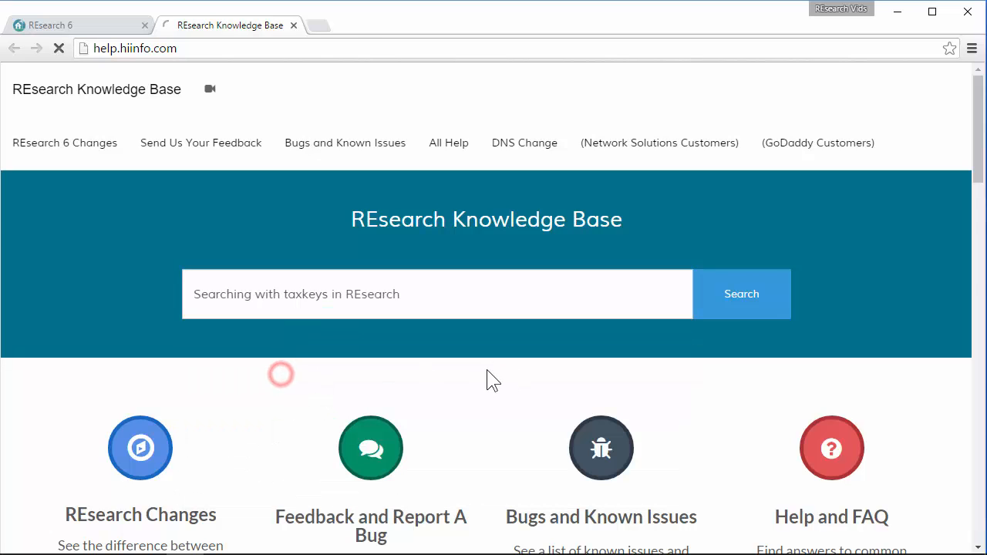
pyautogui.click(740, 294)
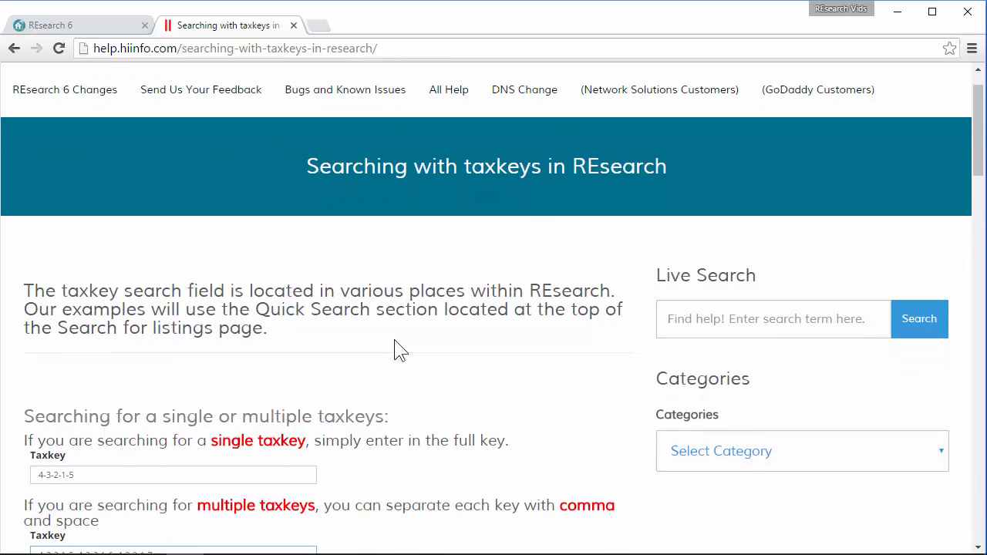
# Read the taxkey article through ranges, exclusions and tips, then return to the REsearch 6 tab
pyautogui.scroll(-3)
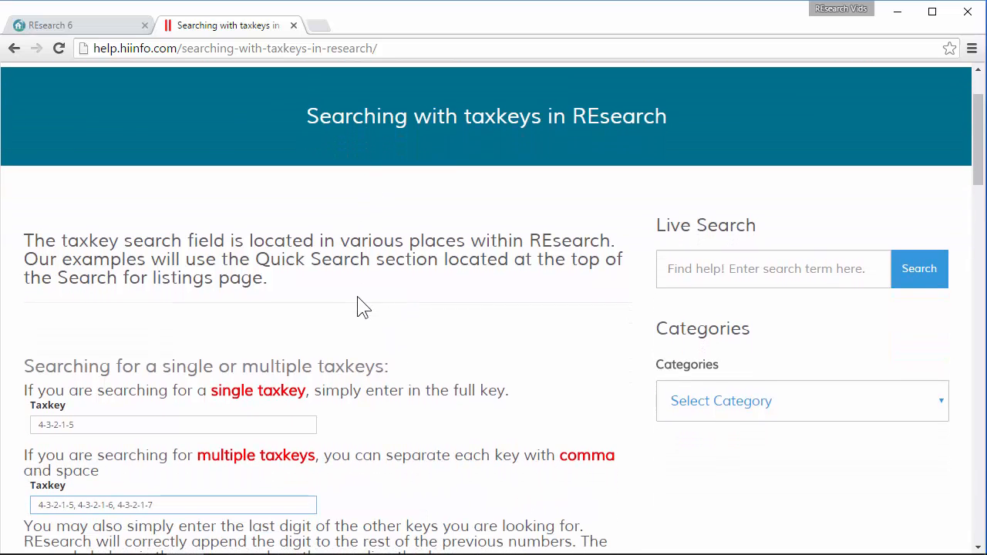
pyautogui.scroll(-3)
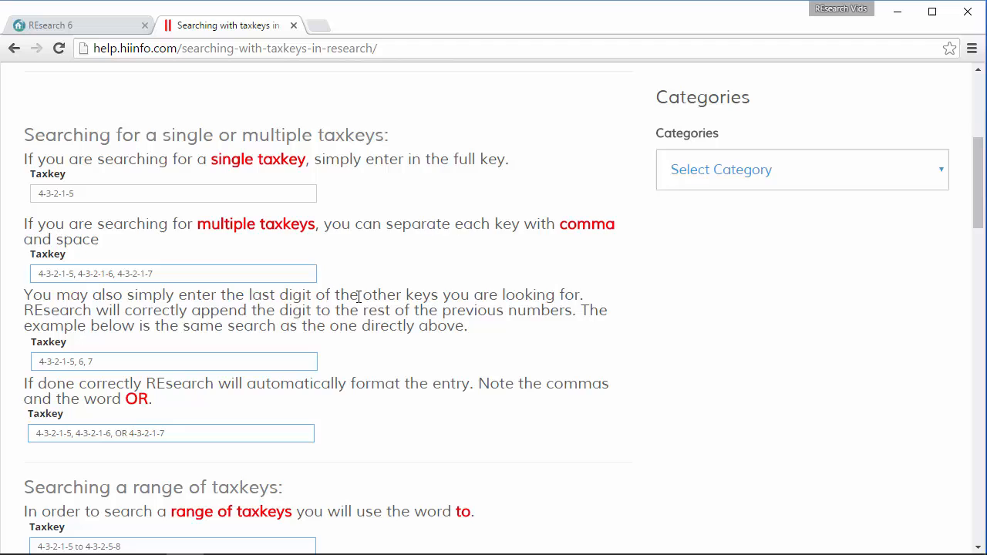
pyautogui.scroll(-3)
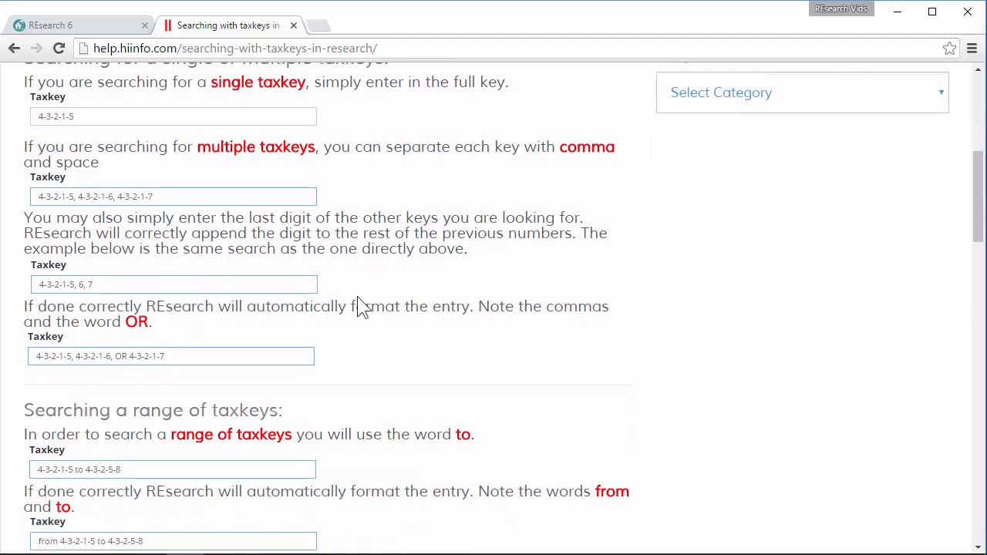
pyautogui.scroll(-3)
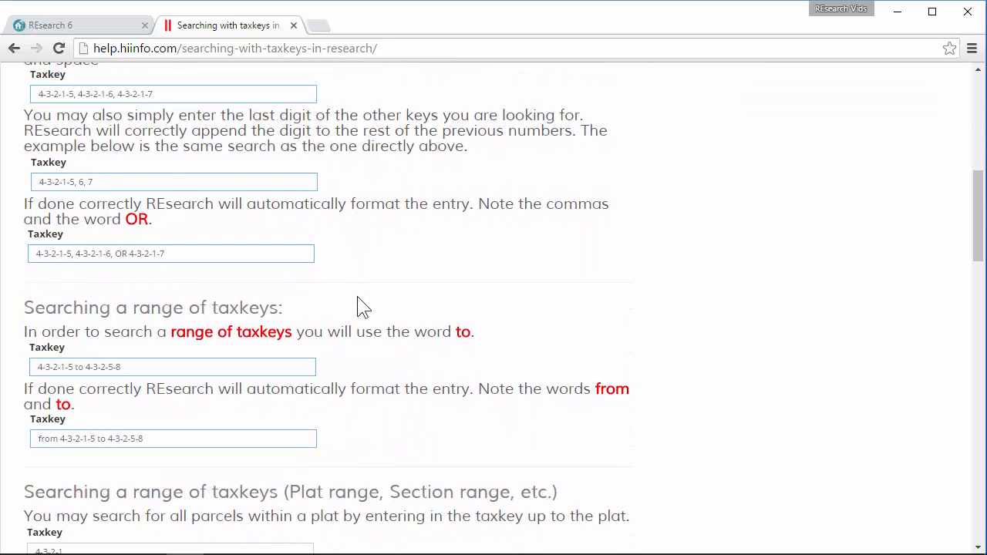
pyautogui.scroll(-3)
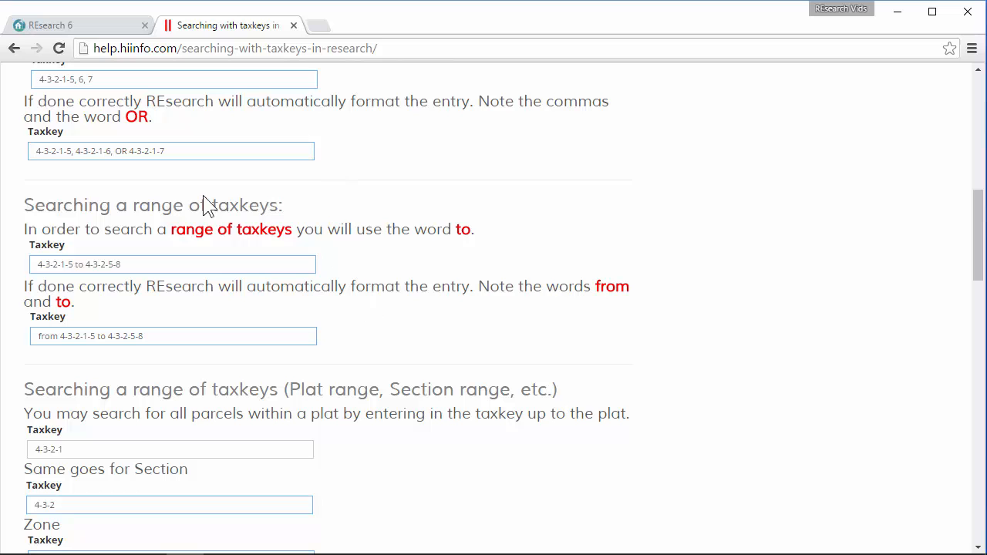
pyautogui.moveTo(318, 98)
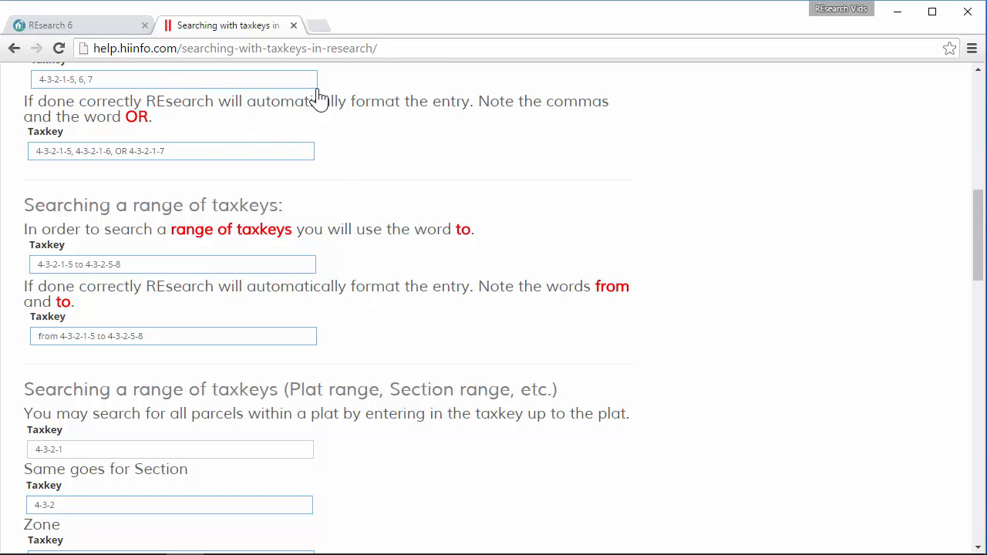
pyautogui.scroll(-3)
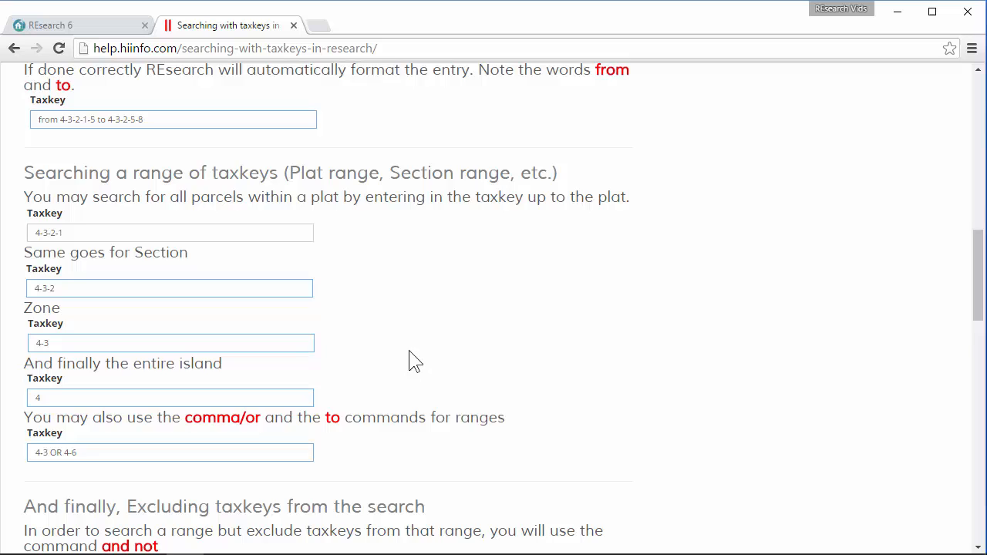
pyautogui.scroll(-3)
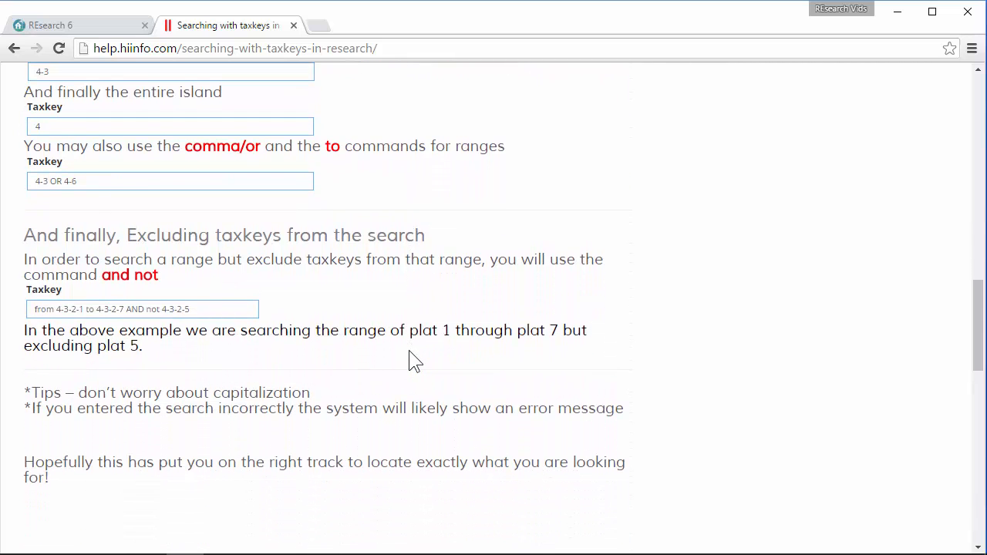
pyautogui.scroll(-3)
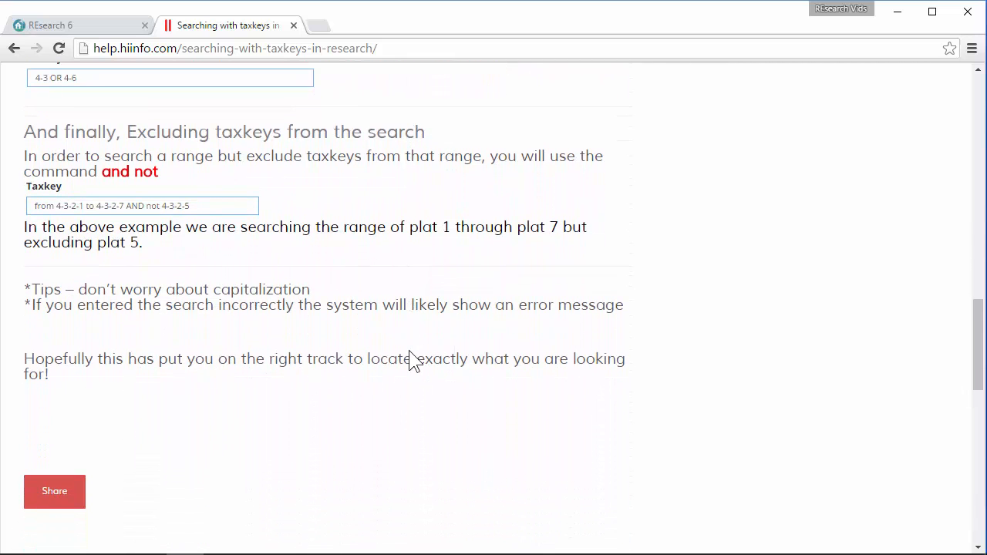
pyautogui.scroll(3)
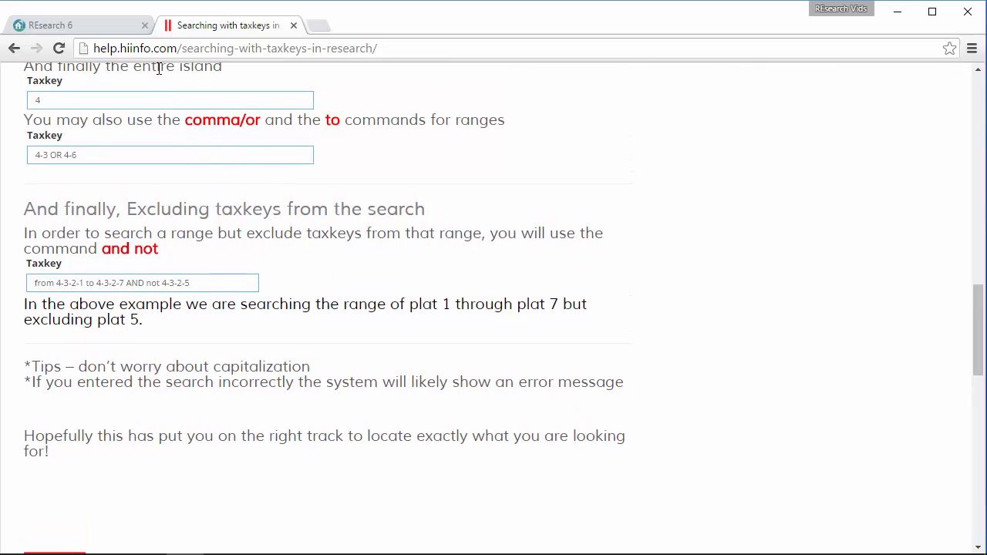
pyautogui.click(47, 25)
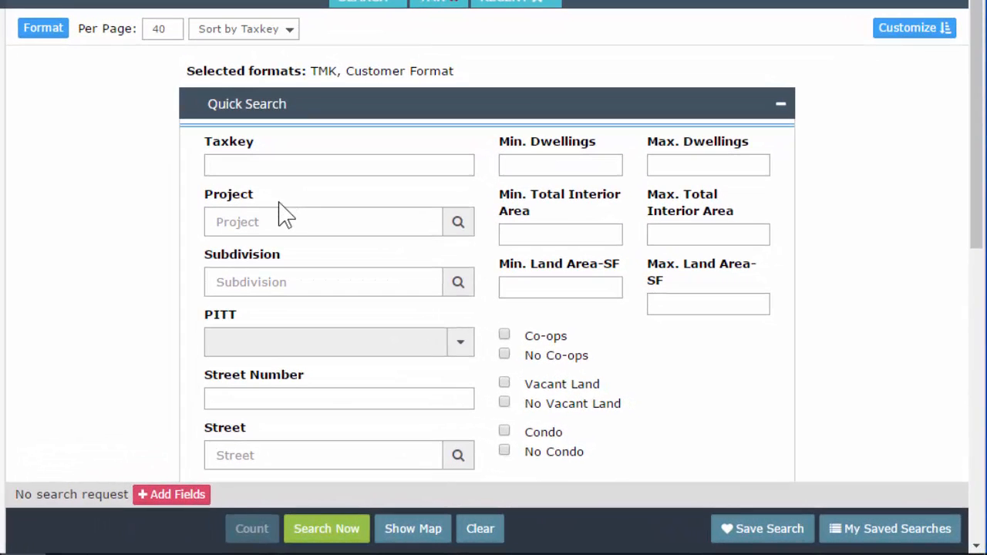
pyautogui.moveTo(459, 222)
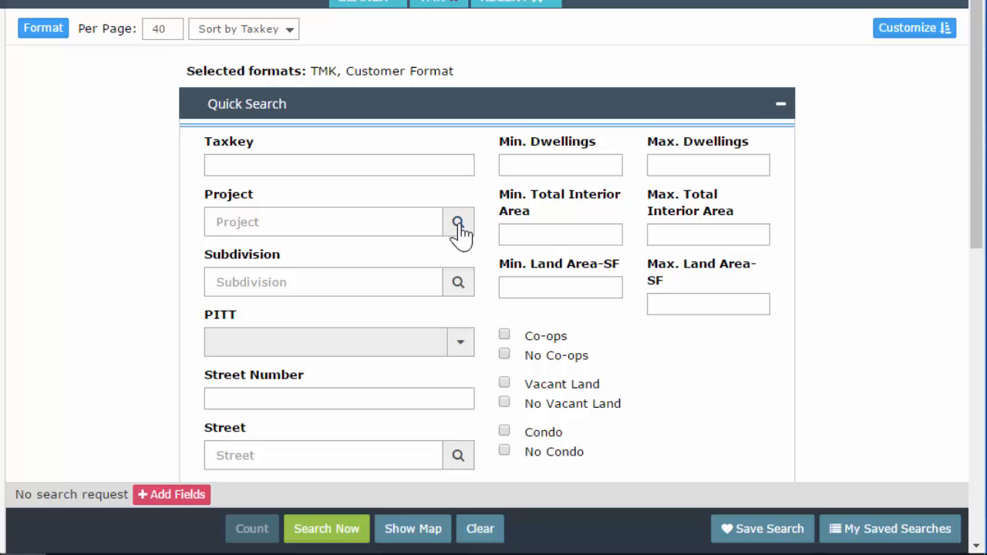
pyautogui.moveTo(476, 405)
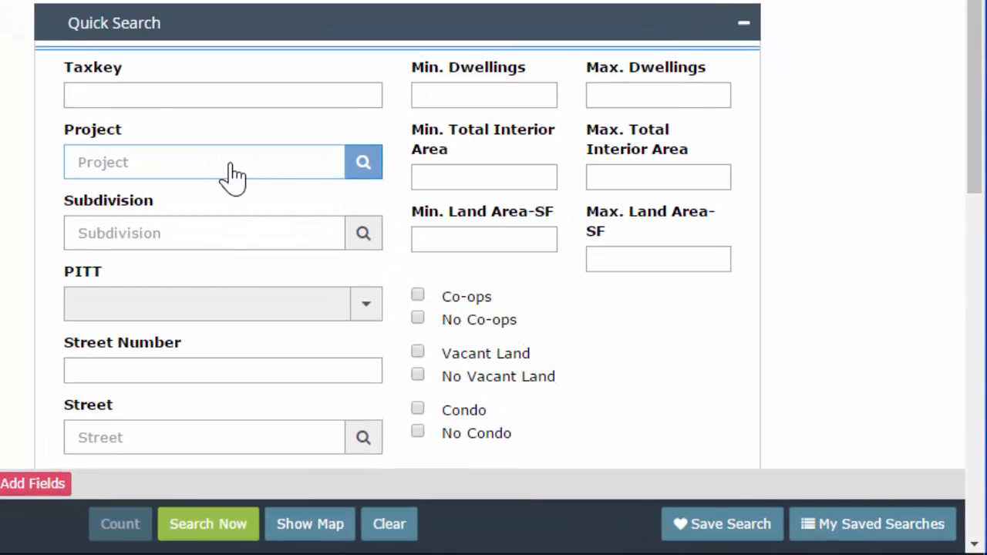
# Look up projects matching 'aloha' and check ALOHA WAI as the Project criterion
pyautogui.write('aloha')
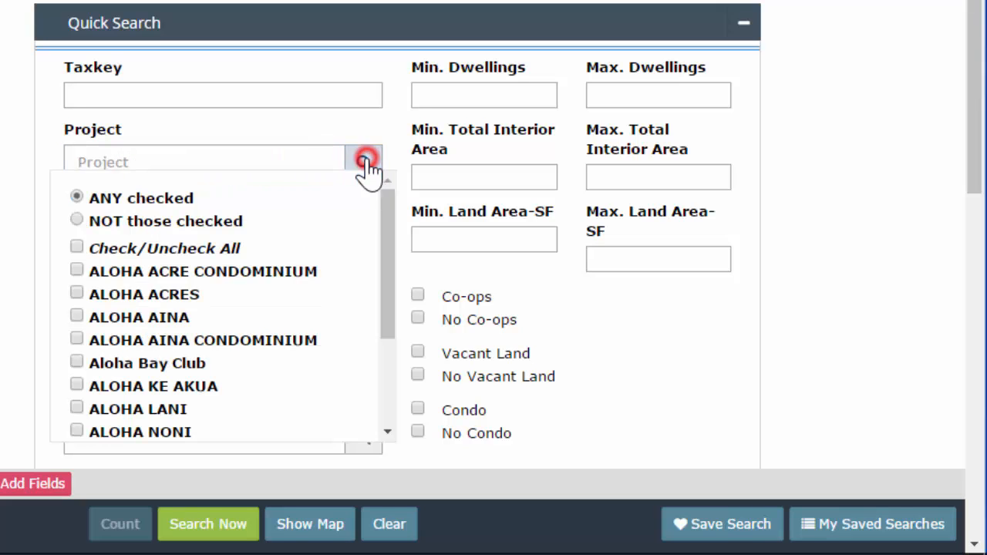
pyautogui.moveTo(116, 305)
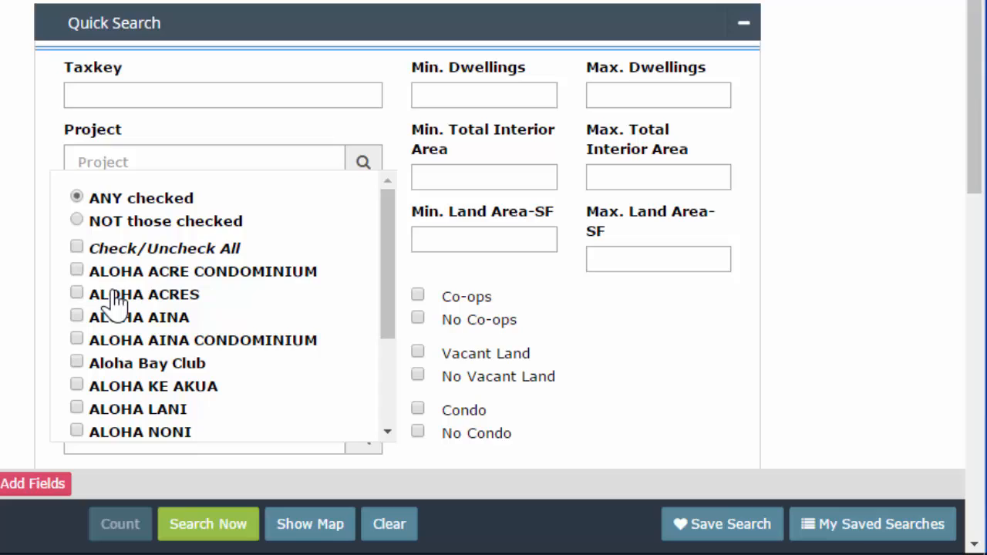
pyautogui.moveTo(123, 227)
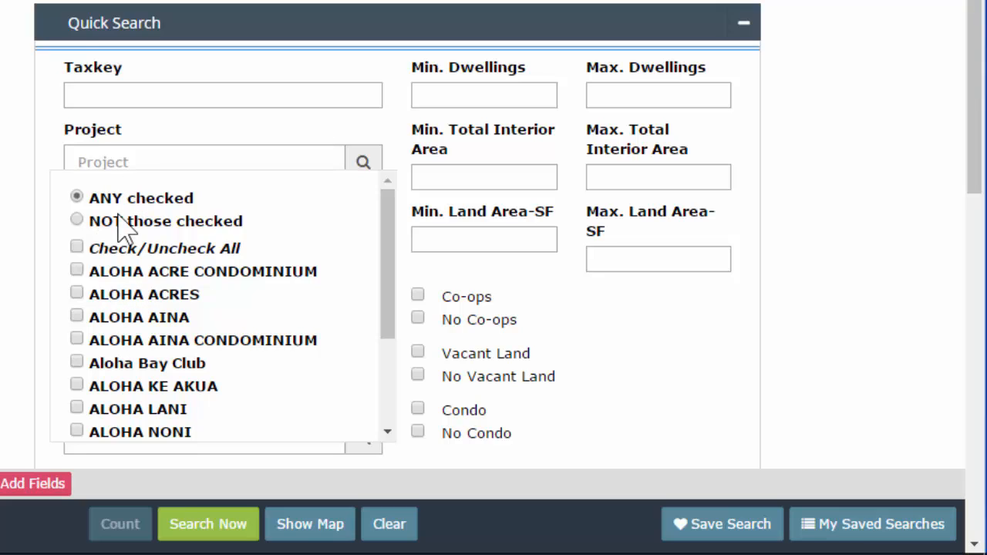
pyautogui.moveTo(104, 335)
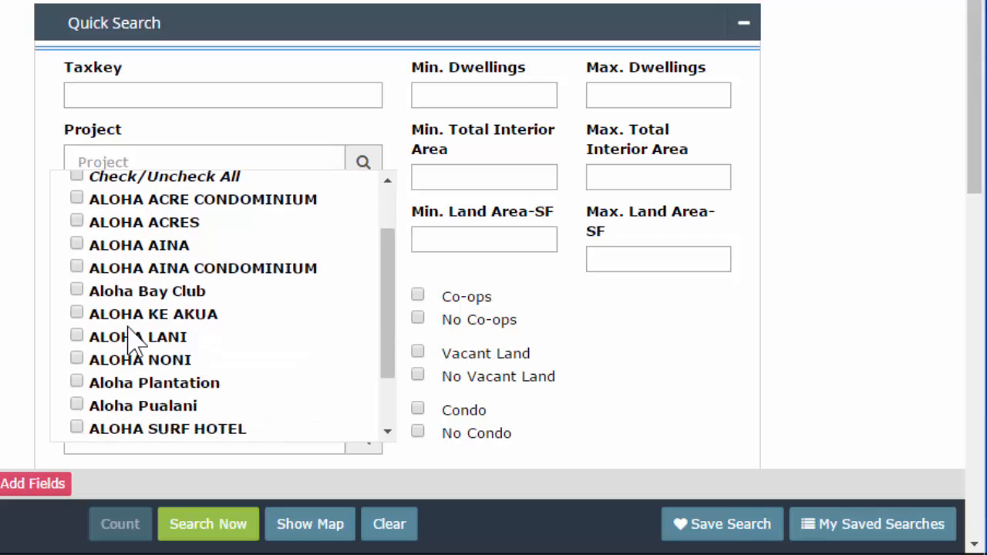
pyautogui.scroll(-3)
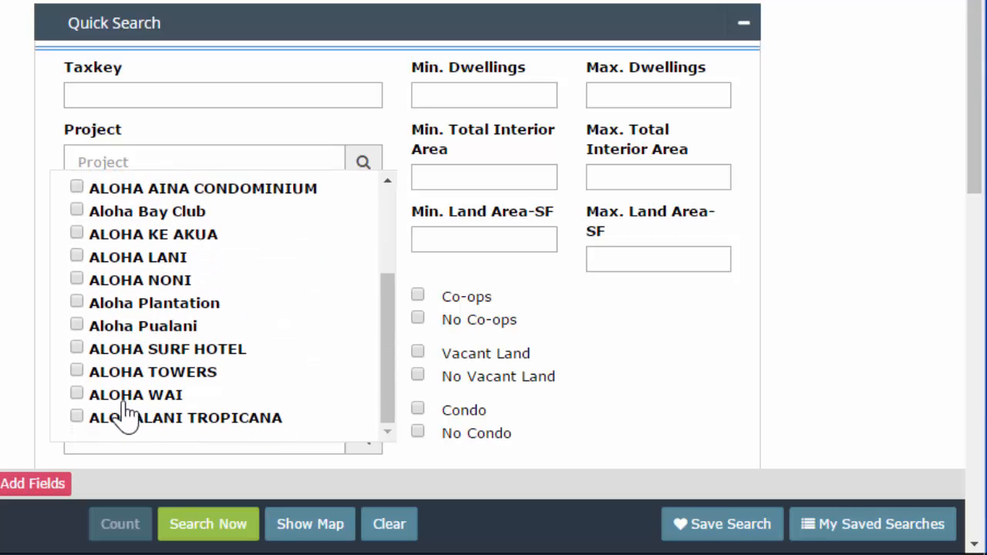
pyautogui.click(77, 393)
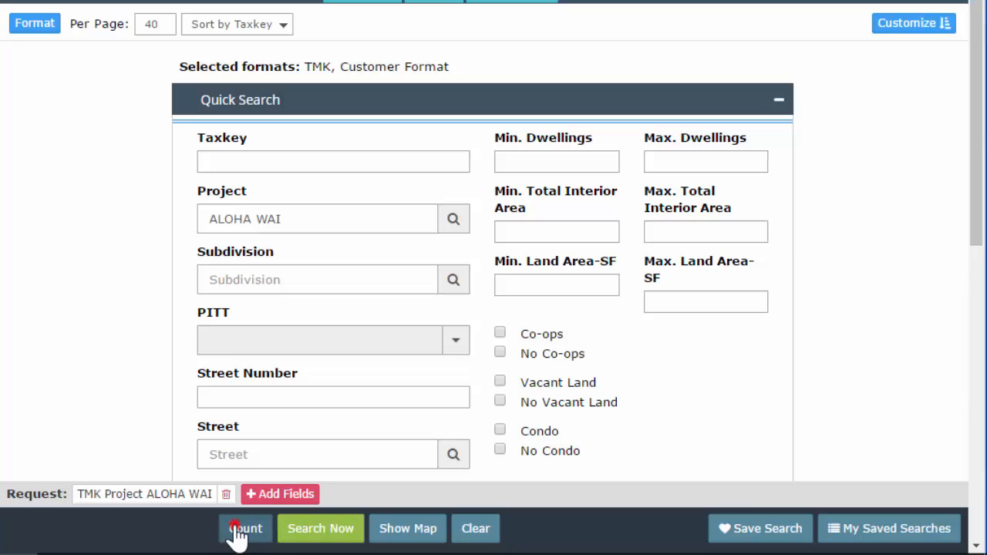
# Count and list the four ALOHA WAI properties on Kahiliholo Rd
pyautogui.click(244, 529)
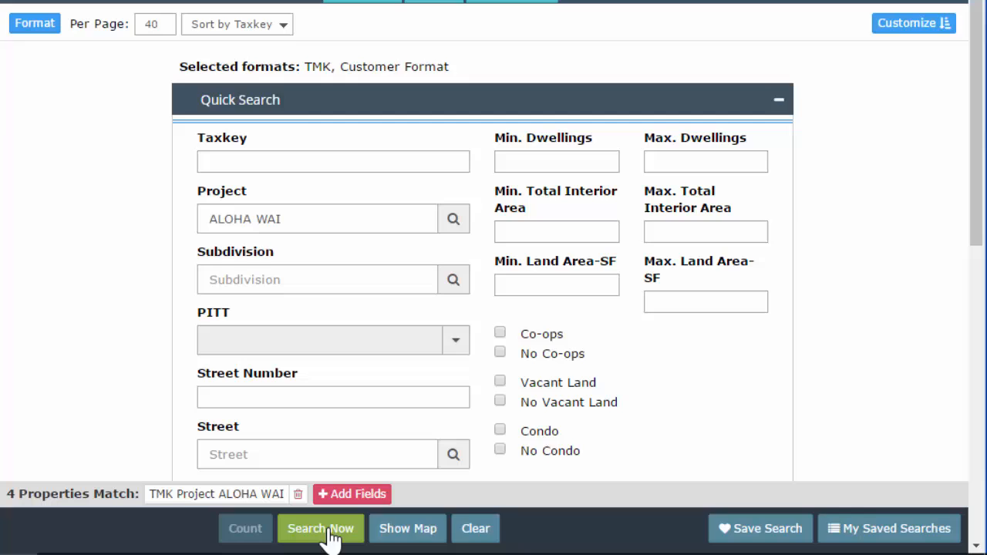
pyautogui.click(320, 528)
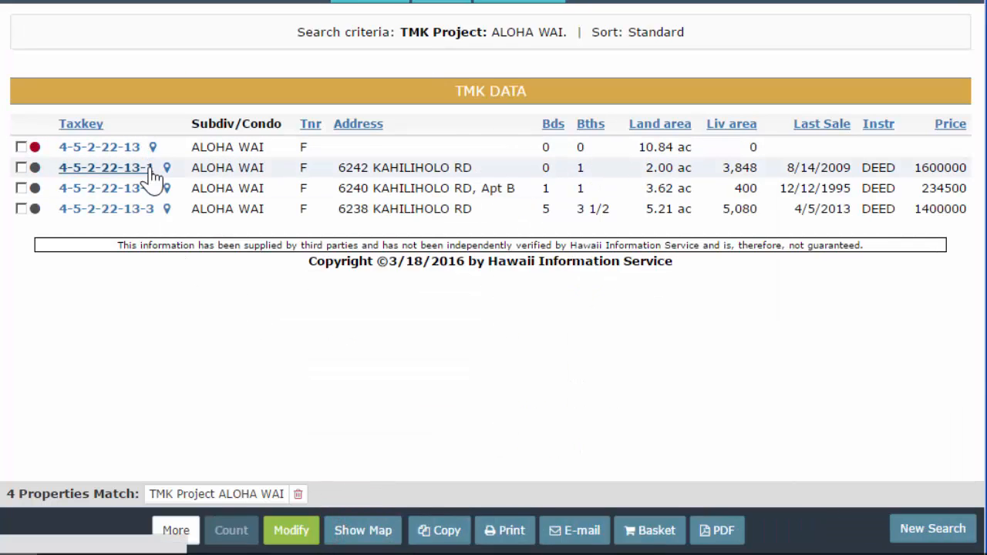
pyautogui.moveTo(154, 212)
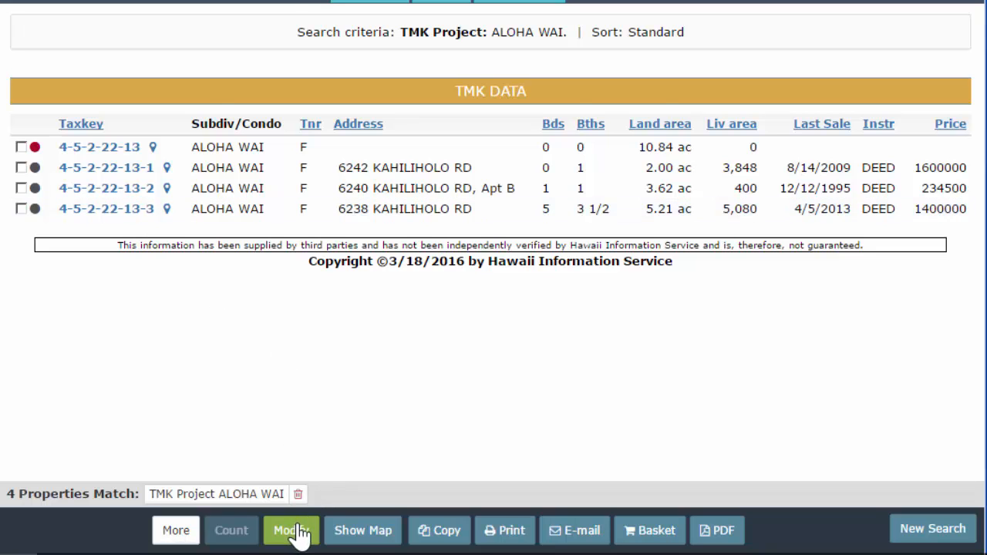
# Back in the search form, enter 'kai or aloha' in the Street field
pyautogui.click(291, 530)
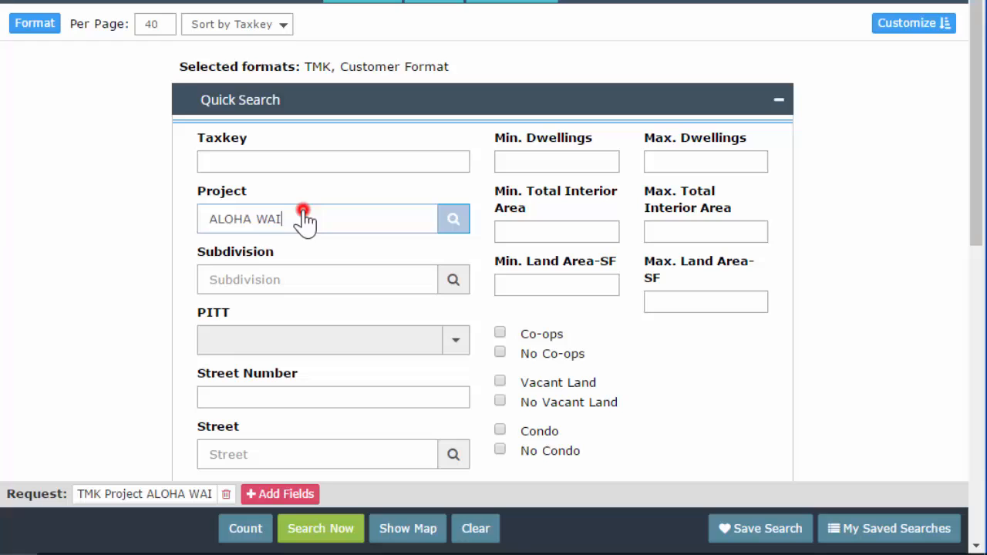
pyautogui.moveTo(454, 279)
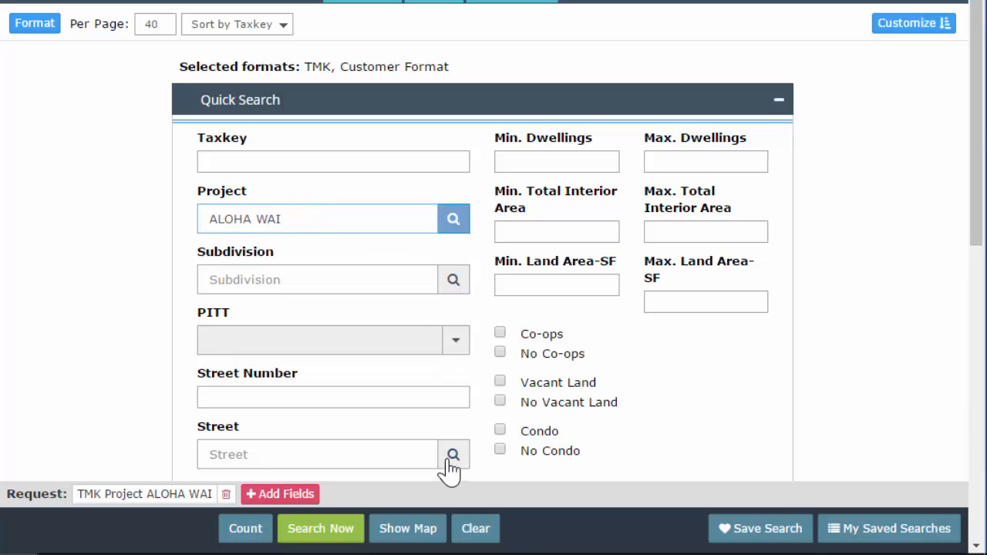
pyautogui.scroll(-3)
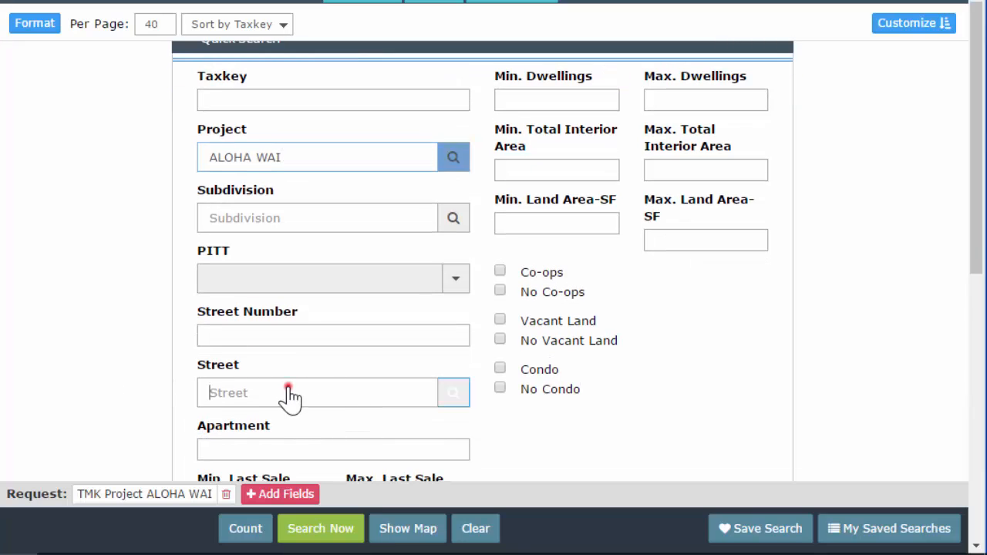
pyautogui.click(316, 392)
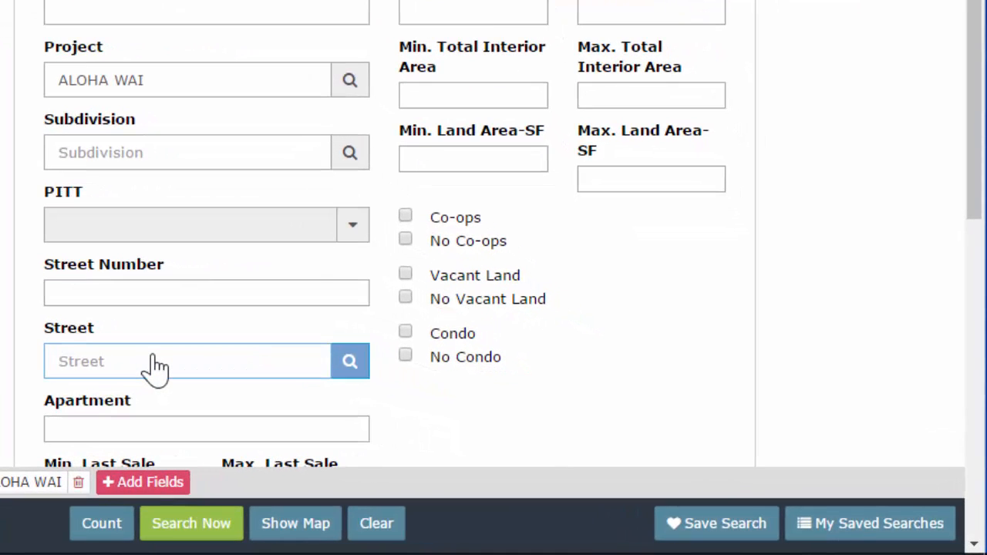
pyautogui.write('kai')
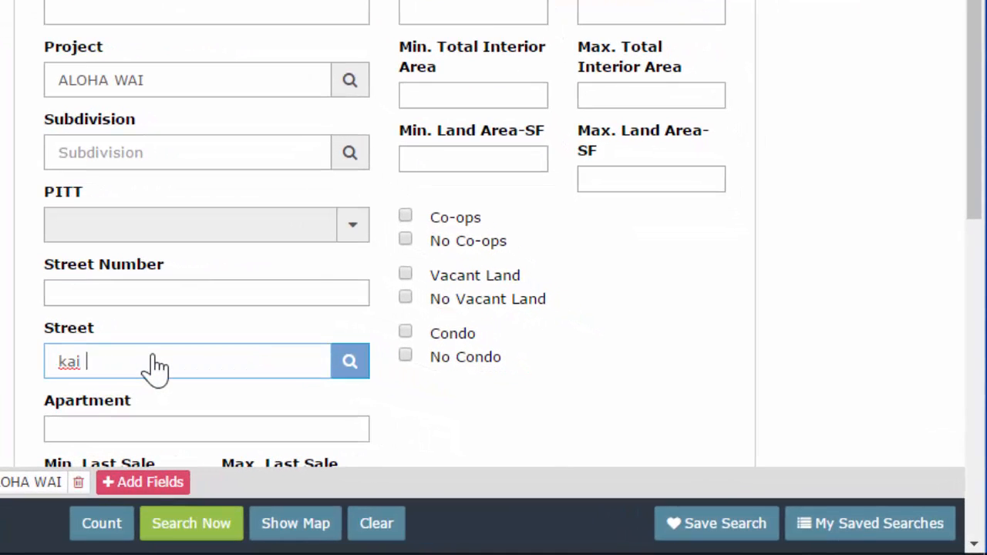
pyautogui.write('or aloha')
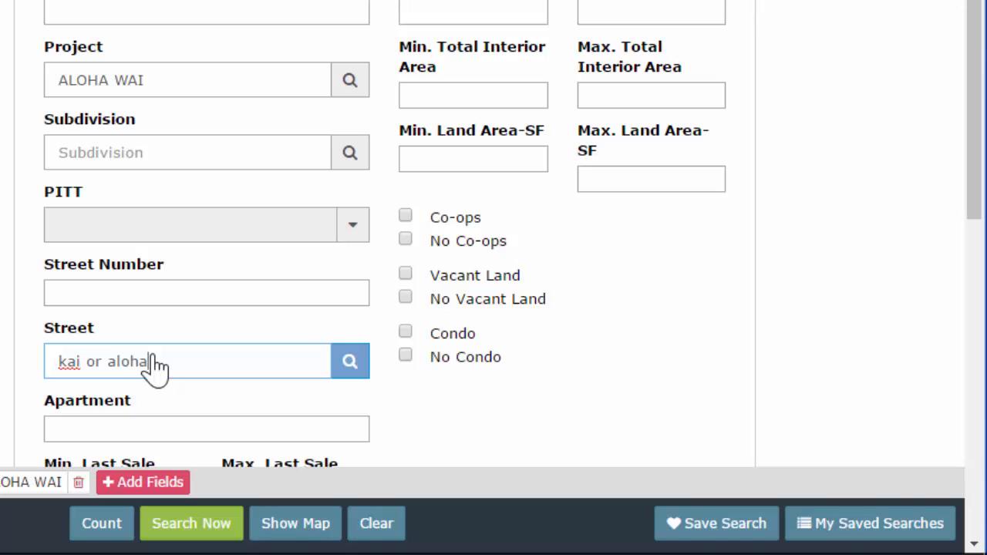
pyautogui.moveTo(185, 378)
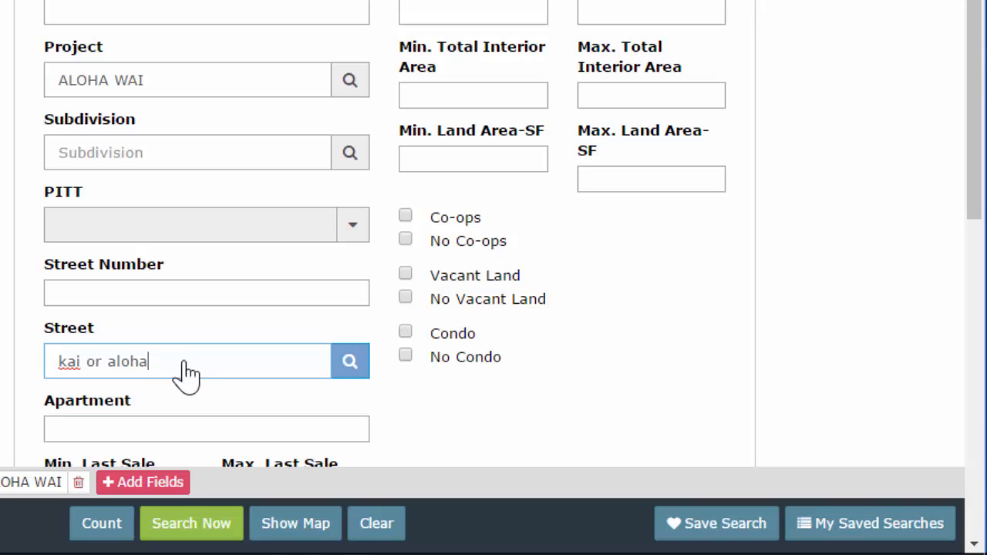
pyautogui.moveTo(104, 386)
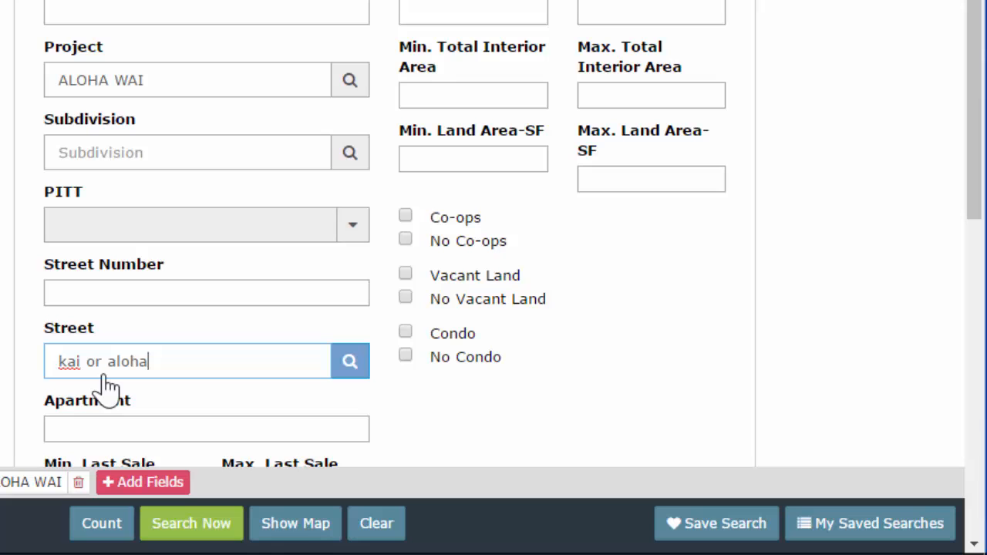
pyautogui.moveTo(350, 361)
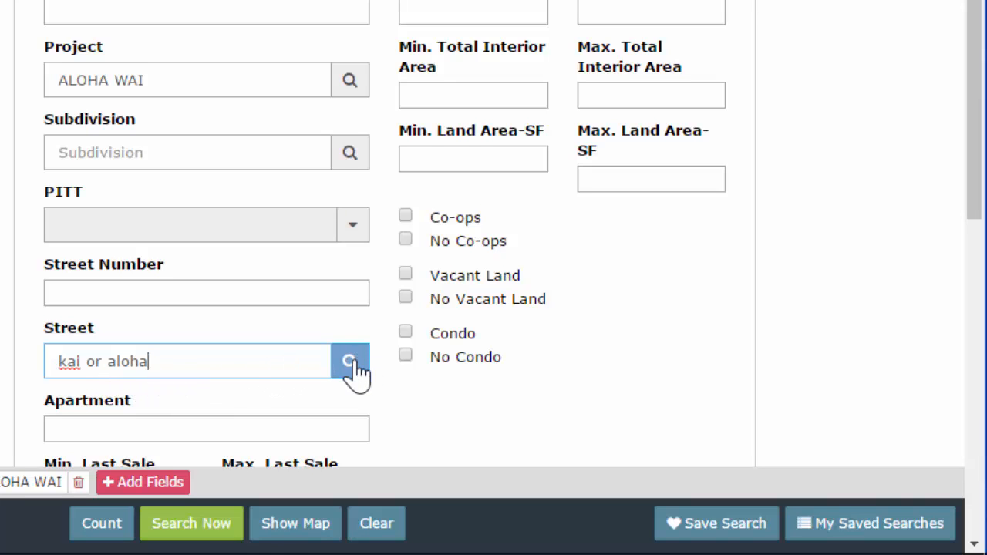
# Browse the street lookup list, leaving the Project and Street fields empty
pyautogui.click(350, 360)
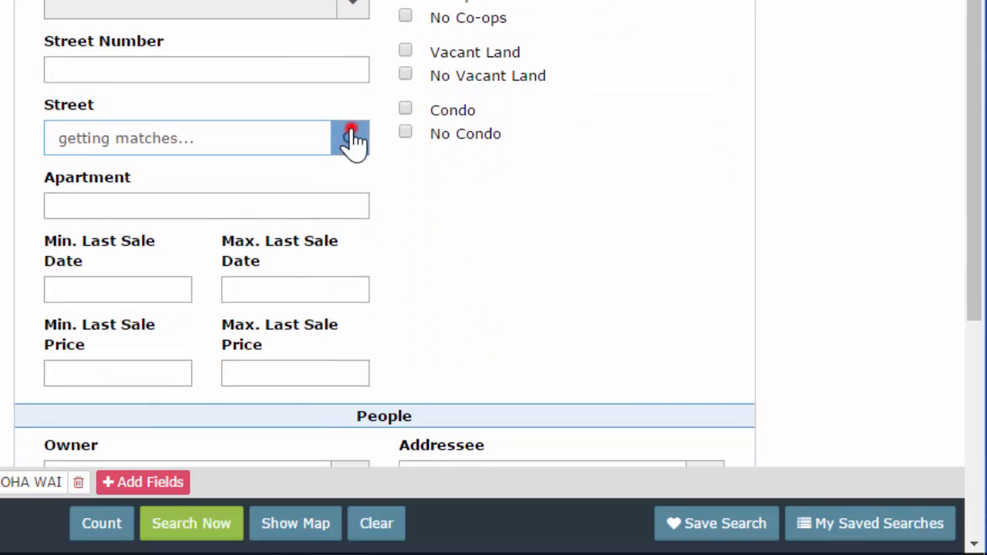
pyautogui.click(350, 138)
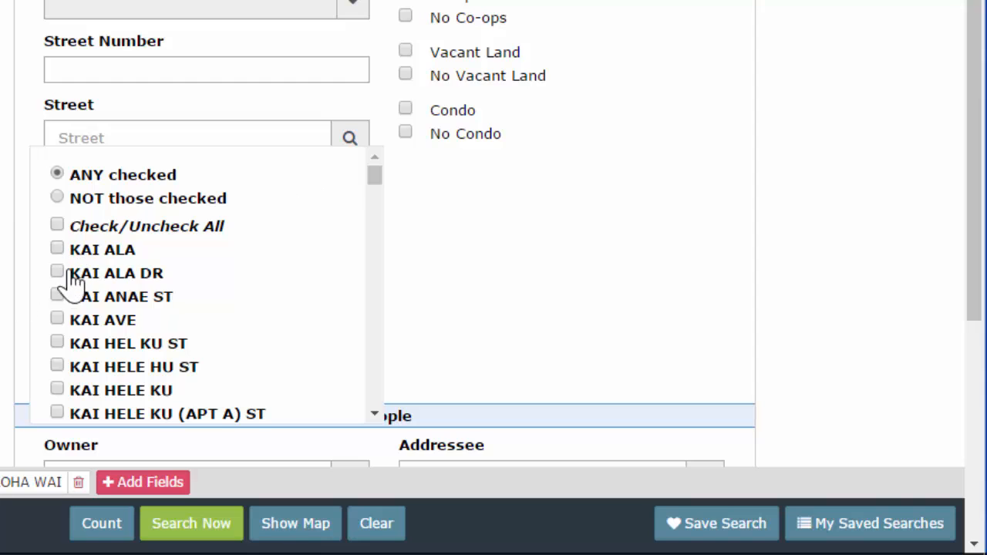
pyautogui.scroll(-3)
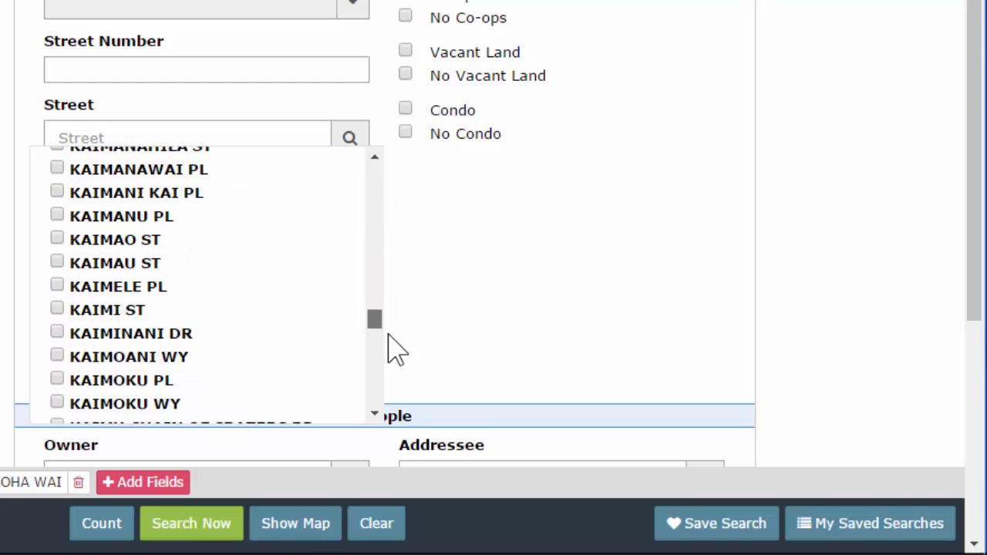
pyautogui.scroll(3)
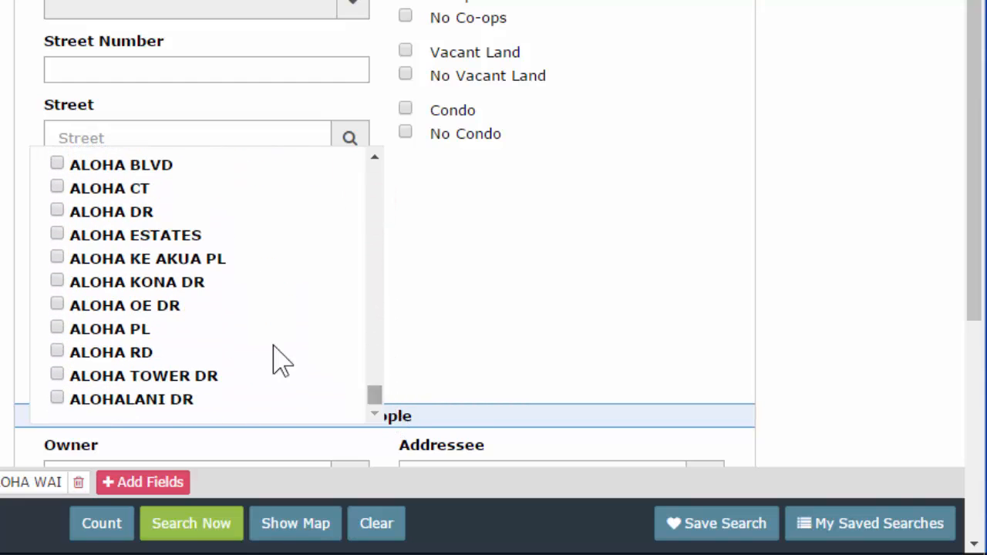
pyautogui.moveTo(58, 362)
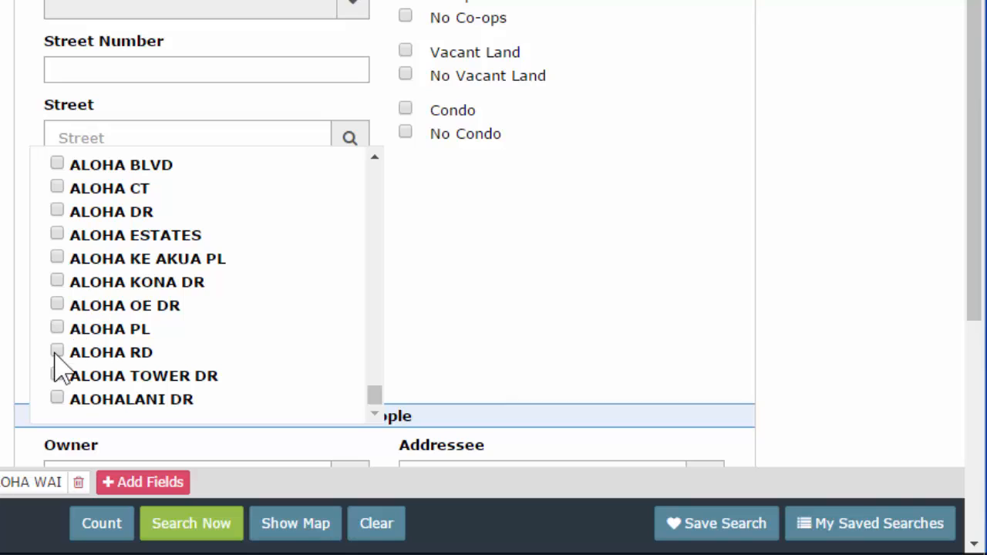
pyautogui.moveTo(61, 277)
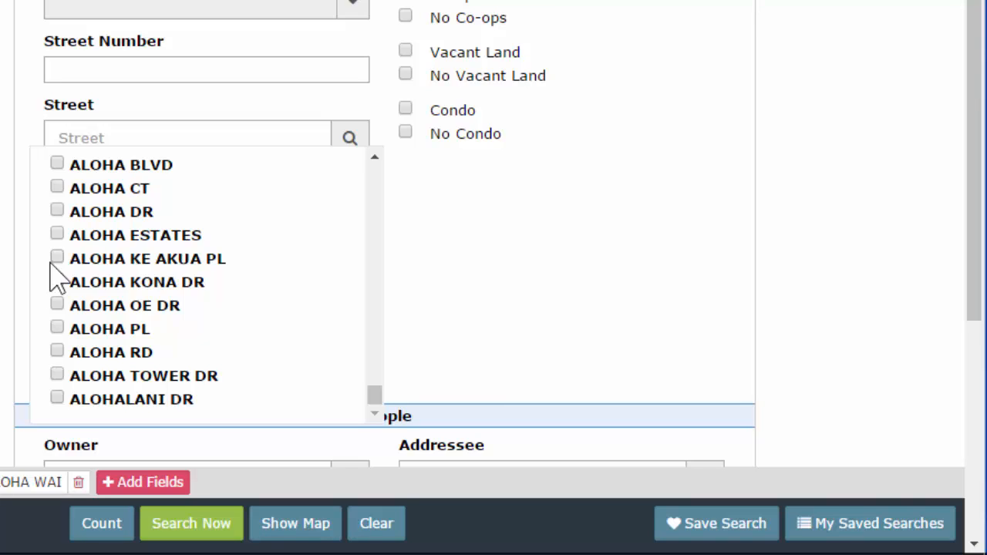
pyautogui.moveTo(54, 293)
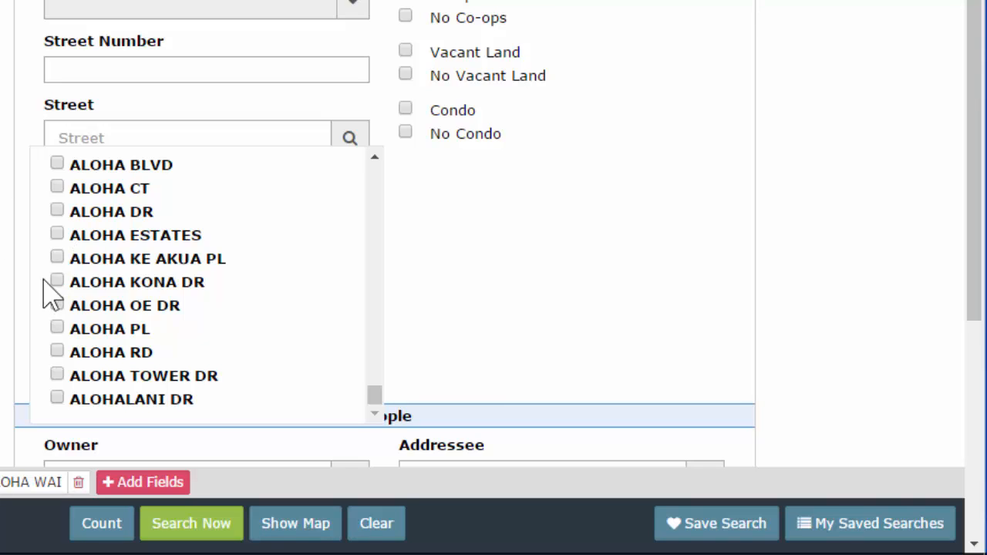
pyautogui.moveTo(170, 146)
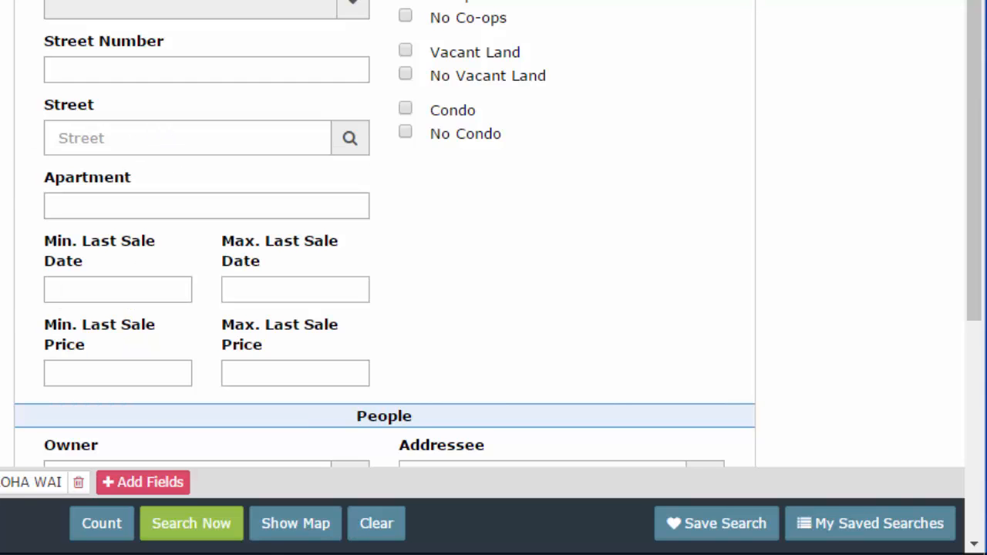
pyautogui.scroll(3)
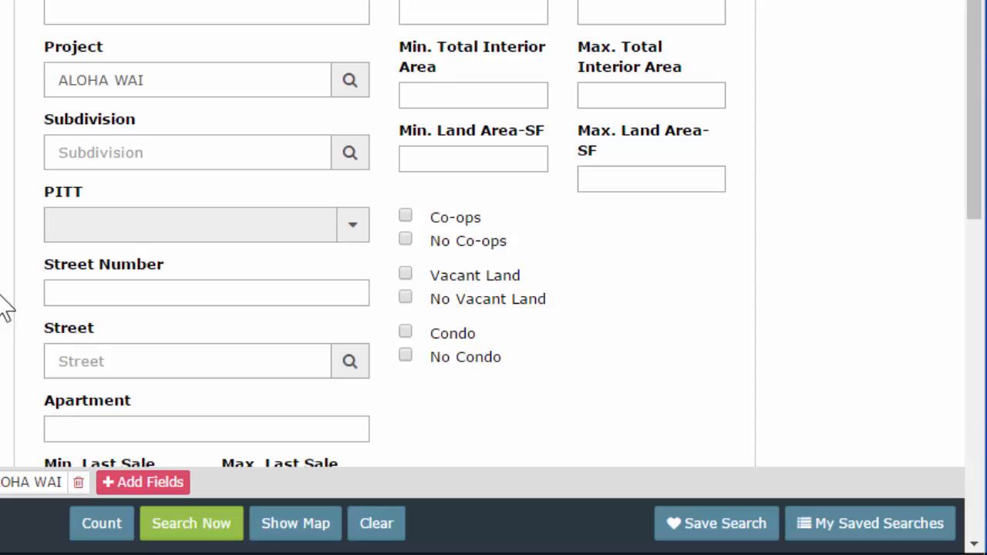
pyautogui.moveTo(128, 305)
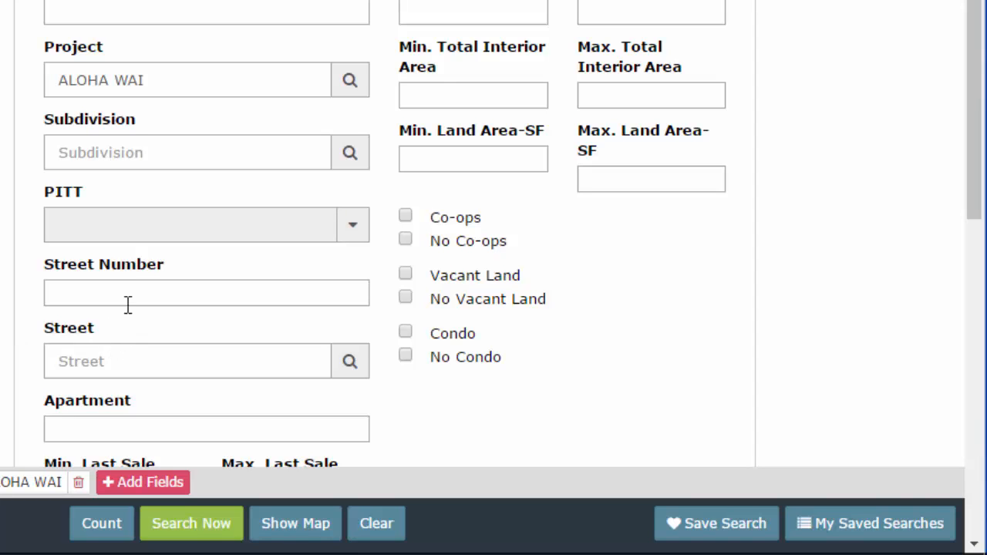
pyautogui.scroll(3)
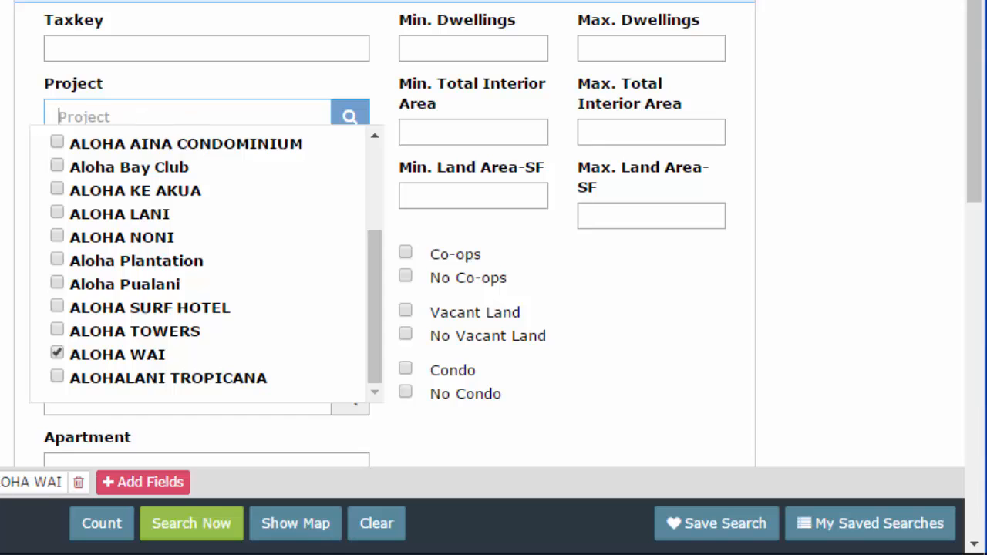
pyautogui.scroll(-3)
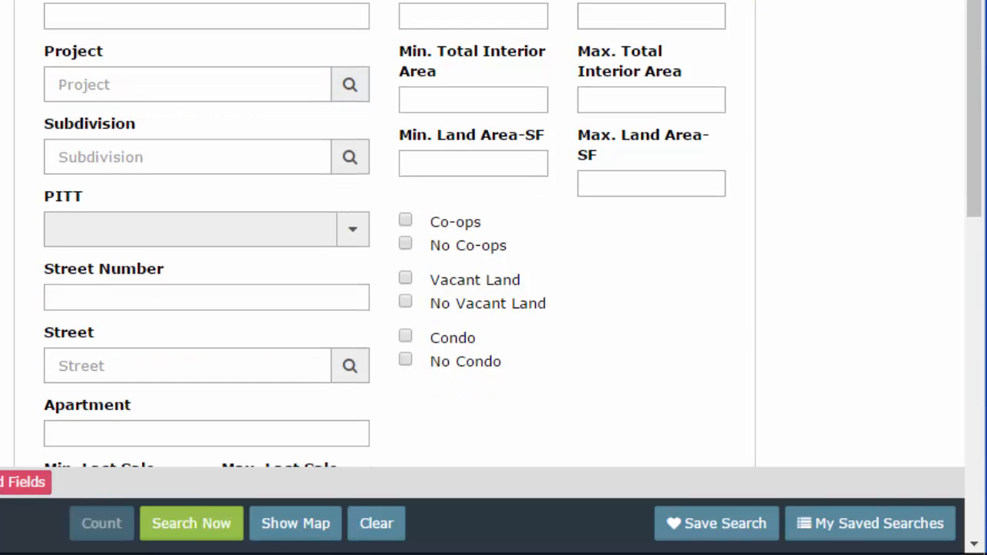
pyautogui.scroll(-3)
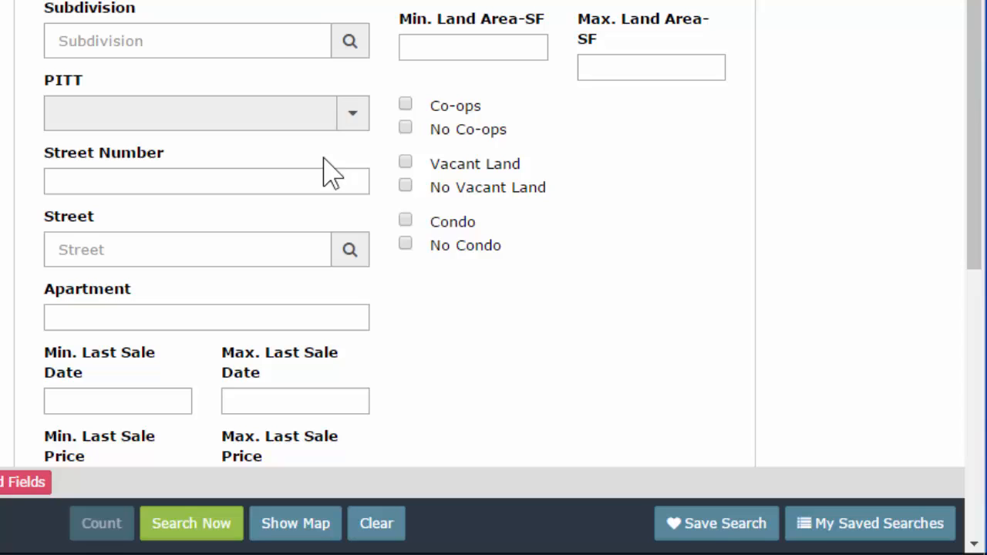
pyautogui.moveTo(358, 123)
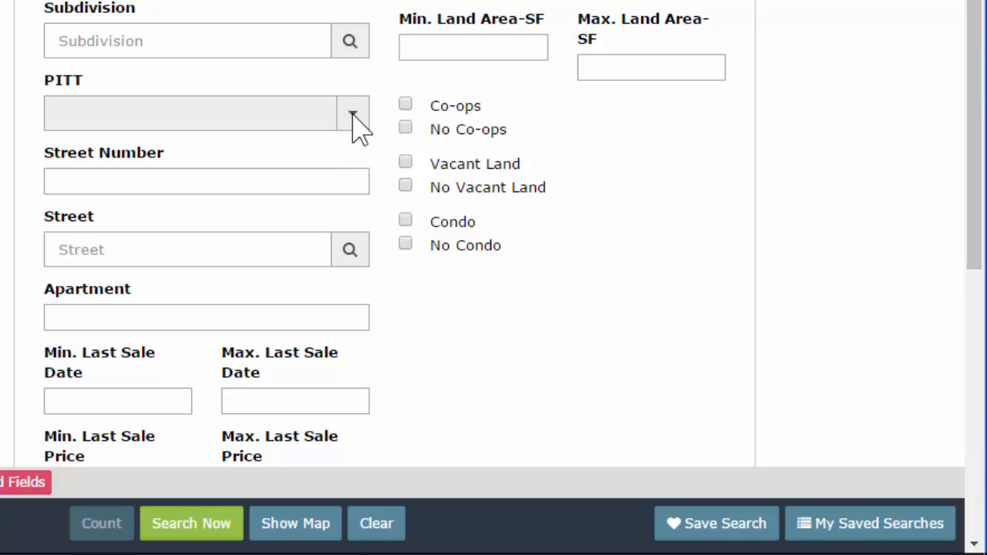
pyautogui.moveTo(66, 96)
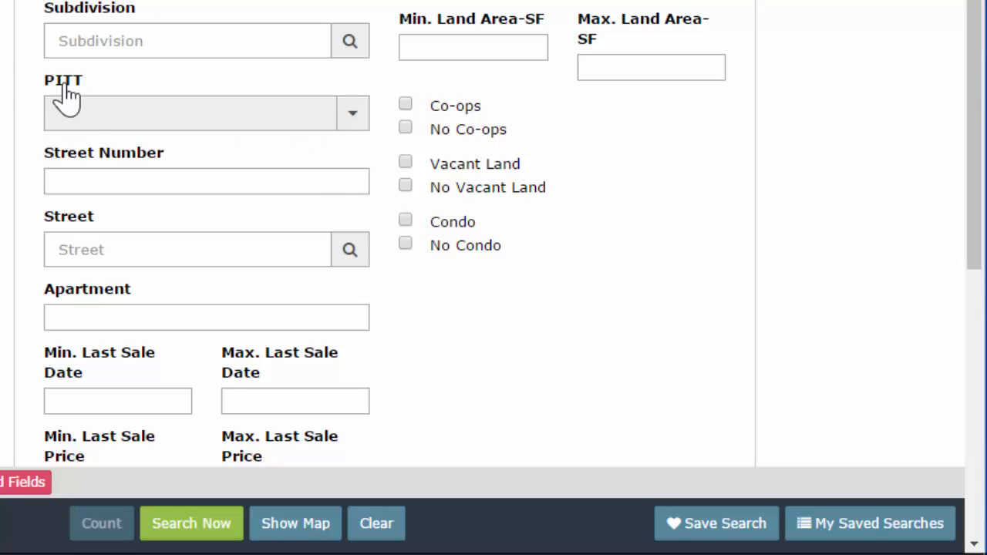
pyautogui.click(351, 112)
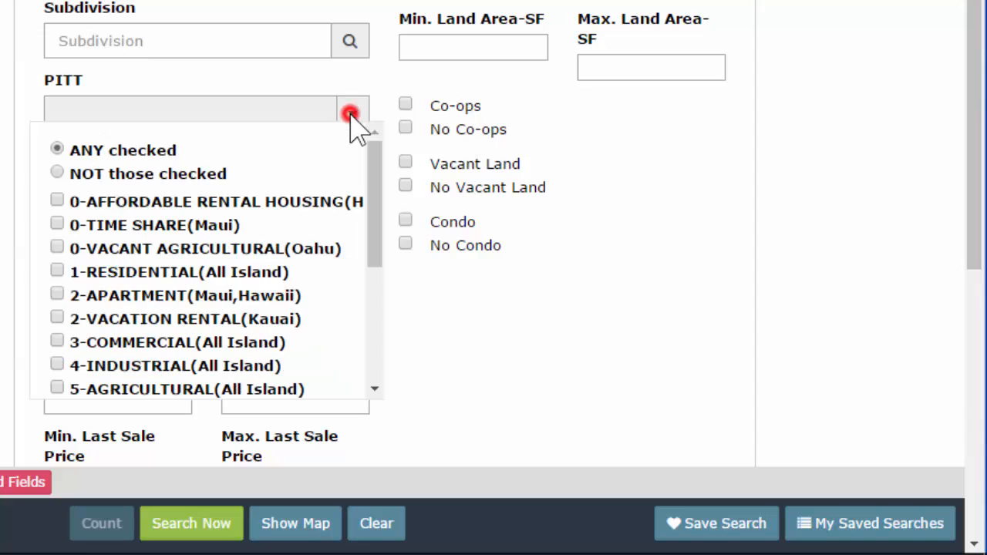
pyautogui.scroll(-3)
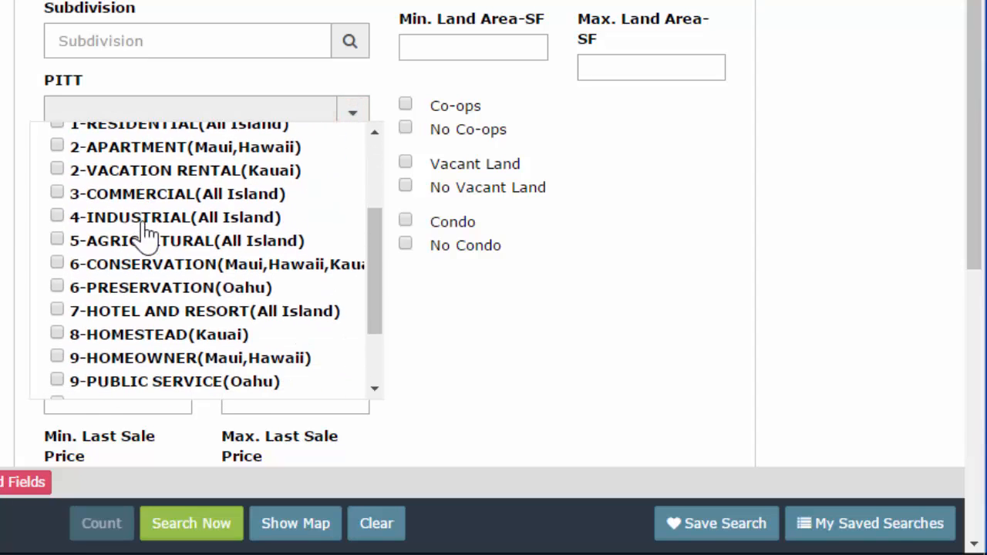
pyautogui.click(56, 217)
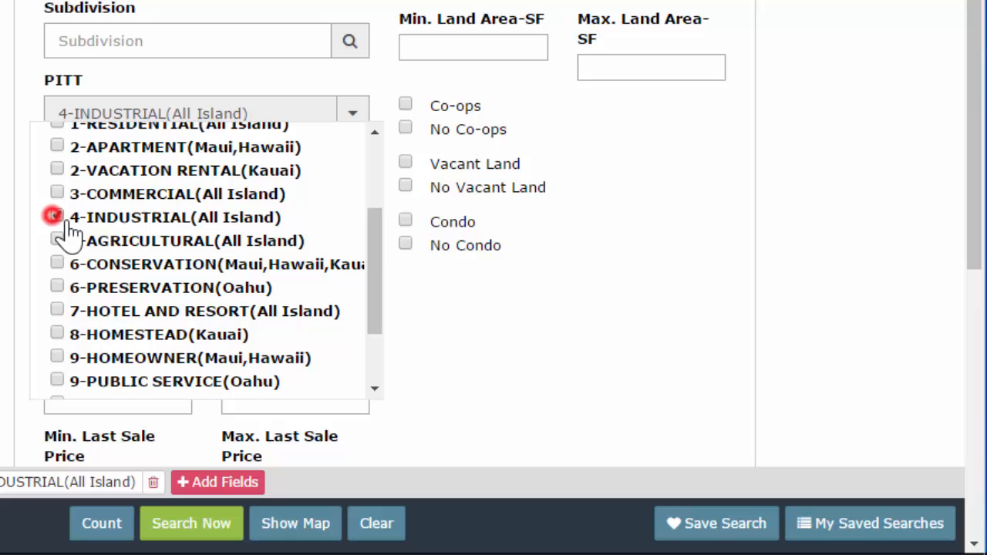
pyautogui.click(57, 308)
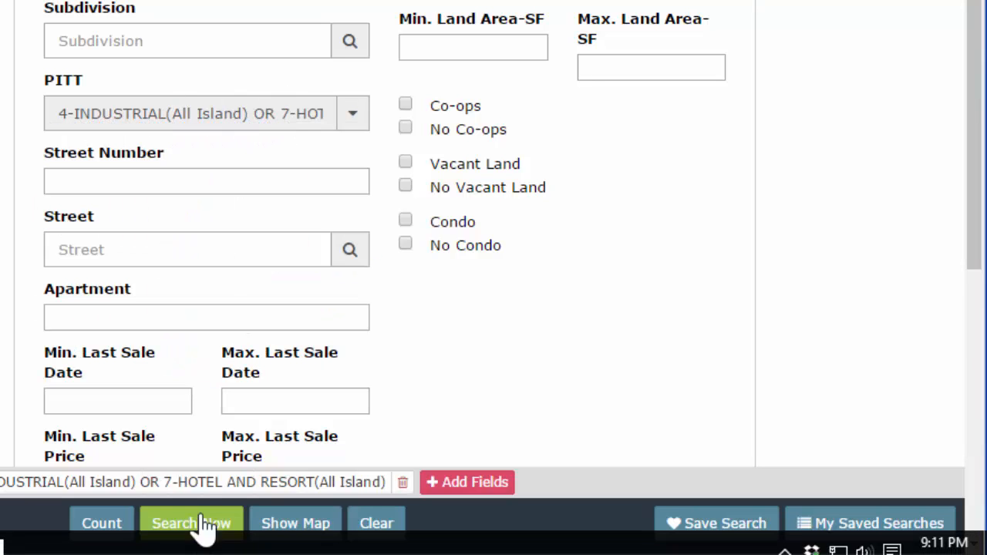
pyautogui.moveTo(93, 299)
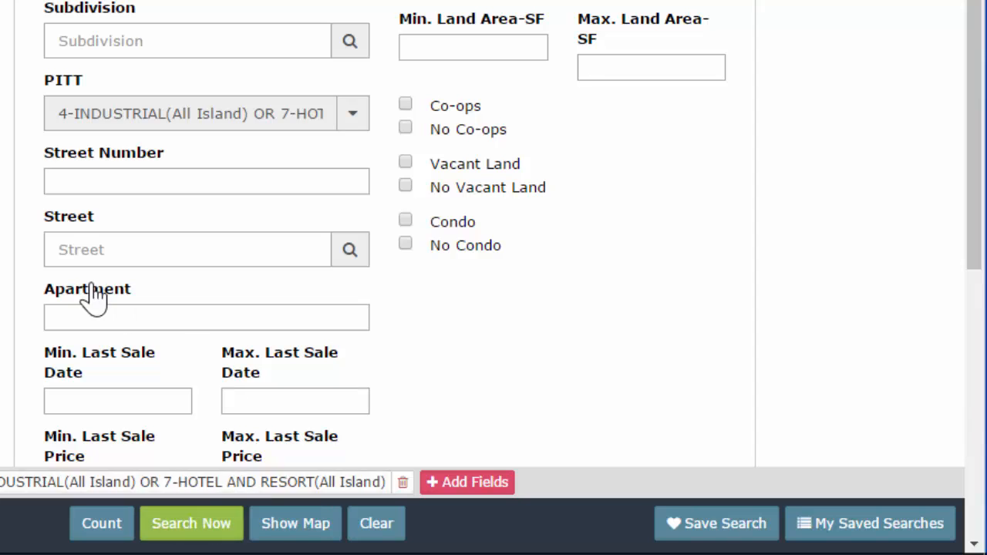
pyautogui.click(353, 113)
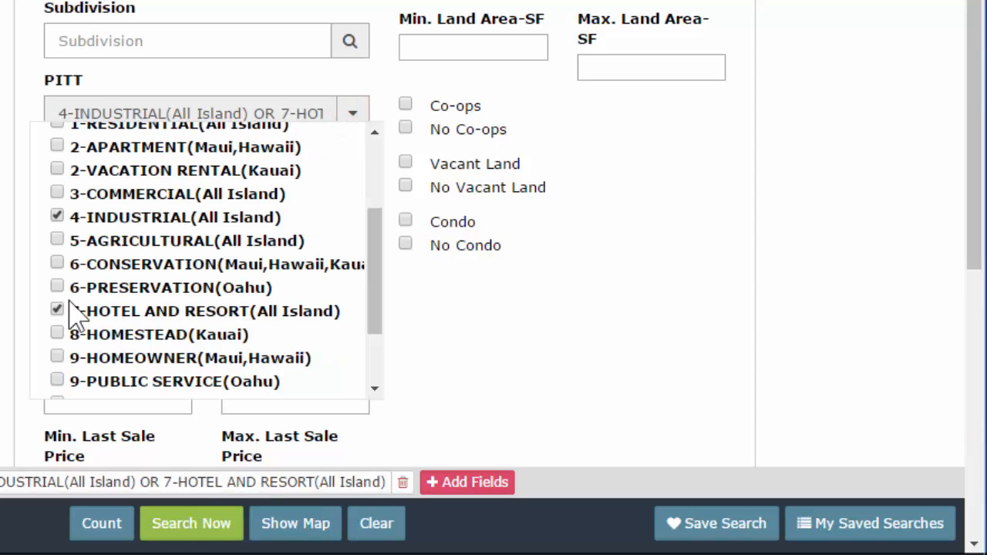
pyautogui.click(56, 216)
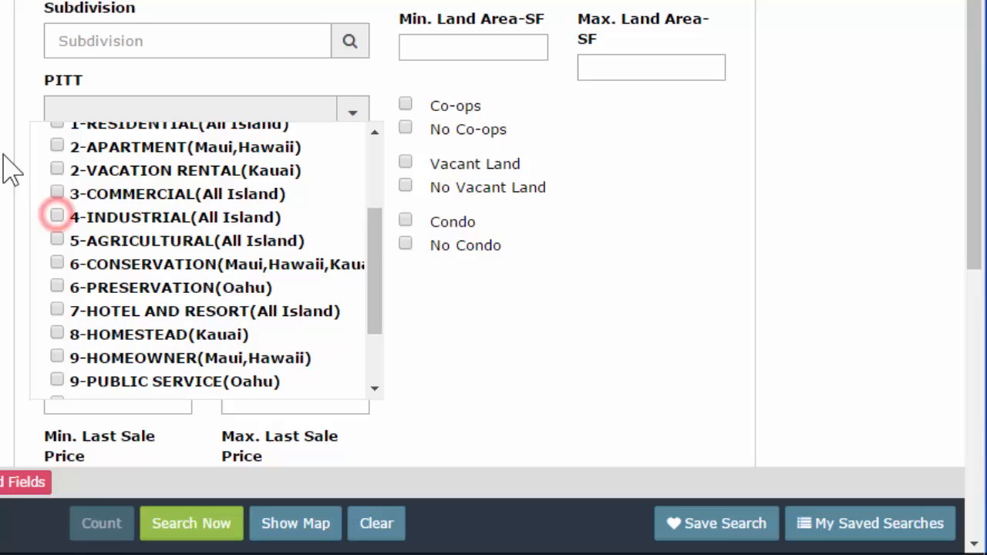
pyautogui.click(297, 147)
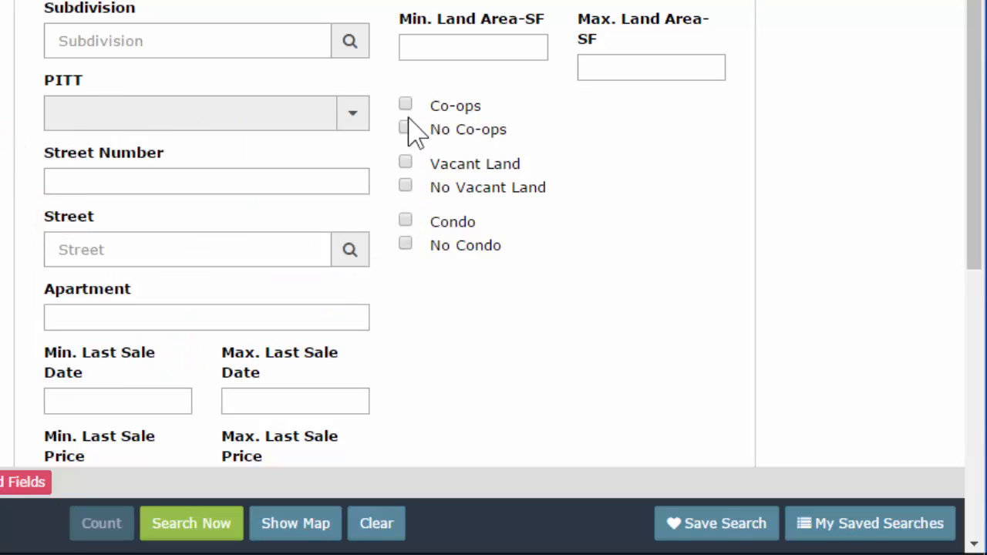
pyautogui.moveTo(424, 123)
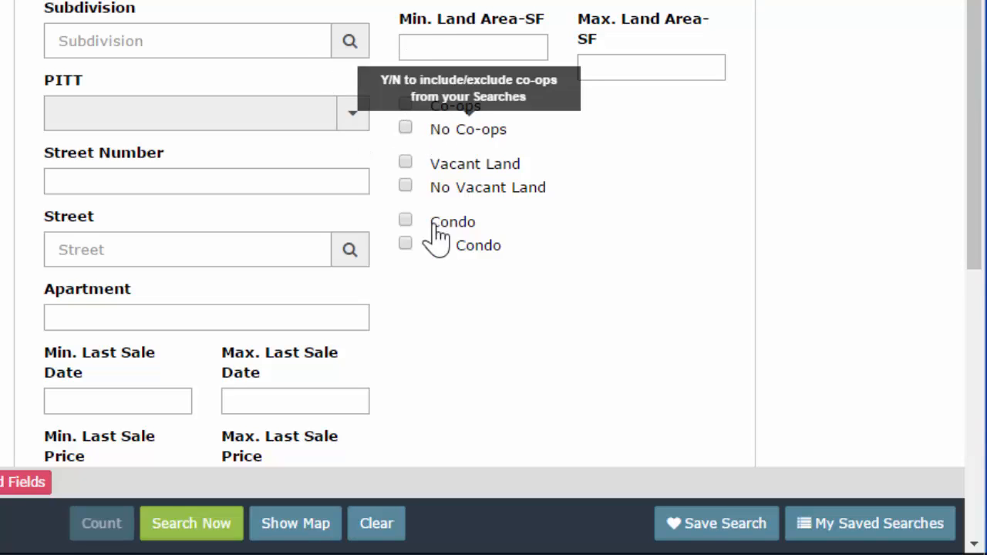
pyautogui.click(405, 104)
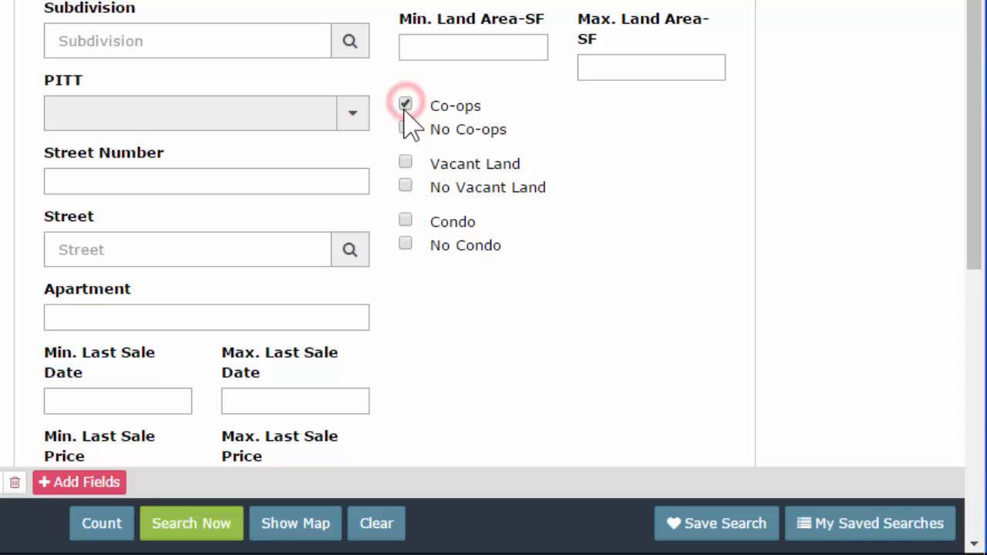
pyautogui.click(405, 104)
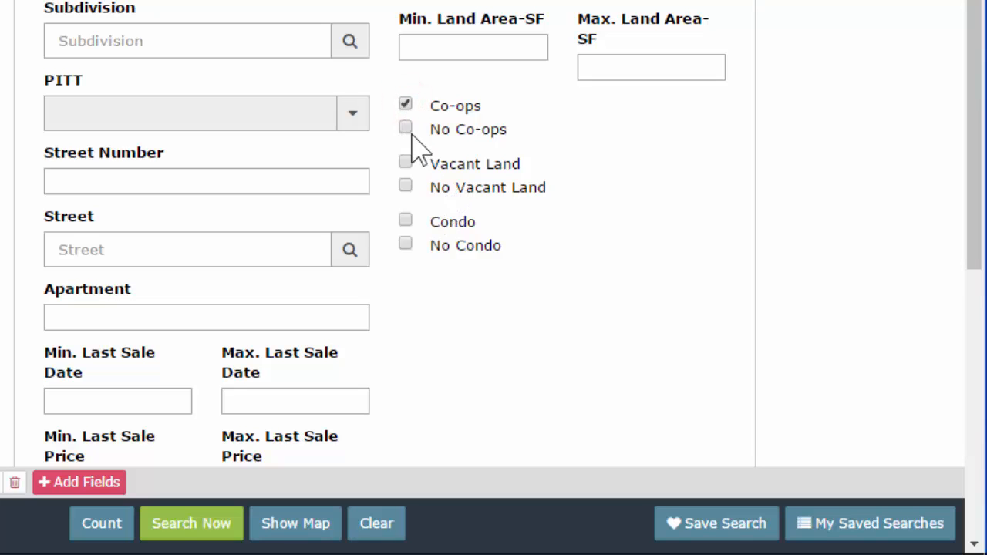
pyautogui.click(405, 104)
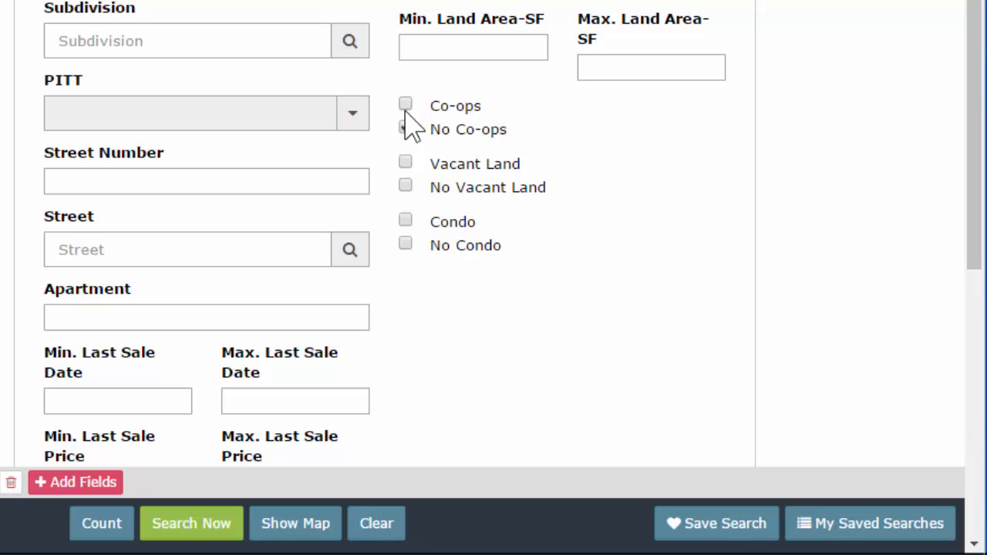
pyautogui.click(404, 127)
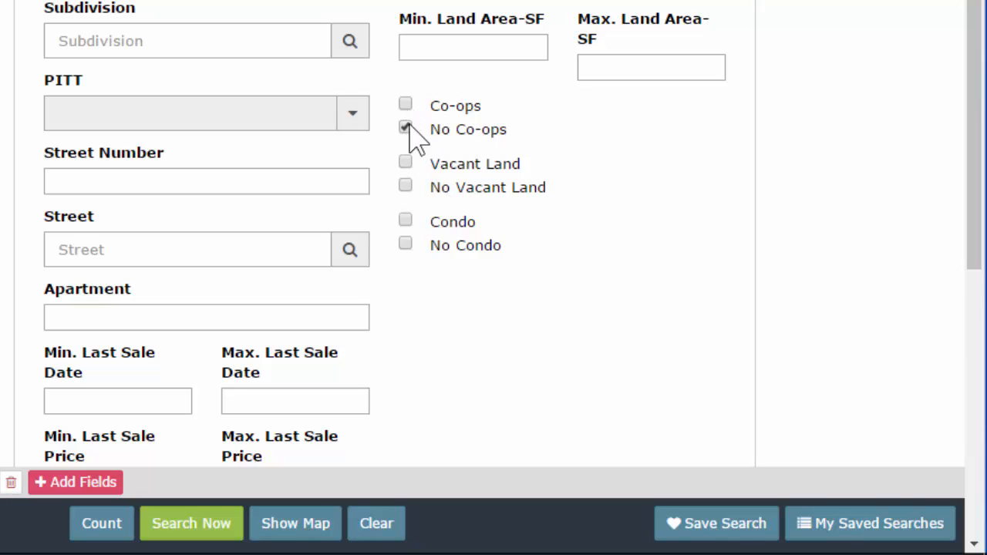
pyautogui.click(405, 127)
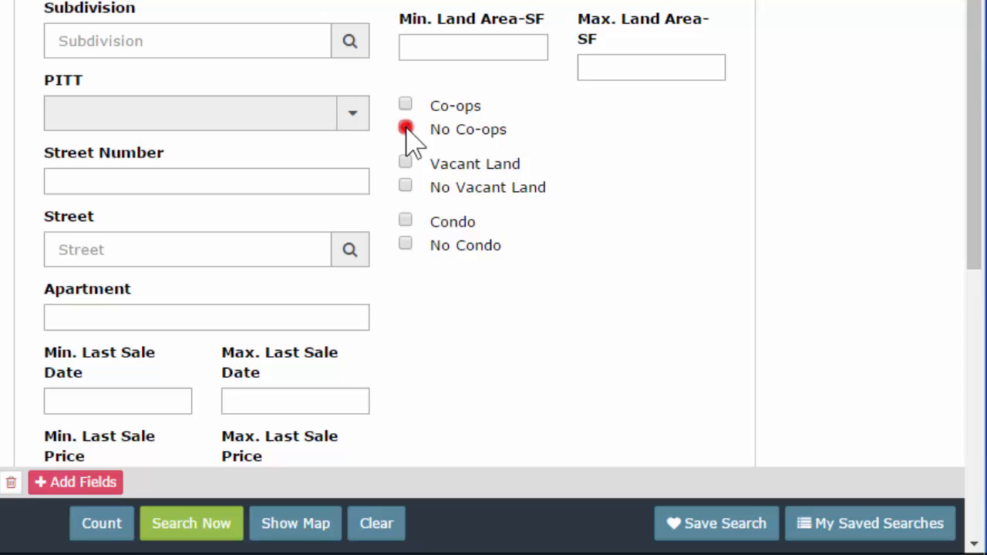
pyautogui.click(404, 127)
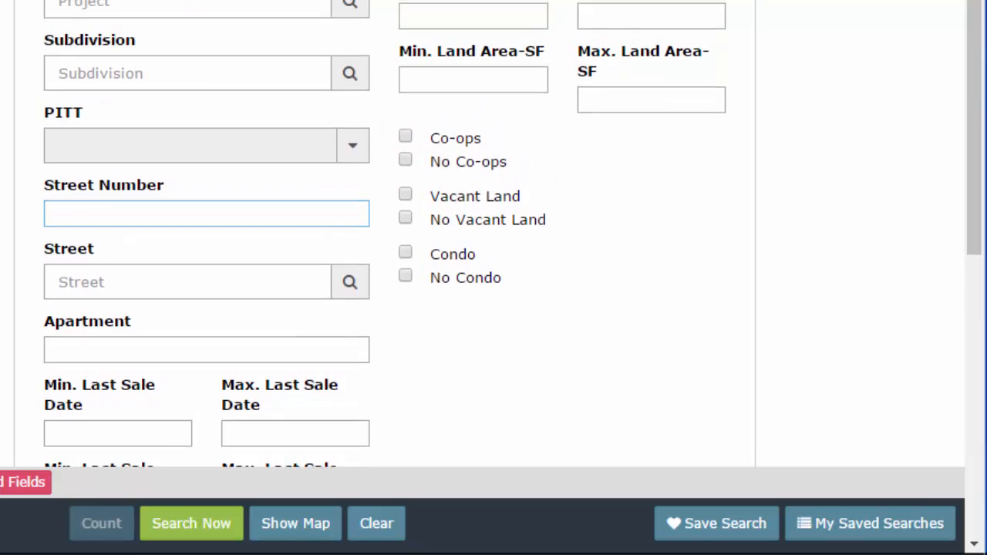
# Try Street Number values 2654, 10 or 15, 10 to 15, then EVEN
pyautogui.scroll(3)
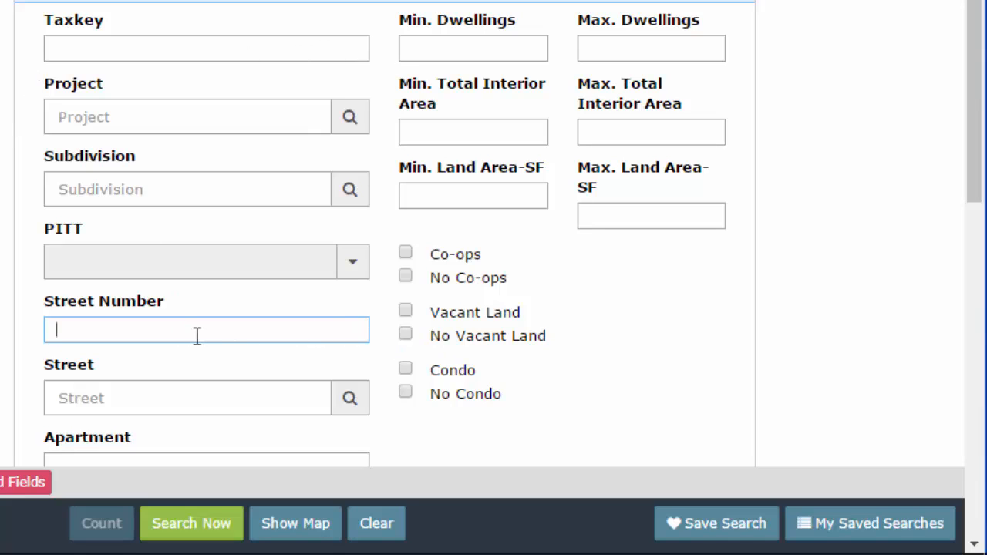
pyautogui.write('2654')
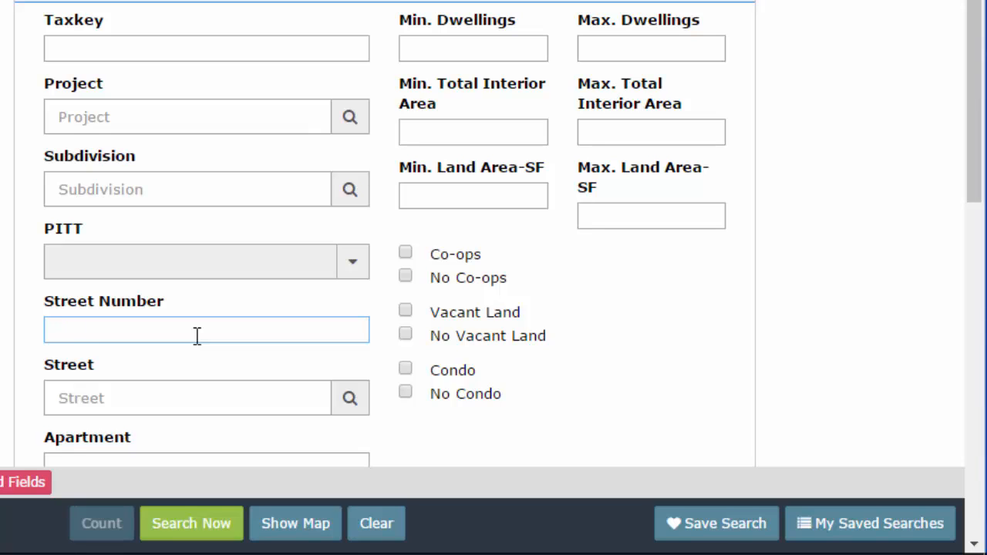
pyautogui.write('10')
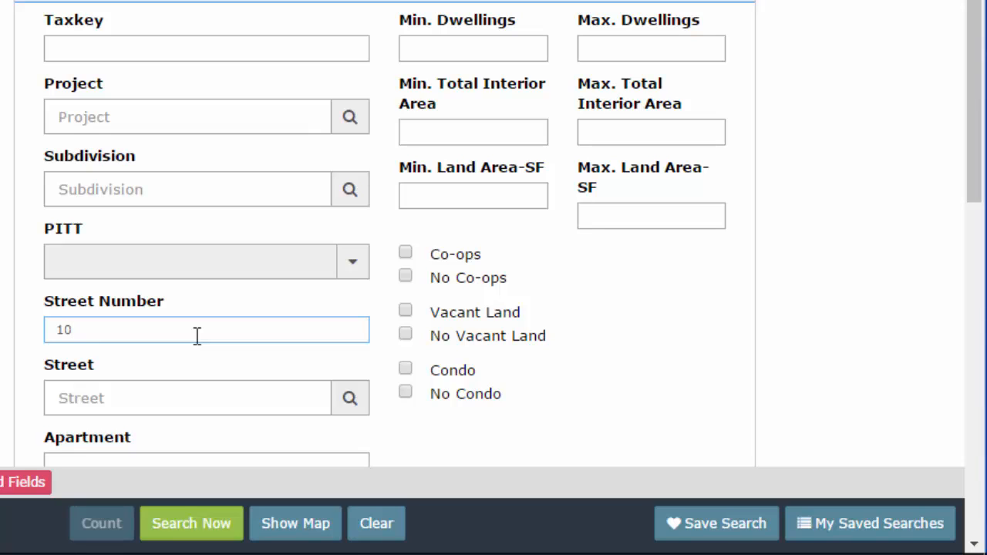
pyautogui.write('or')
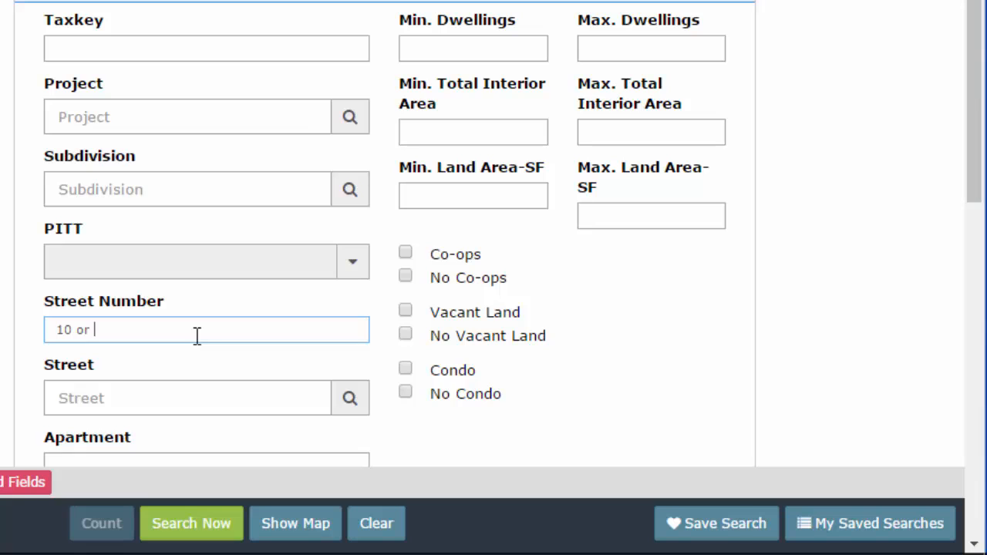
pyautogui.write('15')
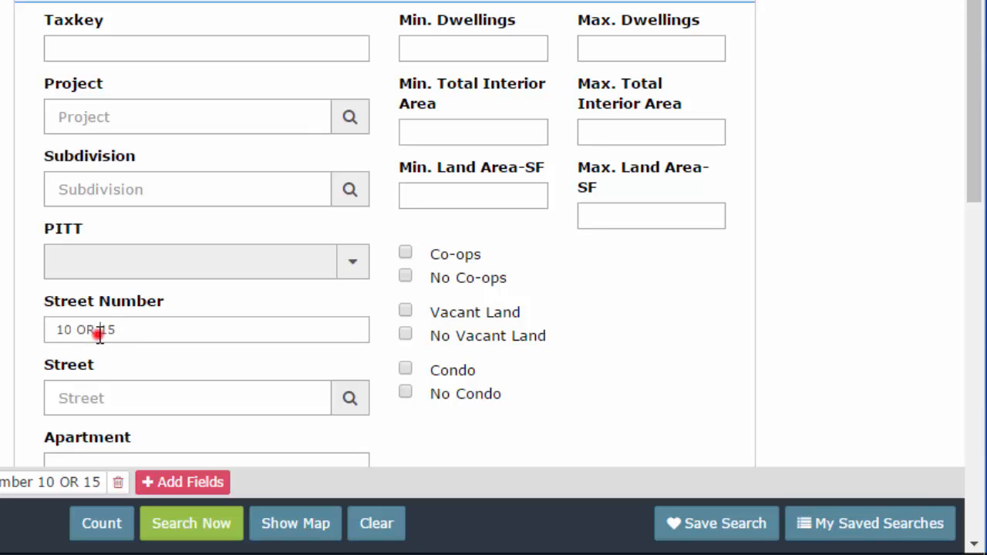
pyautogui.write('to')
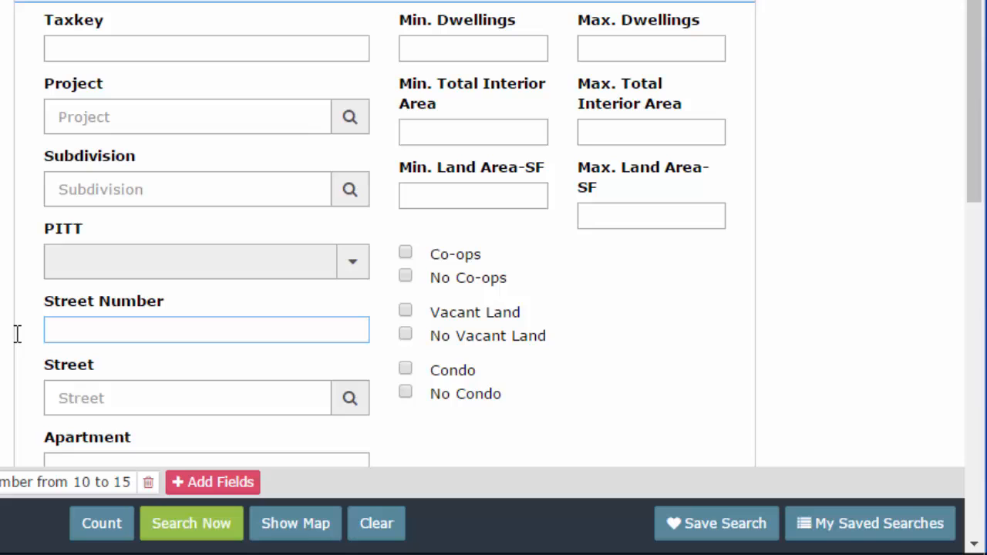
pyautogui.write('e')
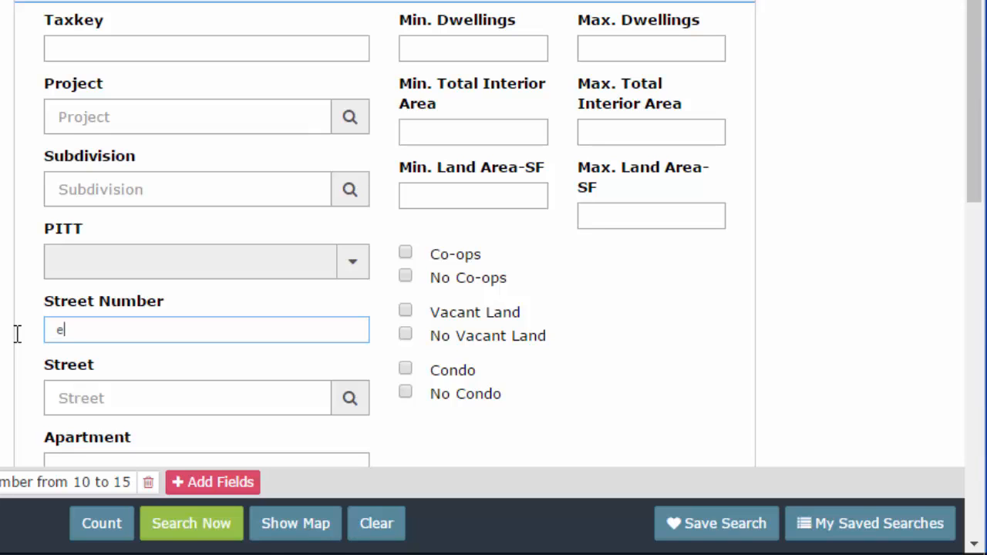
pyautogui.write('ve')
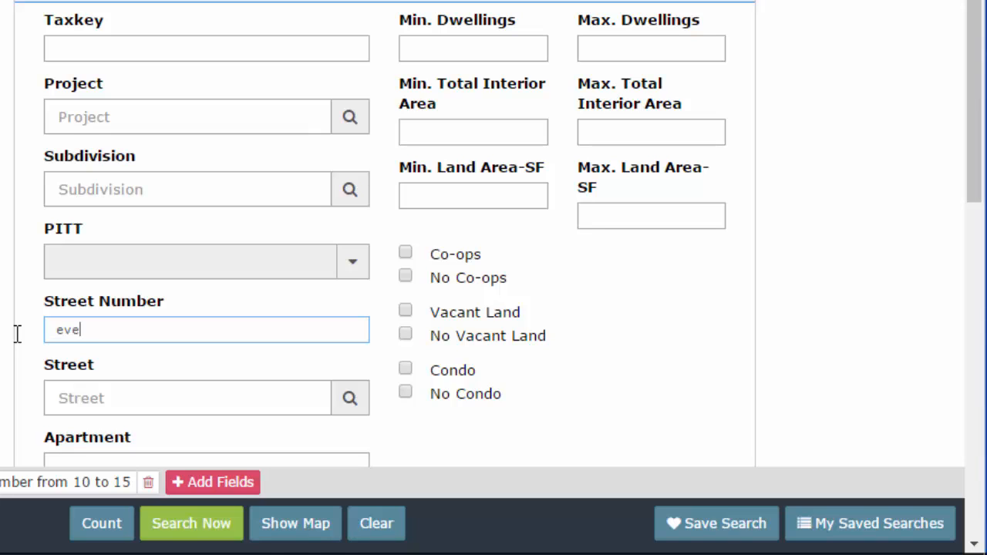
pyautogui.write('n')
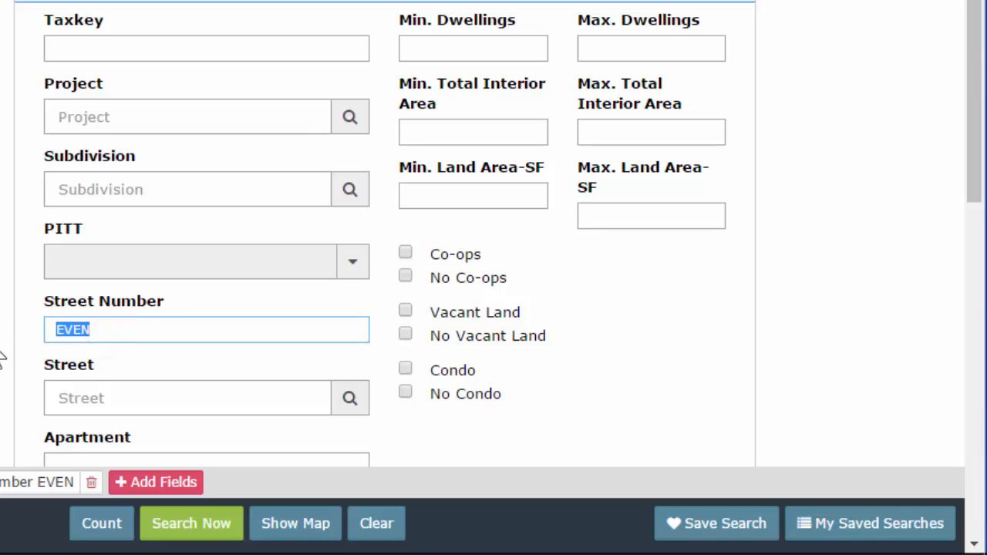
# Change Street Number to ODD, then clear the Street Number field
pyautogui.write('ODD')
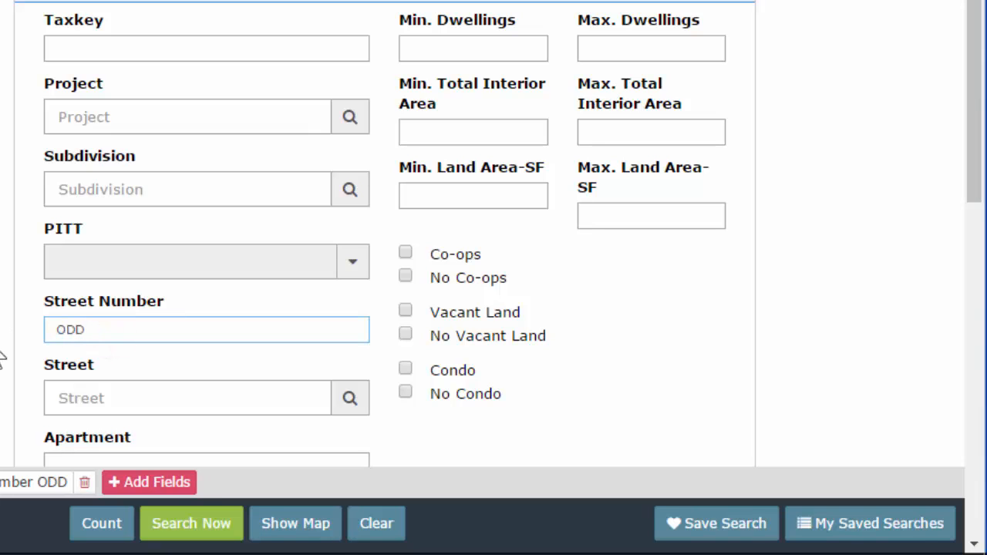
pyautogui.scroll(-3)
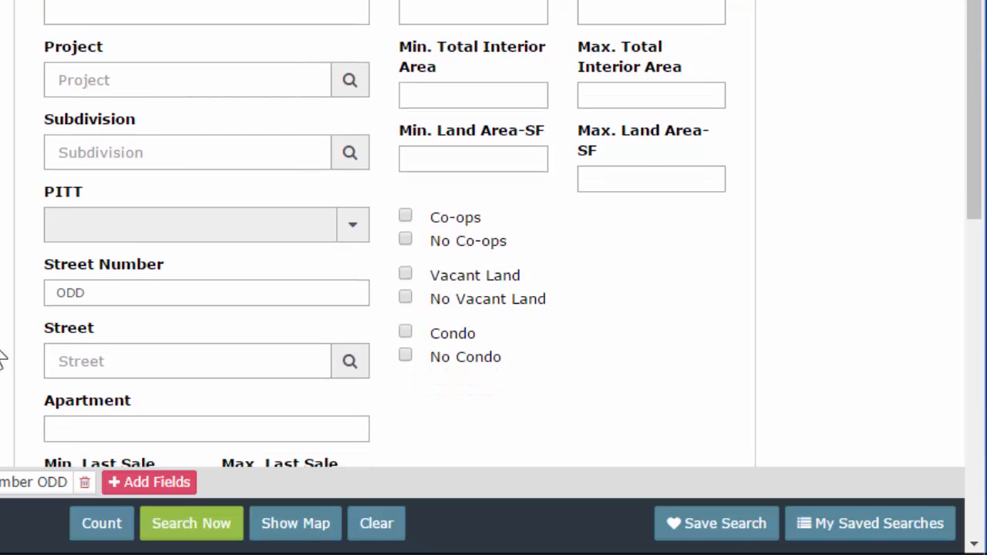
pyautogui.click(206, 292)
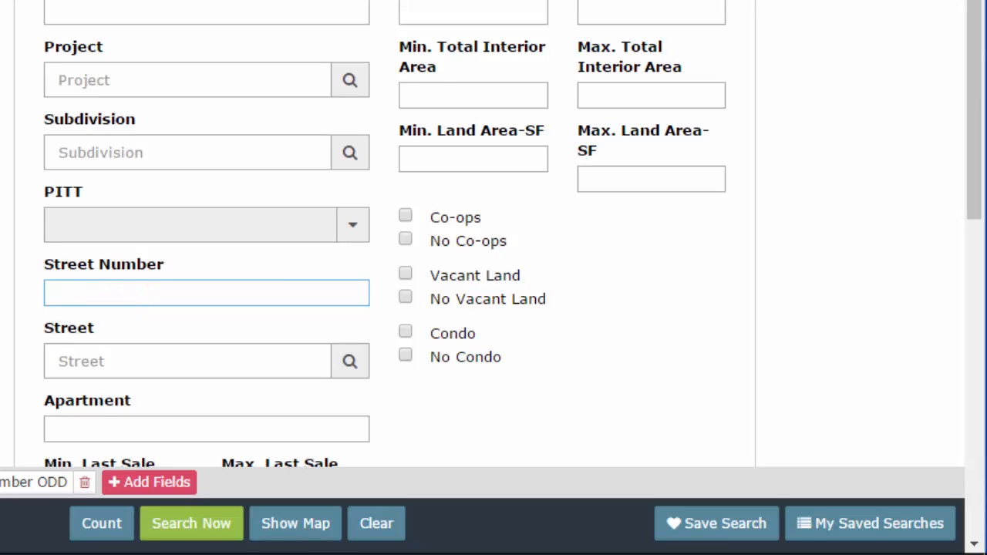
pyautogui.scroll(-3)
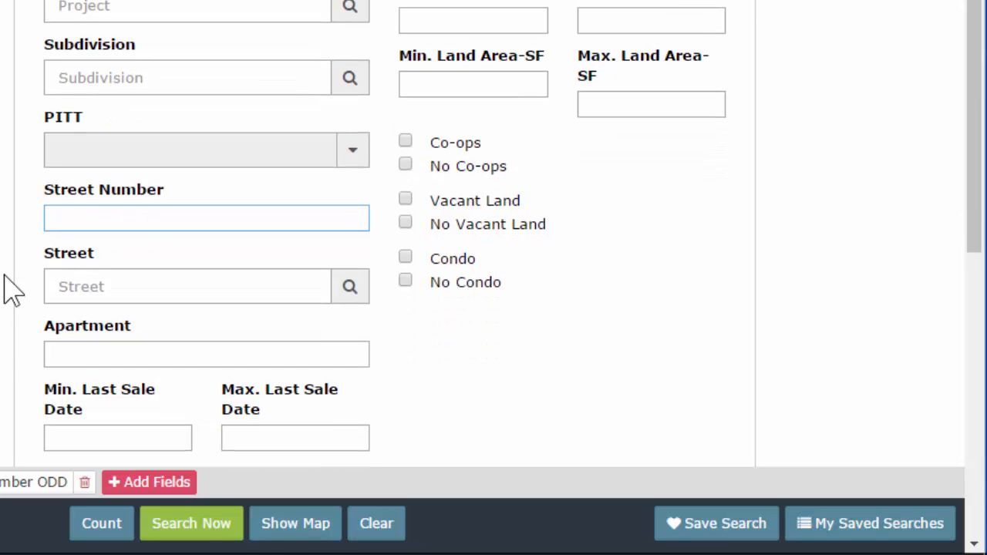
# Set Min. Last Sale Date to 9/1/2015 with the date picker
pyautogui.scroll(-3)
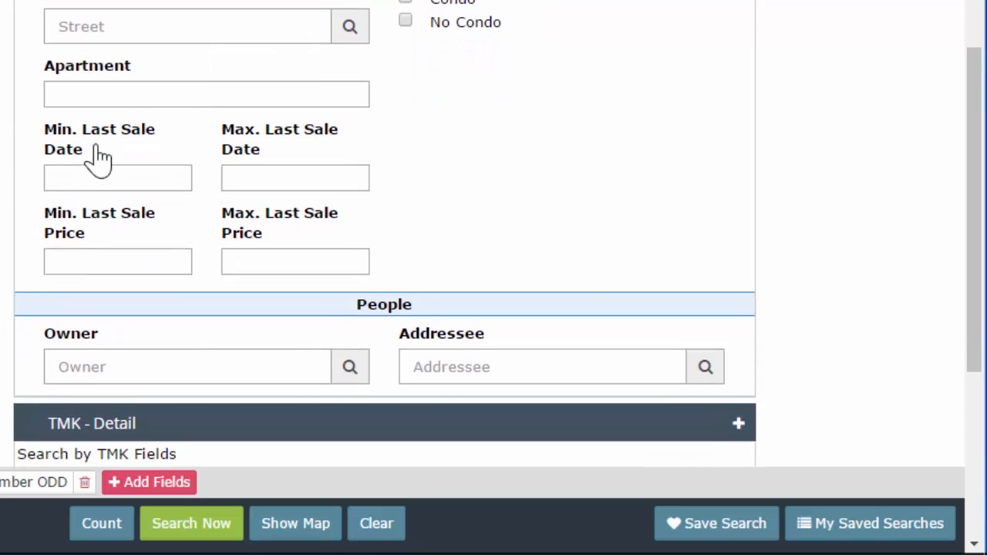
pyautogui.moveTo(108, 142)
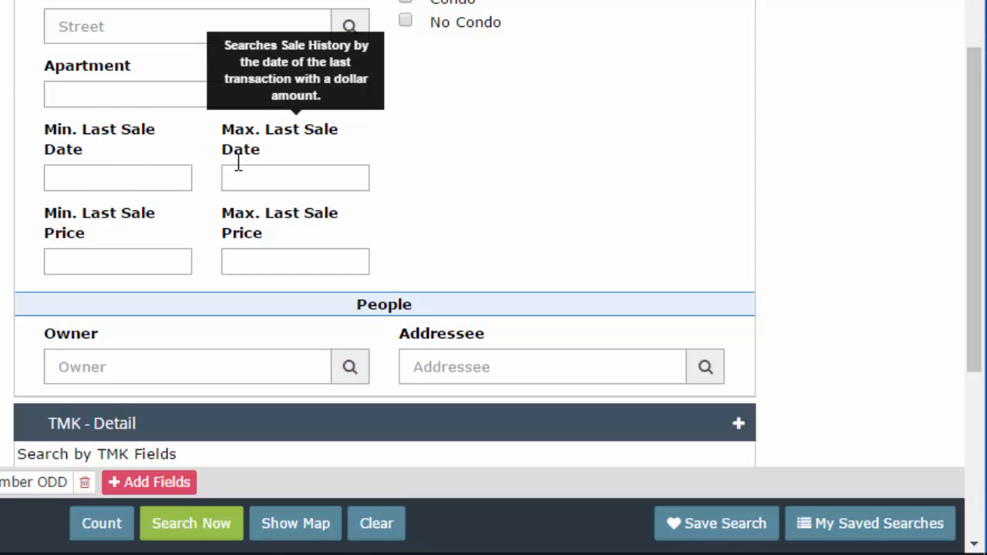
pyautogui.moveTo(100, 177)
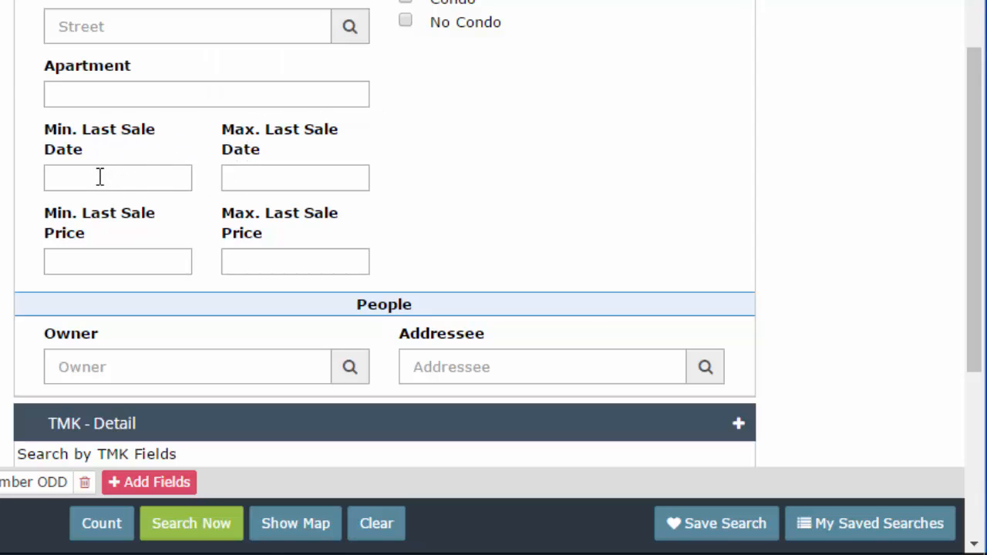
pyautogui.click(117, 177)
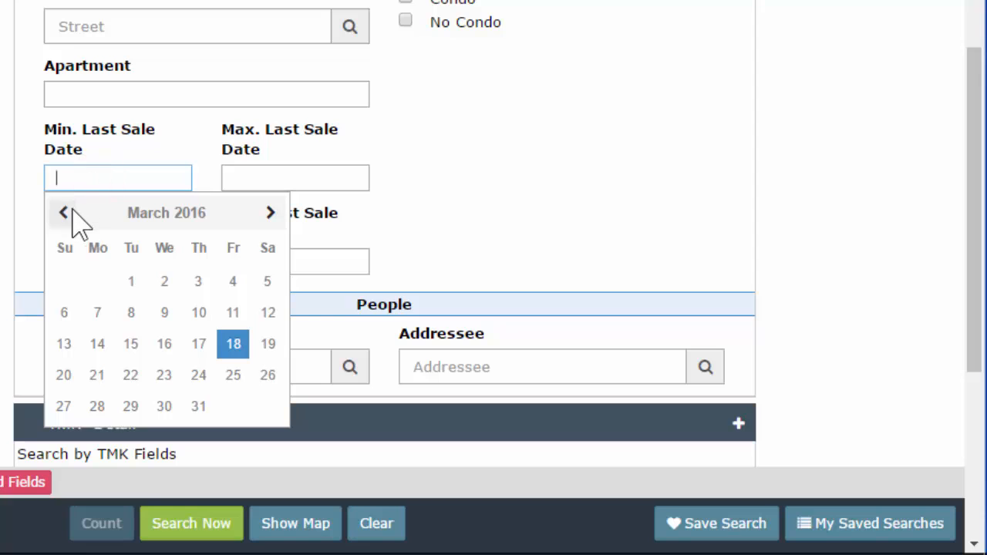
pyautogui.click(64, 212)
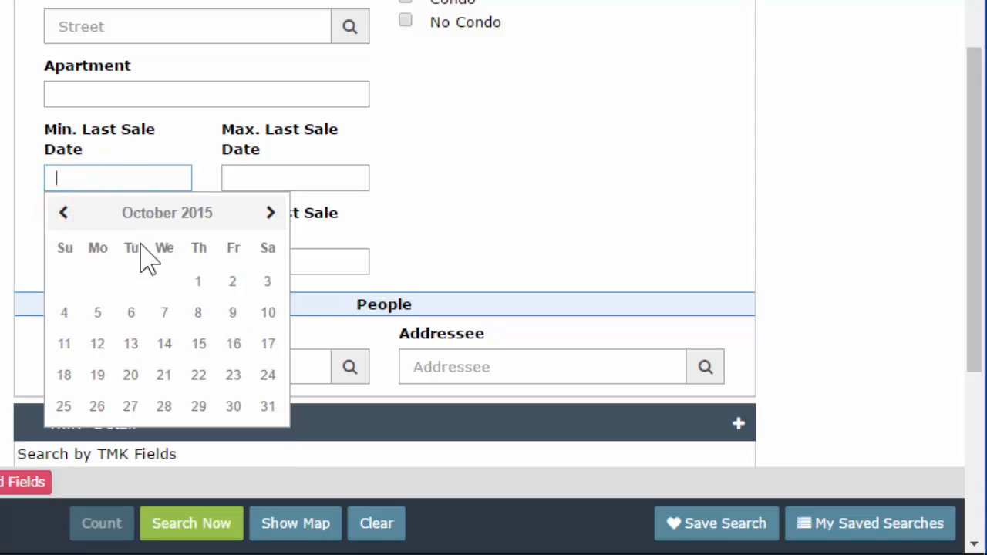
pyautogui.moveTo(270, 219)
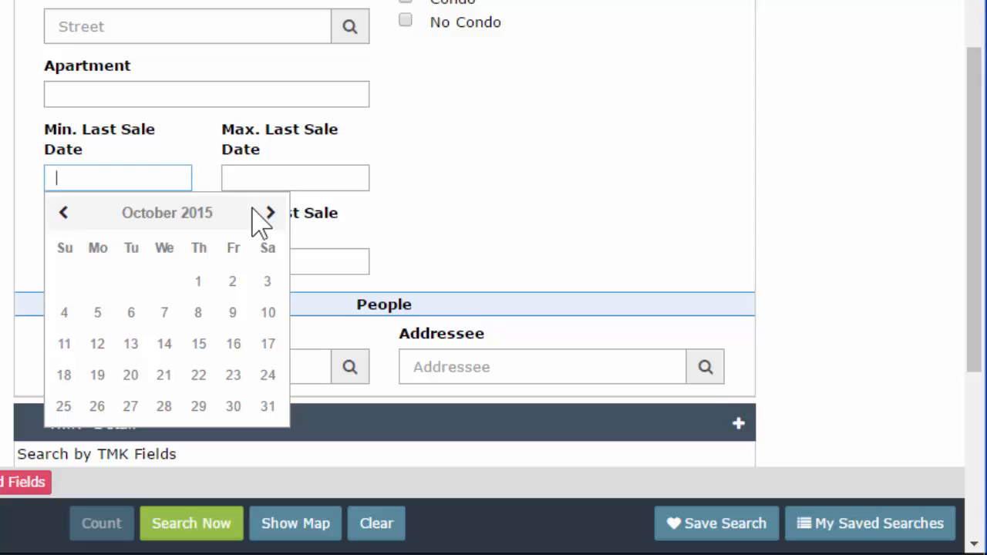
pyautogui.click(64, 213)
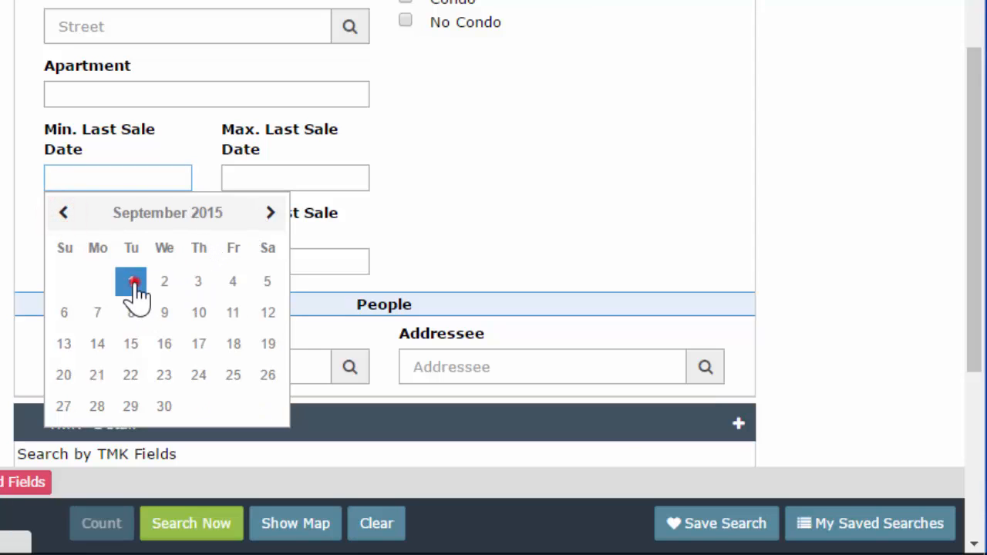
pyautogui.click(130, 281)
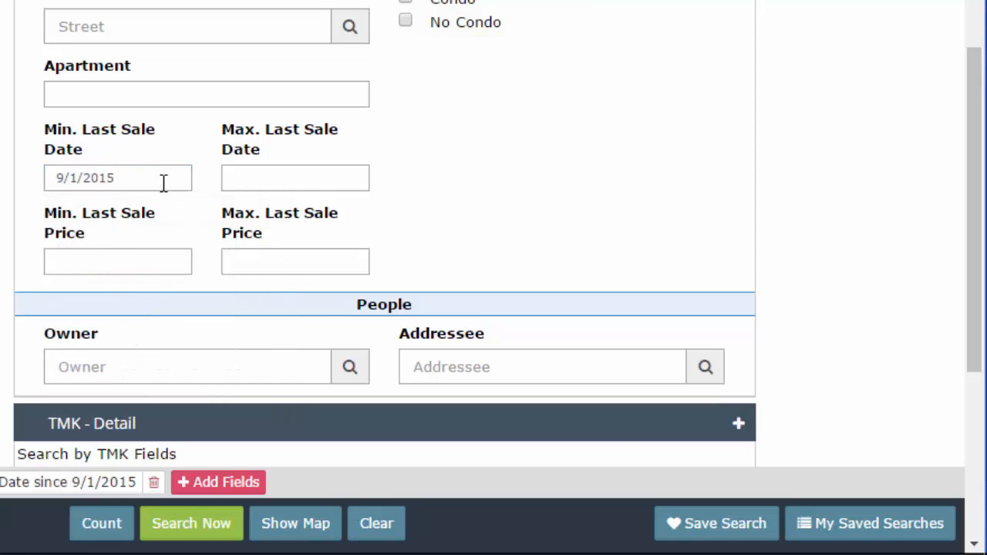
# Set Max. Last Sale Date to 11/3/2015 with the date picker
pyautogui.click(295, 177)
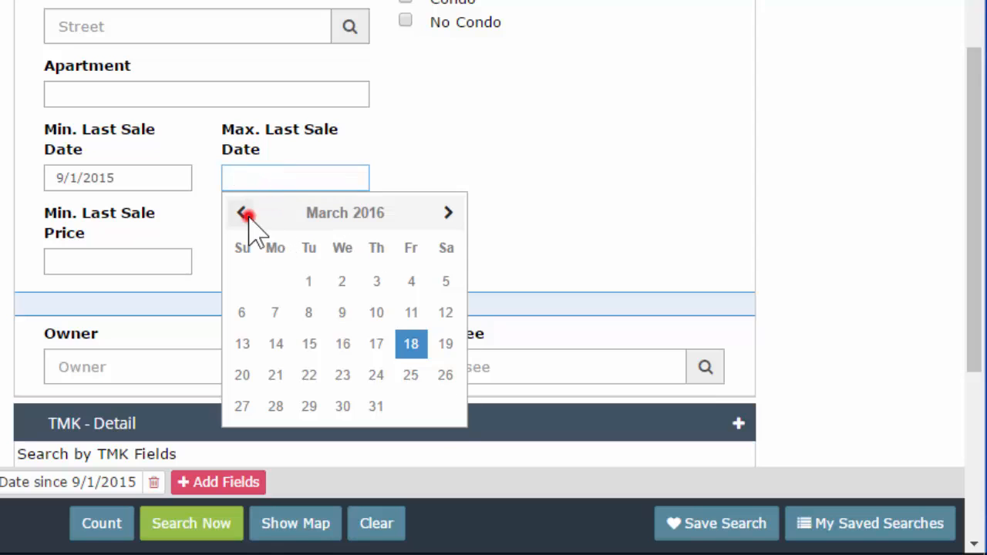
pyautogui.click(244, 212)
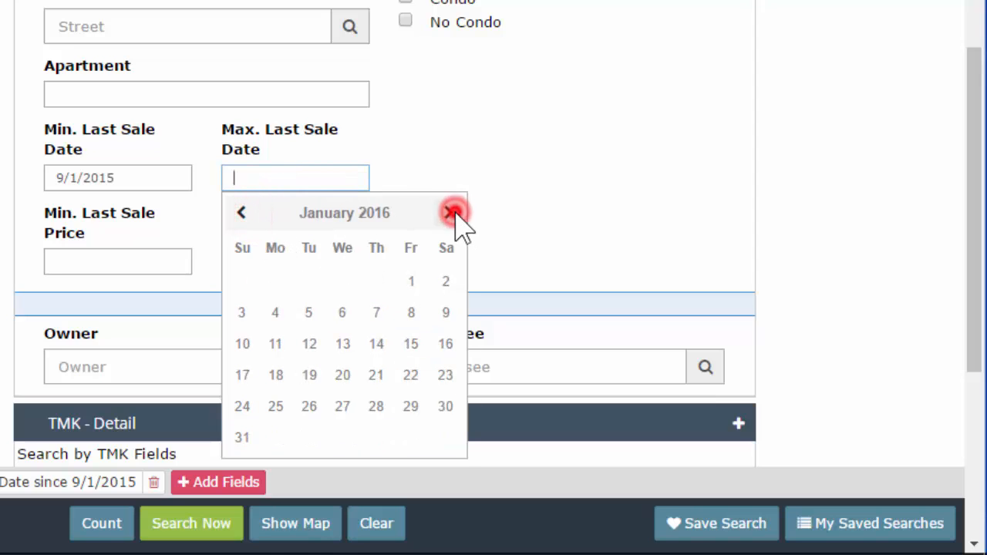
pyautogui.click(242, 213)
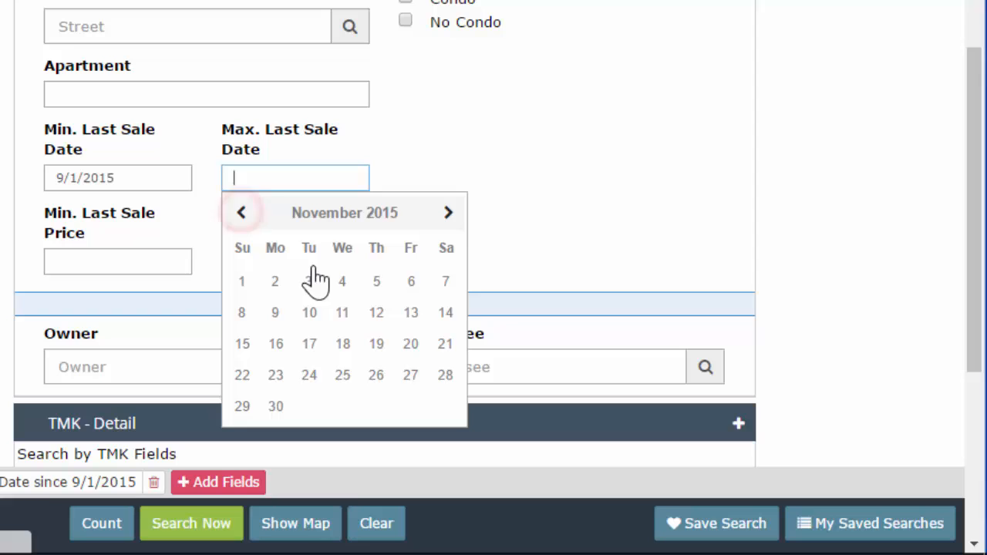
pyautogui.click(309, 281)
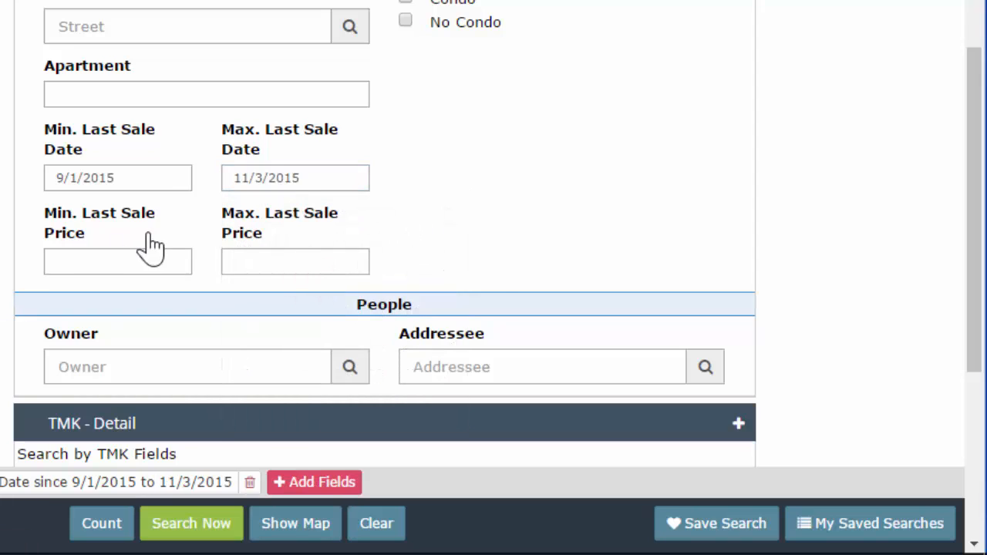
pyautogui.moveTo(149, 170)
pyautogui.write('1/1')
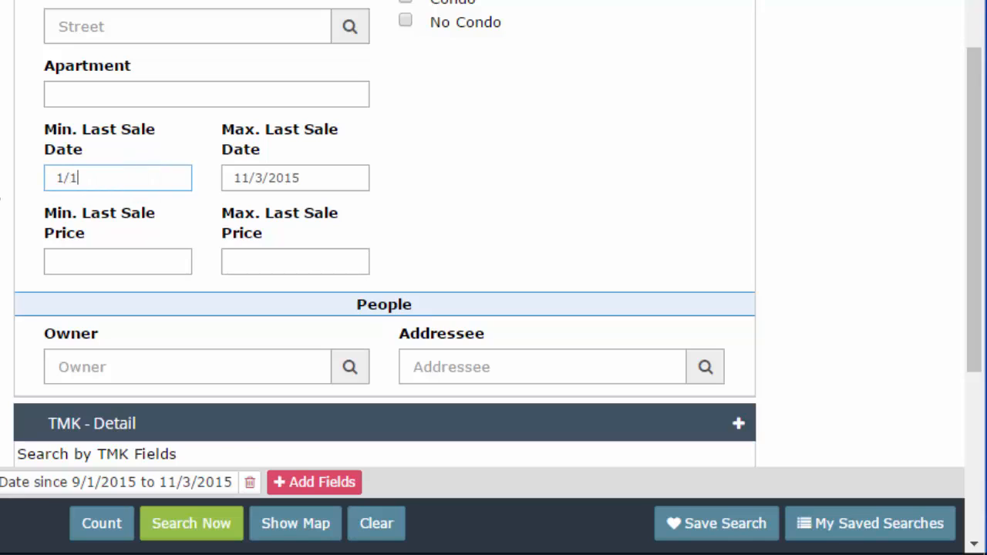
# Clear both Last Sale Date fields and set the minimum to 1/1/2014, maximum empty
pyautogui.write('2')
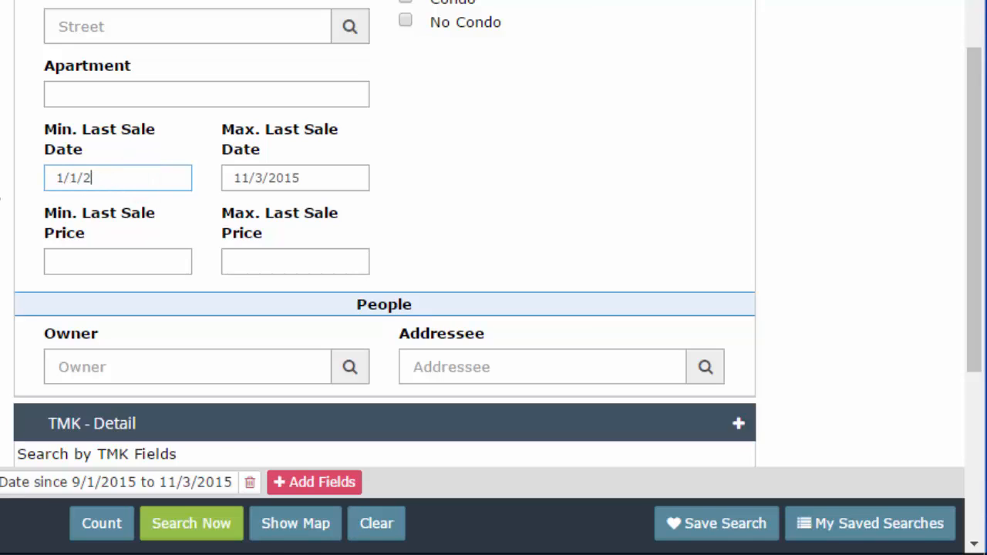
pyautogui.write('015')
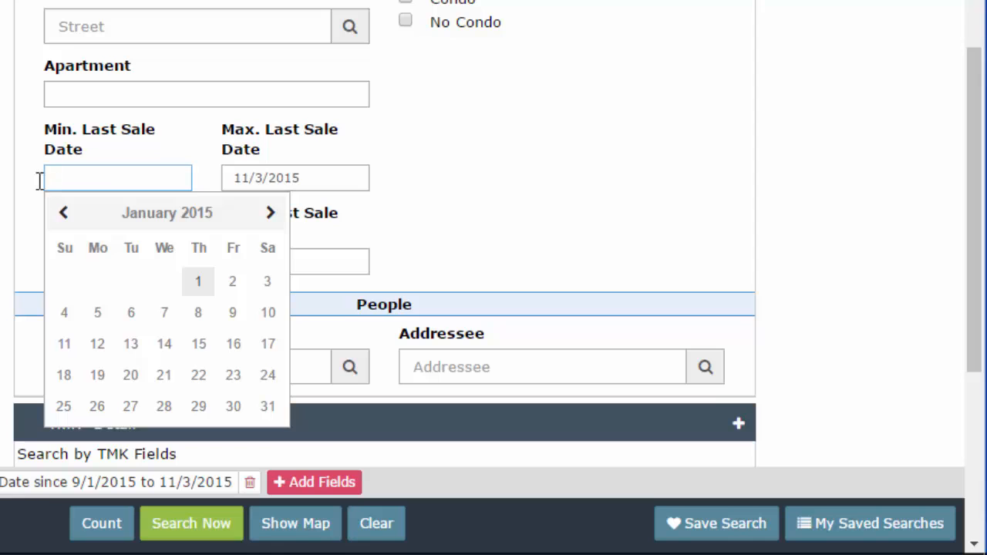
pyautogui.click(250, 482)
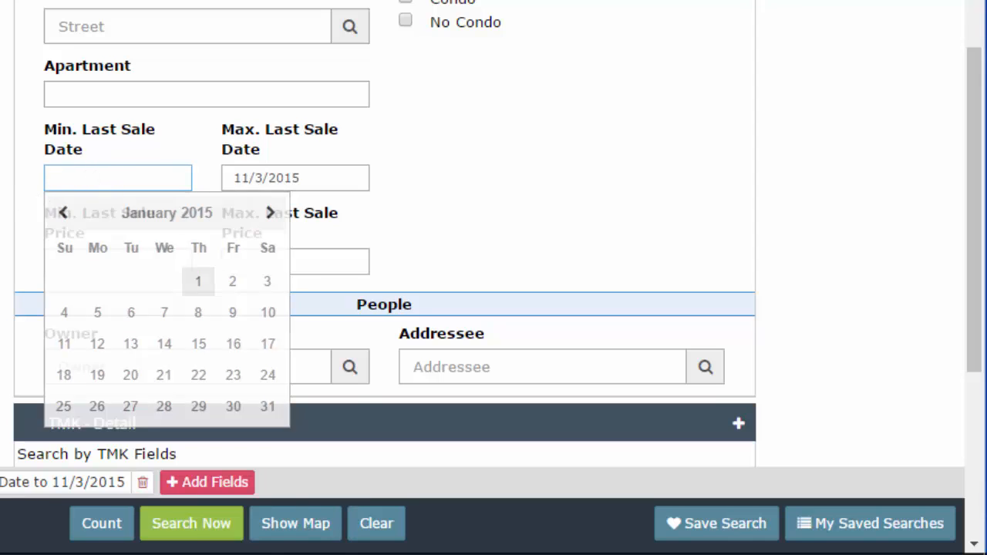
pyautogui.click(295, 178)
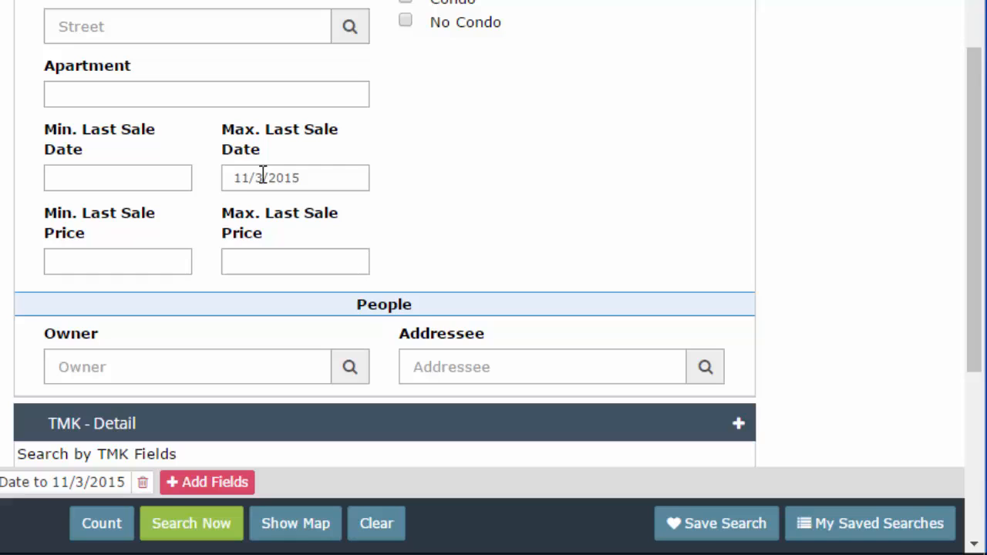
pyautogui.click(117, 178)
pyautogui.write('1')
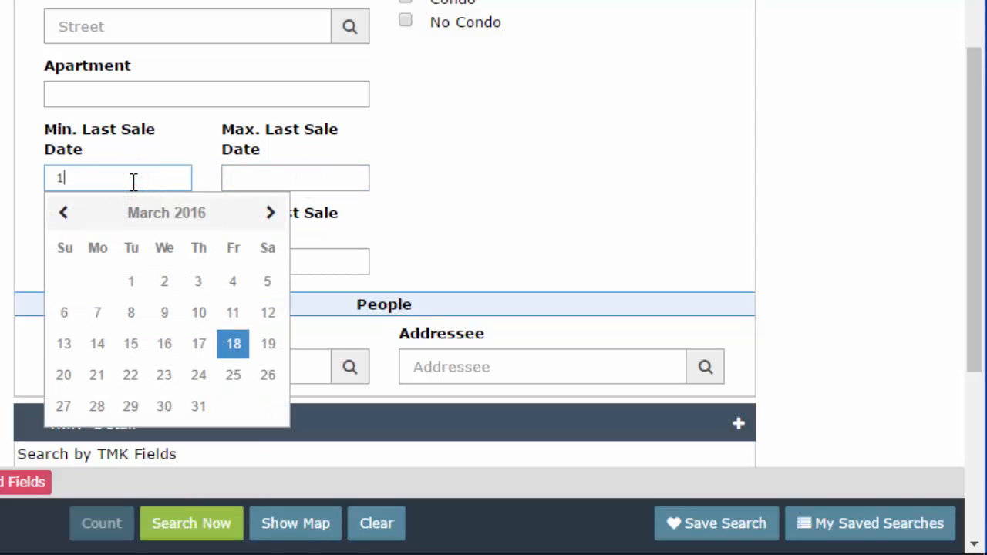
pyautogui.write('/1/2014')
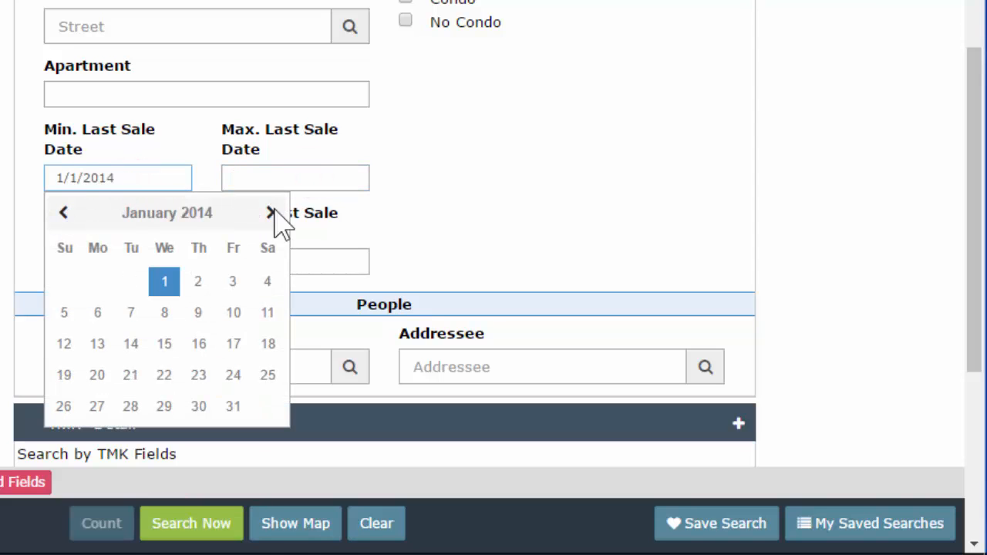
pyautogui.click(295, 177)
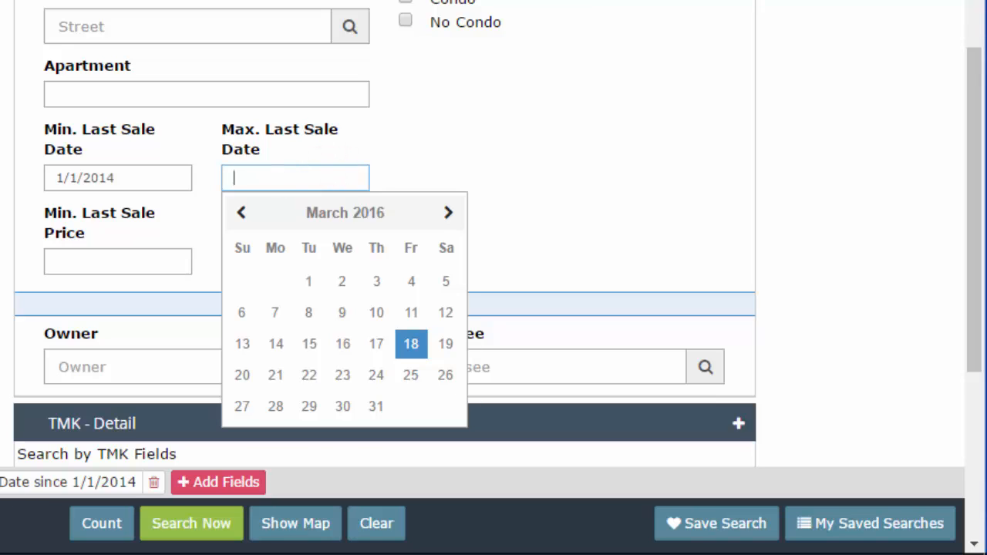
pyautogui.moveTo(158, 185)
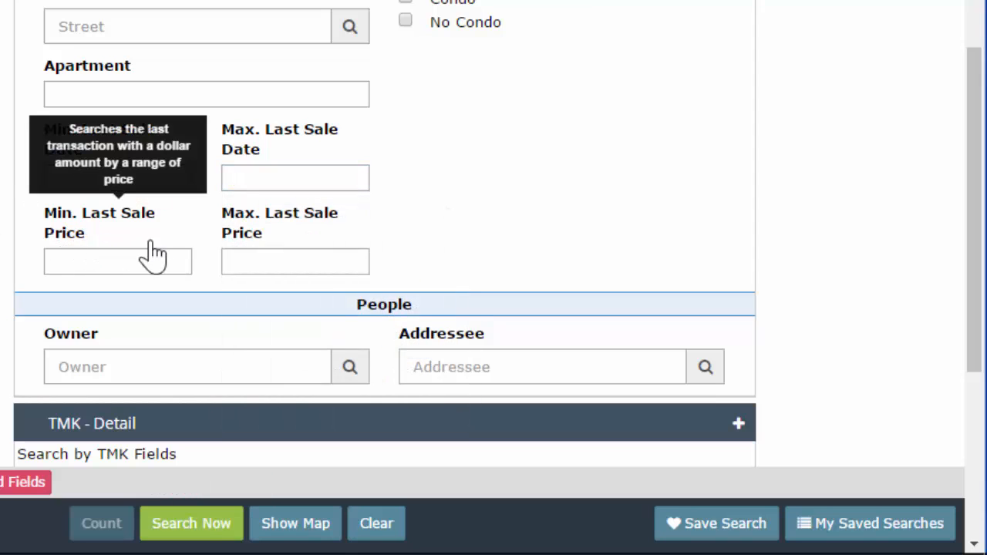
# Enter a minimum last sale price of 1000 and a maximum of 5,000
pyautogui.click(118, 261)
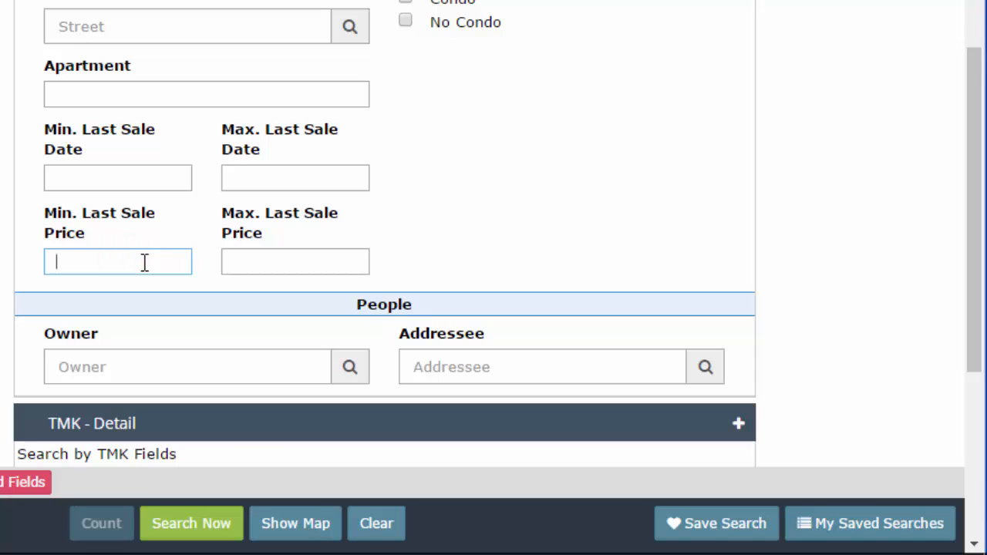
pyautogui.write('1000')
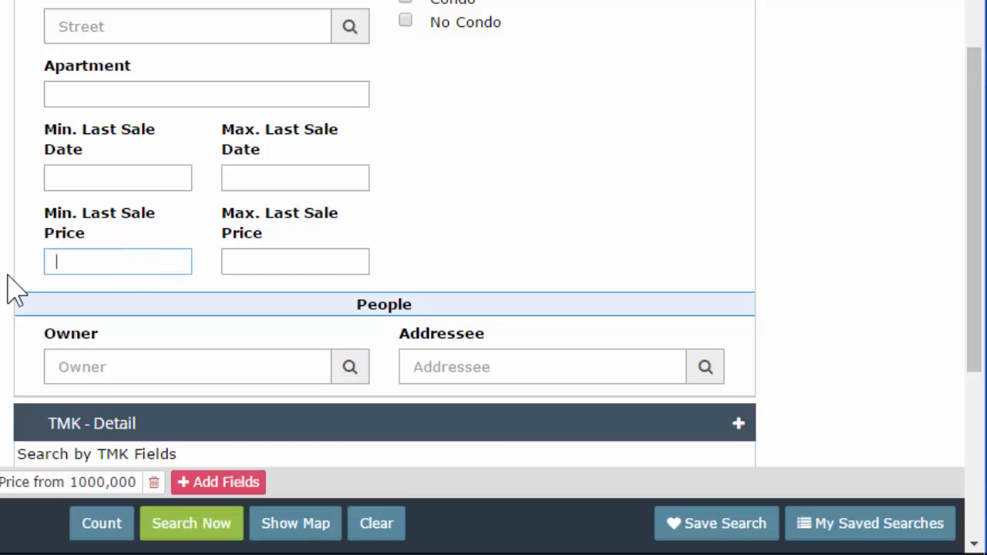
pyautogui.click(294, 261)
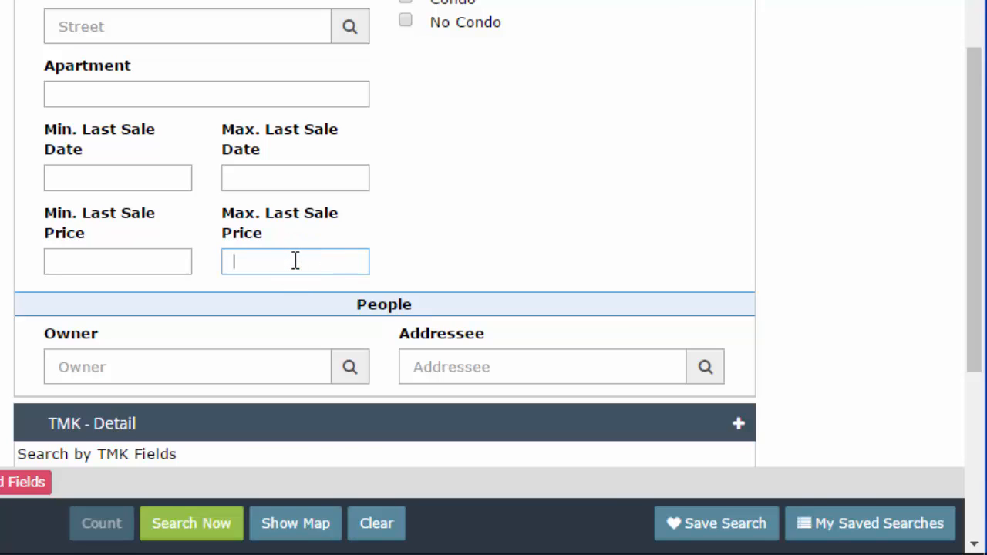
pyautogui.write('5,000')
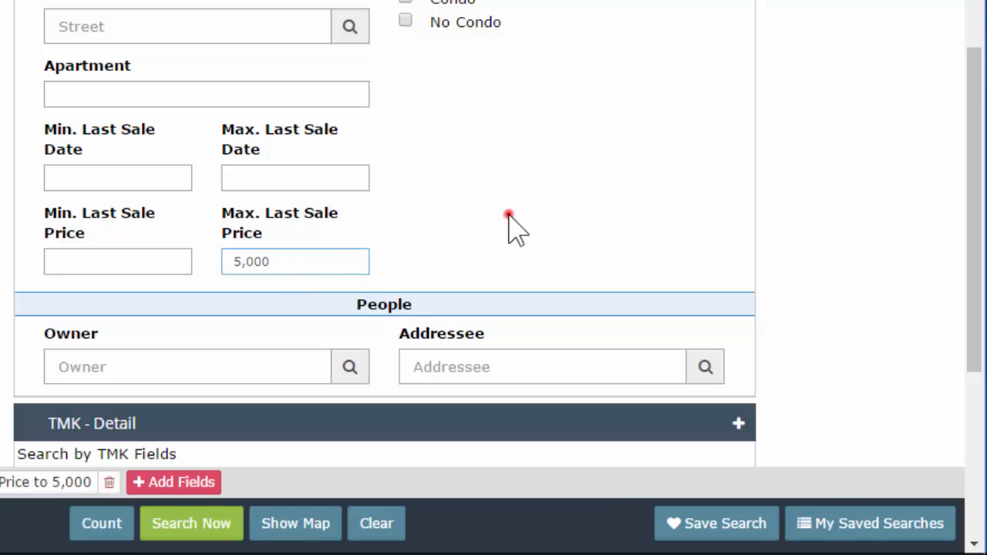
# Change Max. Last Sale Price to 10,000, then 5, 5.00 and $5, then clear it
pyautogui.click(295, 261)
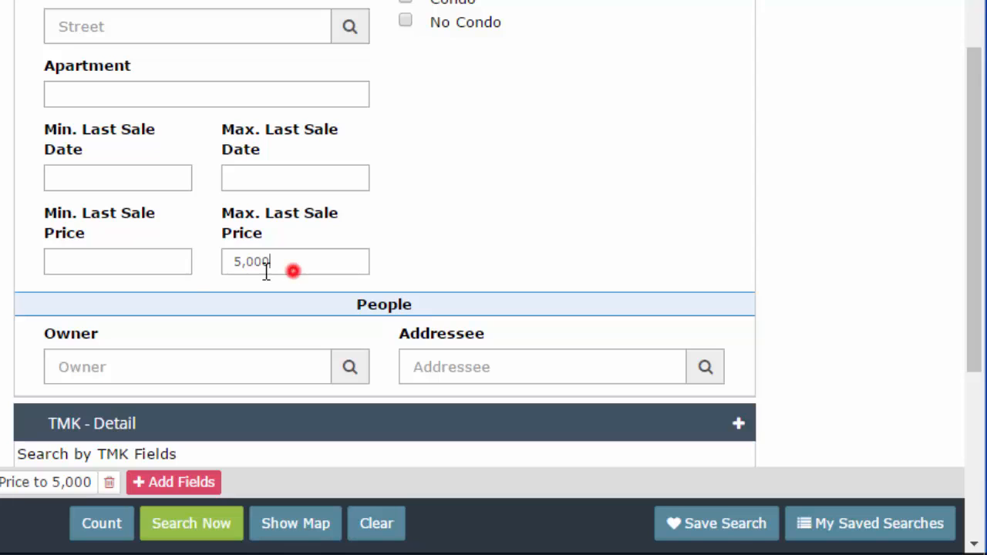
pyautogui.write('10')
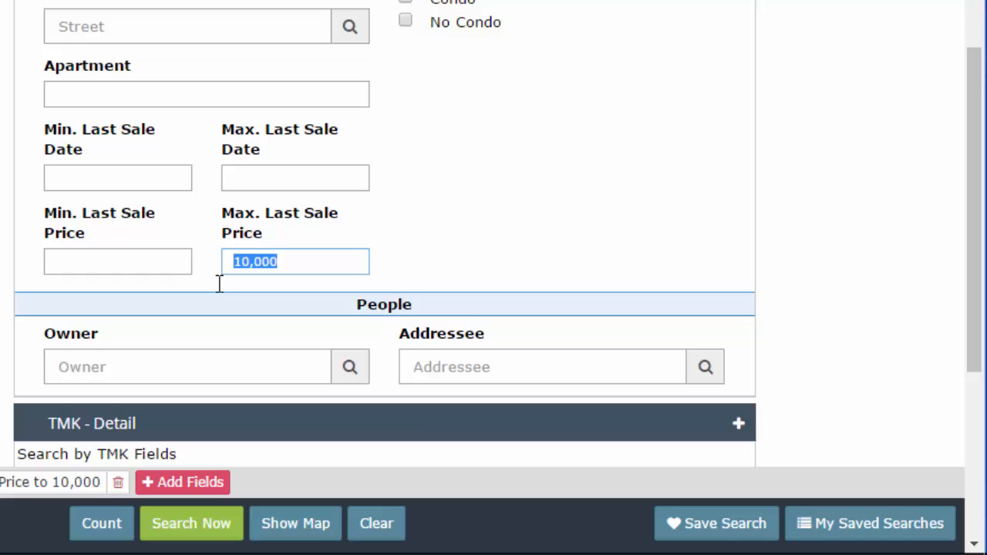
pyautogui.moveTo(228, 300)
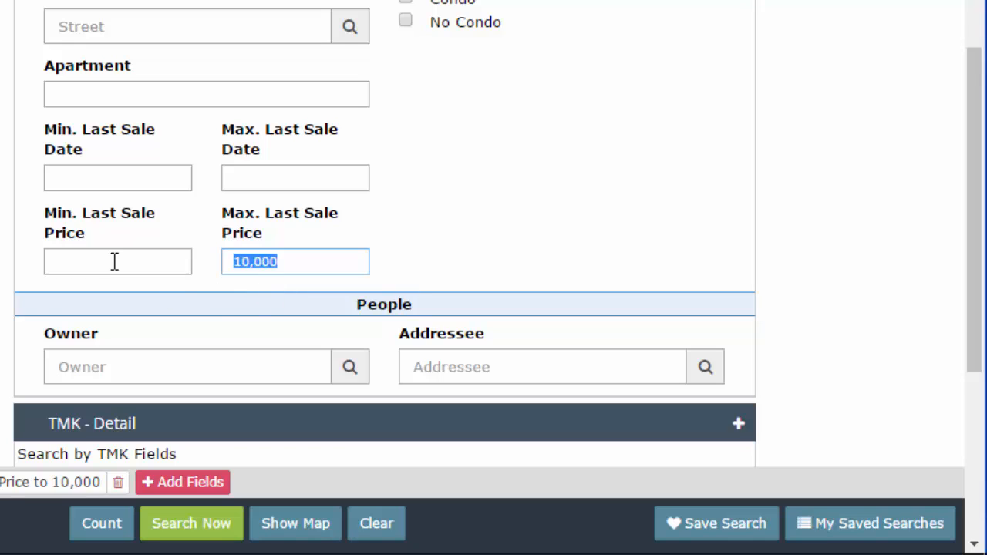
pyautogui.write('5')
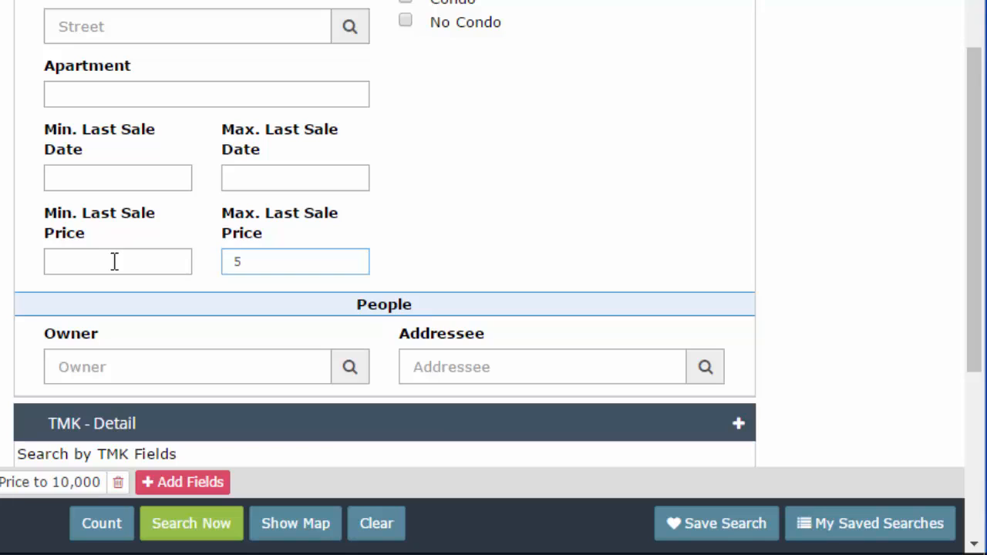
pyautogui.write('.00')
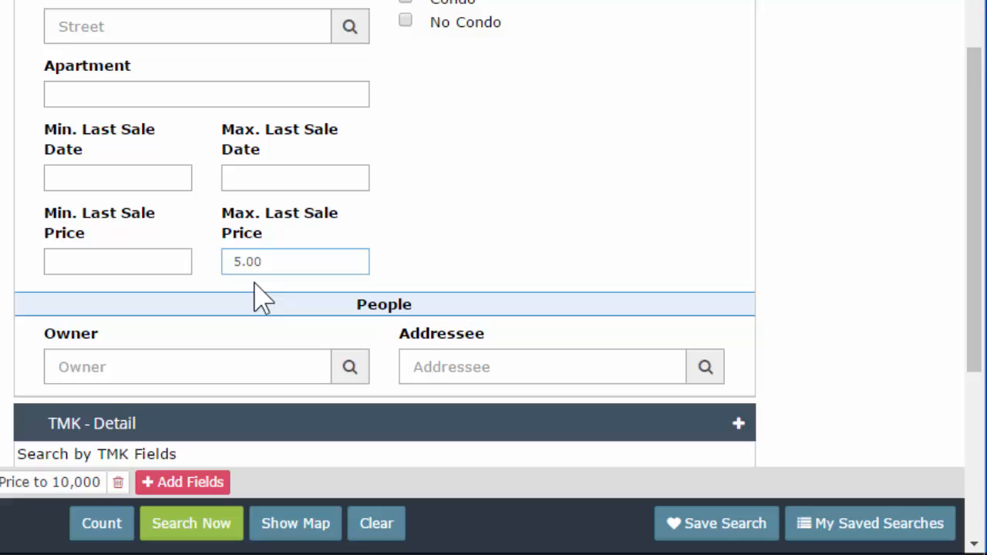
pyautogui.click(295, 260)
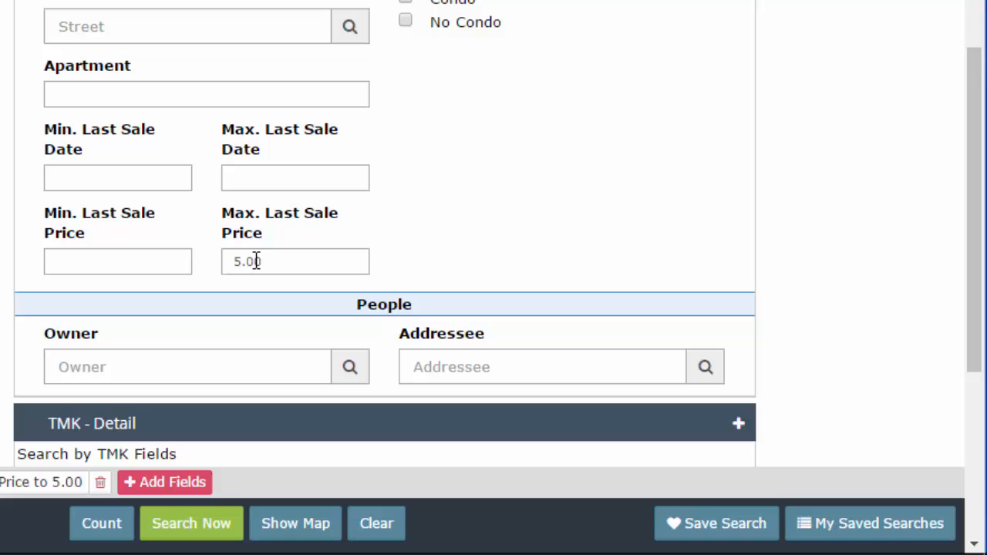
pyautogui.tripleClick(295, 260)
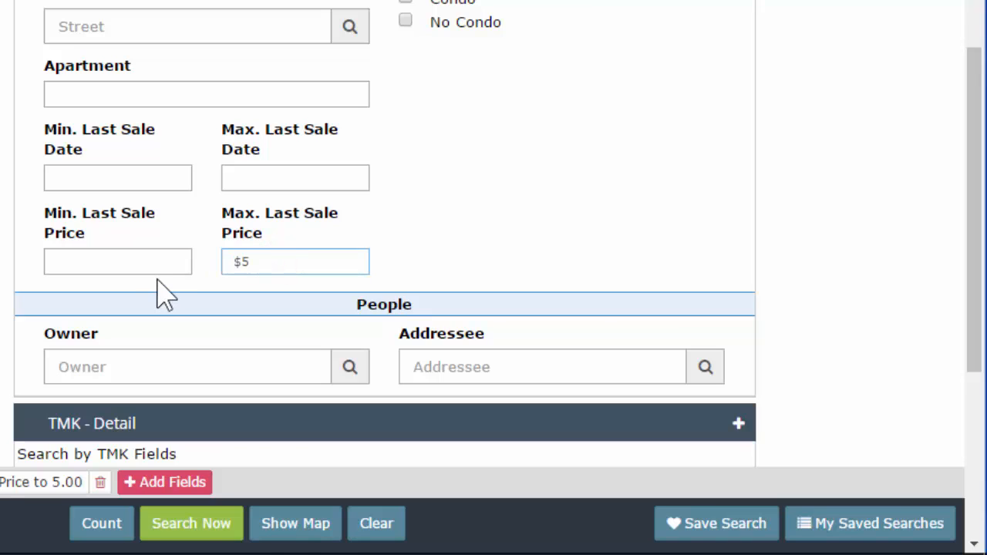
pyautogui.click(295, 262)
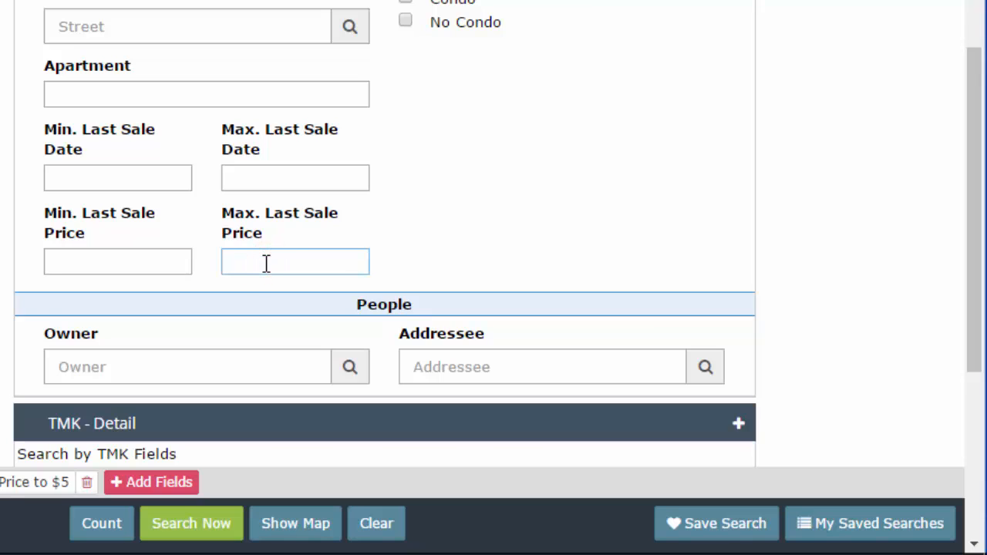
pyautogui.click(294, 261)
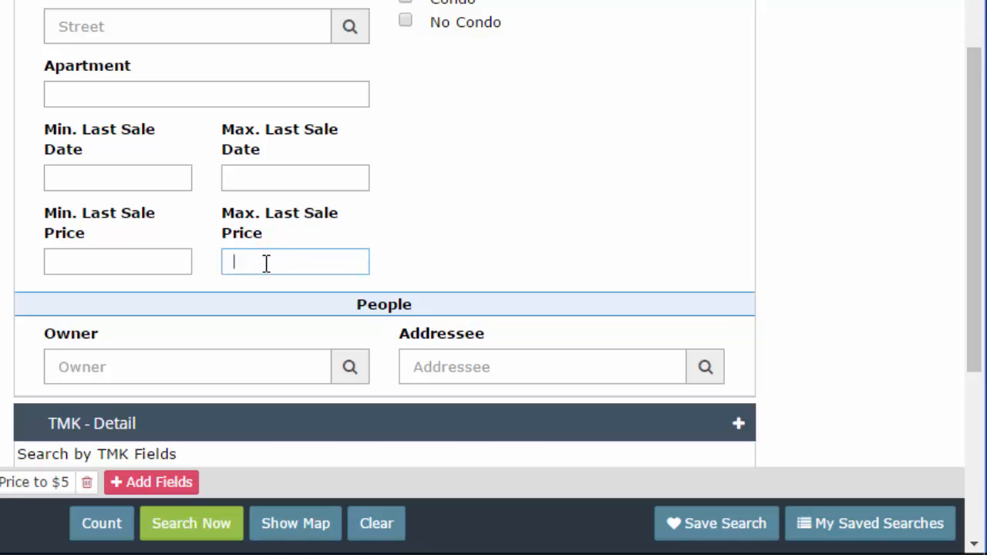
pyautogui.moveTo(263, 177)
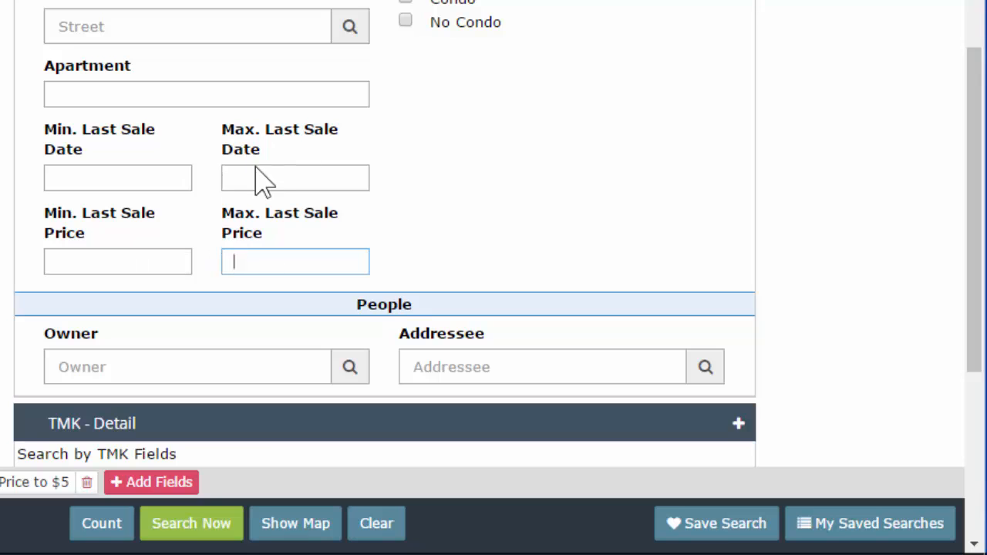
# Set the Taxkey range from 1-2-2-2-2 to 1-2-2-2-10
pyautogui.scroll(3)
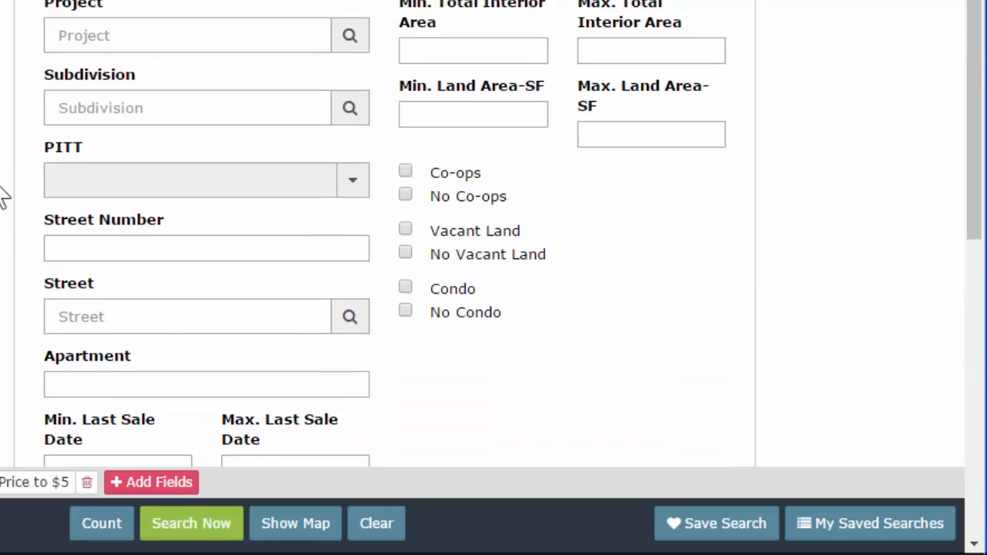
pyautogui.scroll(3)
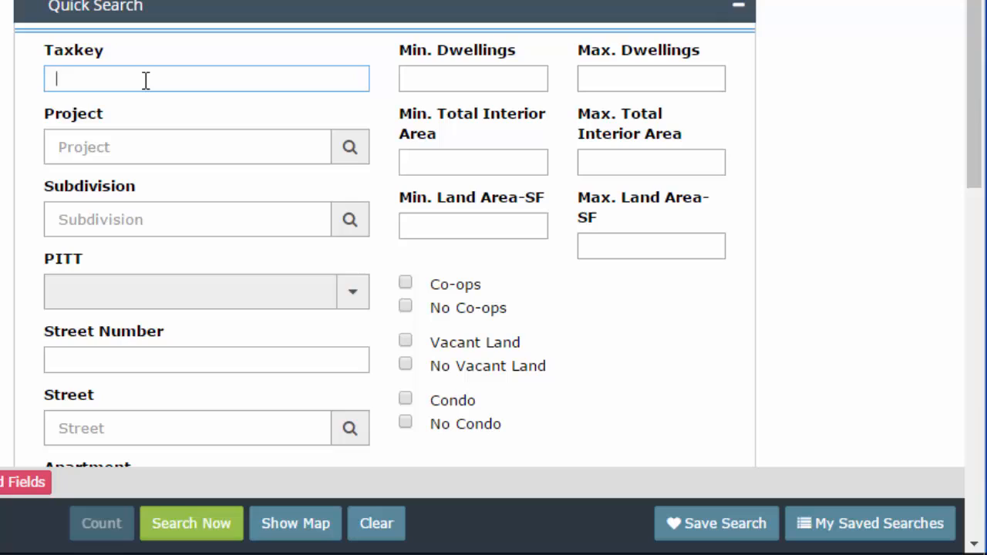
pyautogui.write('1-2-2-2-2')
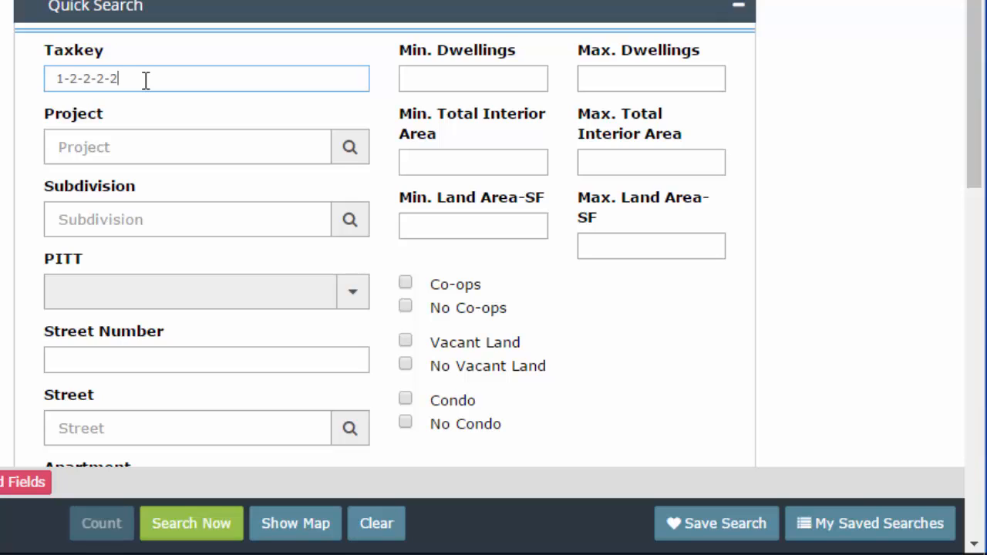
pyautogui.write('to')
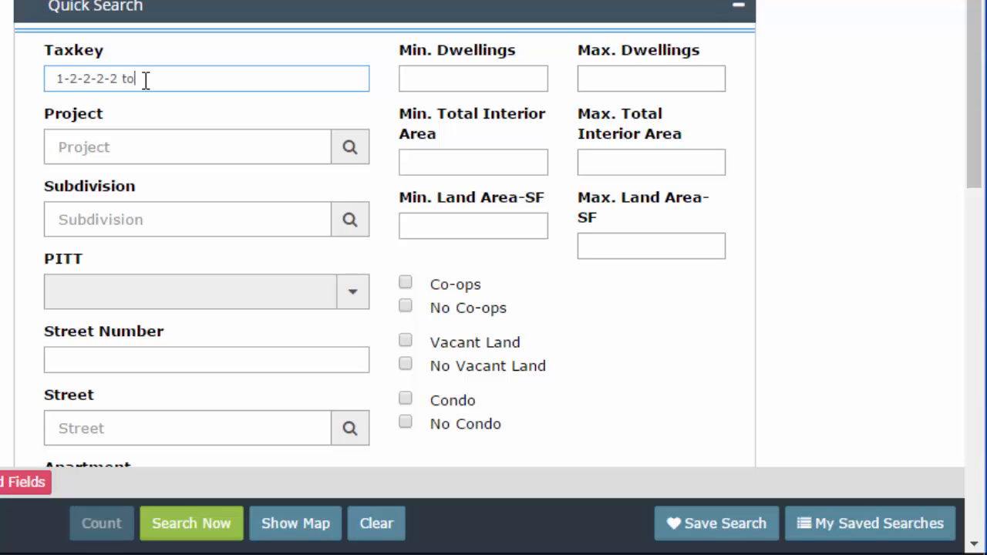
pyautogui.write('10')
pyautogui.click(473, 162)
pyautogui.write('1')
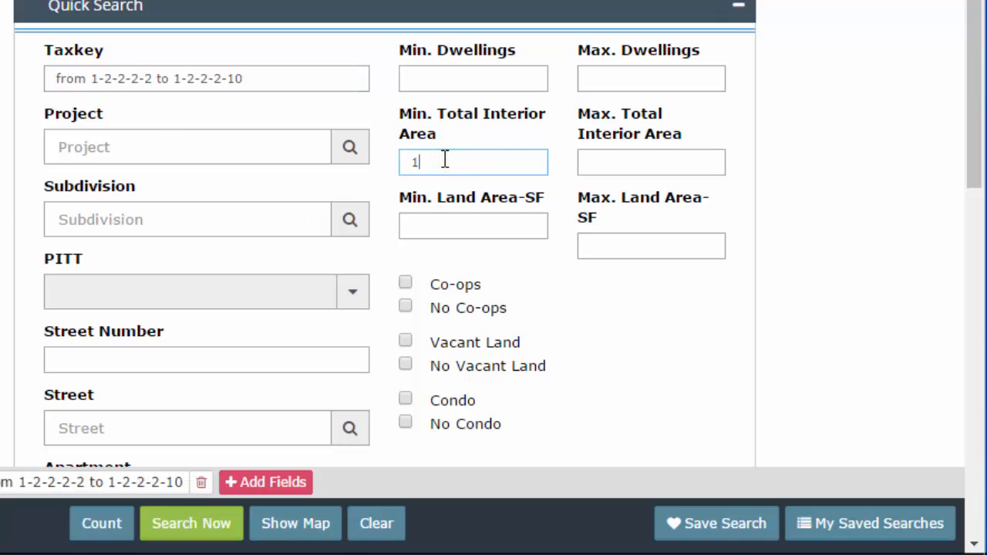
# Set Min. Total Interior Area to 1000 and require Vacant Land
pyautogui.write('000')
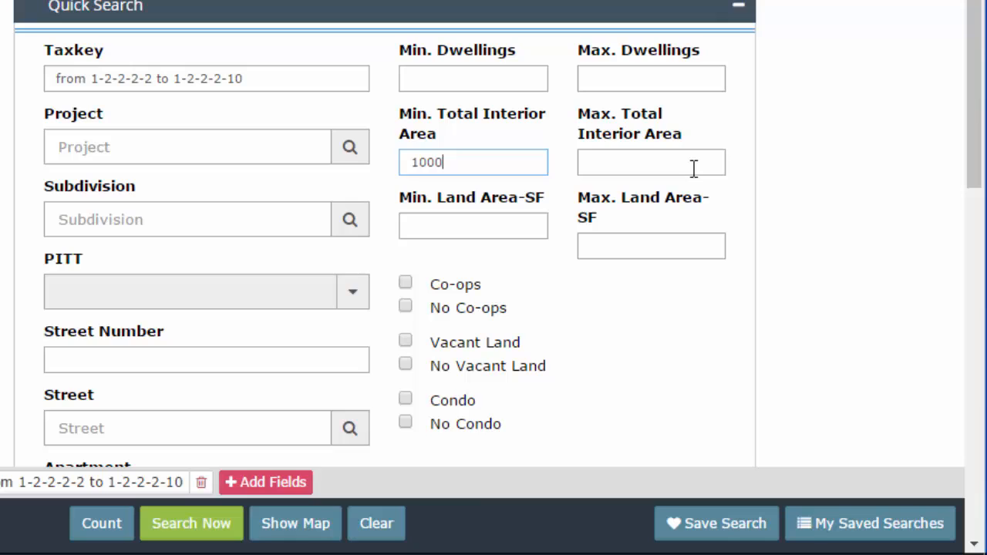
pyautogui.click(650, 162)
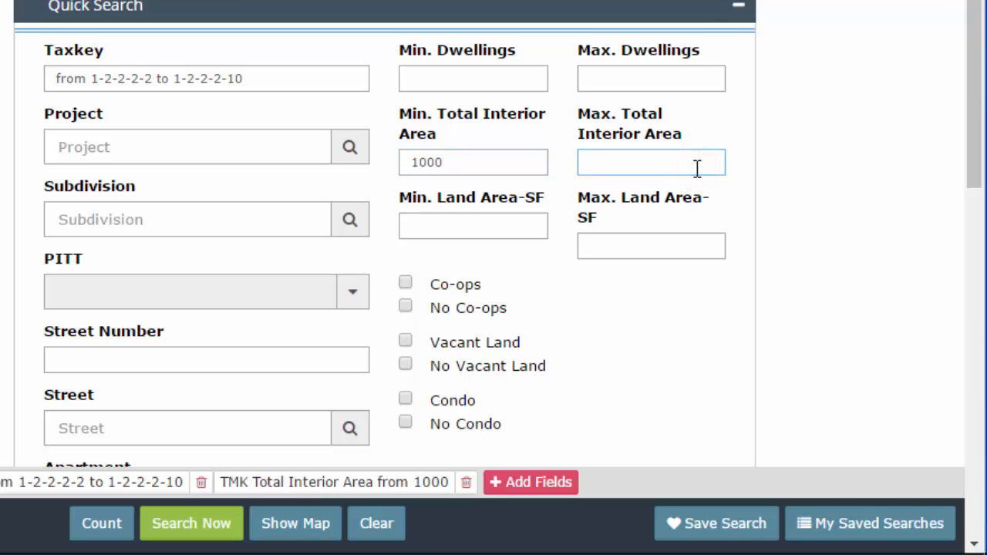
pyautogui.click(405, 341)
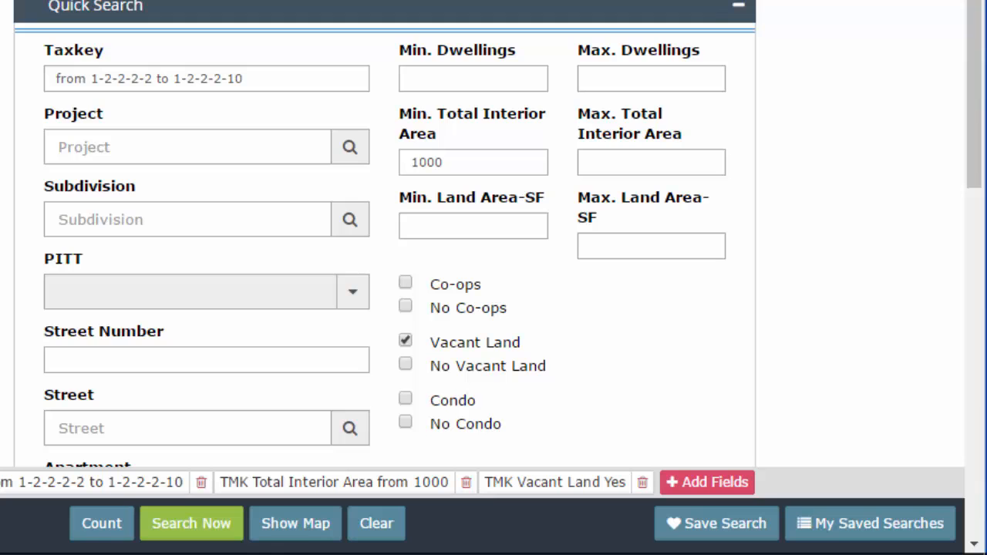
pyautogui.moveTo(273, 23)
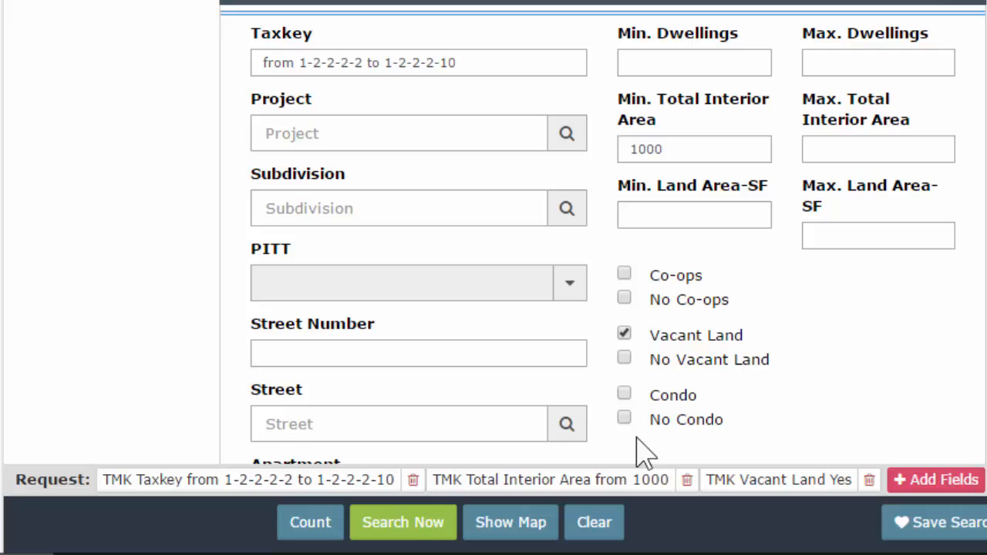
# Check Condo and No Co-ops in Quick Search
pyautogui.click(624, 392)
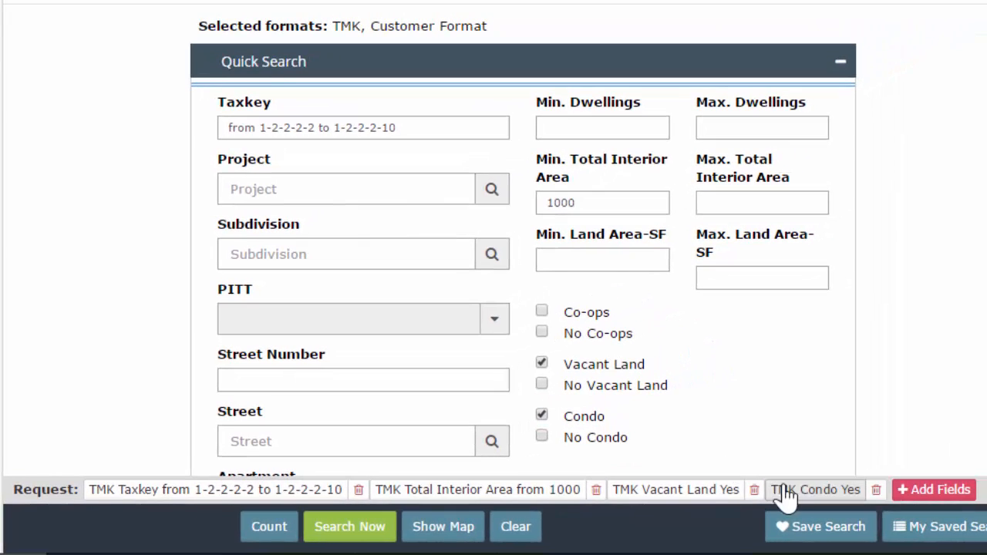
pyautogui.click(541, 333)
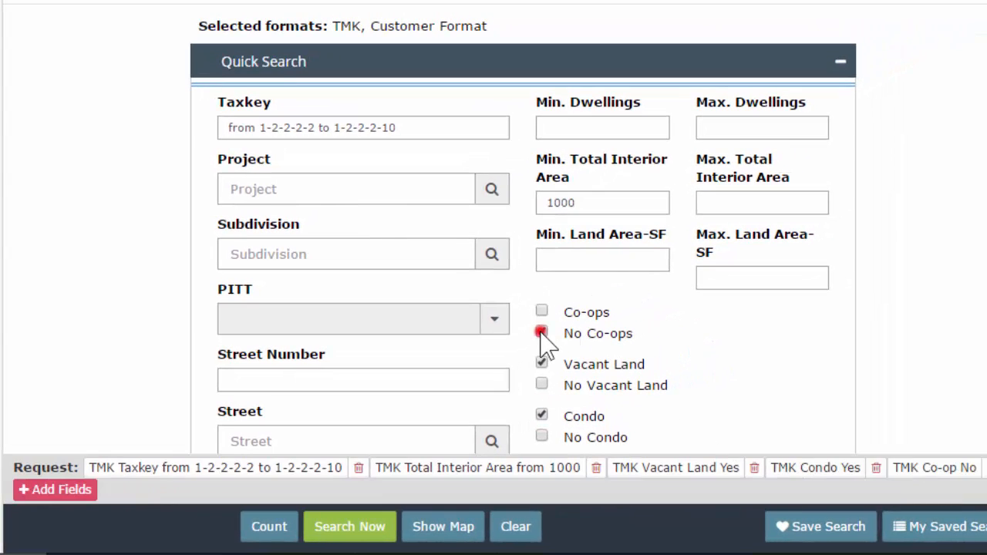
pyautogui.click(541, 333)
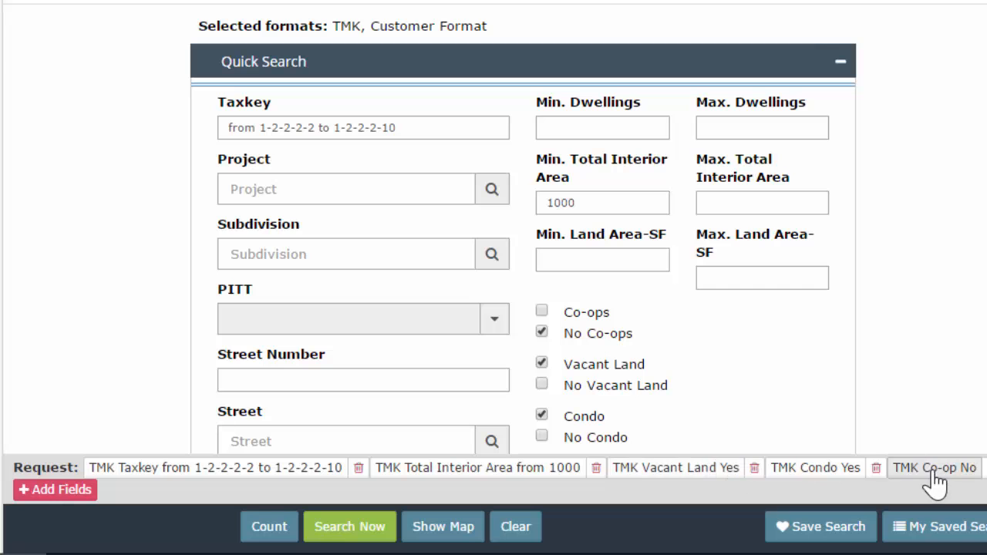
pyautogui.scroll(-3)
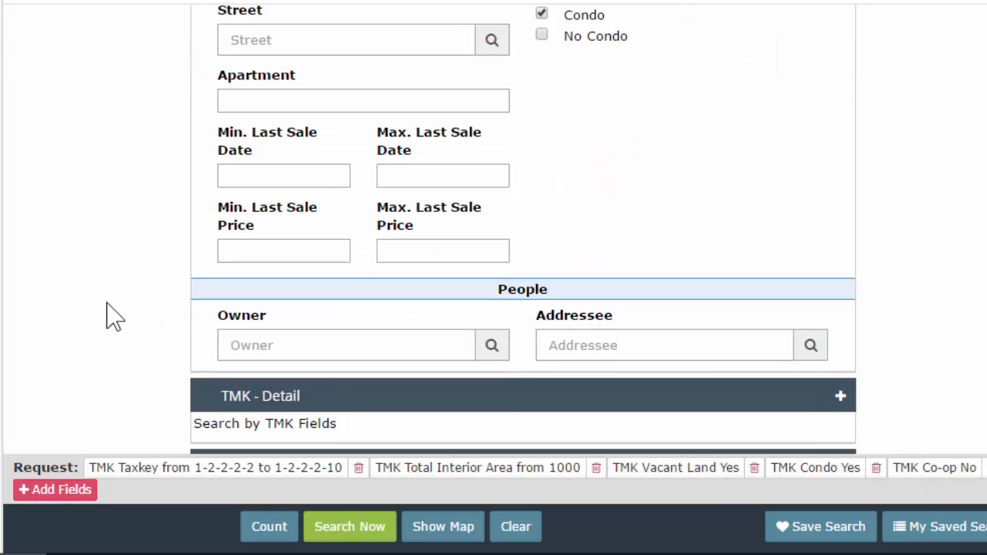
pyautogui.scroll(3)
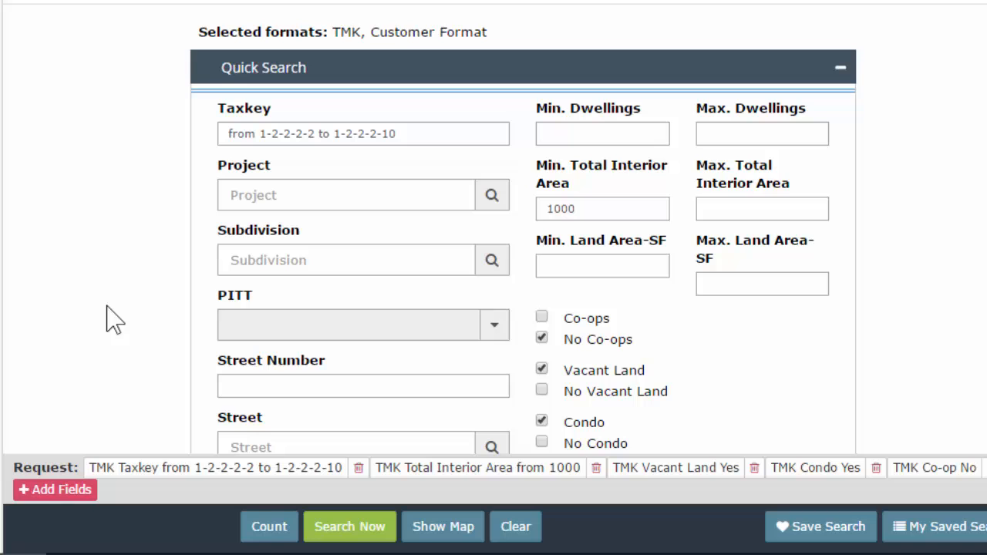
pyautogui.moveTo(886, 470)
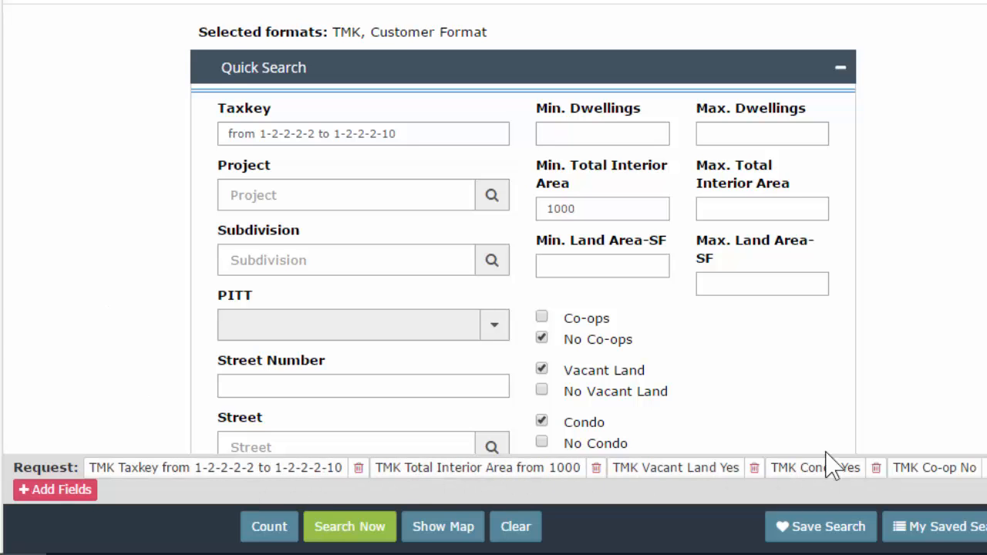
pyautogui.moveTo(841, 67)
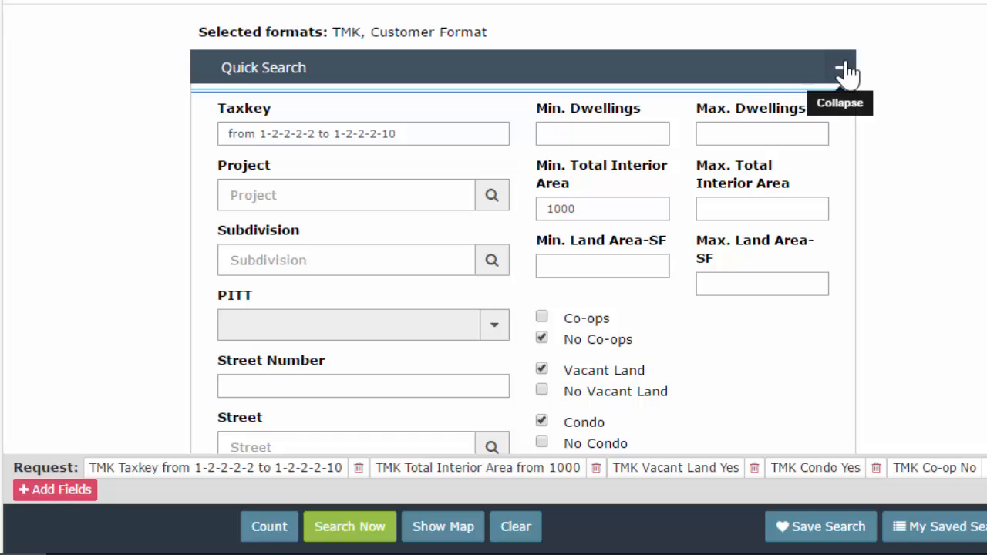
# Collapse the Quick Search section
pyautogui.click(840, 67)
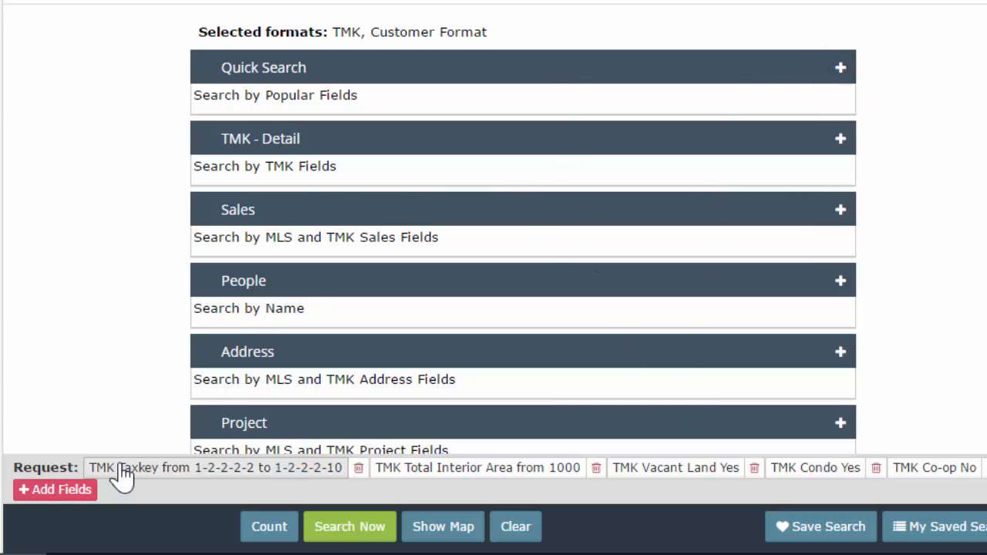
pyautogui.moveTo(339, 416)
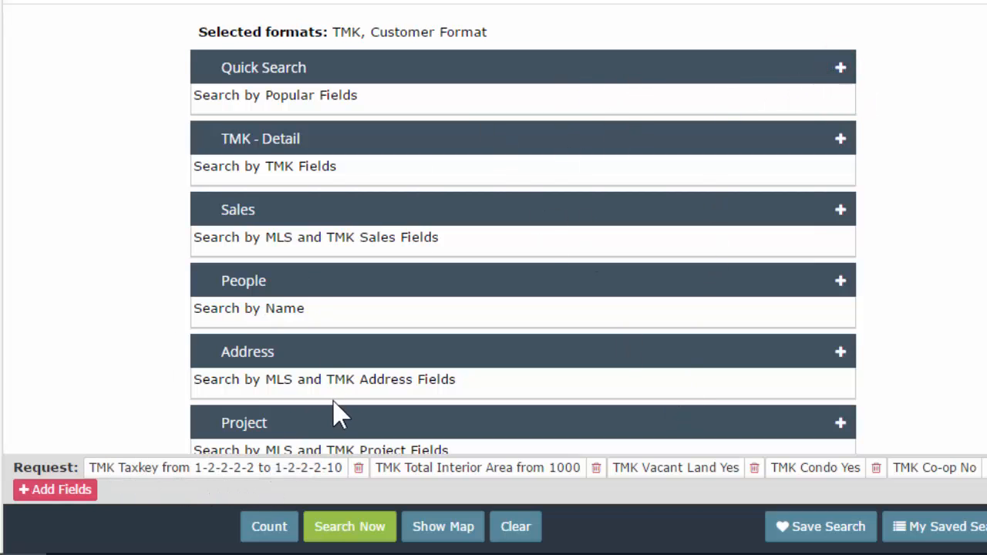
pyautogui.moveTo(586, 169)
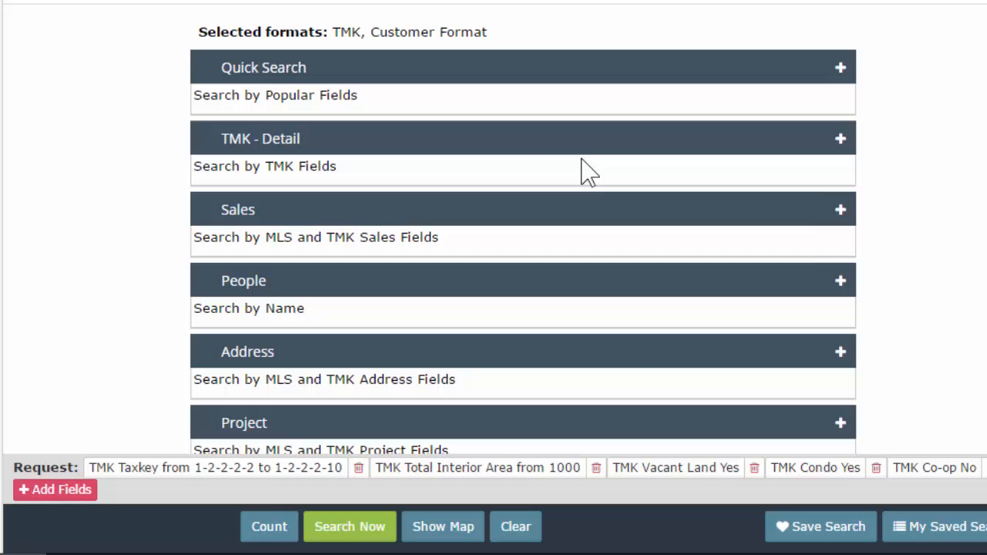
pyautogui.moveTo(840, 138)
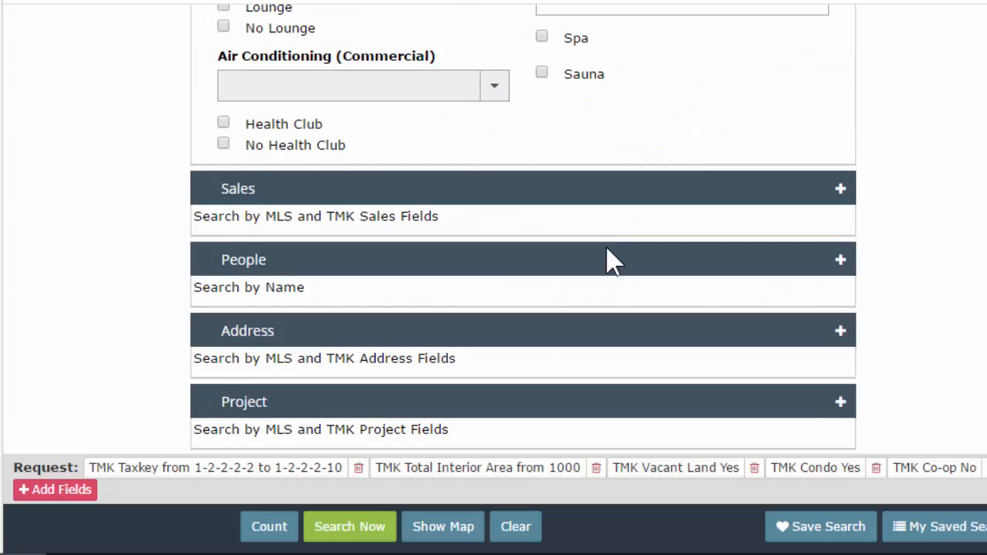
# Tick Clubhouse under Amenities to require a project clubhouse
pyautogui.click(542, 176)
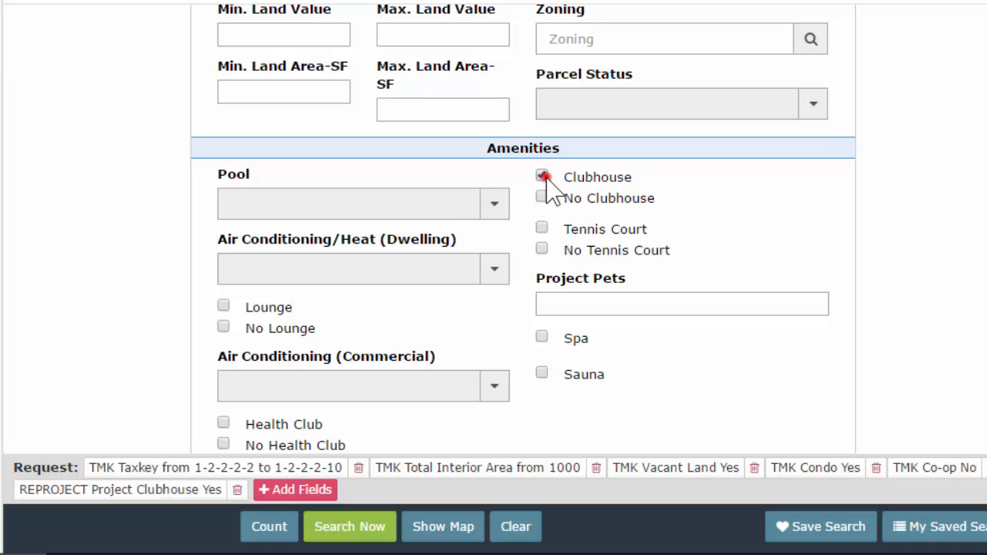
pyautogui.click(542, 176)
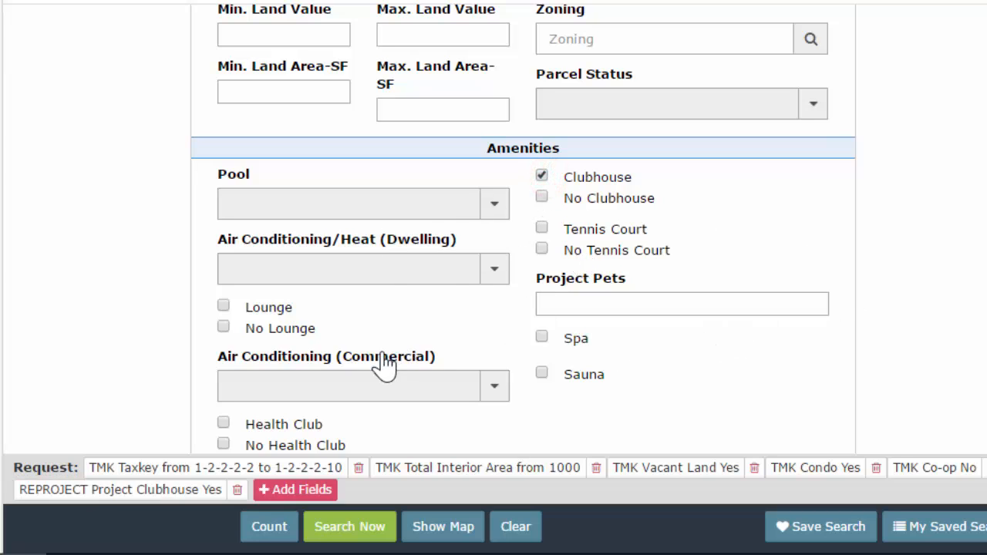
pyautogui.moveTo(570, 482)
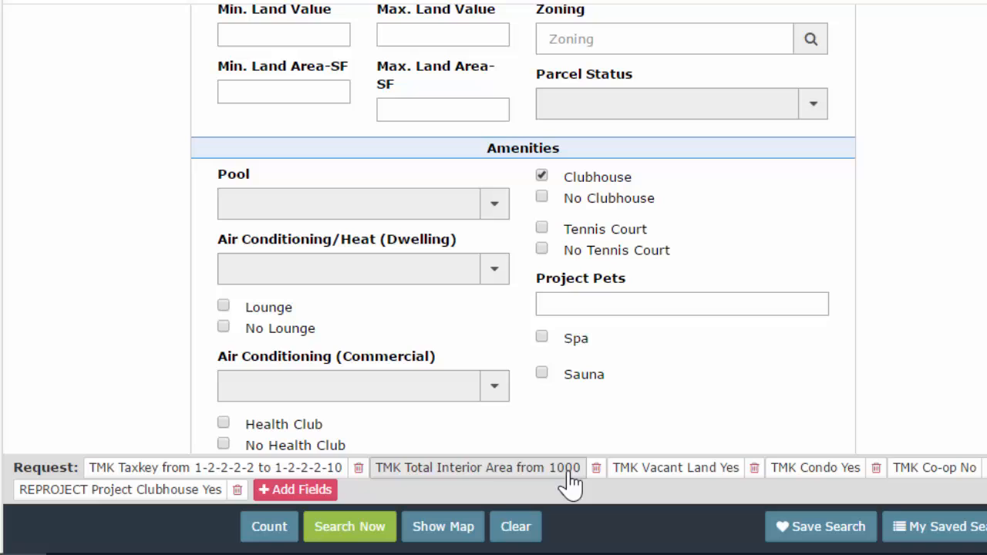
pyautogui.moveTo(389, 474)
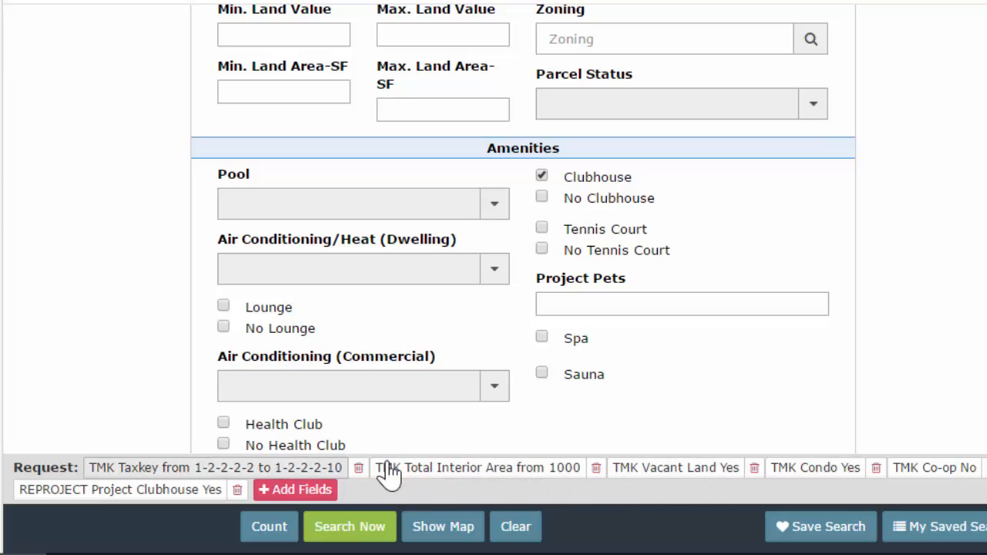
pyautogui.moveTo(459, 478)
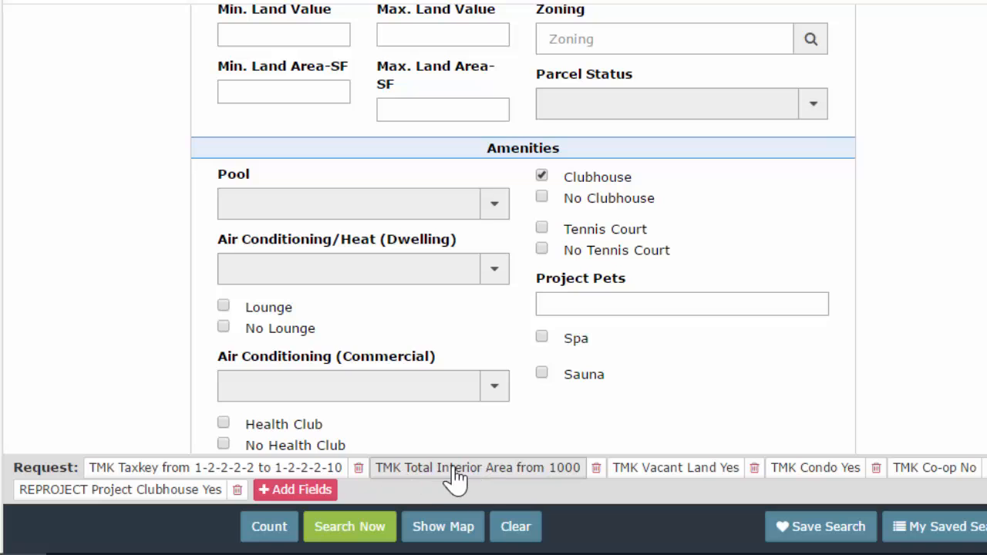
# Edit Total Interior Area to 500–1000 and delete the Vacant Land chip
pyautogui.click(476, 467)
pyautogui.write('1000')
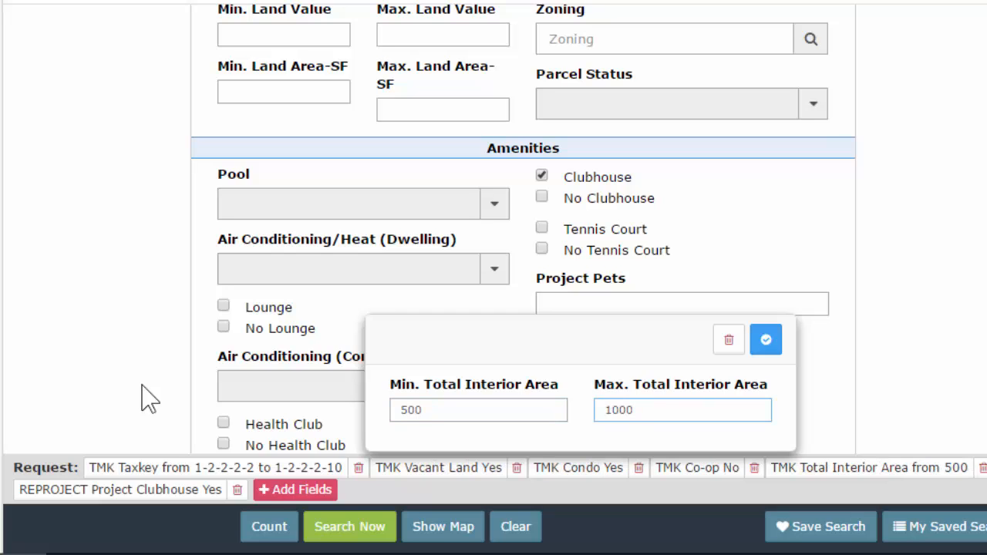
pyautogui.click(766, 340)
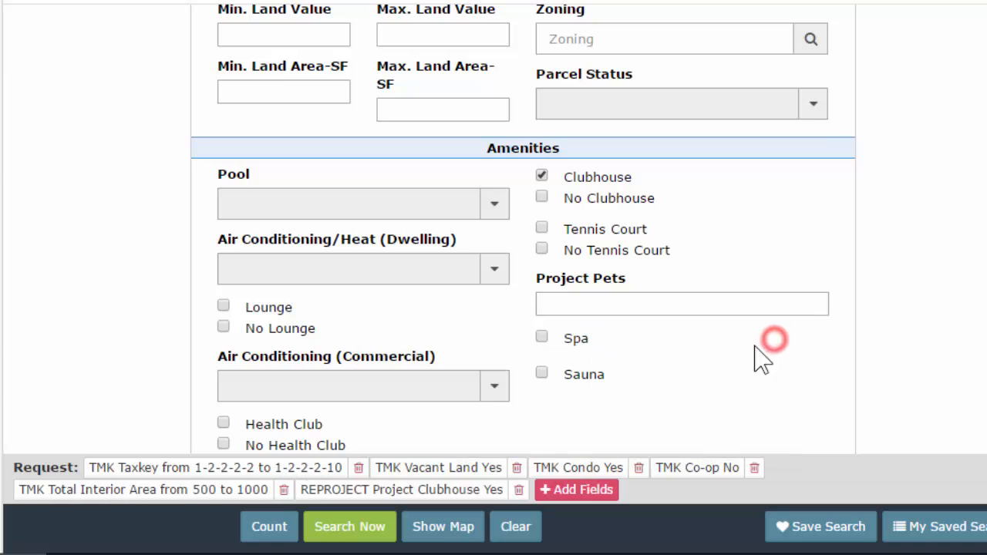
pyautogui.moveTo(143, 490)
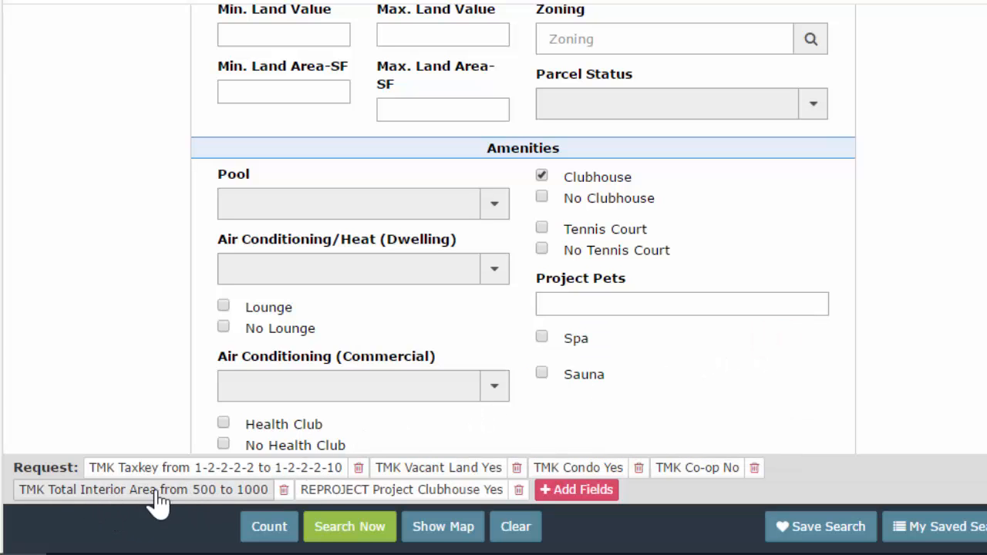
pyautogui.moveTo(114, 501)
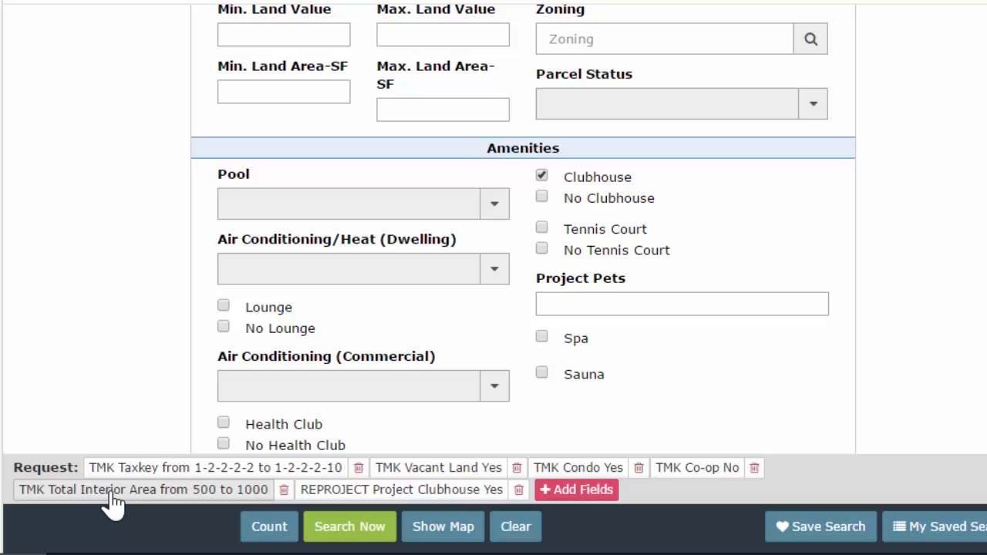
pyautogui.click(214, 467)
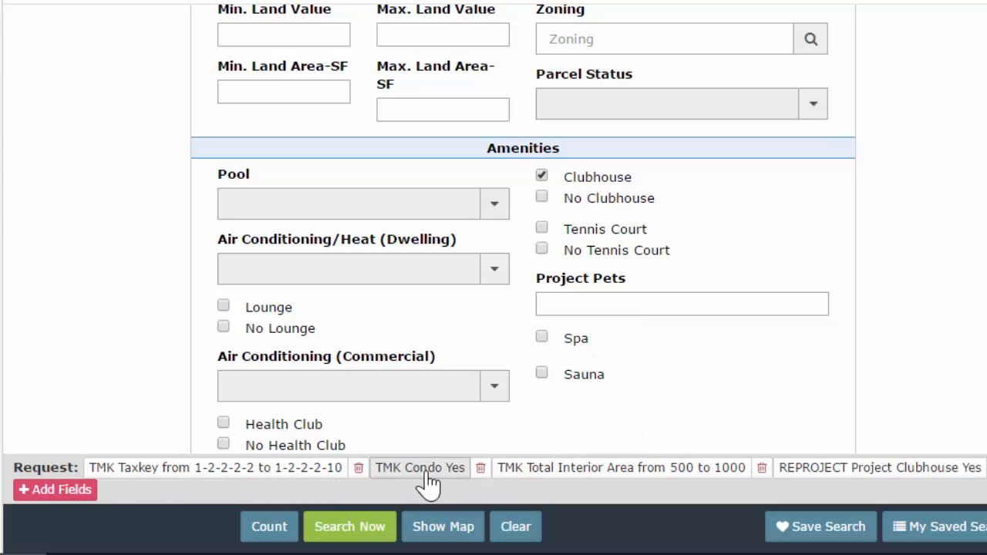
pyautogui.moveTo(480, 467)
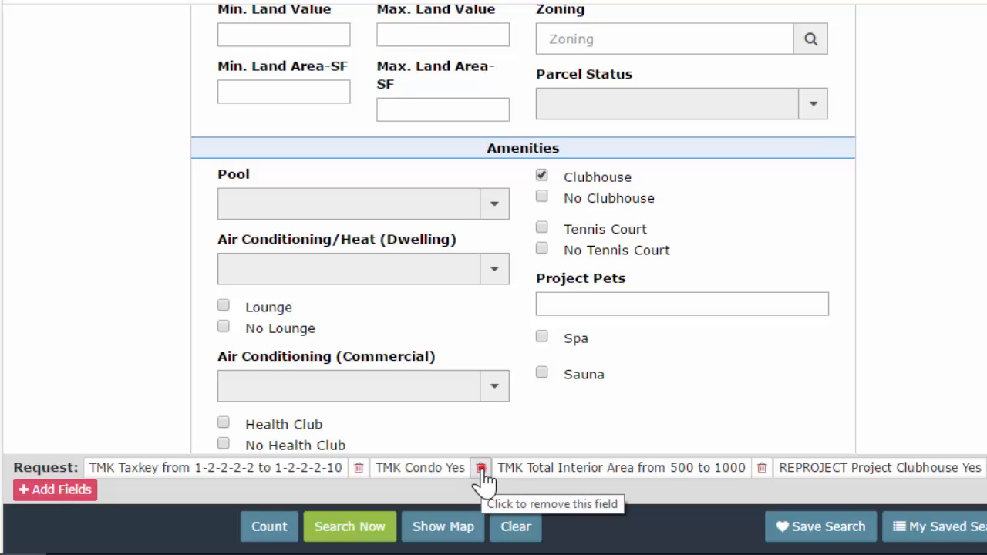
# Remove the Condo criterion and tick Lounge
pyautogui.click(481, 468)
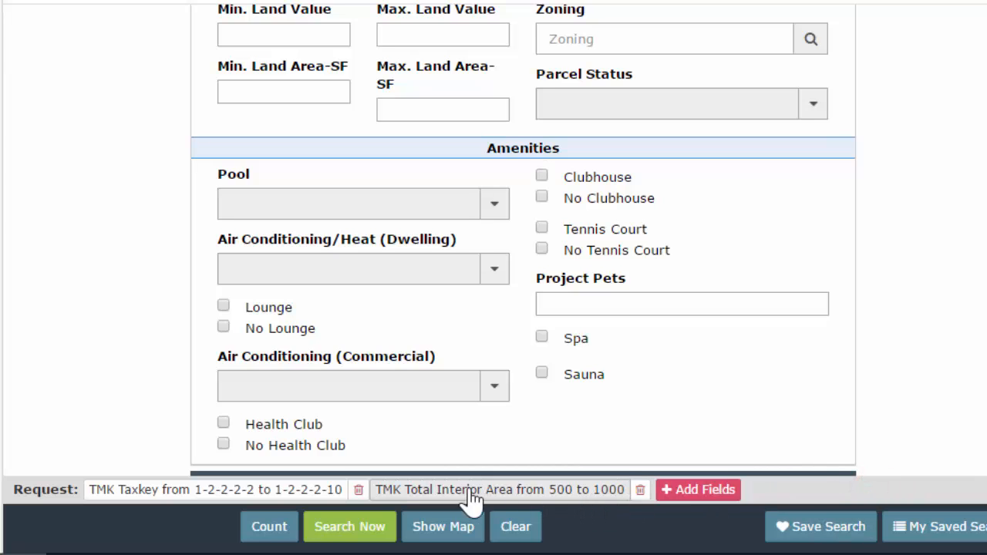
pyautogui.moveTo(540, 58)
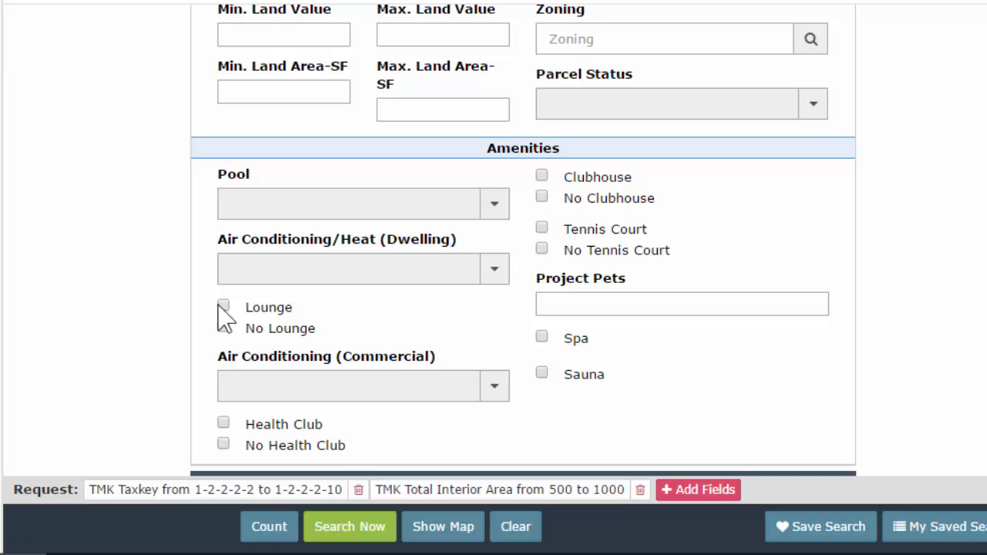
pyautogui.click(223, 305)
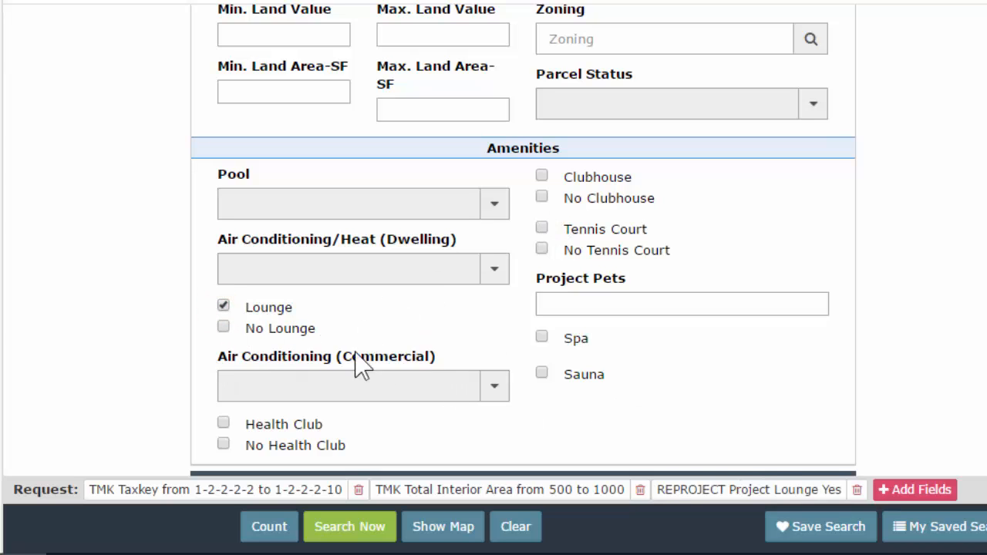
pyautogui.moveTo(857, 490)
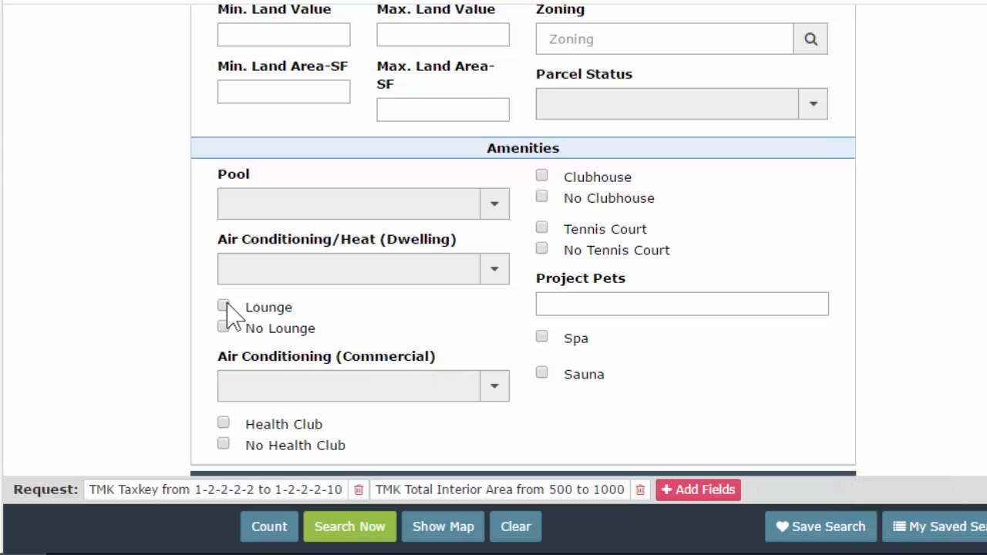
pyautogui.moveTo(253, 513)
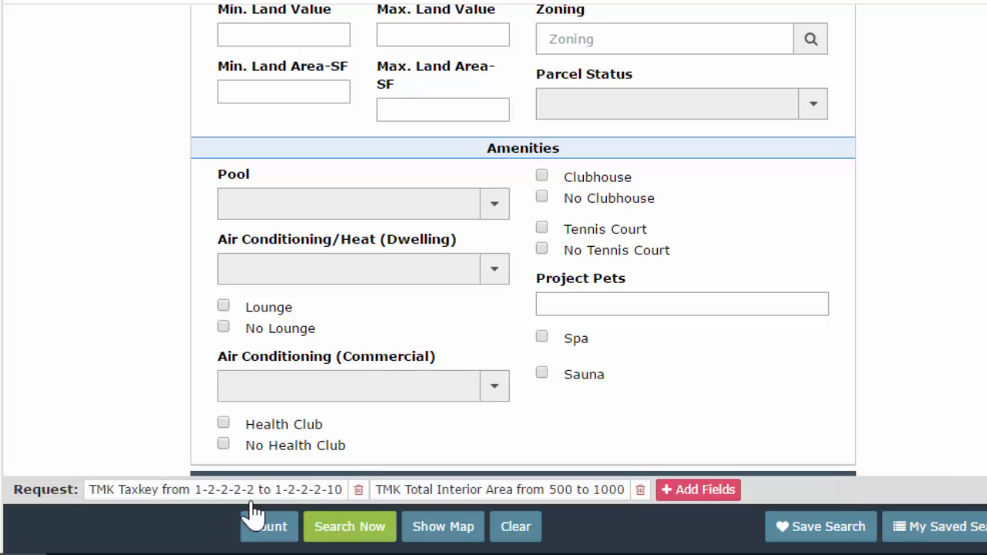
pyautogui.moveTo(359, 491)
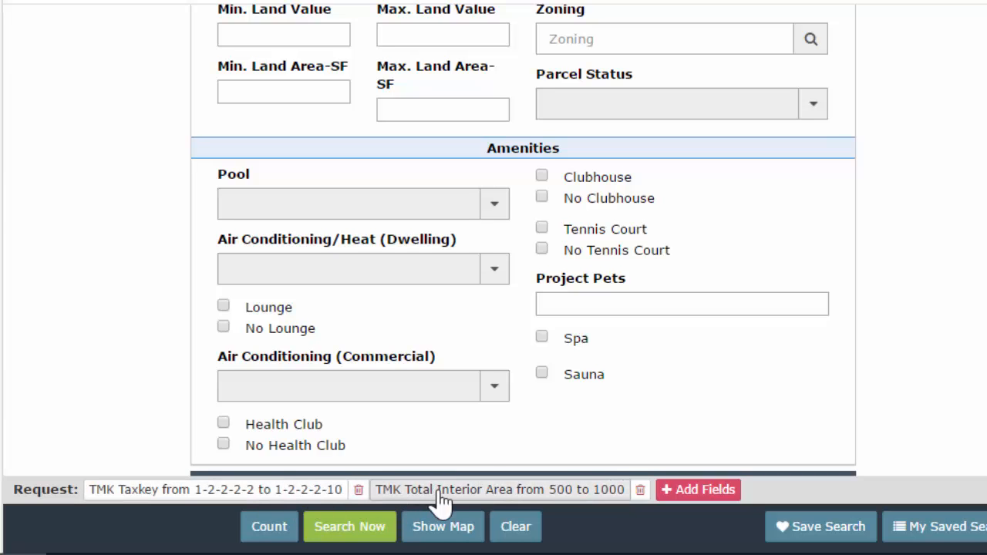
pyautogui.moveTo(393, 497)
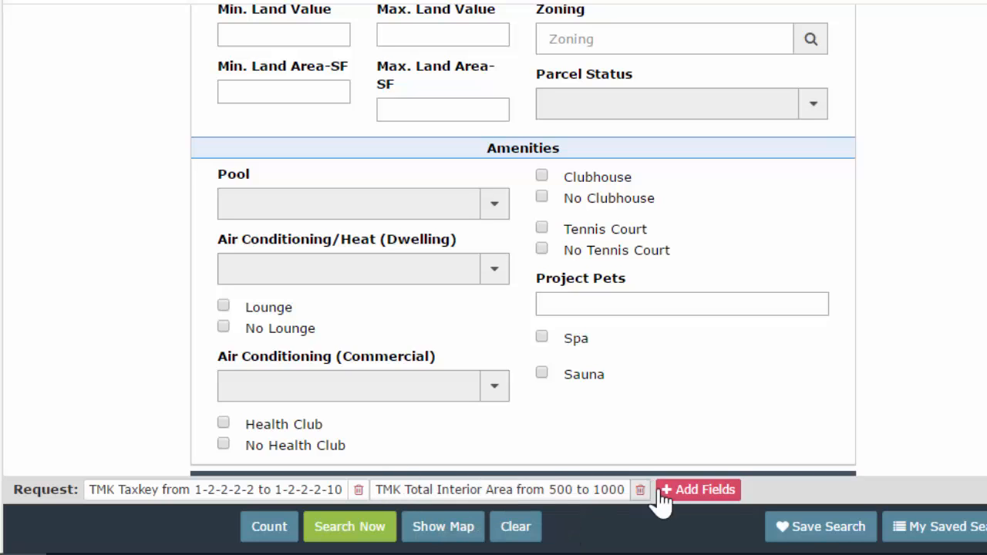
pyautogui.moveTo(701, 497)
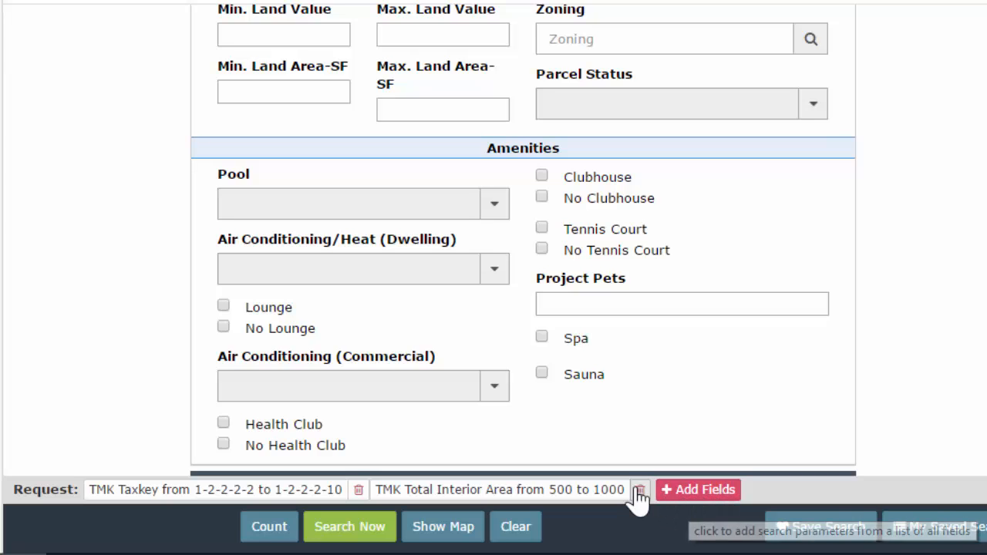
pyautogui.moveTo(312, 494)
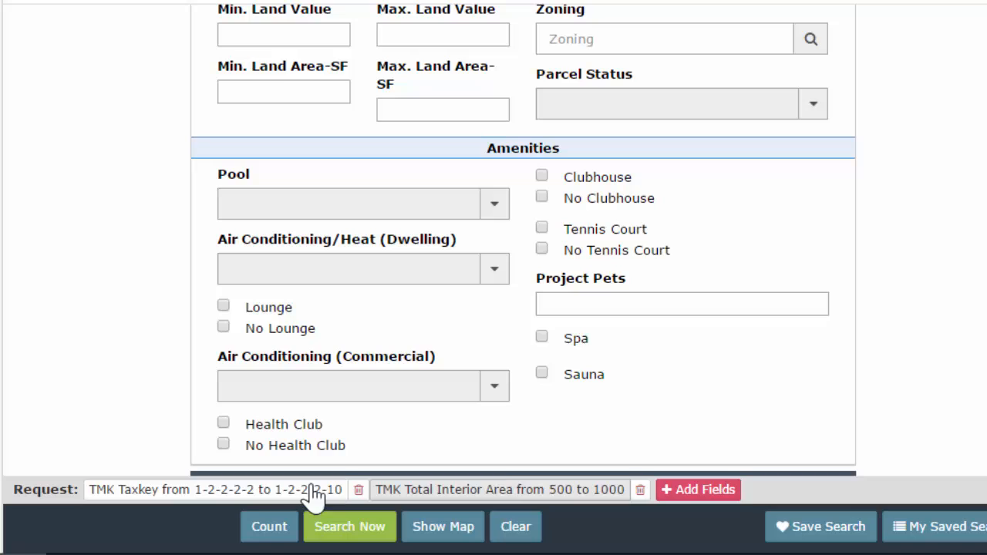
# Remove the interior area and Taxkey criteria, then require a health club and tennis court
pyautogui.click(641, 489)
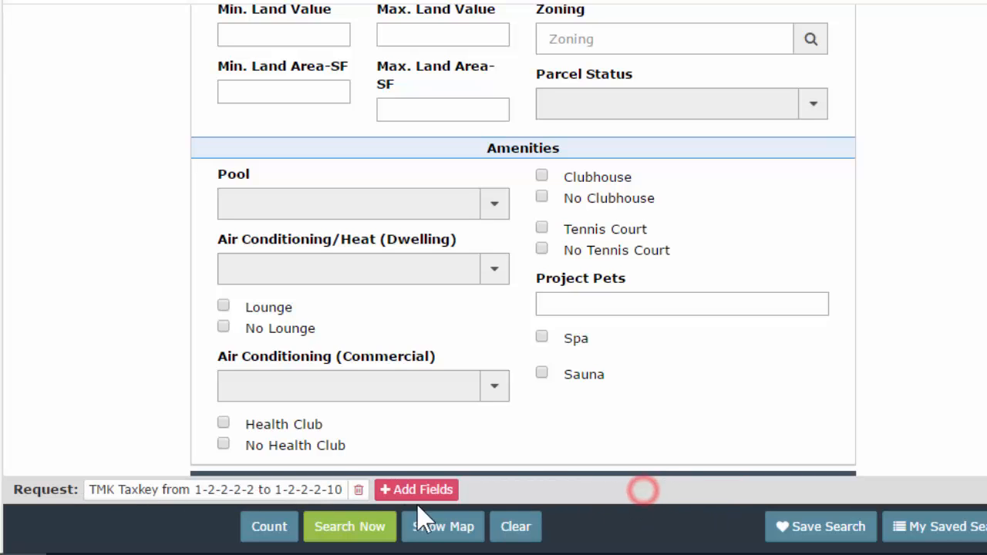
pyautogui.click(358, 490)
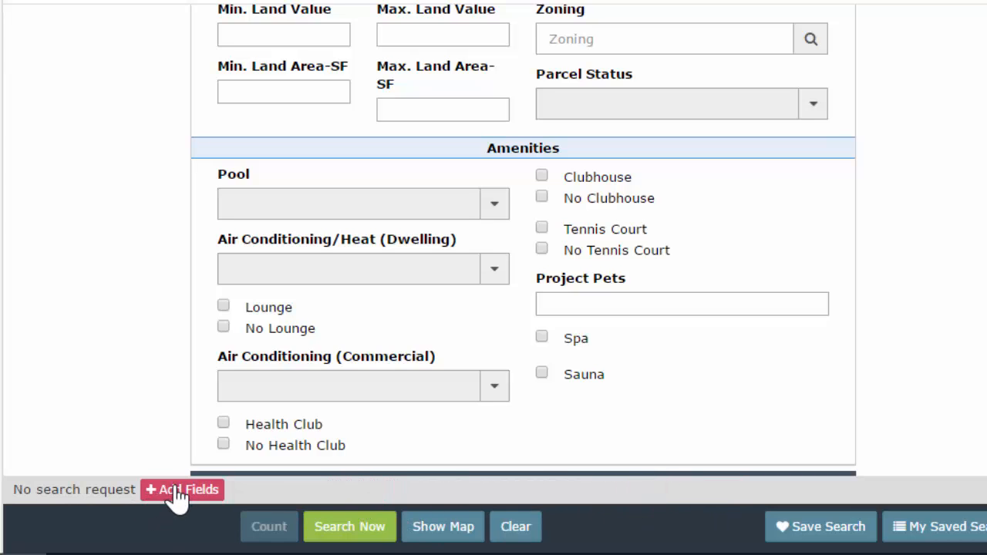
pyautogui.moveTo(222, 412)
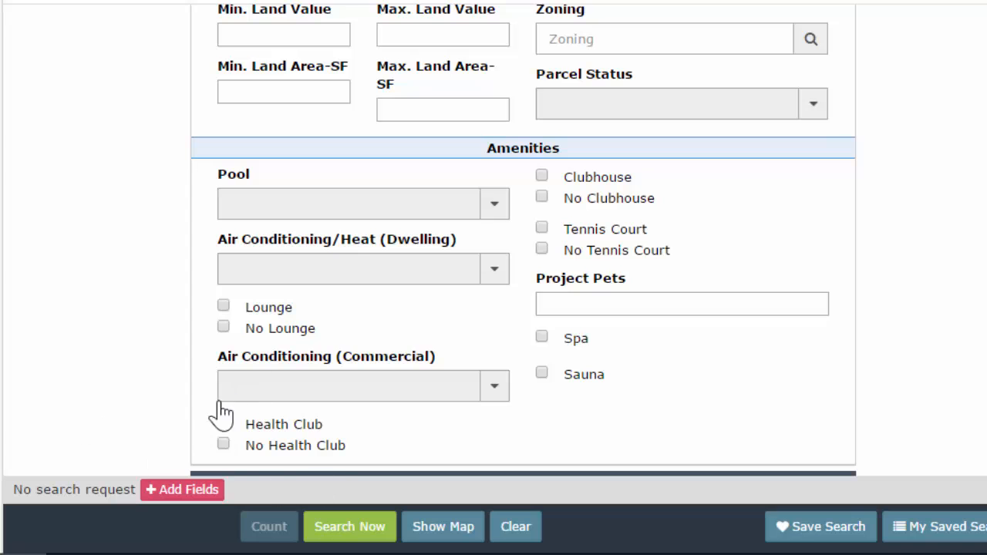
pyautogui.click(224, 423)
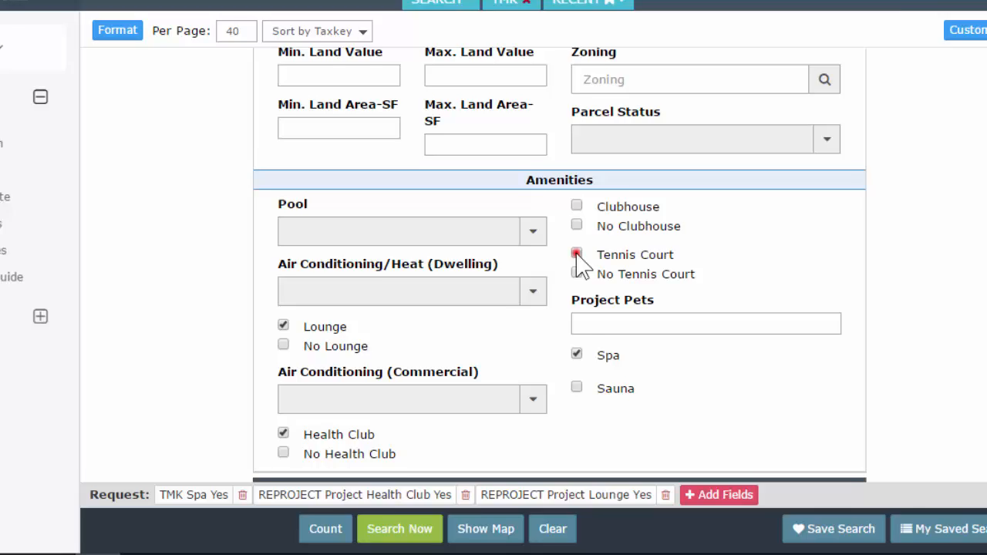
pyautogui.click(576, 255)
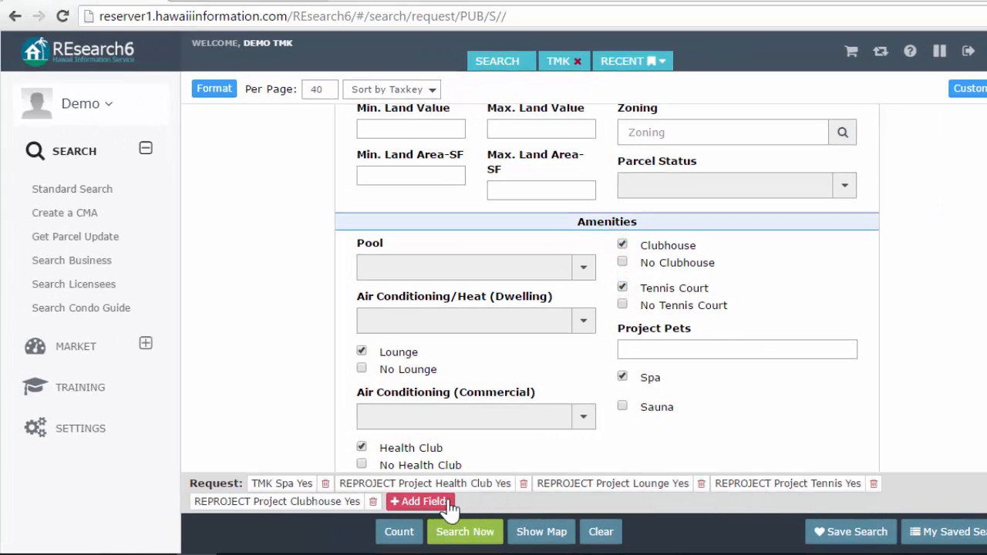
pyautogui.moveTo(421, 501)
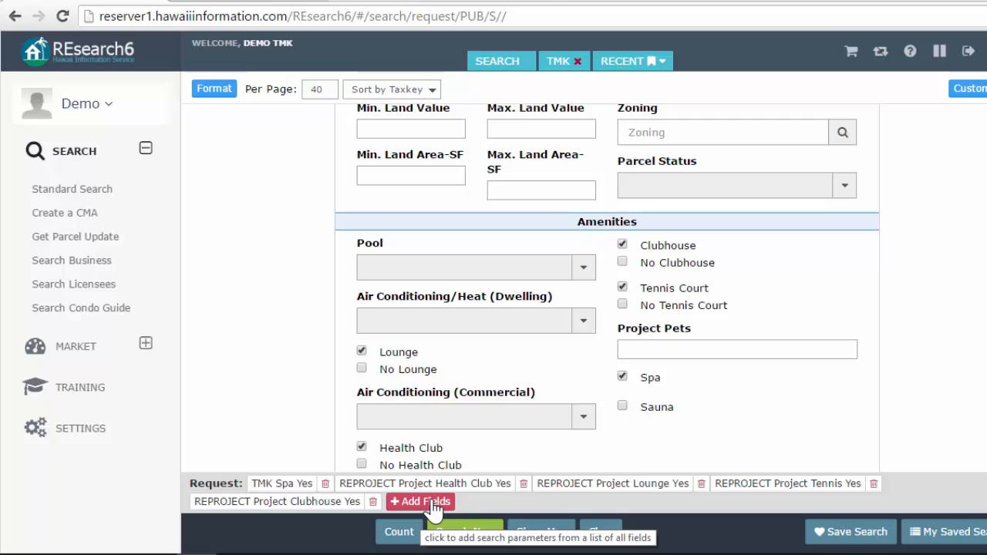
# Open the Search Criteria field list, showing and then hiding its category filters
pyautogui.click(421, 501)
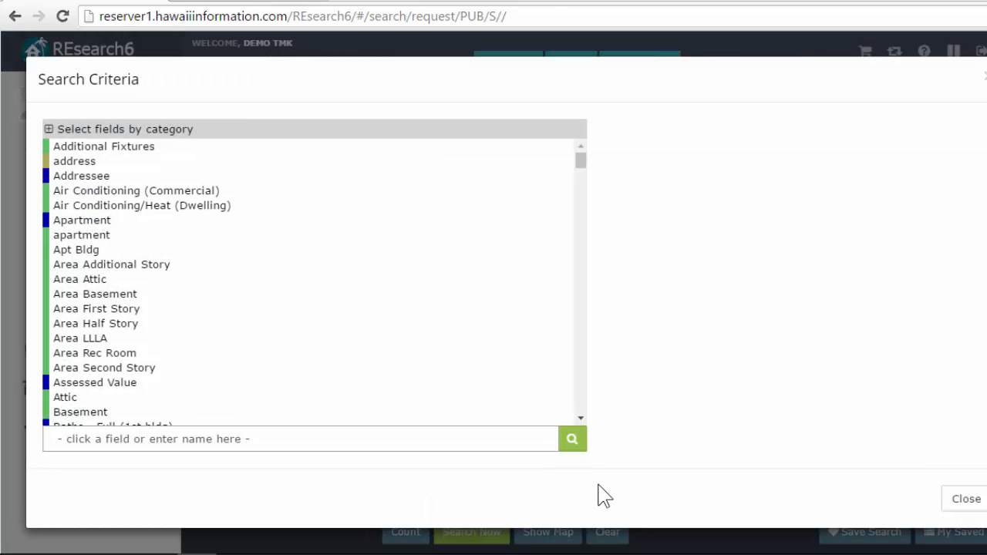
pyautogui.moveTo(102, 185)
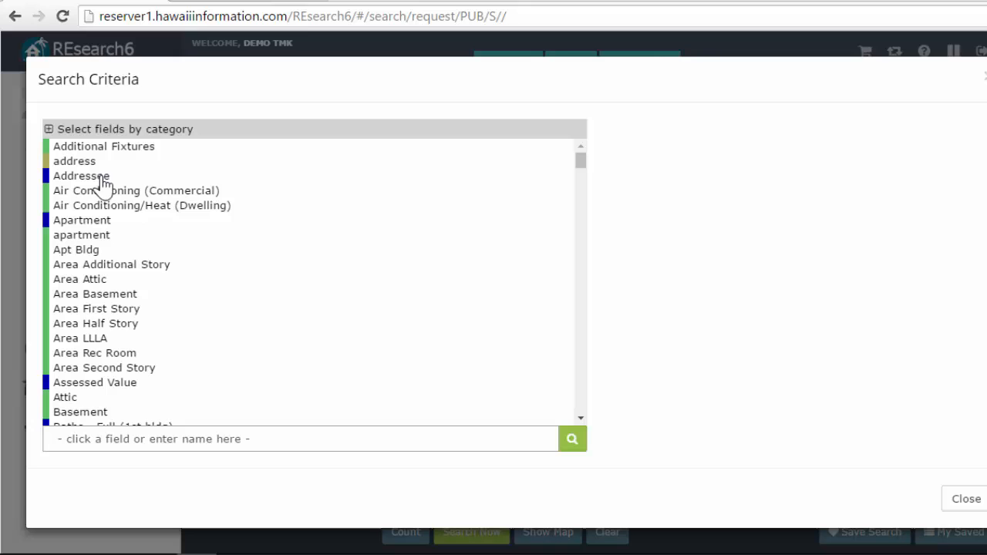
pyautogui.moveTo(99, 168)
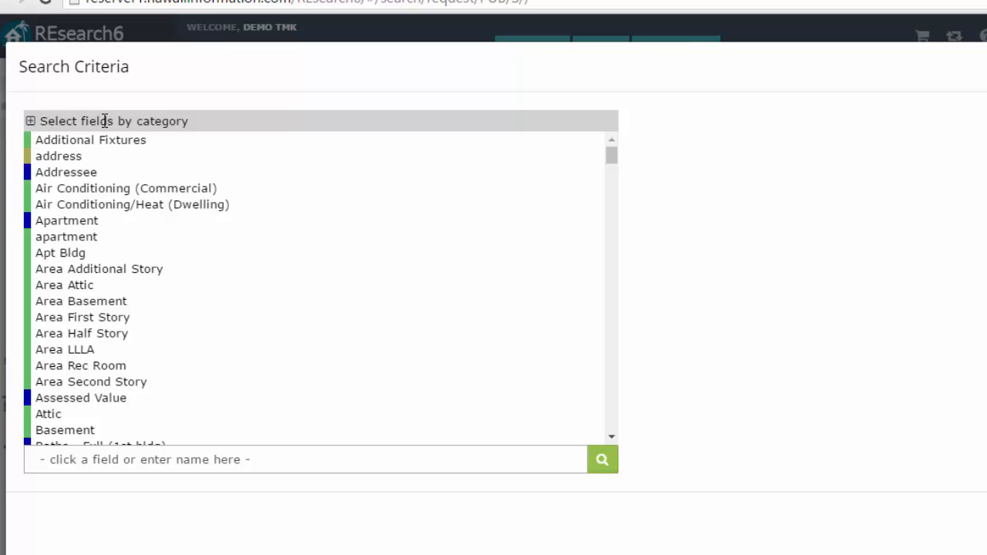
pyautogui.click(30, 121)
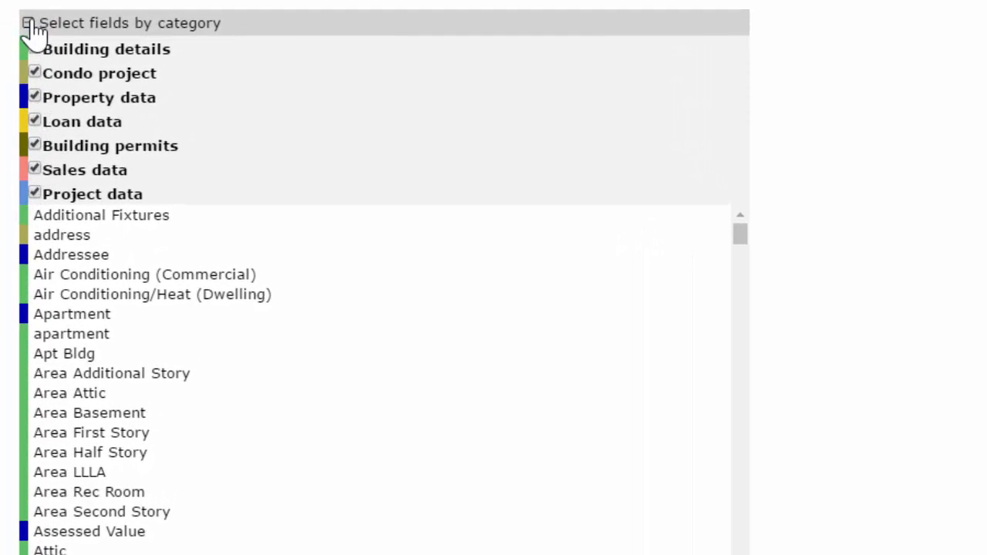
pyautogui.click(26, 22)
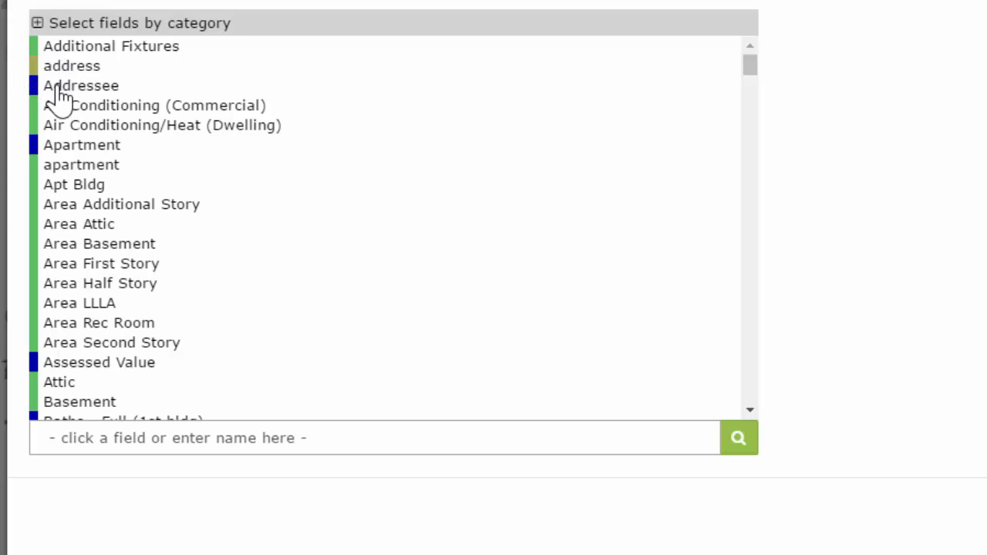
# Exclude the Condo project and Property data categories from the field list, then re-include them
pyautogui.click(36, 23)
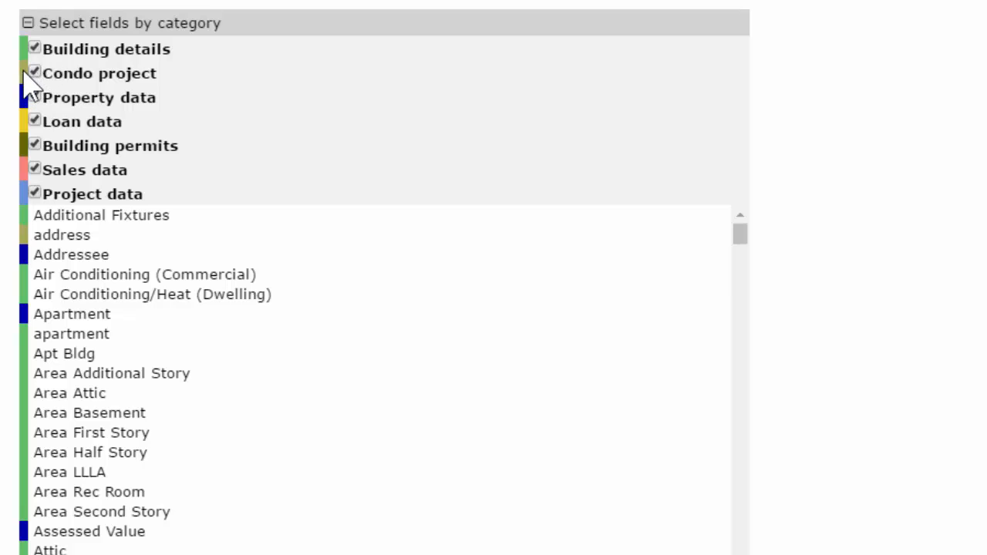
pyautogui.moveTo(40, 245)
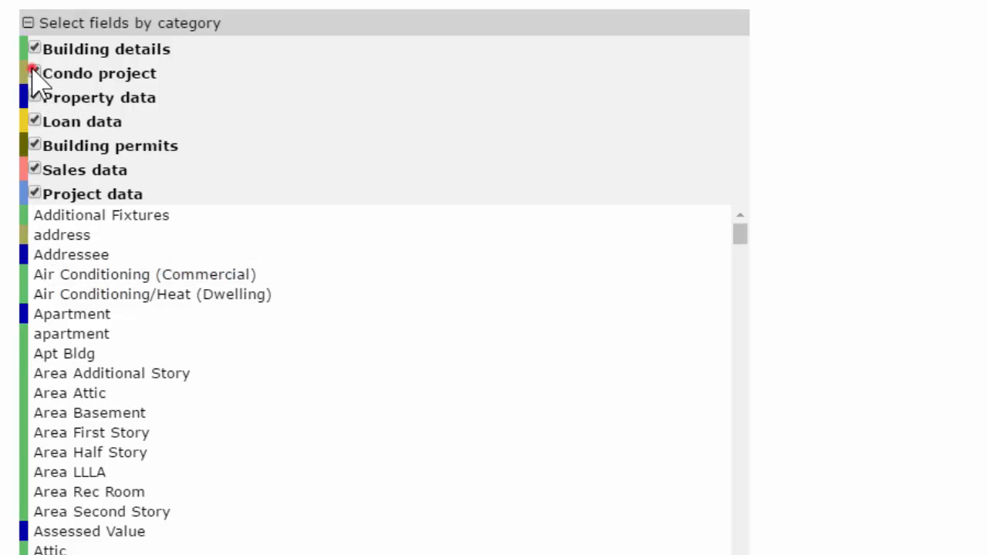
pyautogui.click(34, 73)
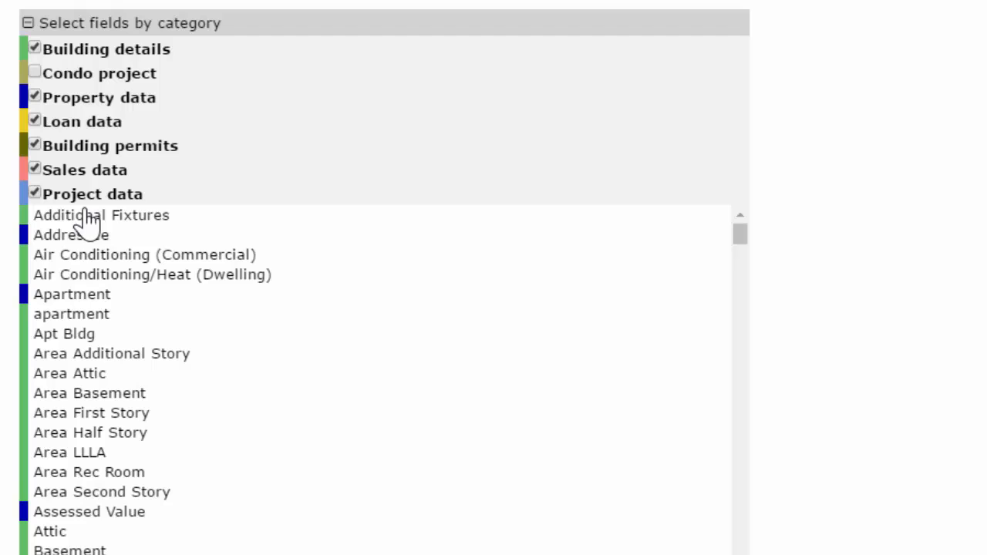
pyautogui.moveTo(35, 104)
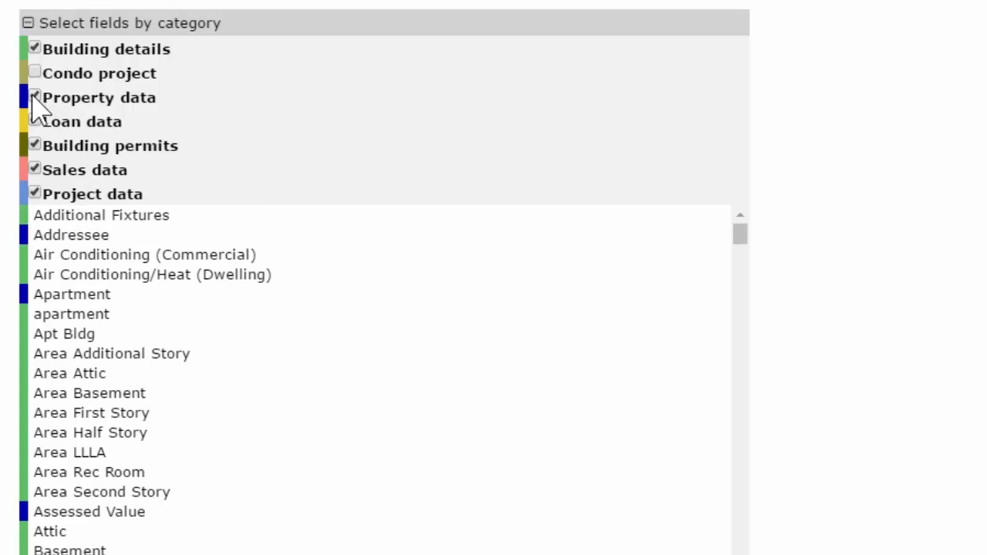
pyautogui.click(34, 95)
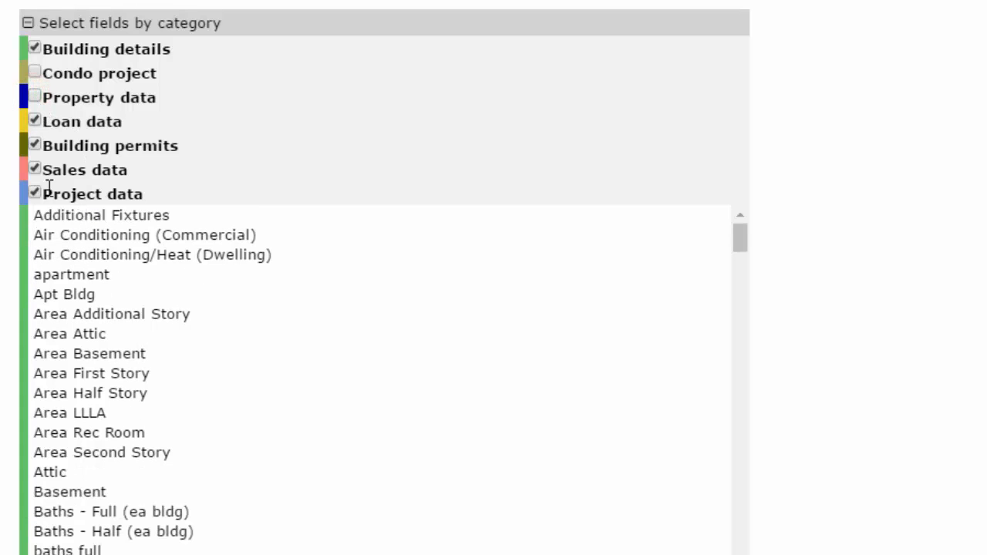
pyautogui.moveTo(73, 328)
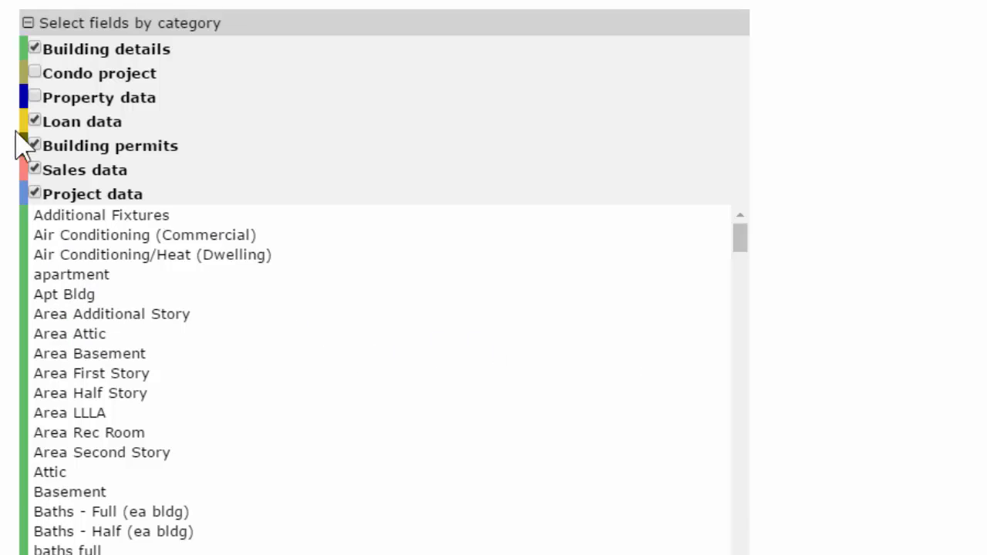
pyautogui.moveTo(70, 417)
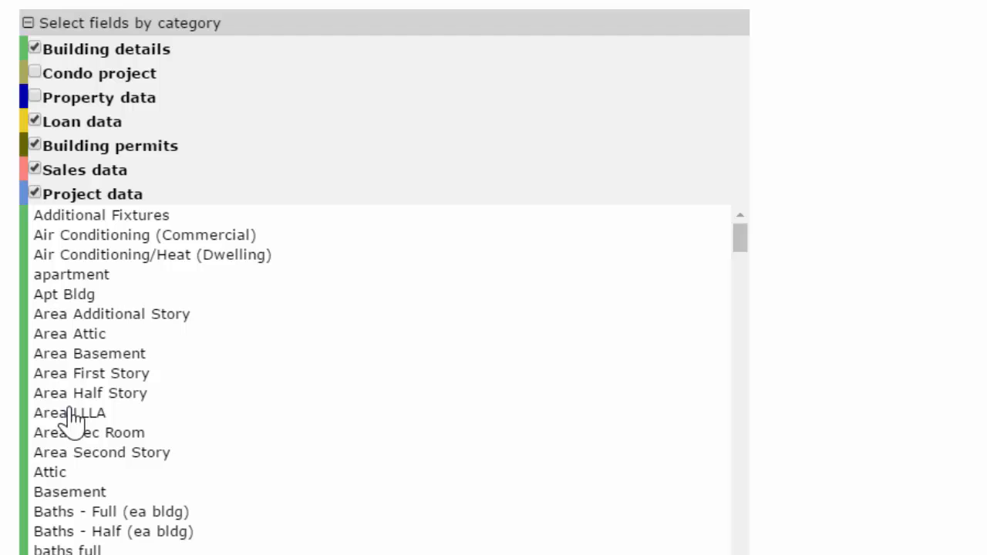
pyautogui.click(34, 71)
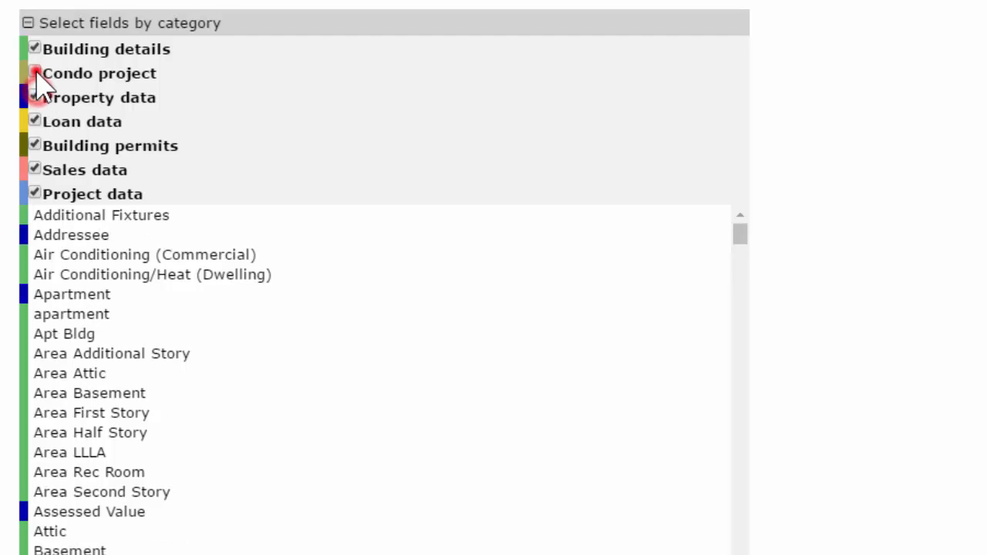
pyautogui.scroll(-3)
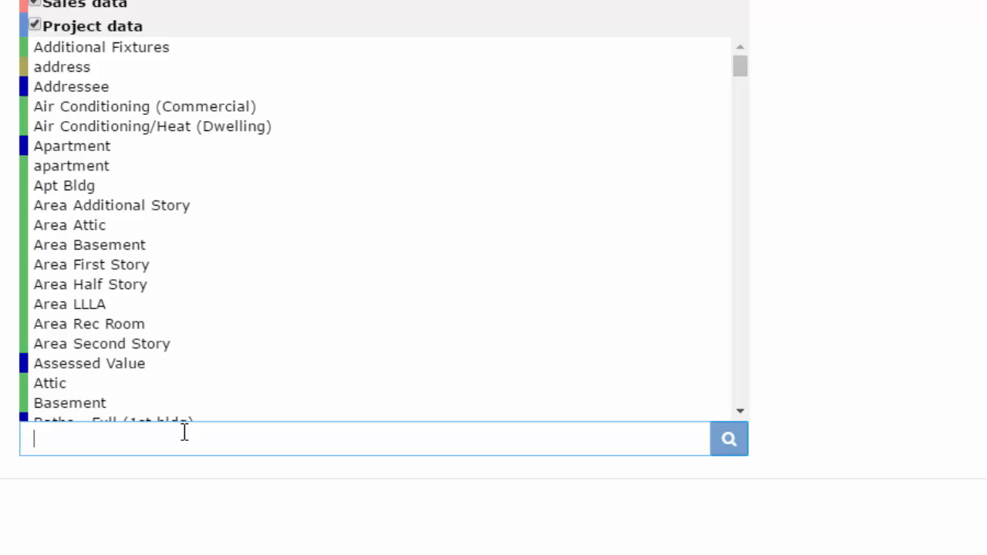
pyautogui.moveTo(53, 158)
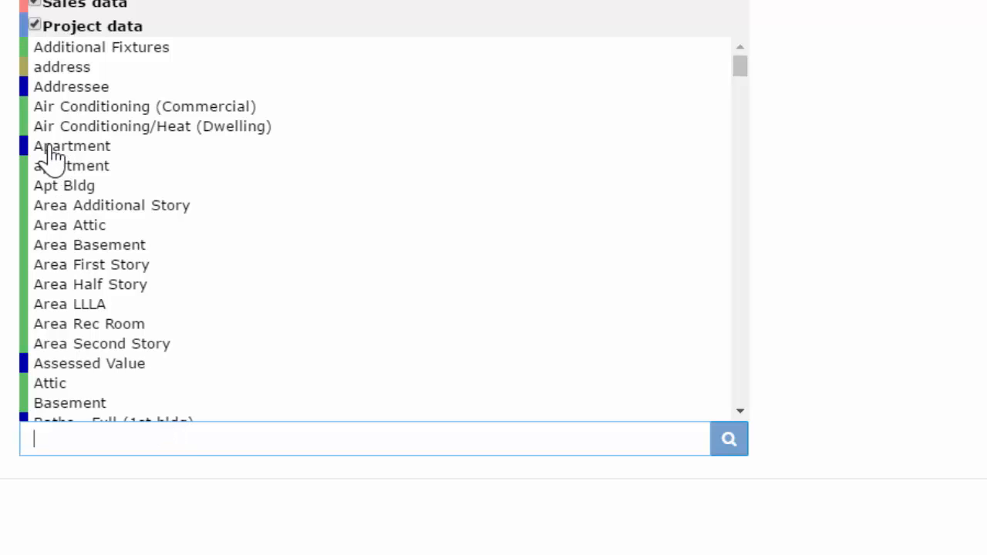
pyautogui.moveTo(162, 474)
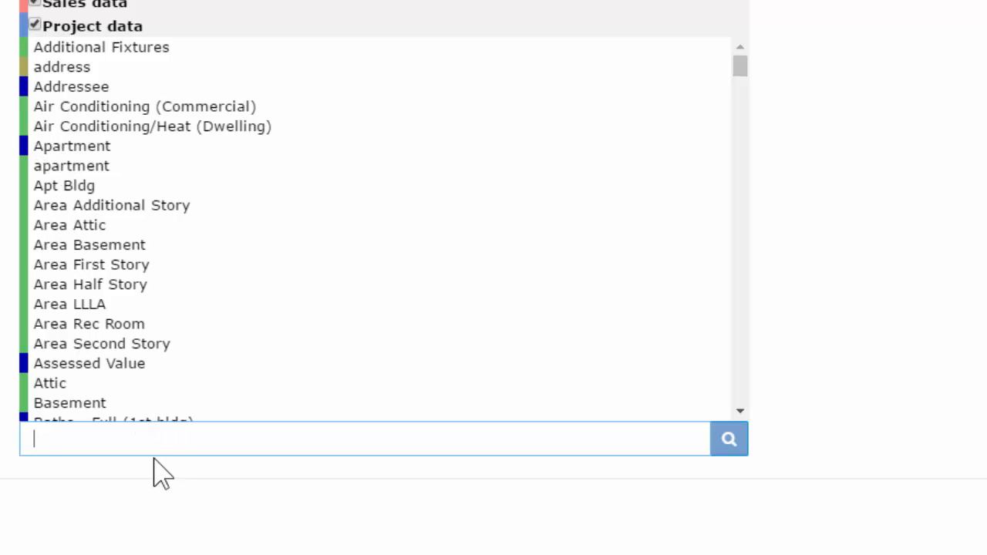
# Search the field list for 'apar', then 'bedro' to highlight the bedrooms field
pyautogui.write('apar')
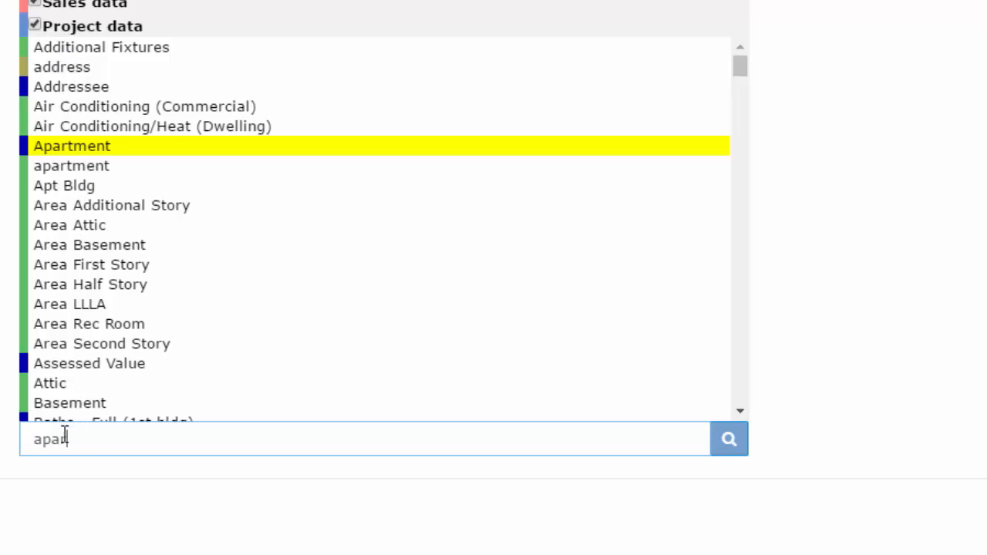
pyautogui.moveTo(72, 146)
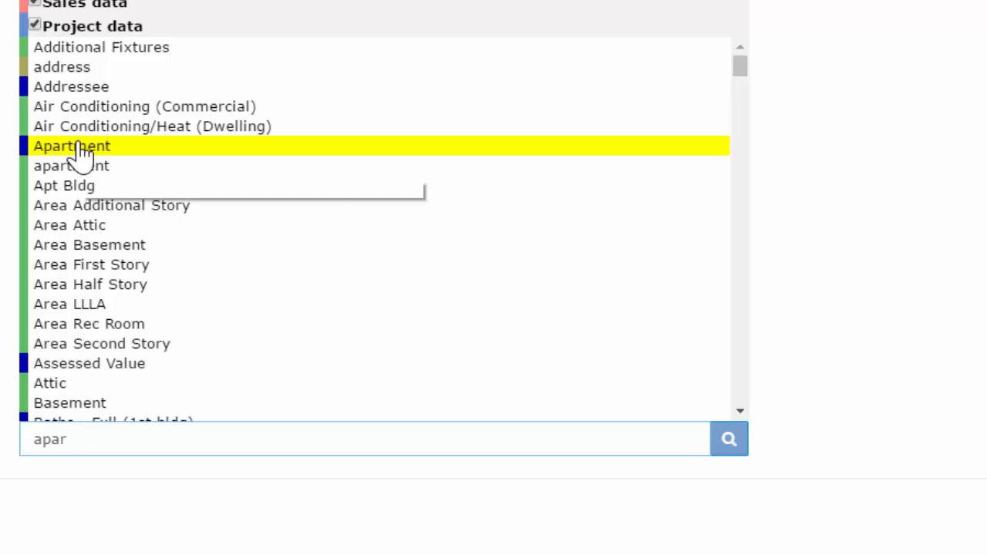
pyautogui.scroll(-3)
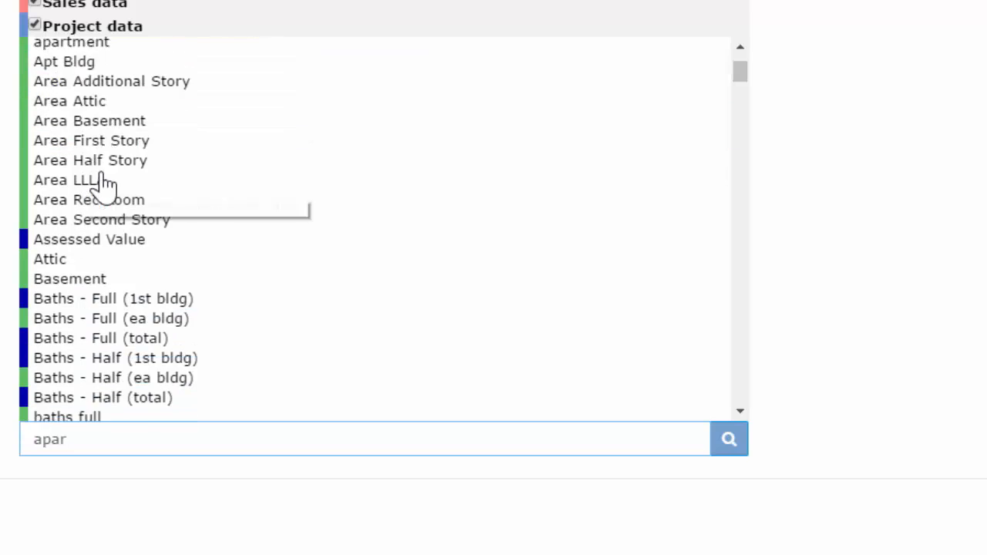
pyautogui.scroll(-3)
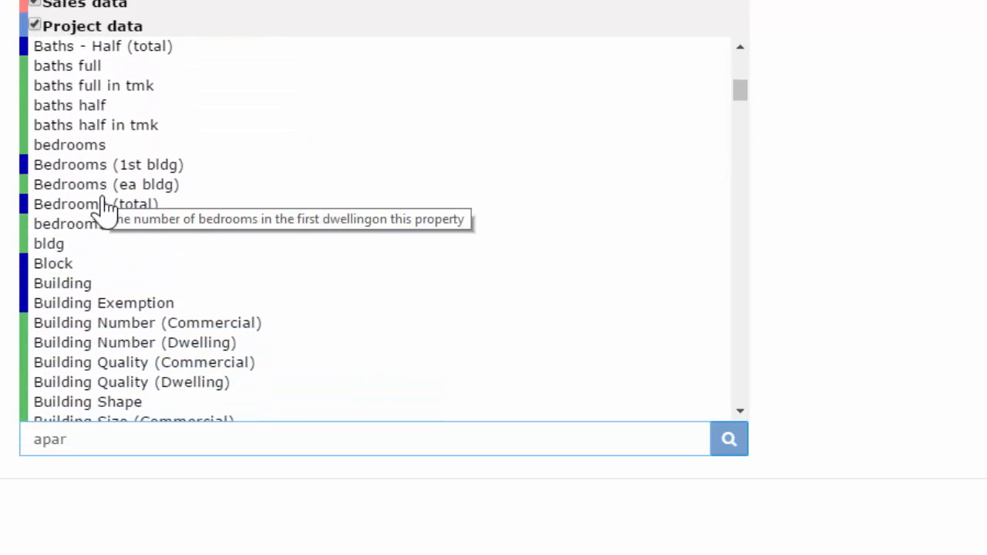
pyautogui.moveTo(197, 358)
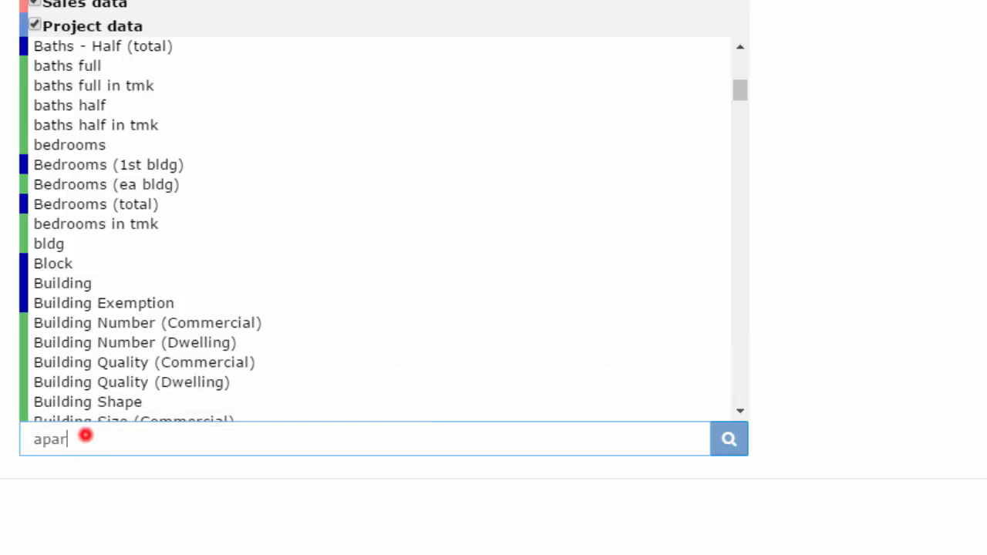
pyautogui.write('bedro')
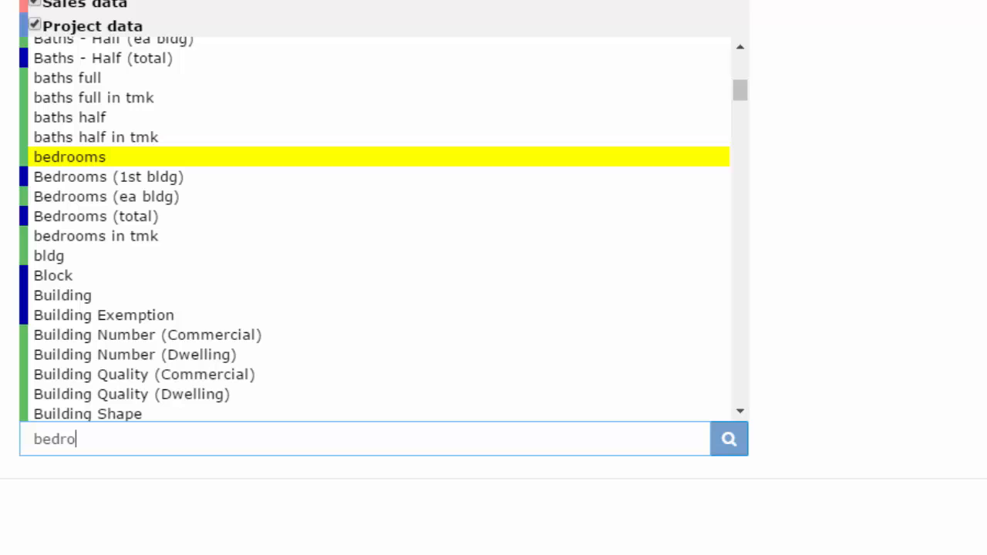
pyautogui.moveTo(147, 204)
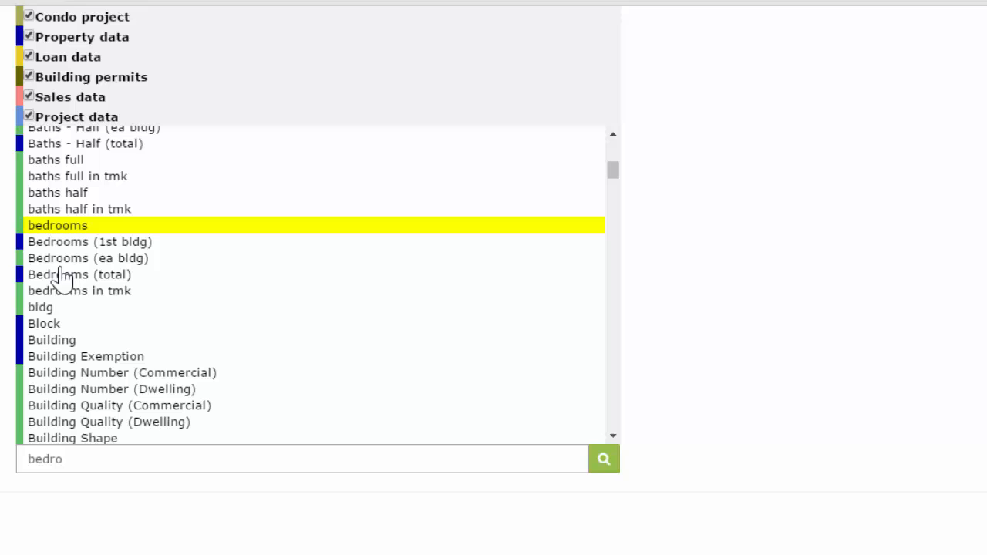
# Require a minimum of 5 total bedrooms and delete the project amenity criteria
pyautogui.click(80, 274)
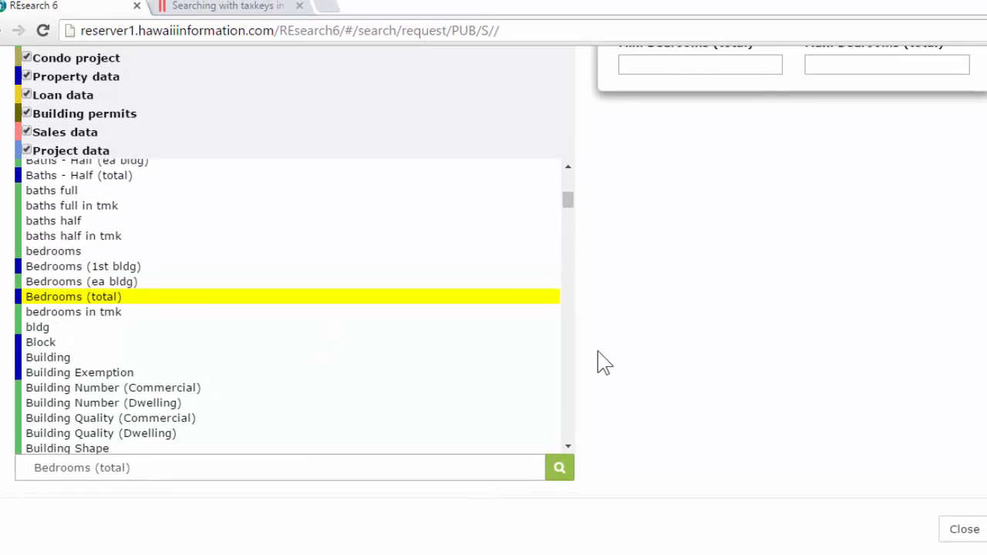
pyautogui.scroll(3)
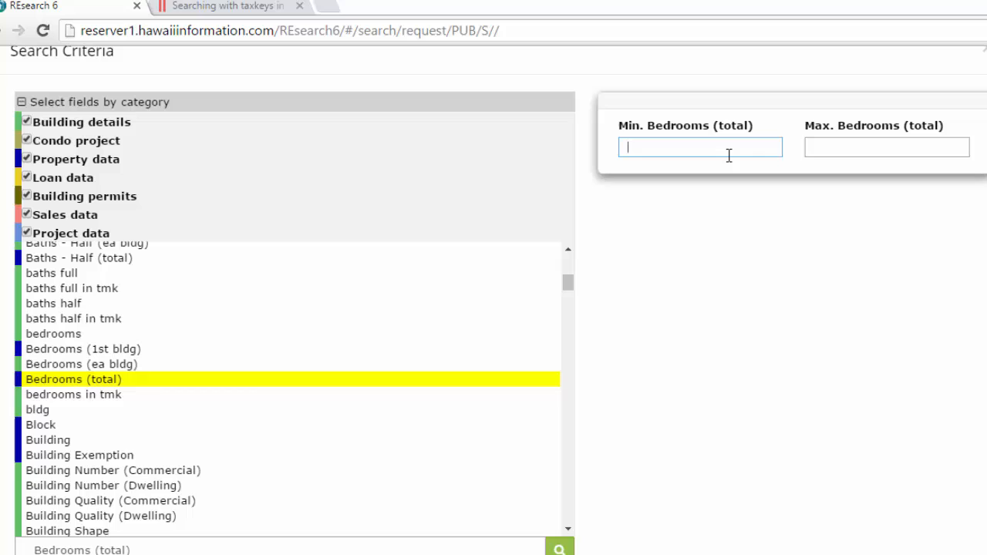
pyautogui.write('5')
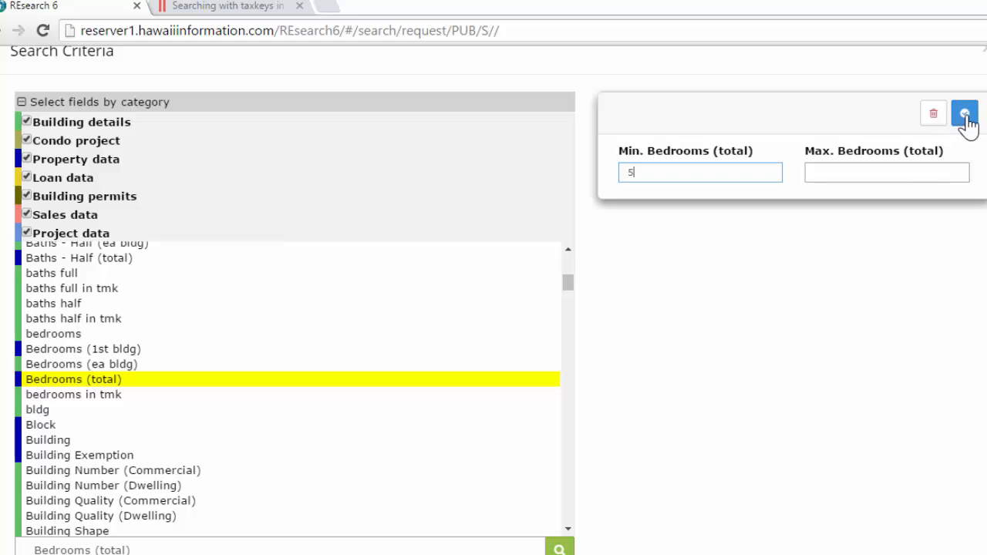
pyautogui.click(964, 114)
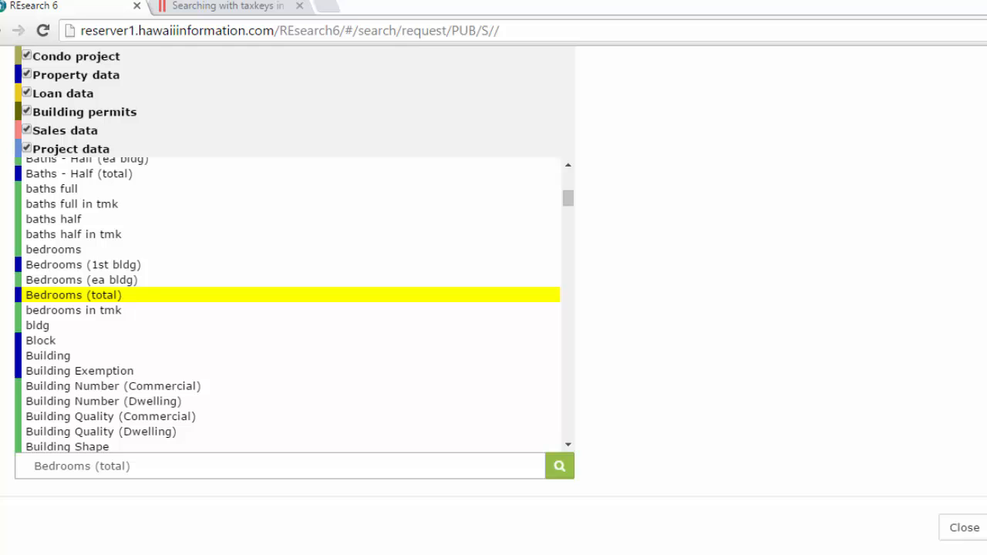
pyautogui.click(559, 466)
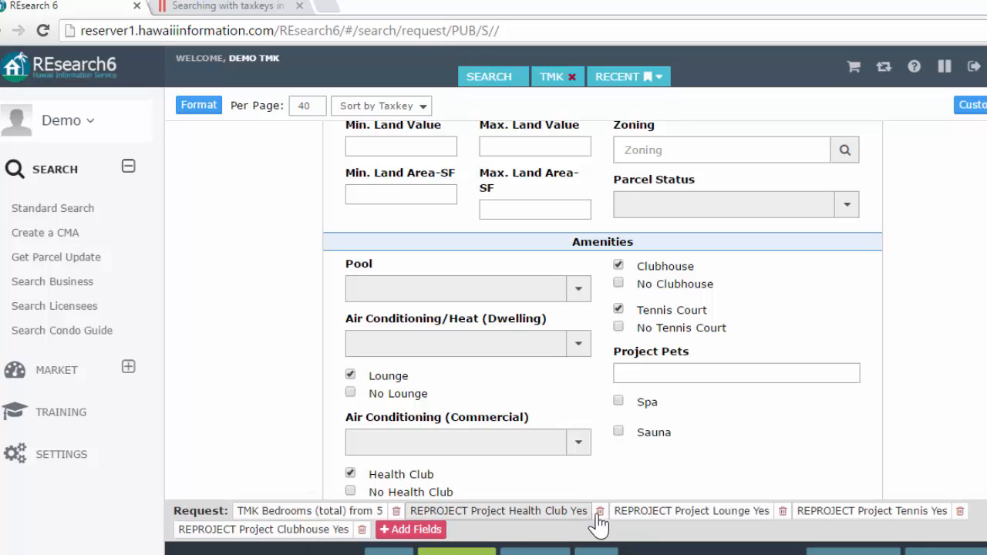
pyautogui.click(600, 511)
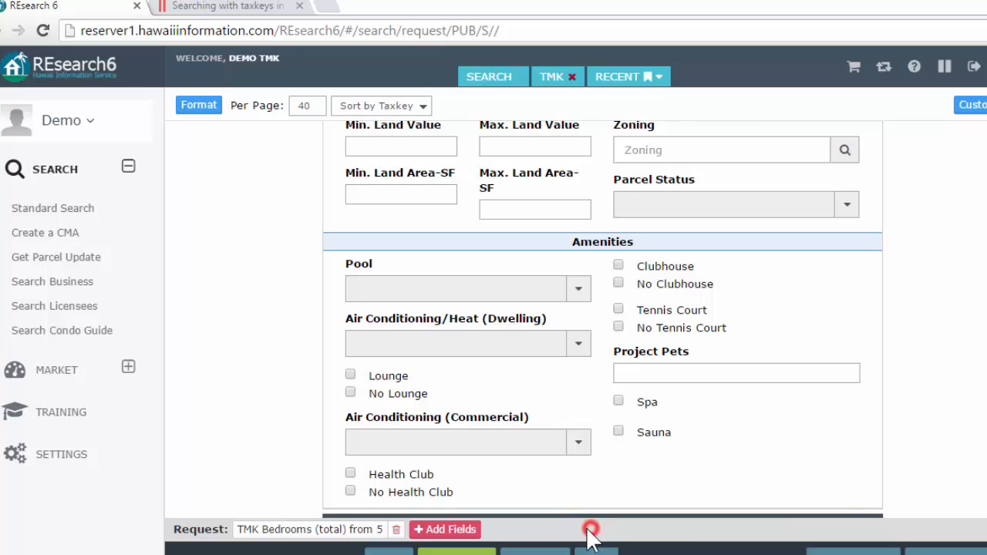
pyautogui.moveTo(335, 532)
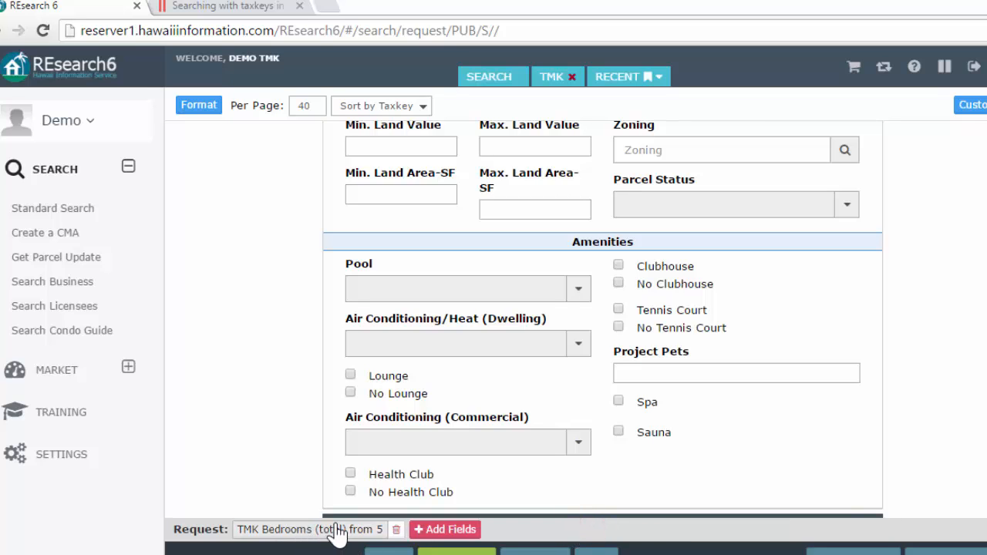
# Add a Condo Pool = Yes requirement from the Search Criteria field list
pyautogui.click(445, 529)
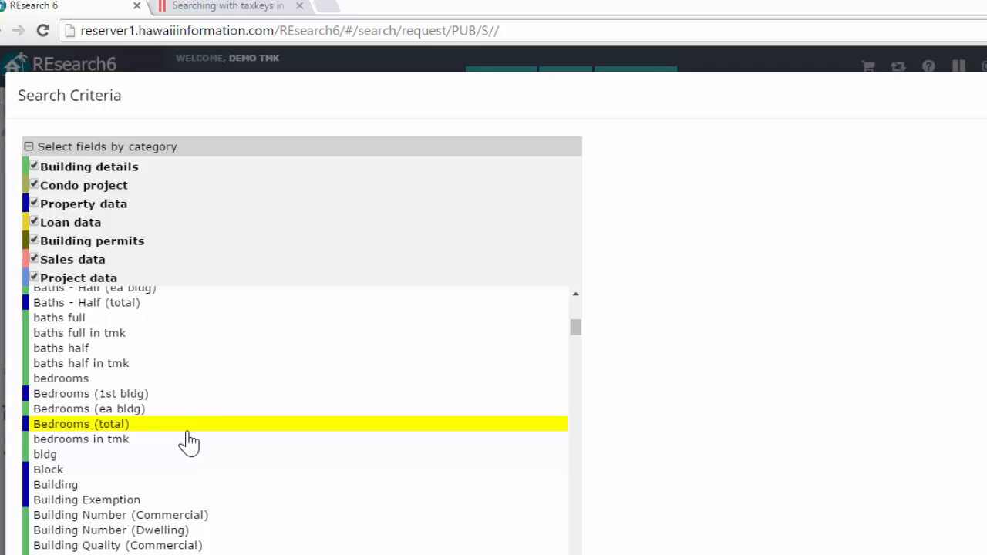
pyautogui.scroll(-3)
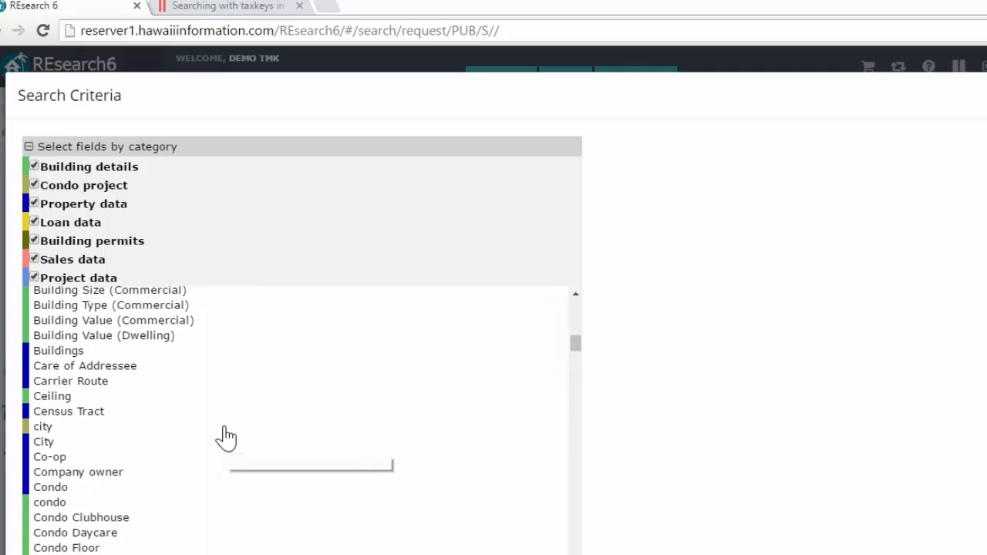
pyautogui.scroll(-3)
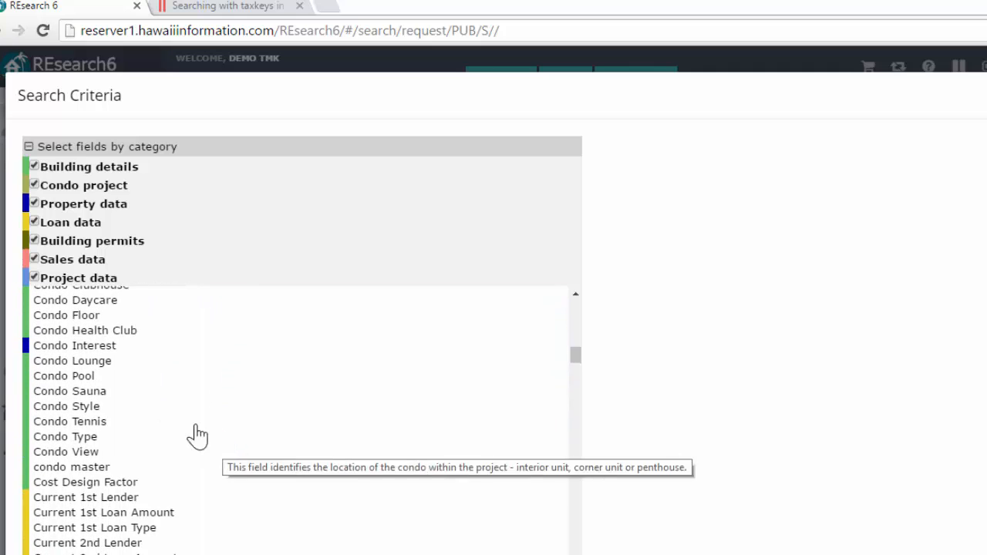
pyautogui.moveTo(58, 379)
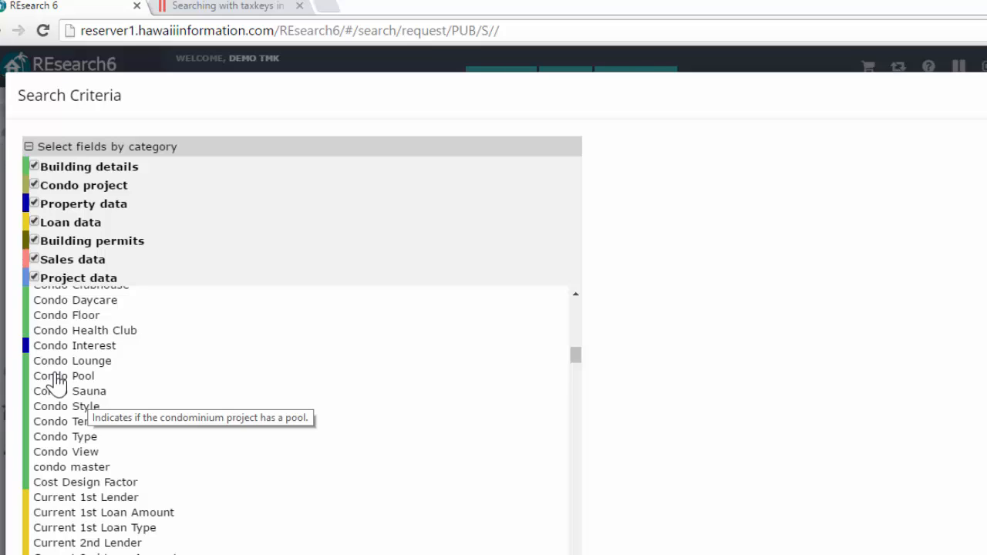
pyautogui.click(63, 376)
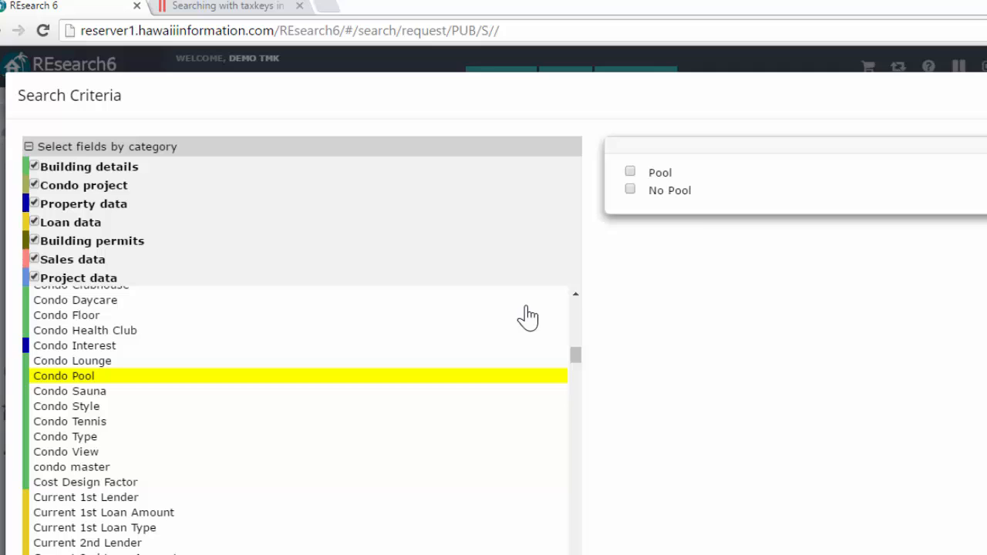
pyautogui.click(630, 172)
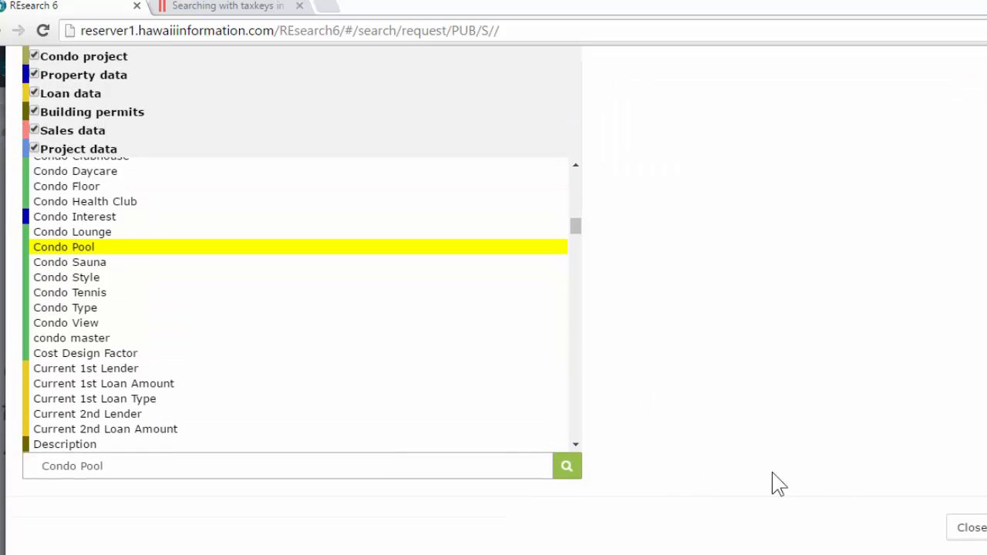
pyautogui.click(566, 466)
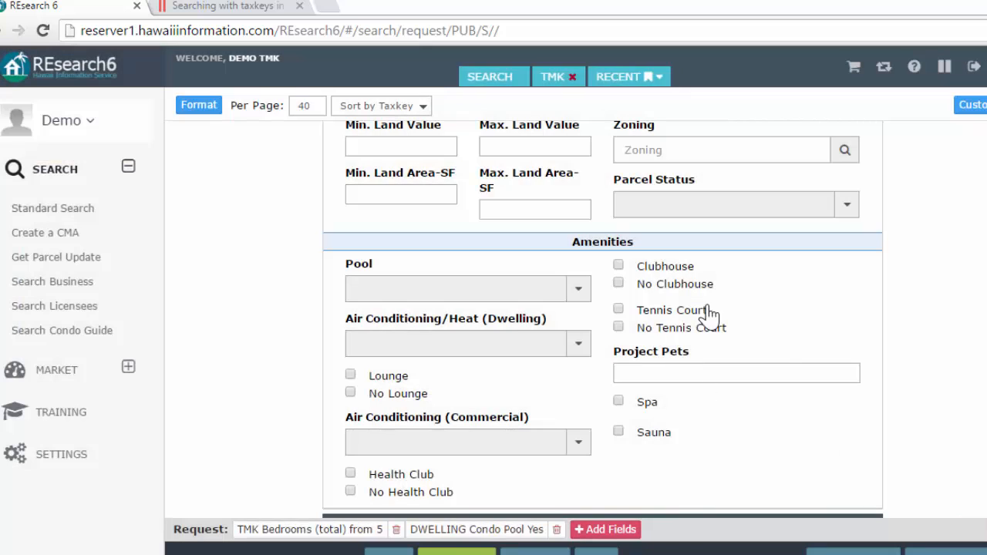
pyautogui.moveTo(745, 195)
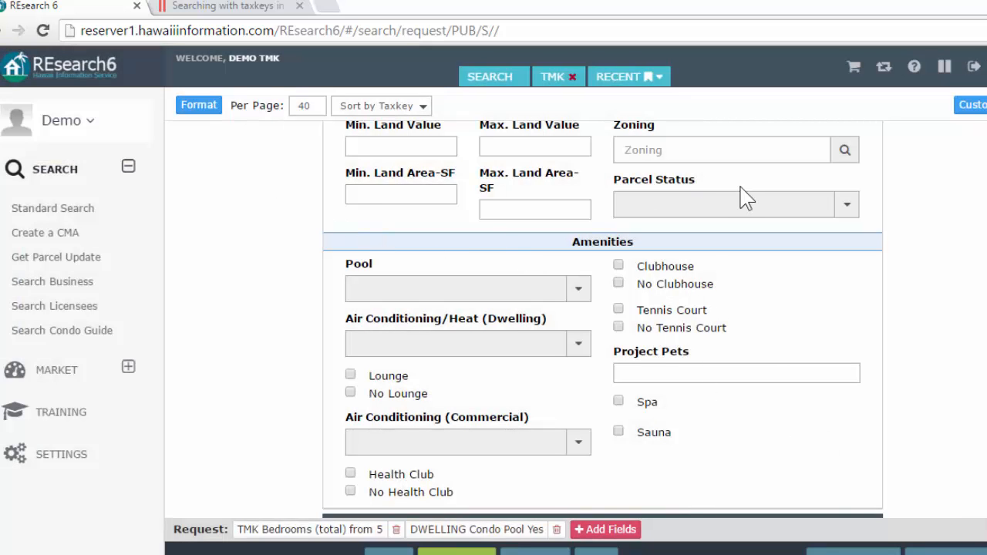
pyautogui.moveTo(924, 467)
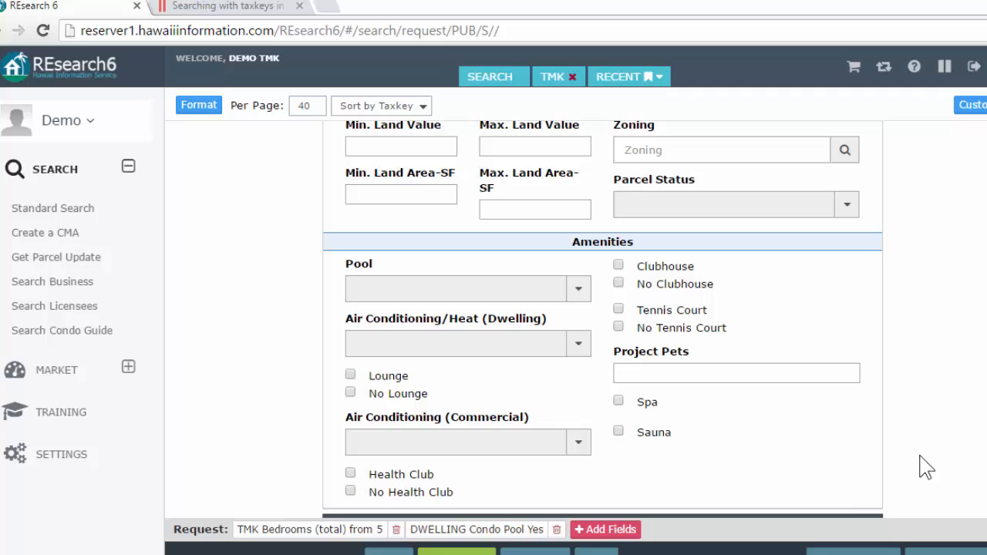
pyautogui.moveTo(224, 351)
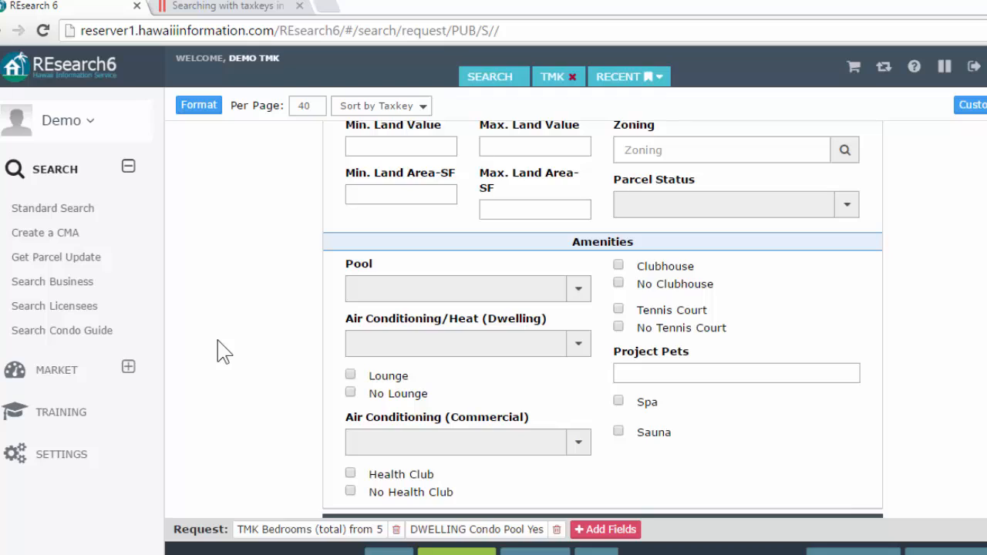
pyautogui.moveTo(248, 349)
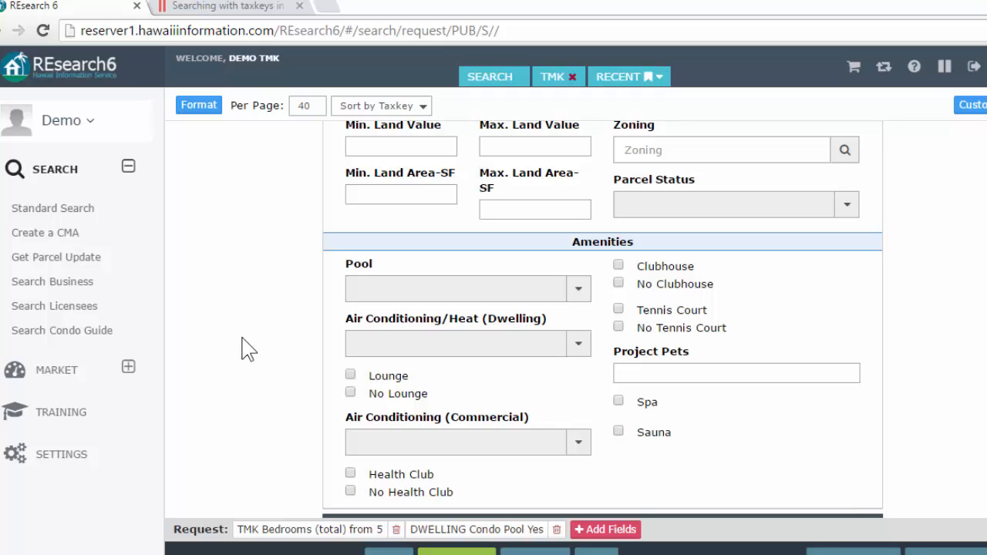
pyautogui.moveTo(442, 268)
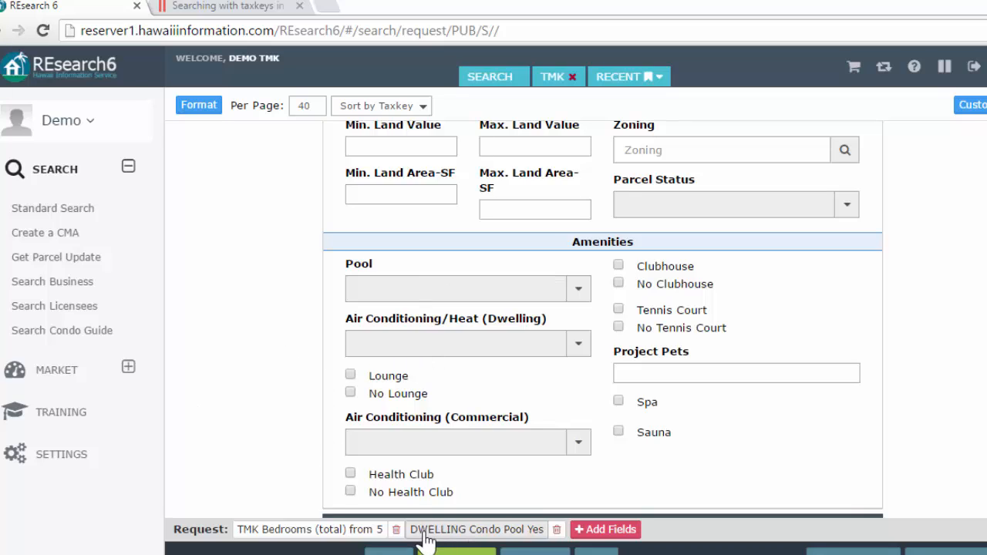
pyautogui.moveTo(492, 535)
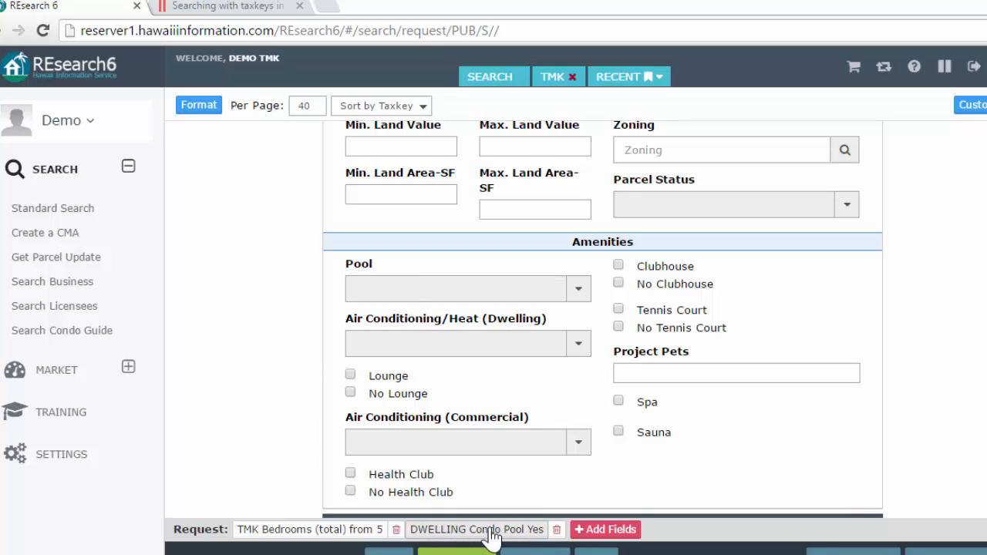
pyautogui.moveTo(516, 536)
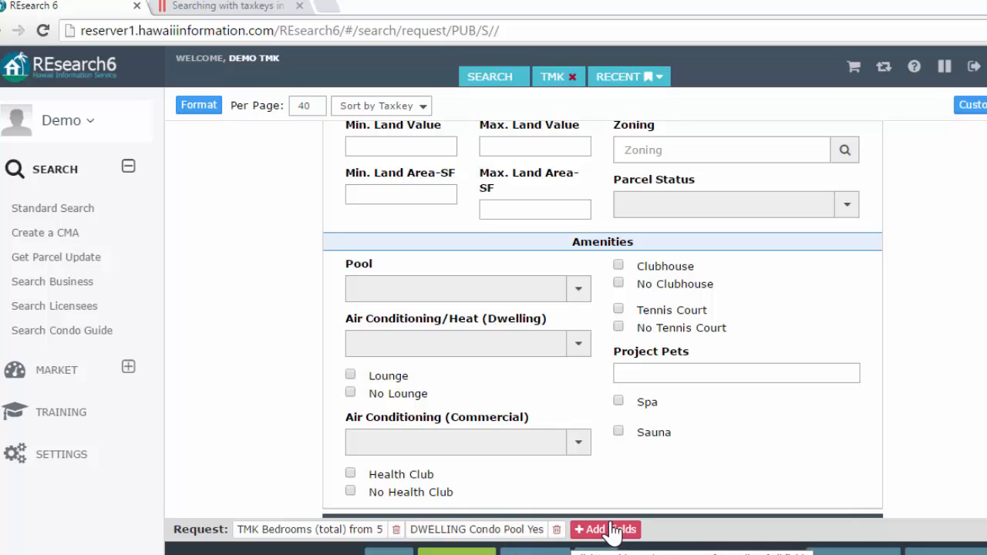
pyautogui.moveTo(630, 536)
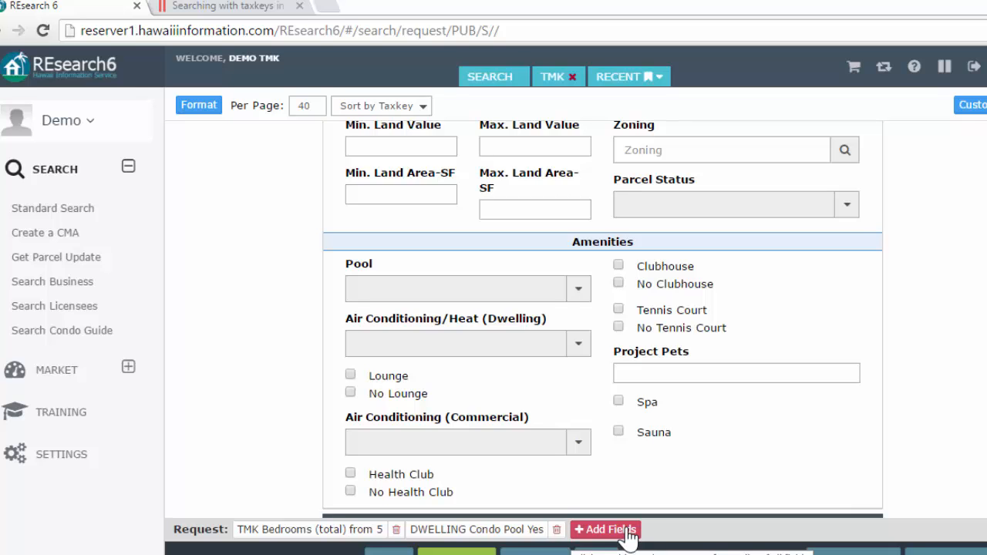
pyautogui.click(606, 528)
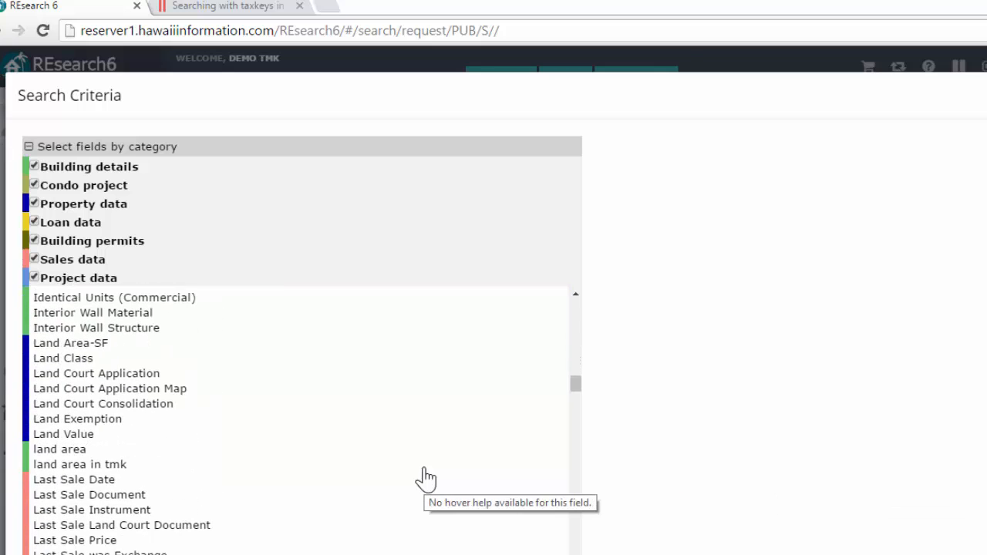
pyautogui.moveTo(622, 406)
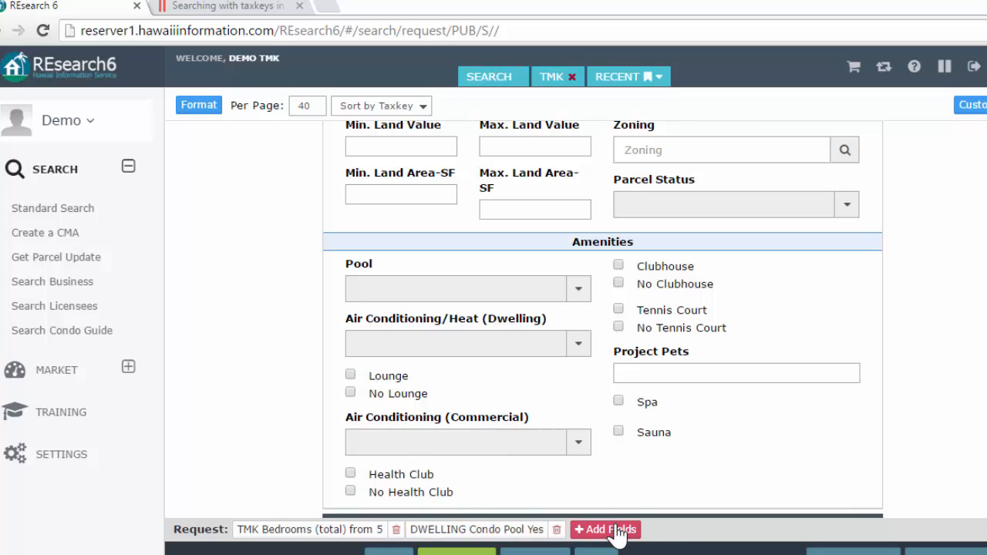
# Expand the Quick Search section and begin entering the taxkey 1-2-2-2-2
pyautogui.scroll(-3)
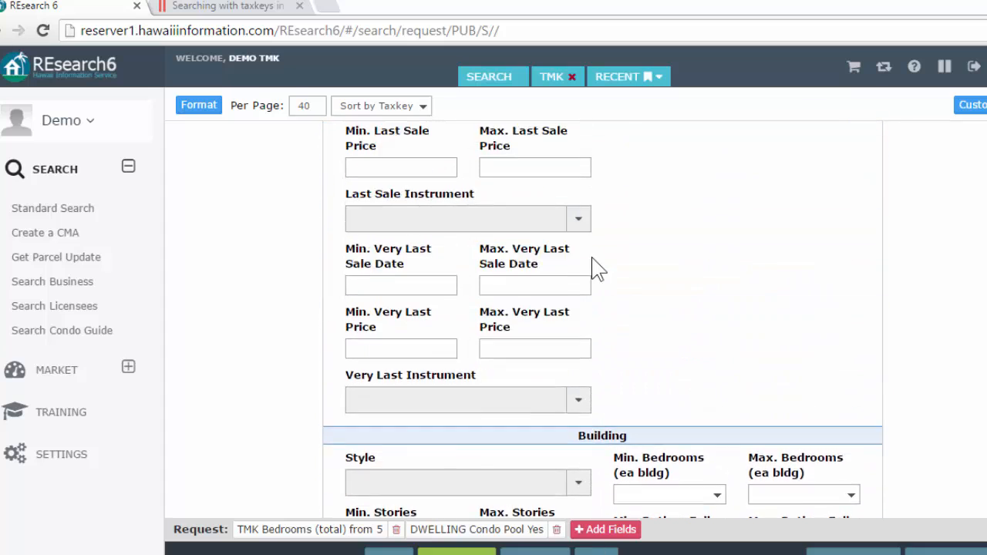
pyautogui.scroll(3)
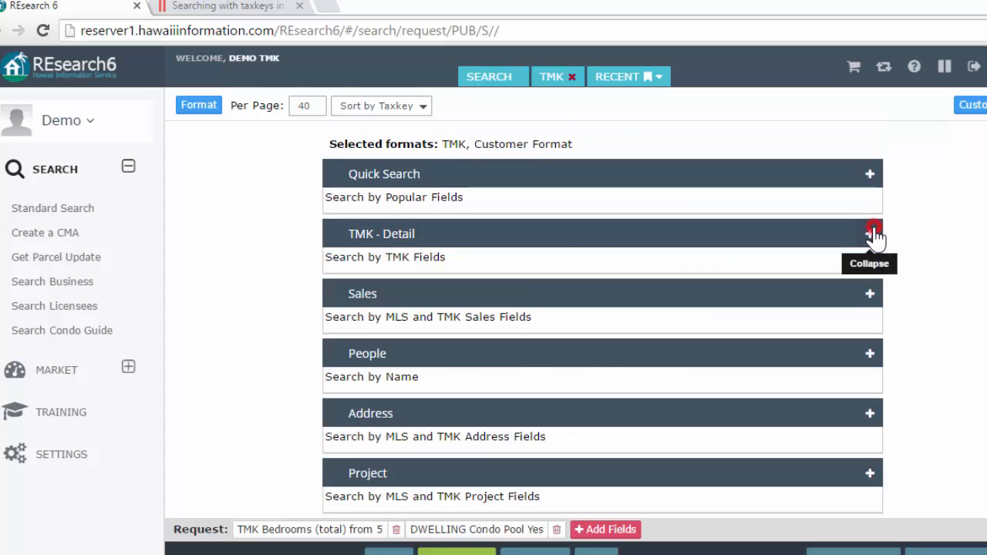
pyautogui.moveTo(828, 251)
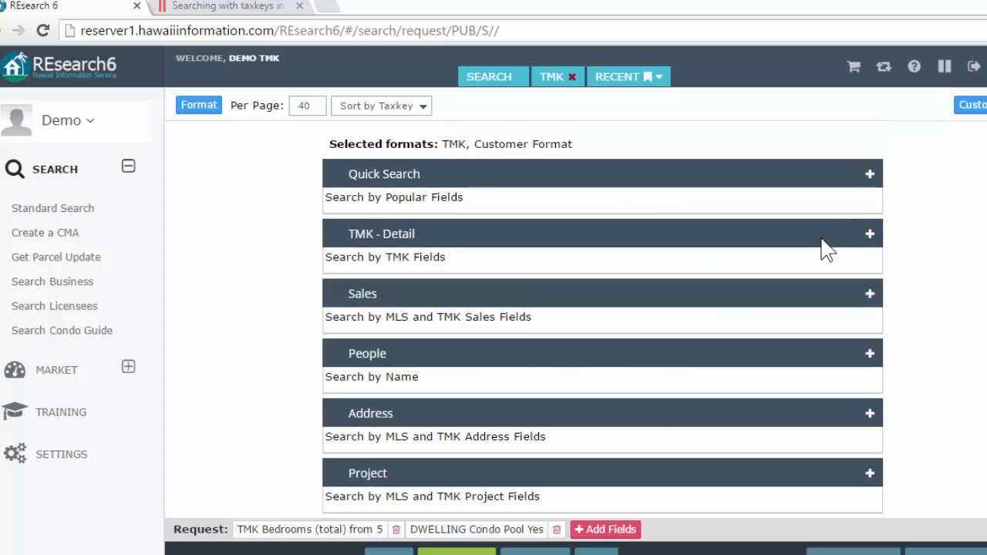
pyautogui.moveTo(566, 478)
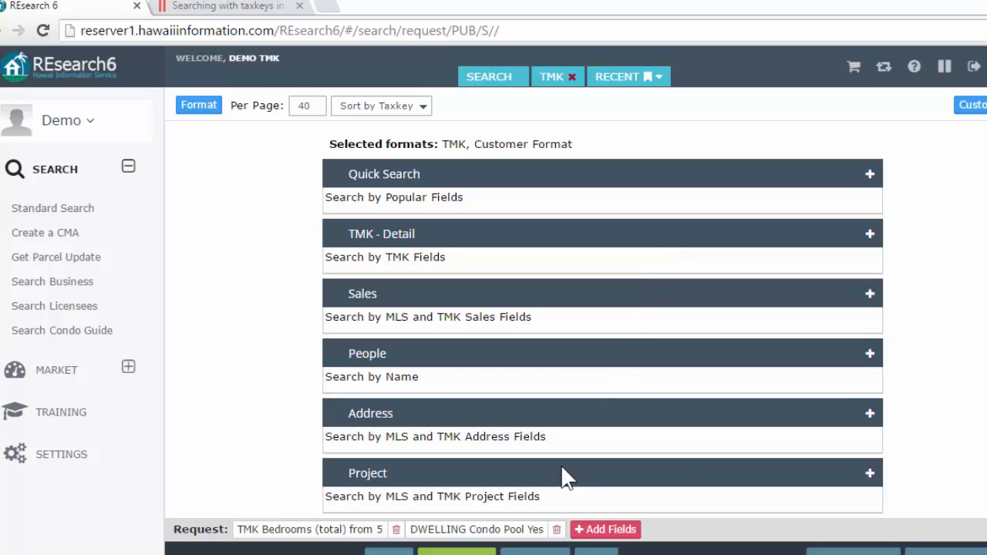
pyautogui.moveTo(643, 303)
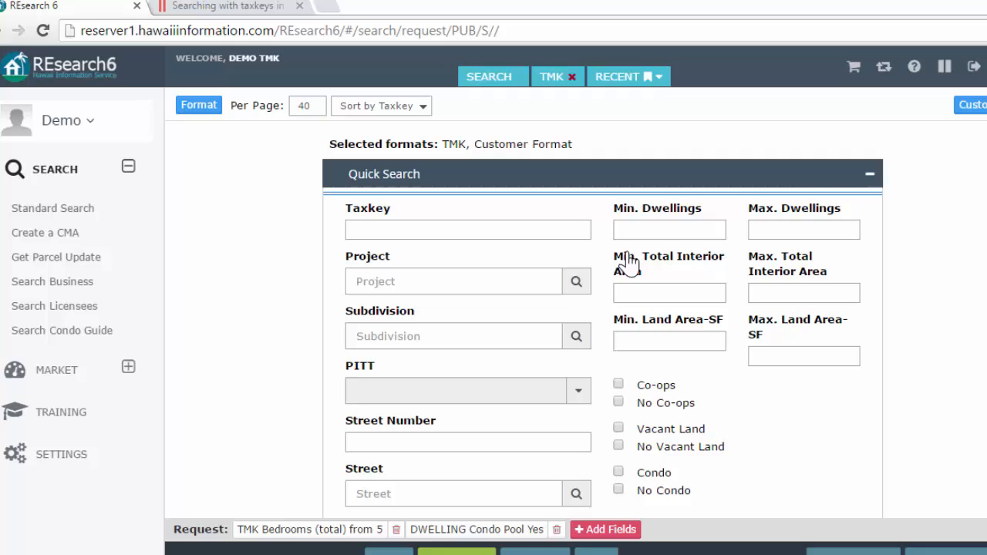
pyautogui.write('1-2-2-2-2 to')
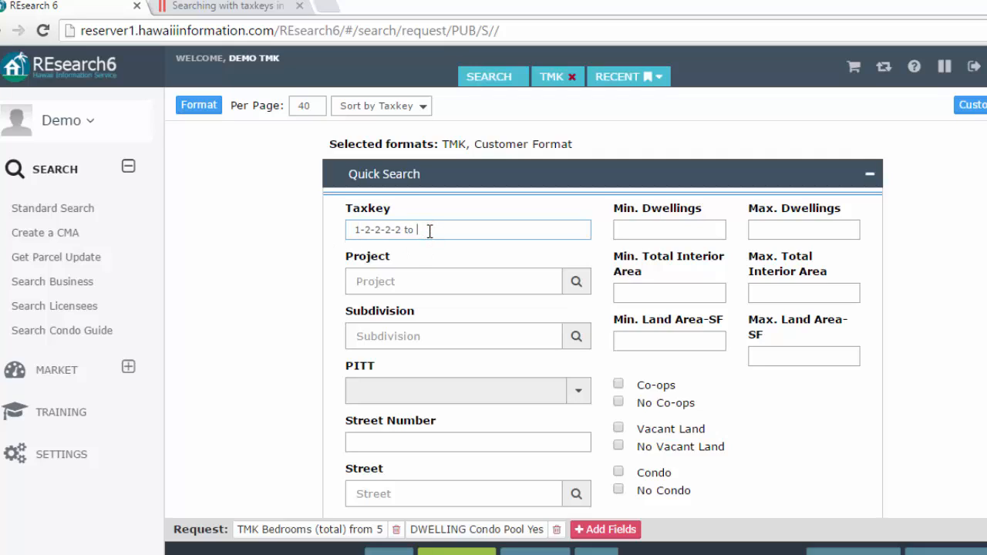
# Complete the taxkey range 1-2-2-2-2 to 1-2-2-2-10 and require co-ops and vacant land
pyautogui.write('10')
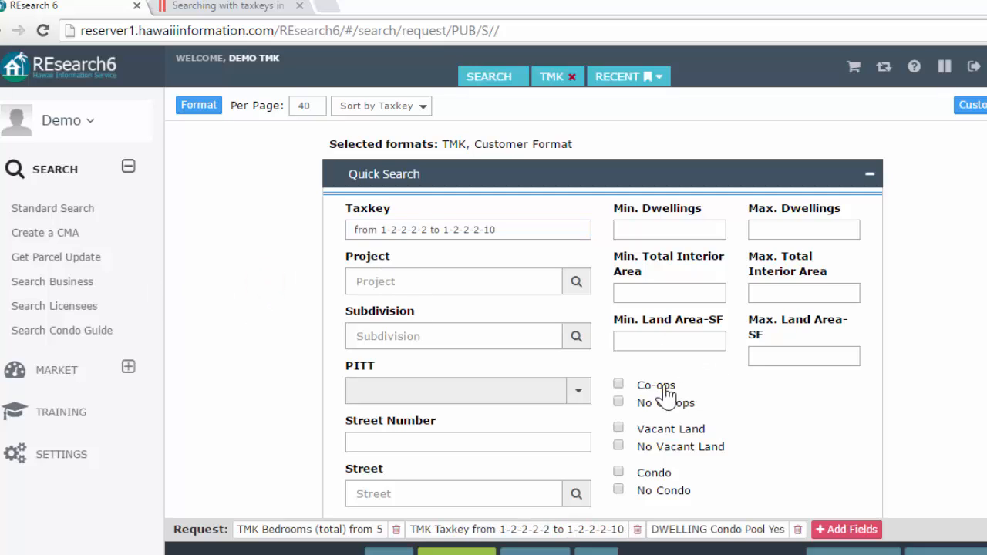
pyautogui.click(618, 383)
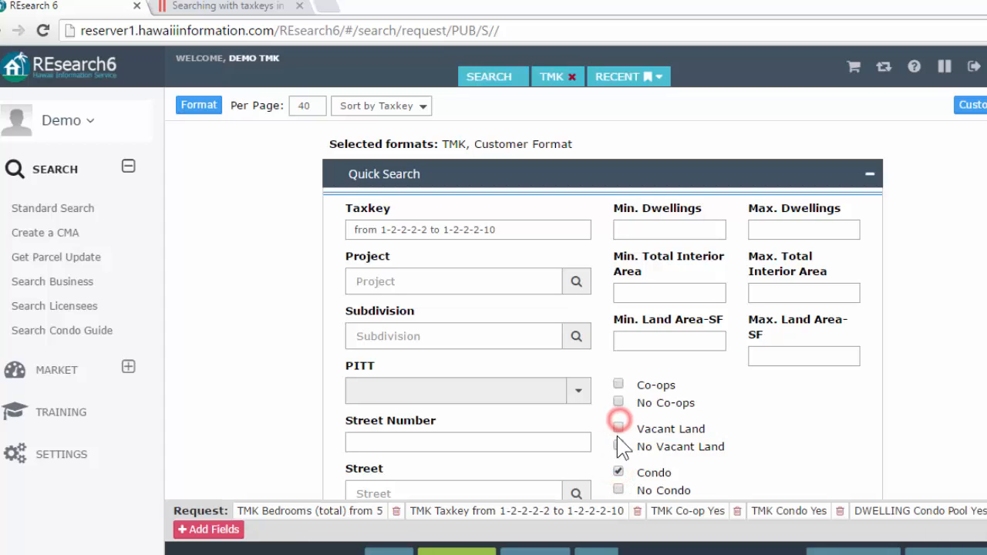
pyautogui.click(618, 427)
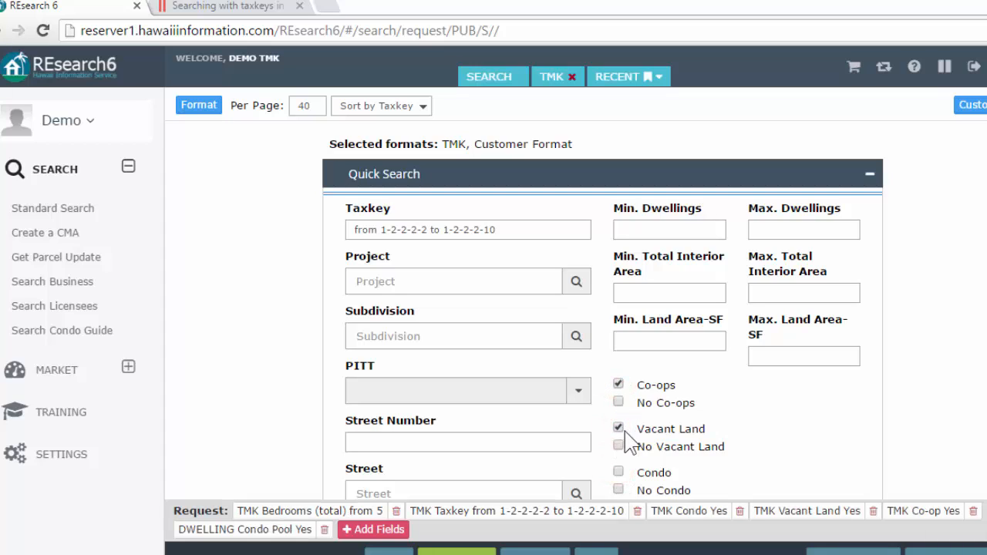
pyautogui.moveTo(626, 401)
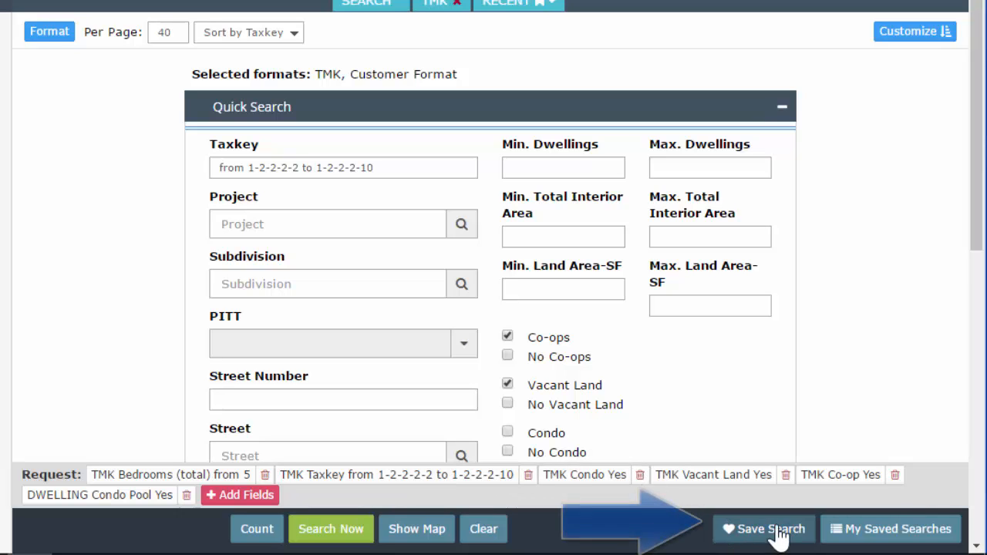
pyautogui.moveTo(377, 482)
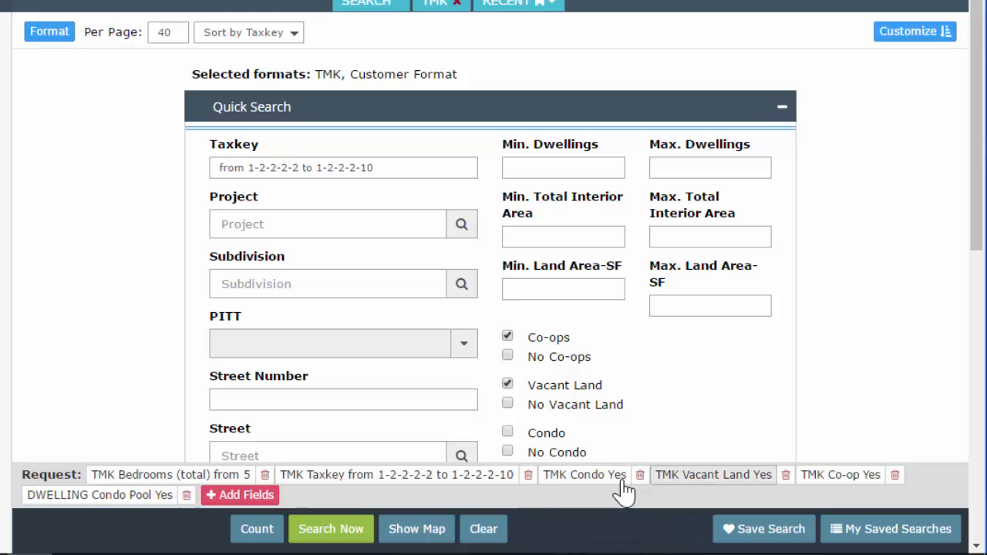
pyautogui.moveTo(763, 529)
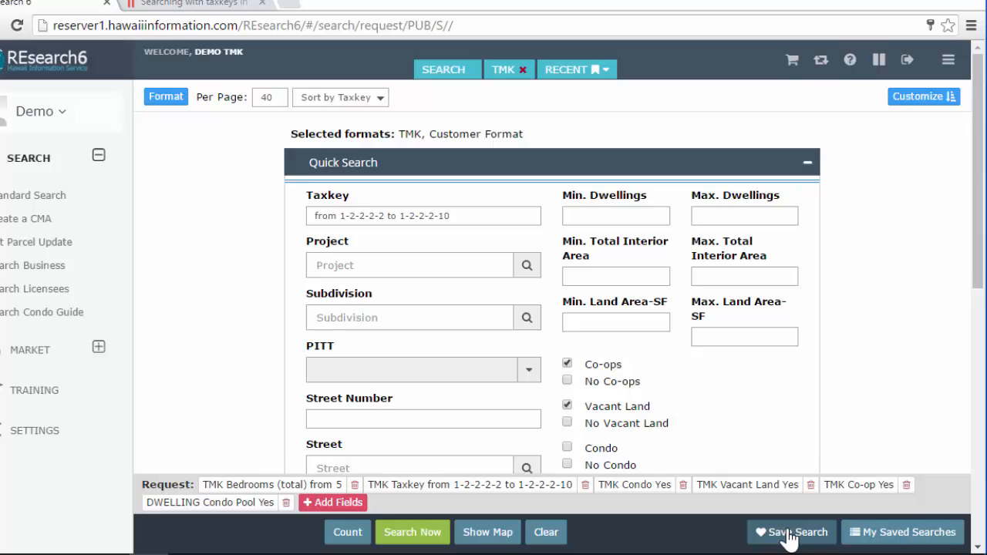
# Save the current request through Save Search under the name 'tmk essentials'
pyautogui.click(791, 532)
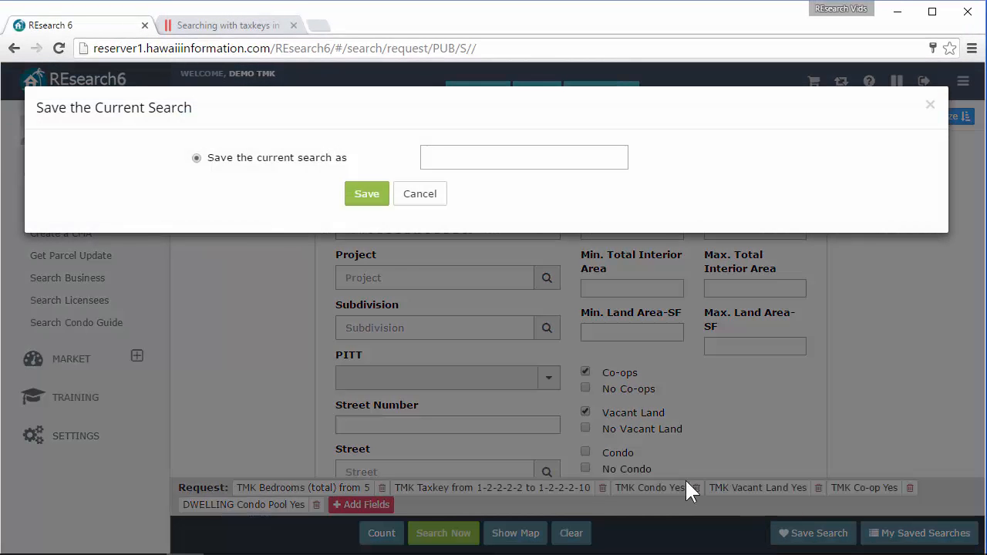
pyautogui.click(523, 157)
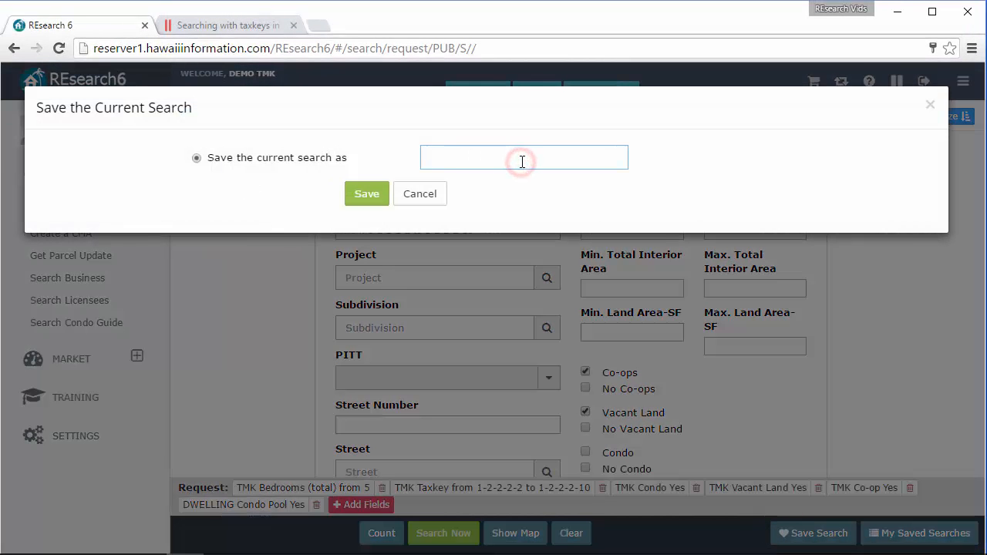
pyautogui.write('tmk')
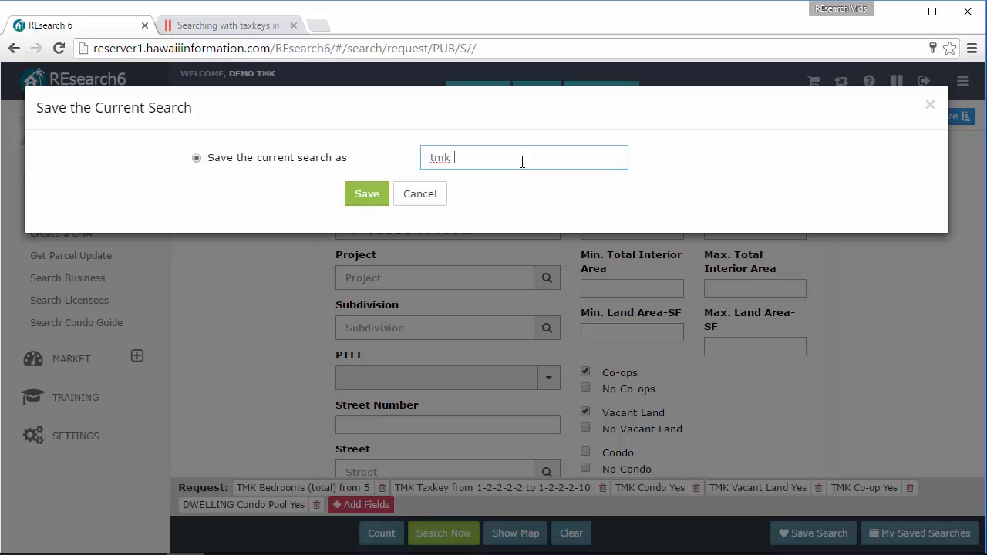
pyautogui.write('essentials')
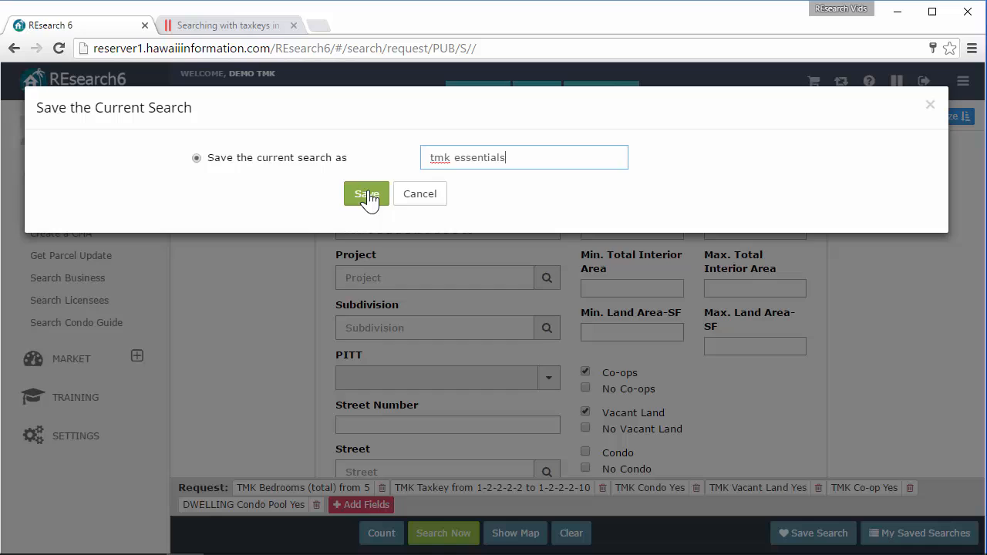
pyautogui.click(367, 193)
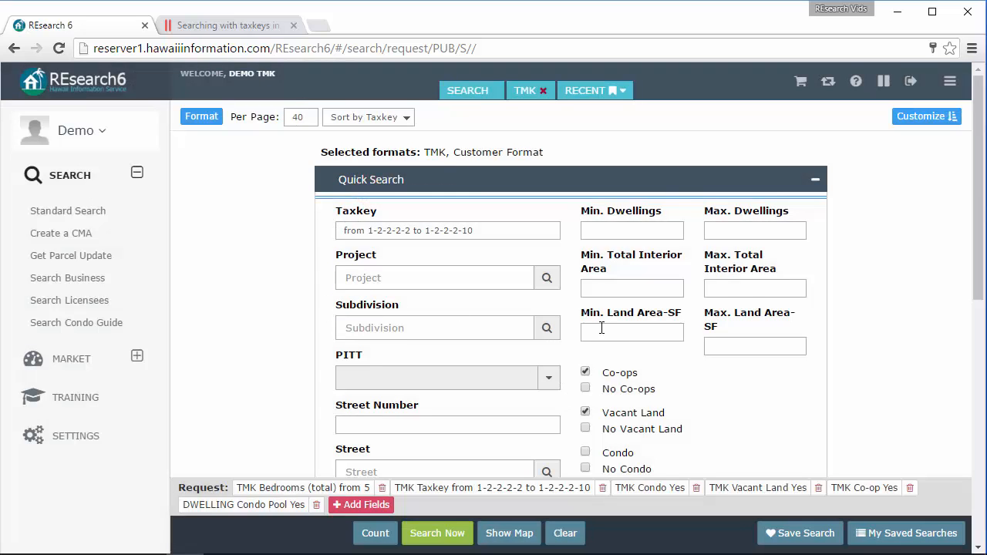
pyautogui.scroll(-3)
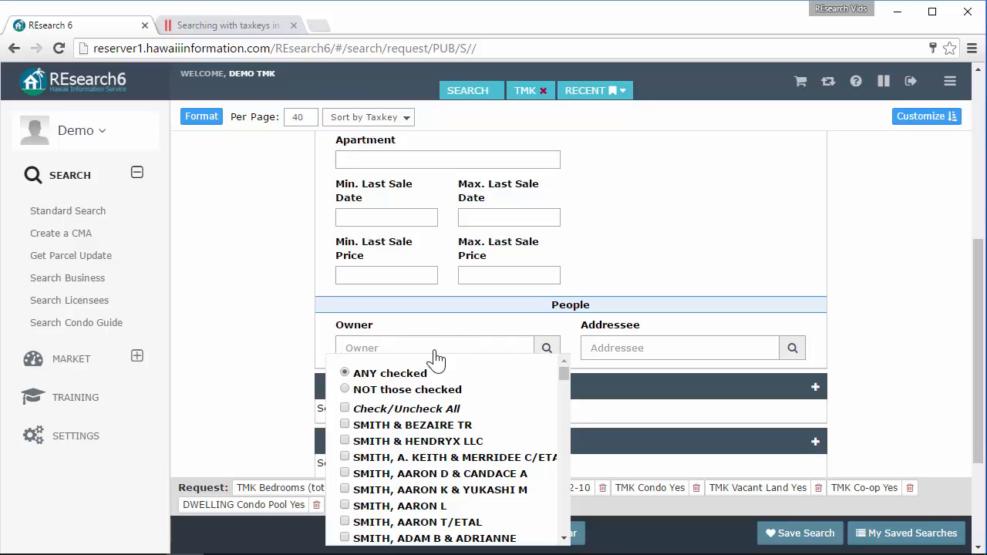
pyautogui.moveTo(520, 351)
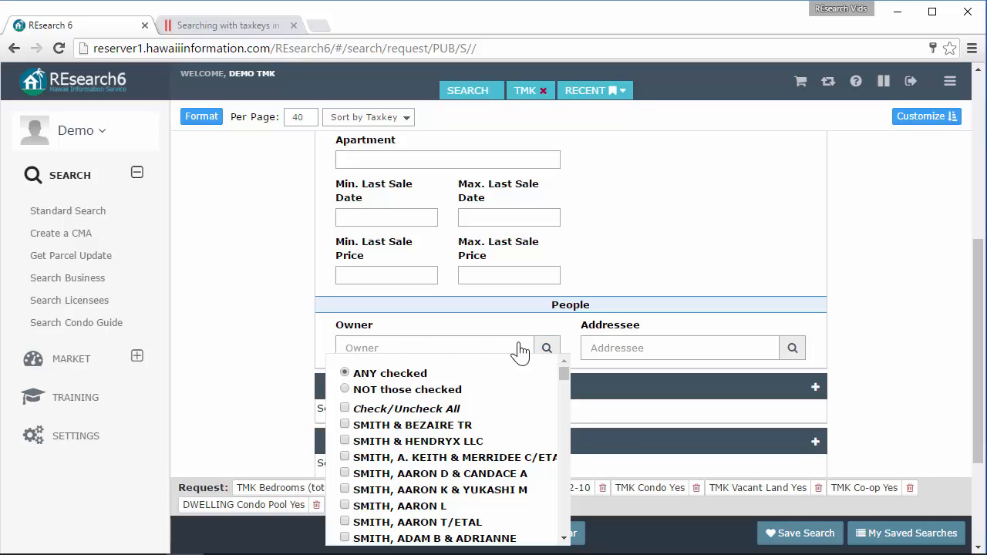
pyautogui.scroll(-3)
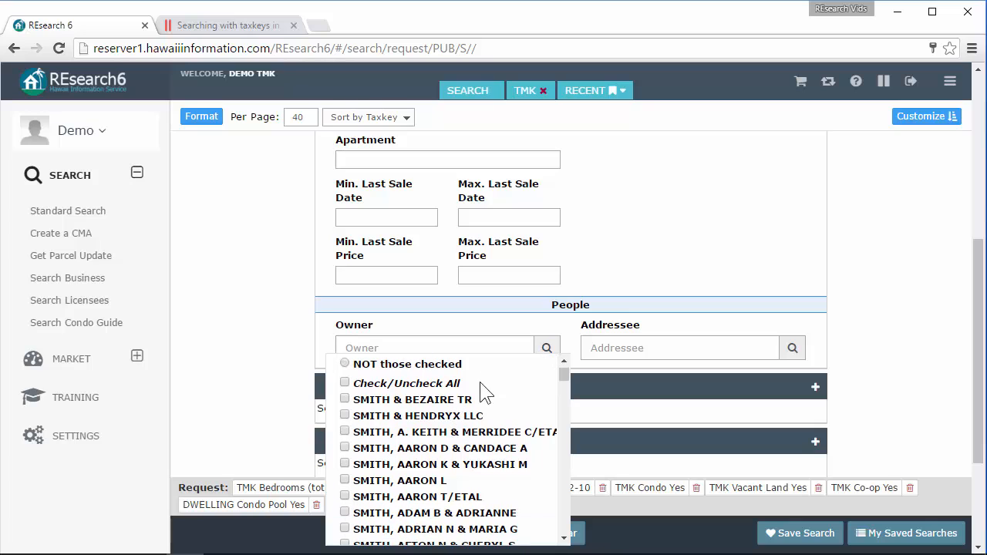
pyautogui.moveTo(422, 440)
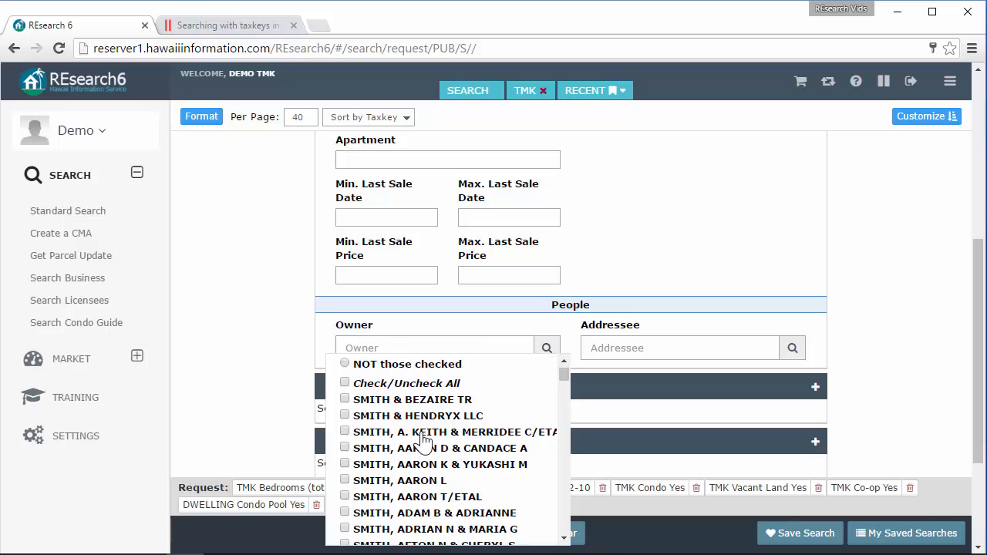
pyautogui.scroll(-3)
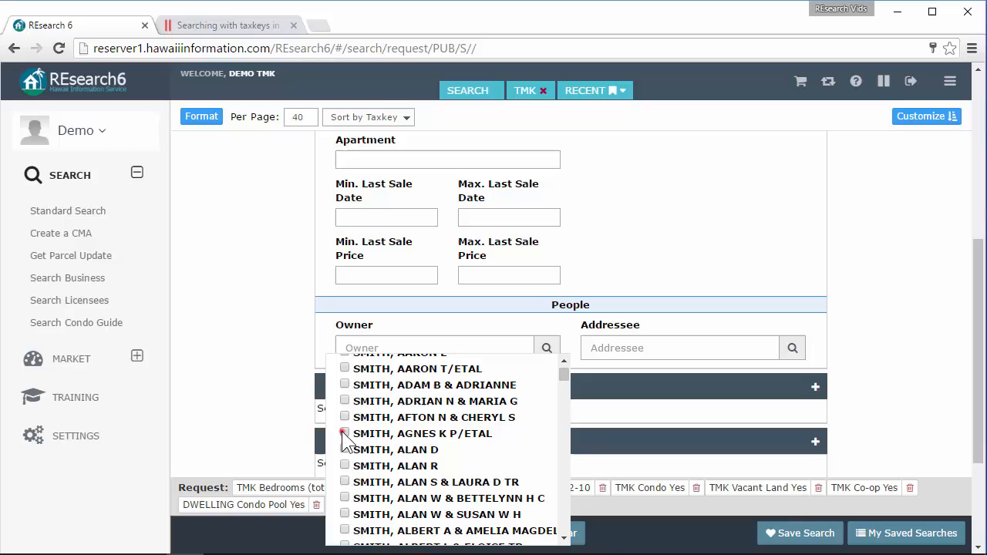
pyautogui.click(344, 433)
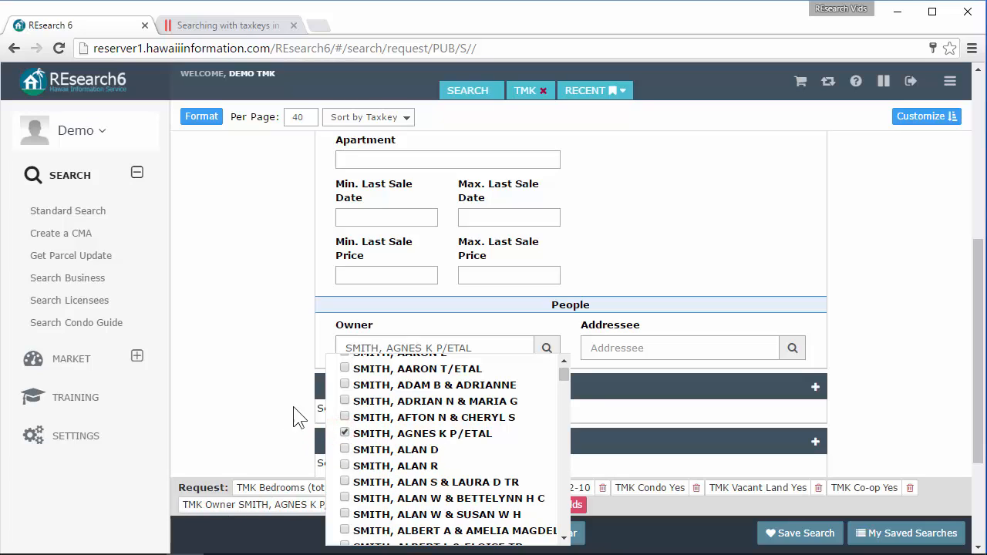
pyautogui.click(239, 355)
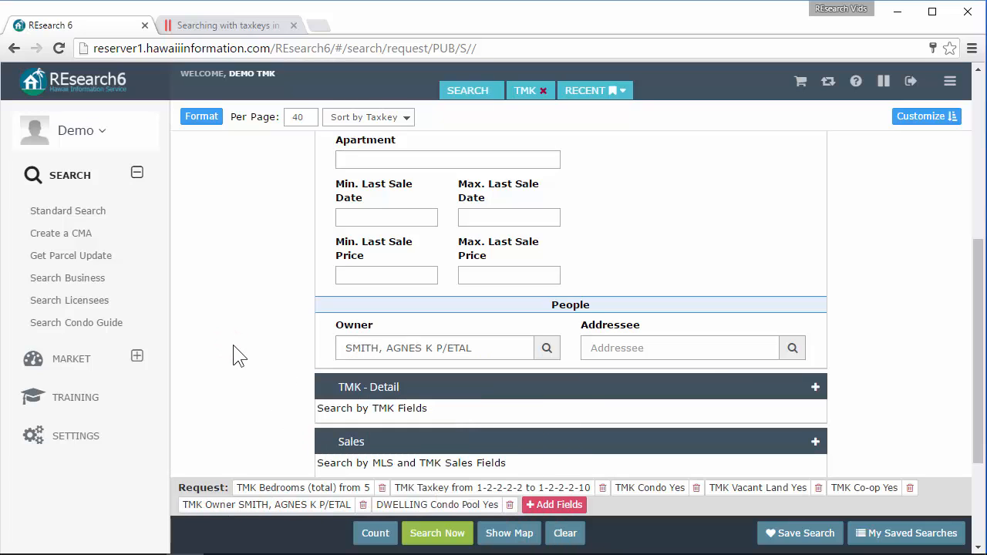
pyautogui.moveTo(809, 534)
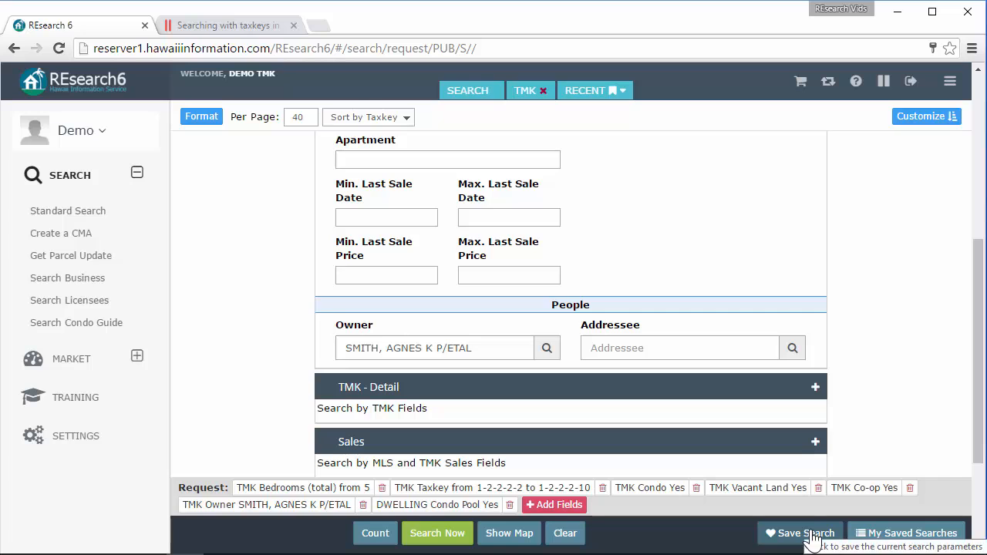
# Save the search with the owner criterion as a new search named 'tmk essentials new'
pyautogui.click(800, 533)
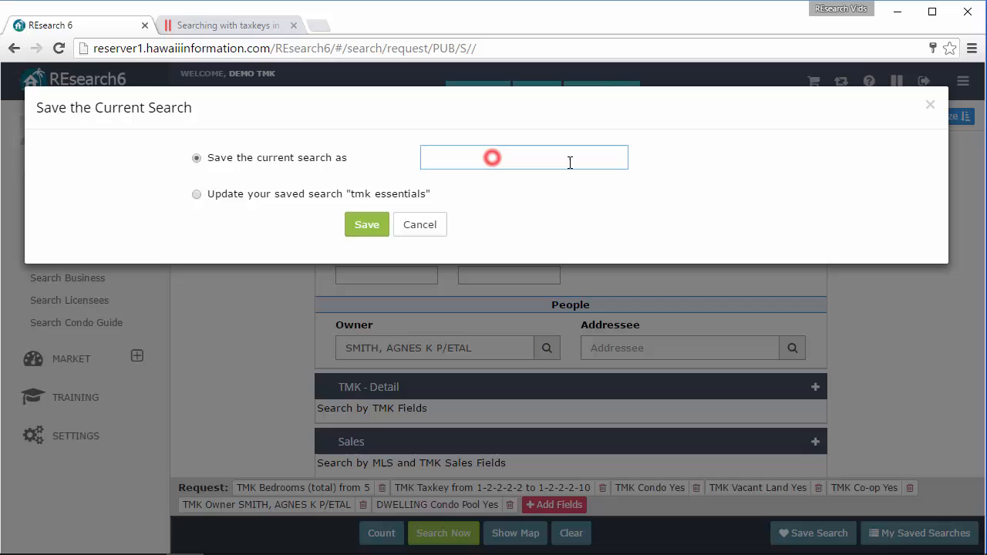
pyautogui.click(523, 157)
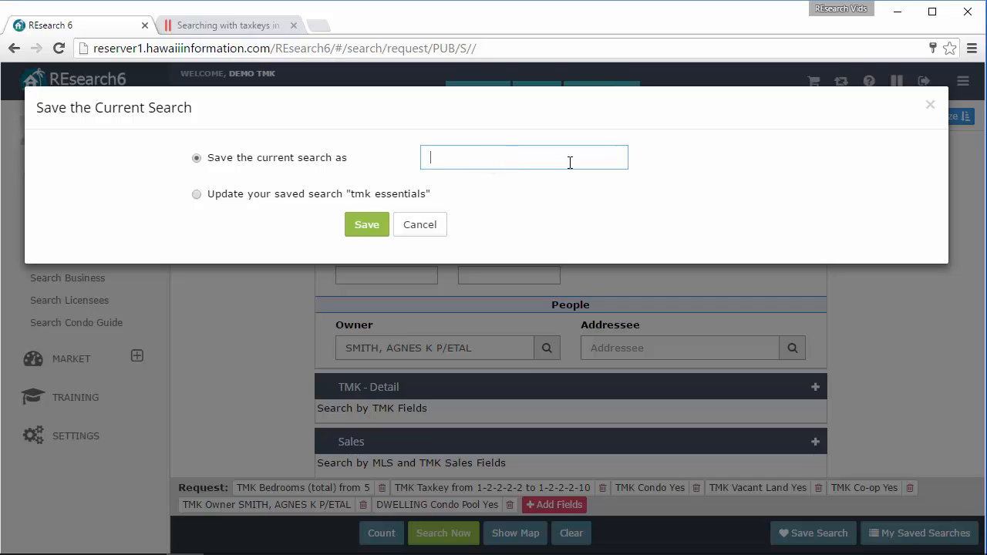
pyautogui.write('tmk essen')
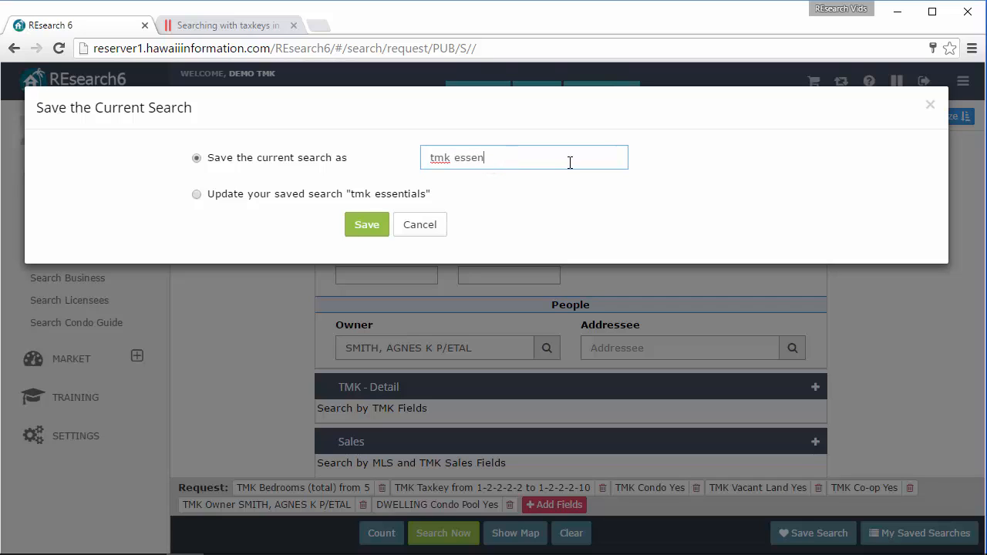
pyautogui.write('tials new')
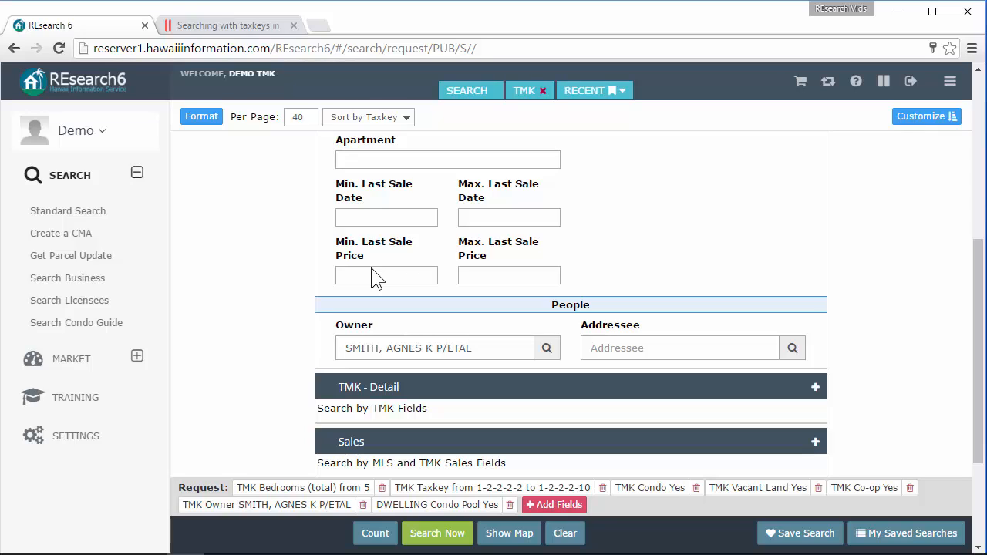
pyautogui.moveTo(385, 303)
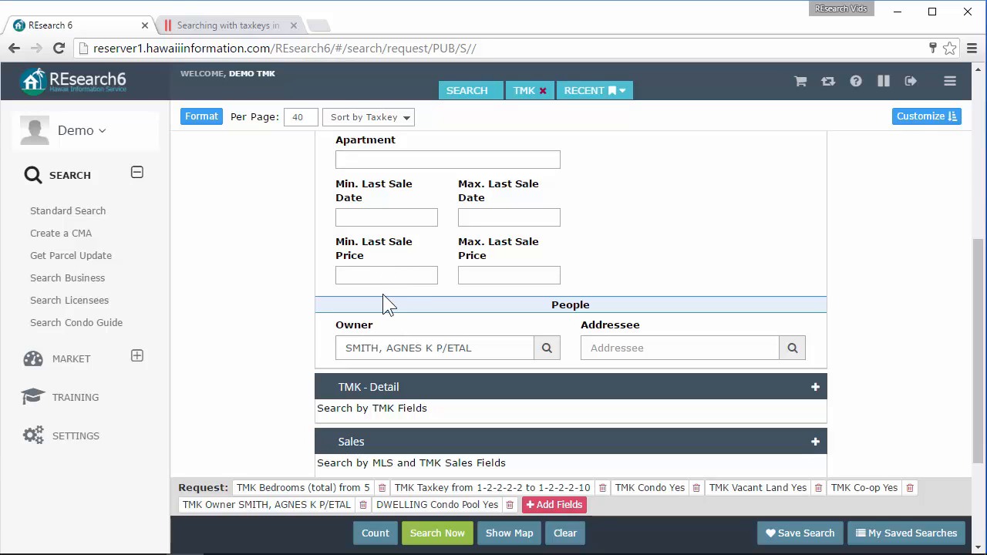
pyautogui.moveTo(694, 426)
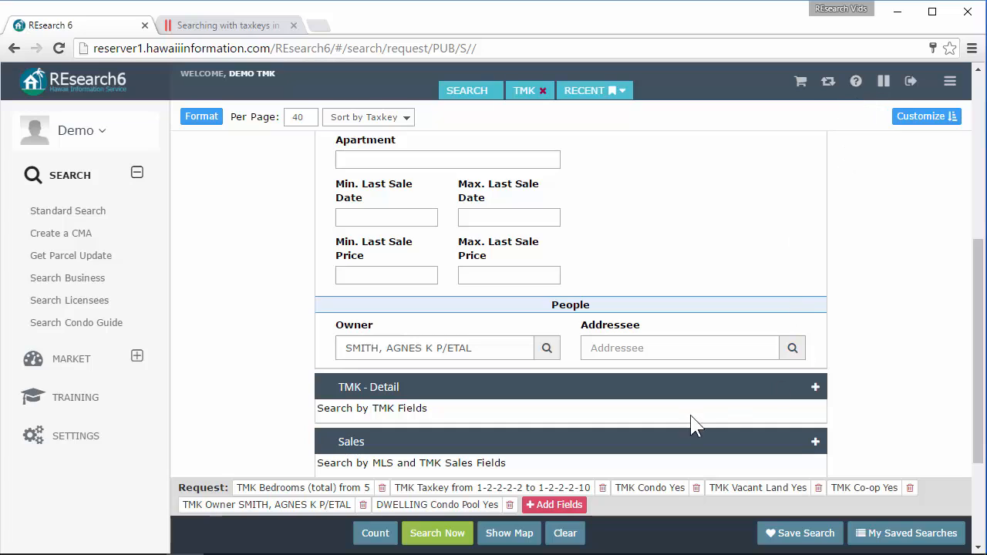
pyautogui.moveTo(913, 536)
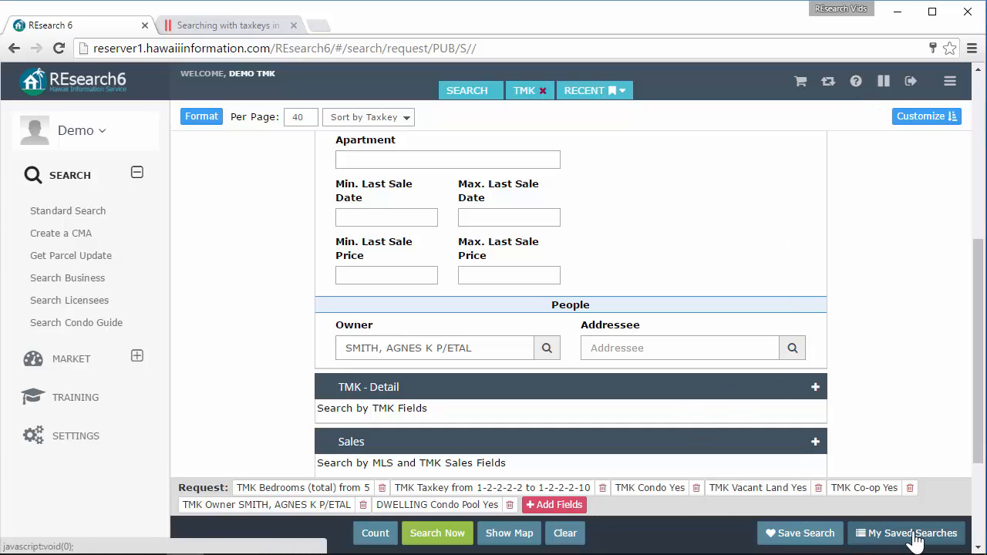
pyautogui.moveTo(800, 532)
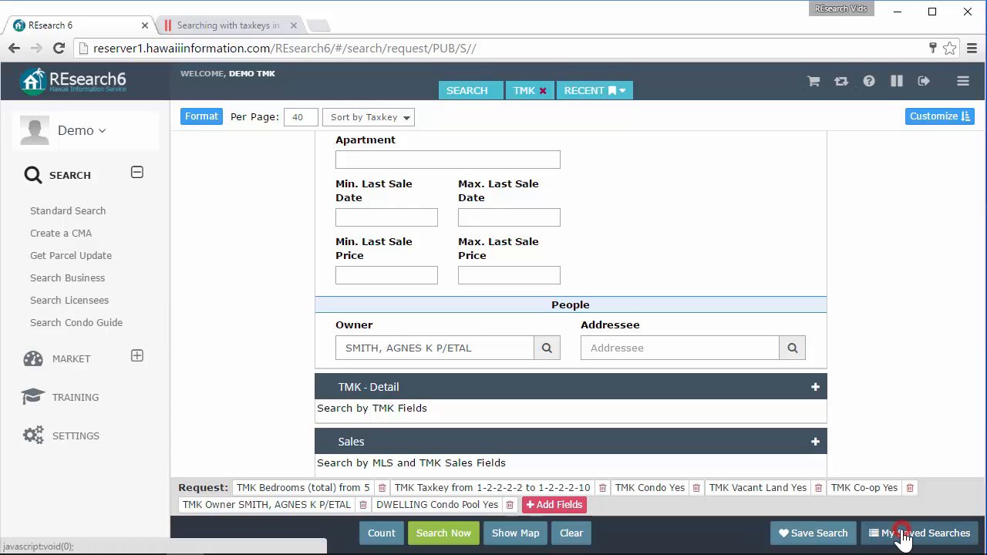
pyautogui.click(919, 533)
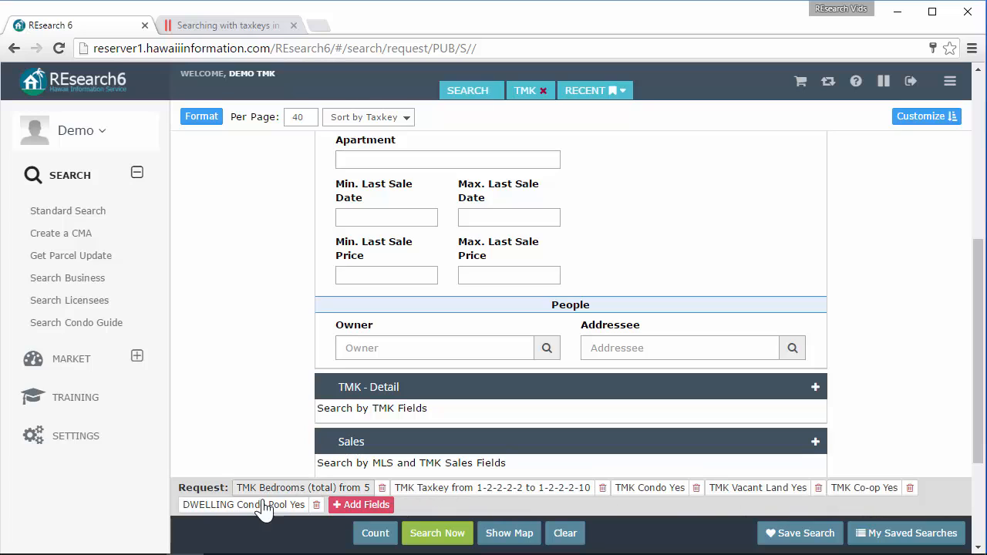
pyautogui.moveTo(426, 524)
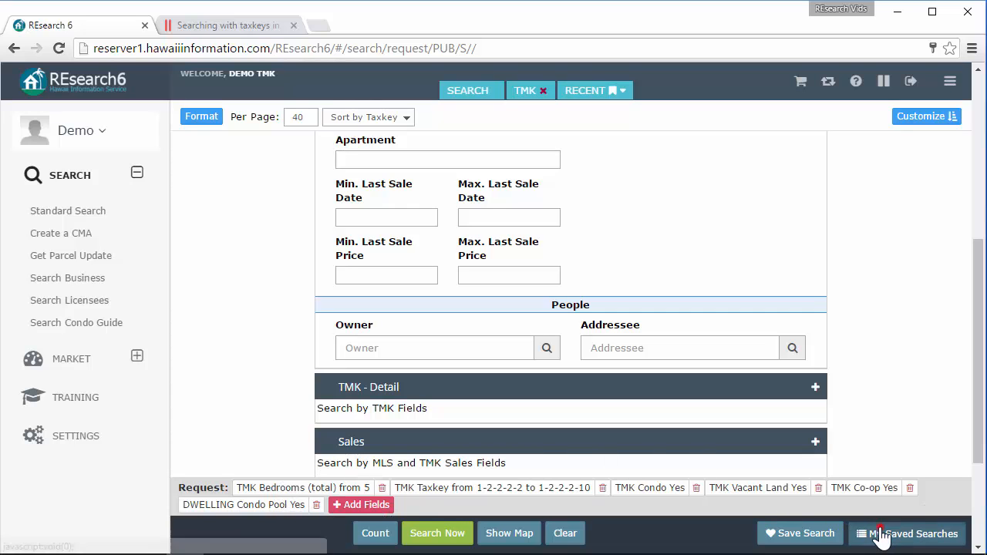
pyautogui.click(915, 533)
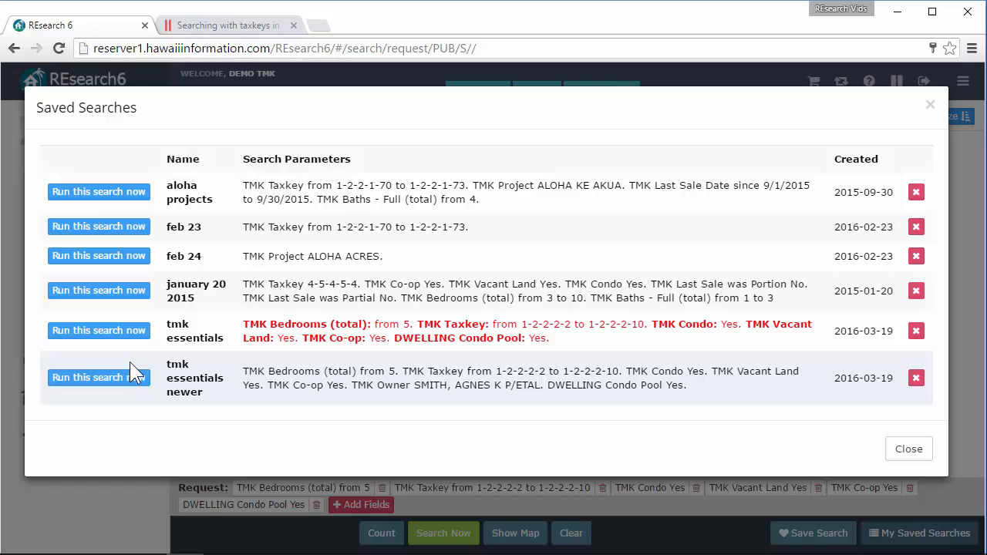
pyautogui.moveTo(99, 330)
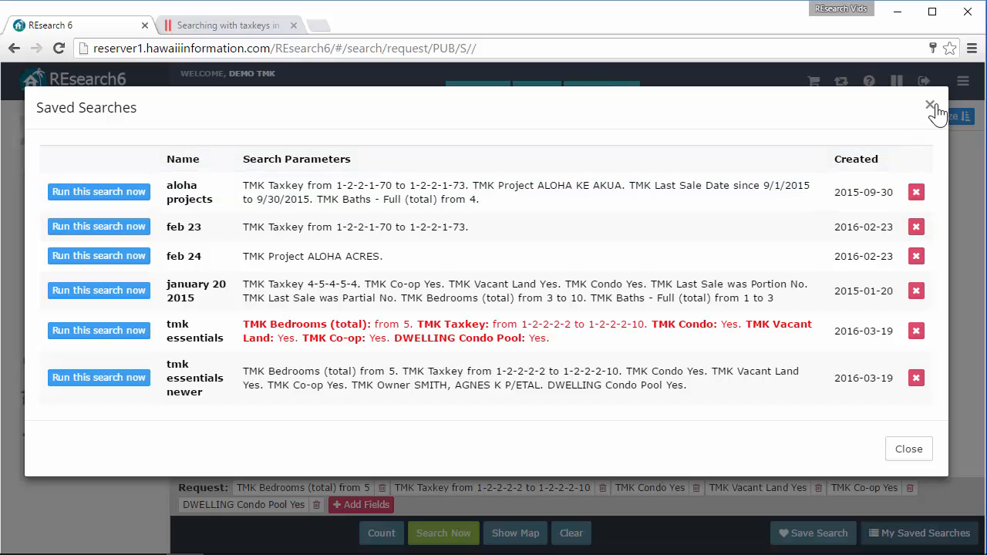
pyautogui.click(931, 104)
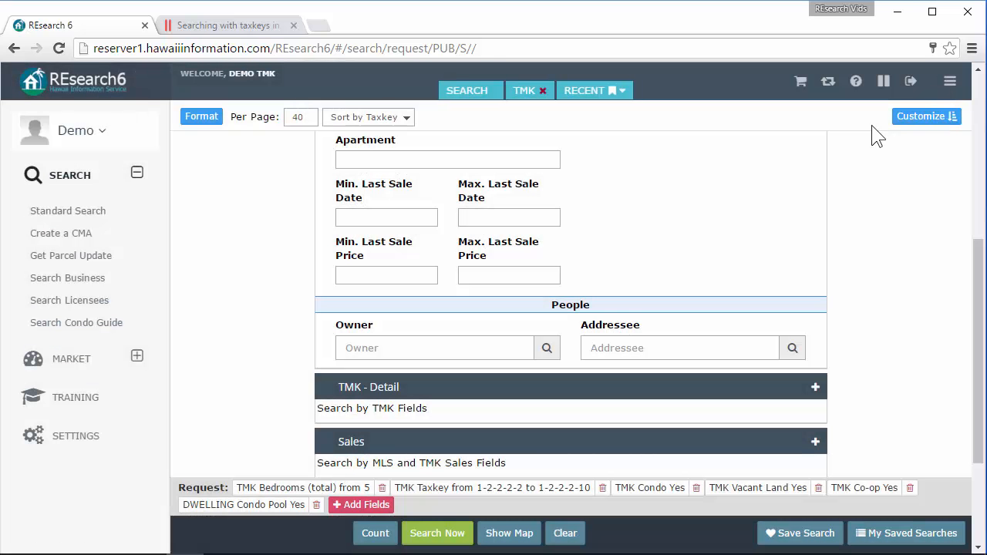
pyautogui.moveTo(443, 390)
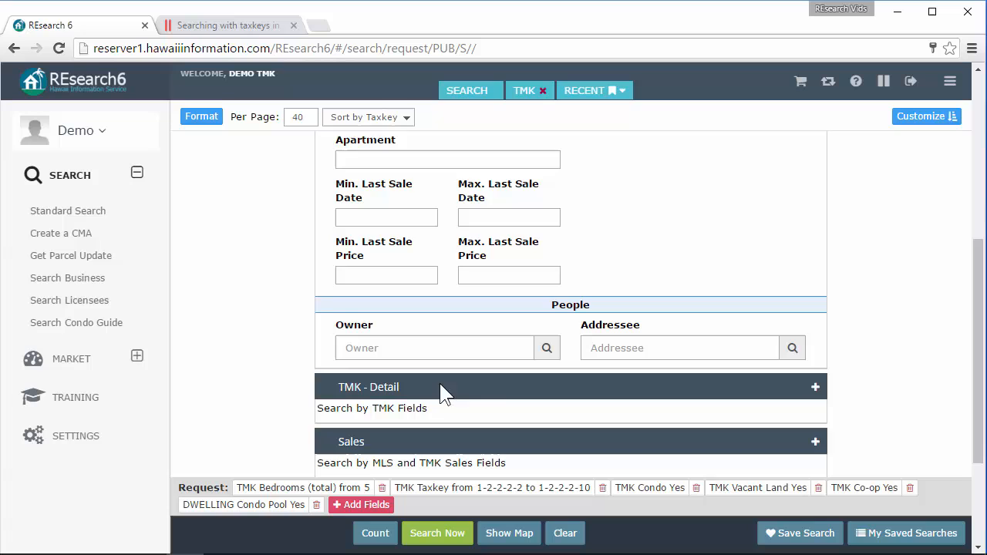
pyautogui.scroll(3)
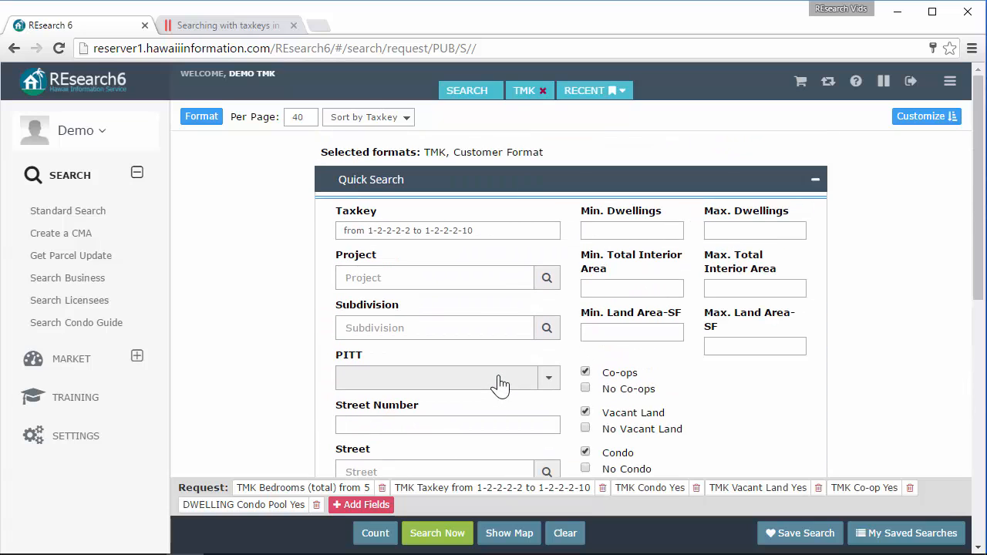
pyautogui.moveTo(503, 379)
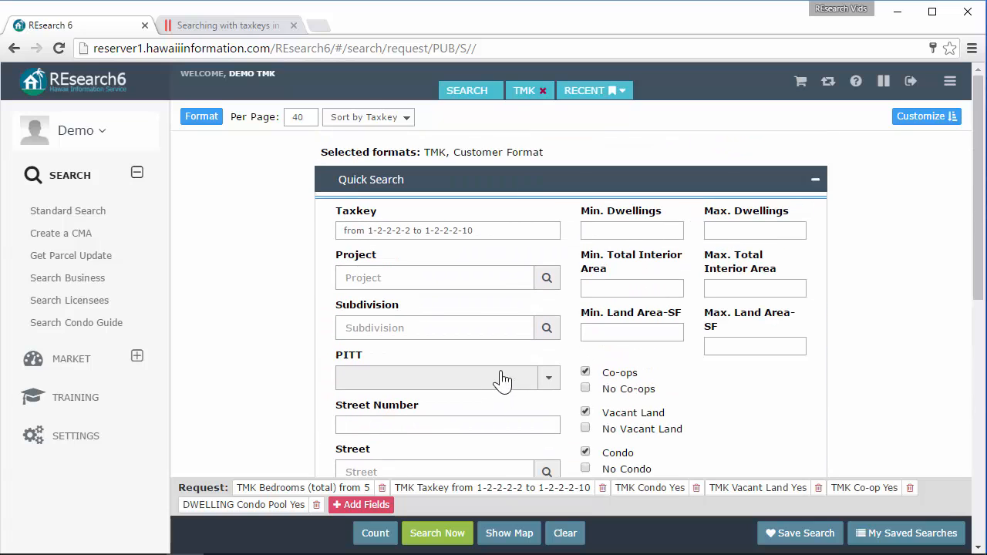
pyautogui.moveTo(501, 381)
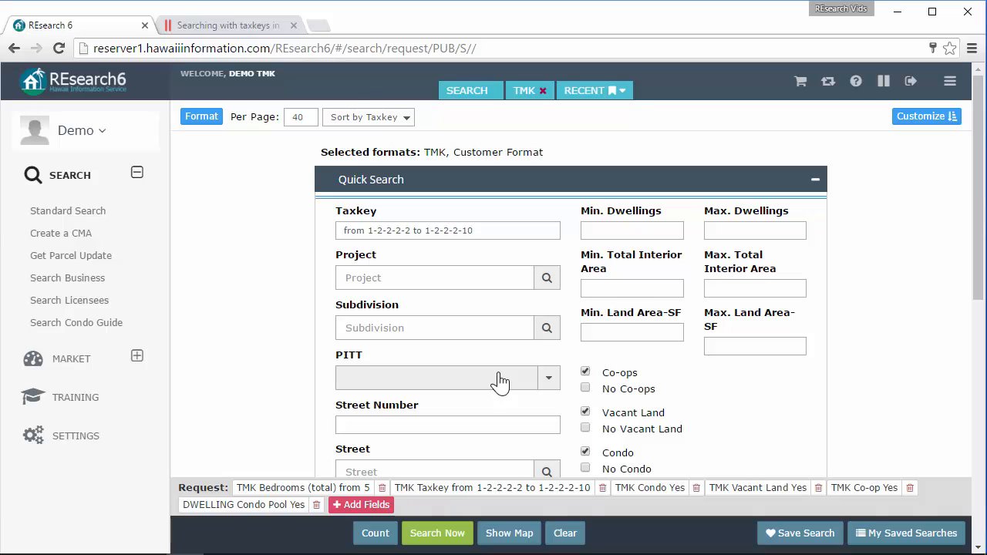